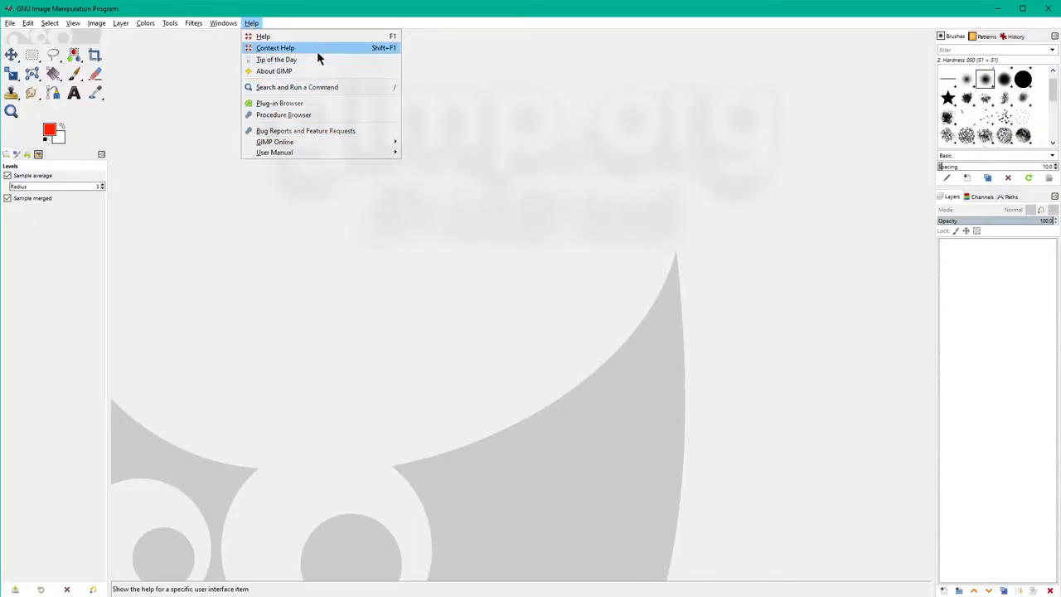
# Check GIMP's version info, then create a 1280×720 image with 16-bit integer precision.
pyautogui.click(274, 71)
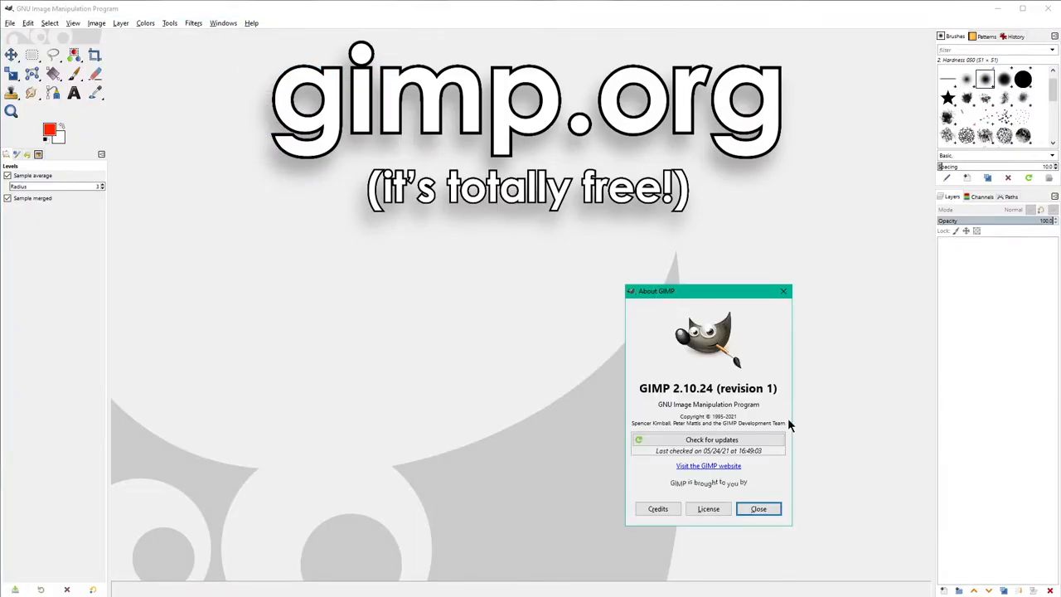
pyautogui.click(758, 508)
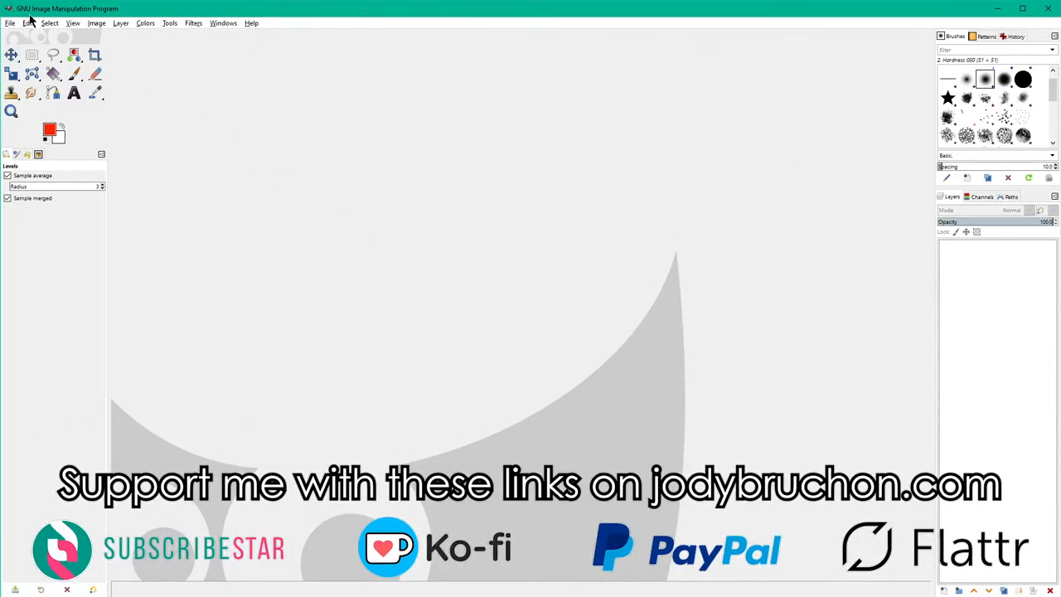
pyautogui.click(10, 23)
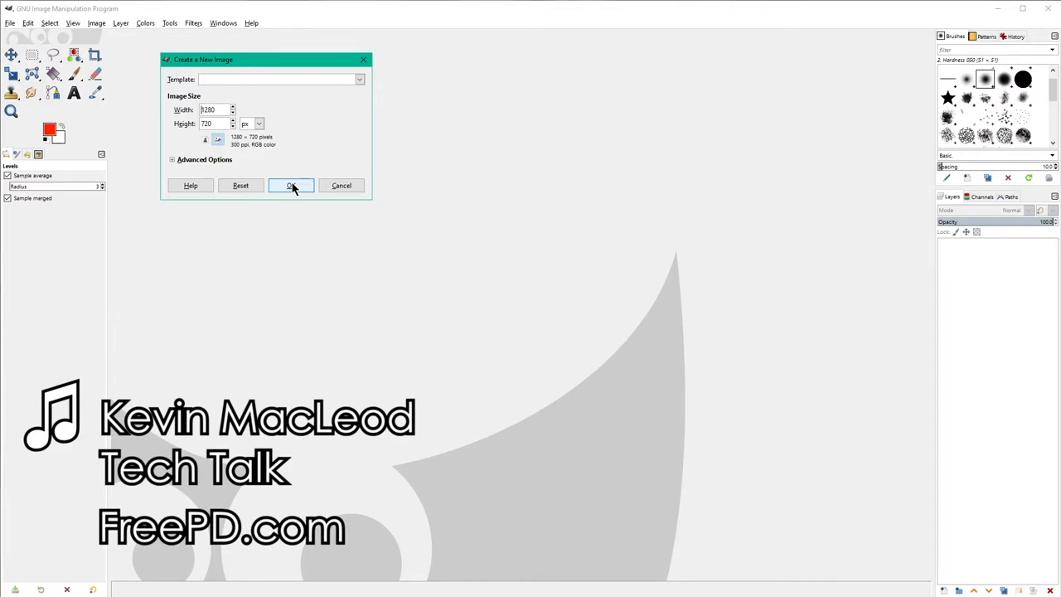
pyautogui.moveTo(199, 174)
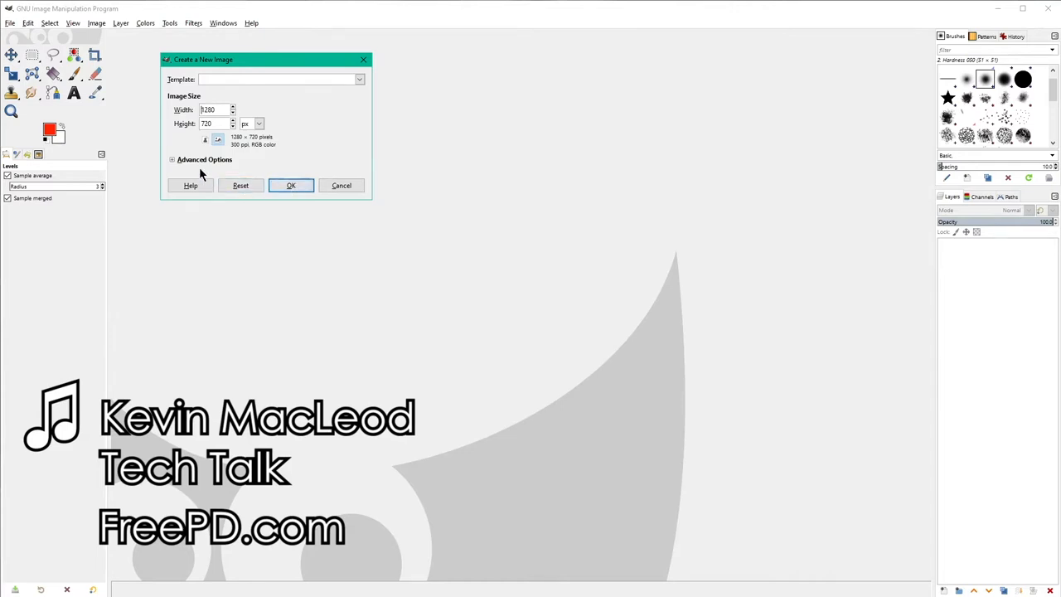
pyautogui.click(172, 159)
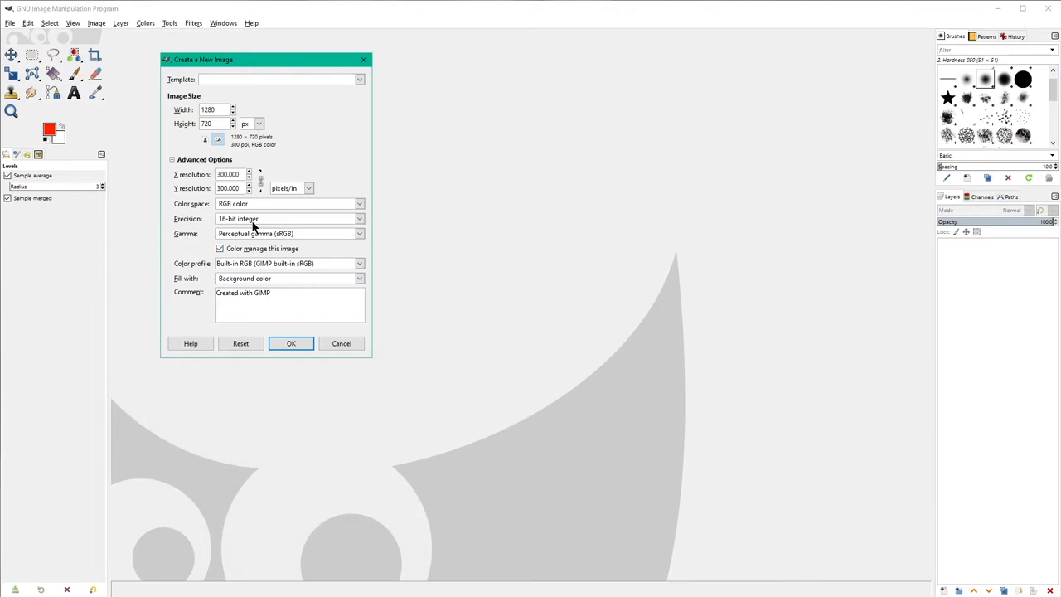
pyautogui.moveTo(205, 188)
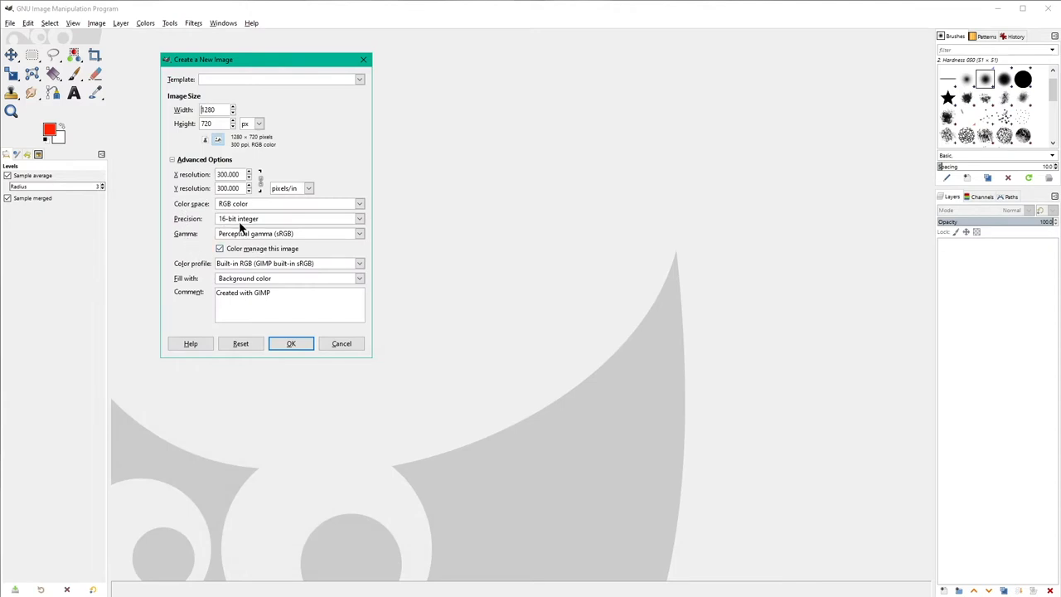
pyautogui.moveTo(254, 224)
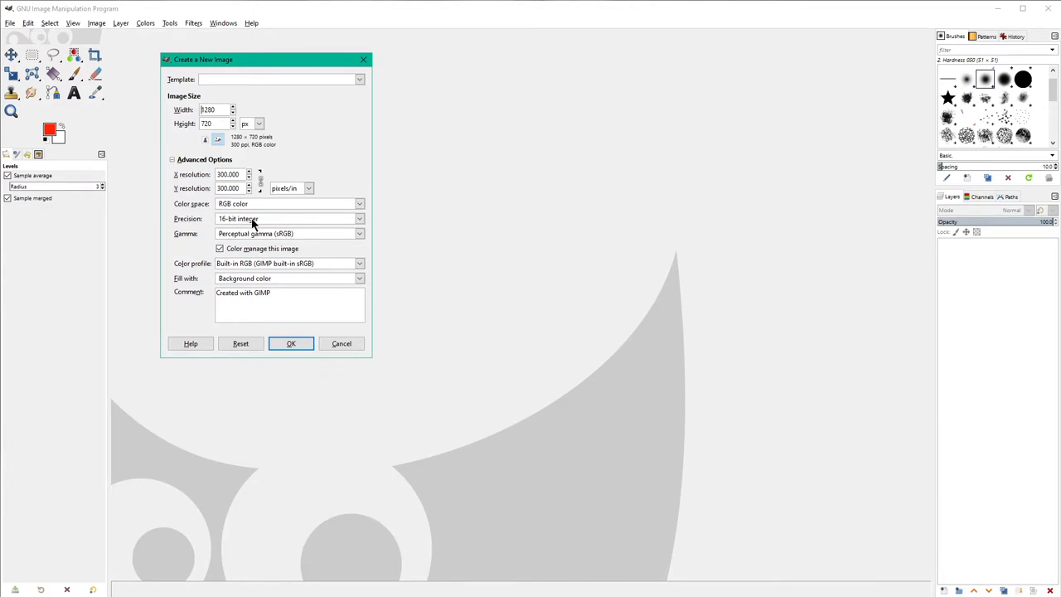
pyautogui.moveTo(282, 231)
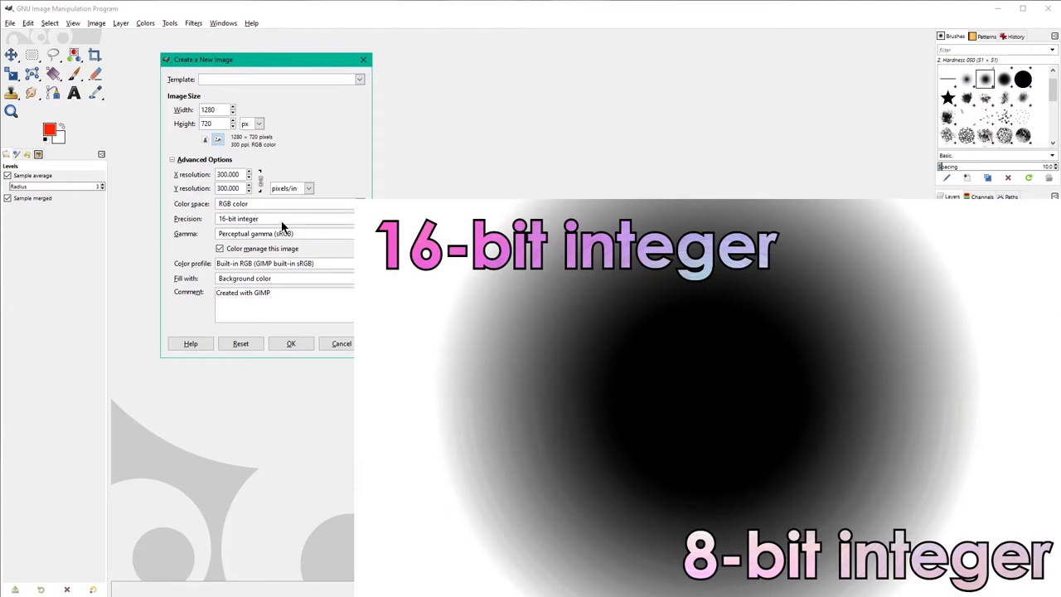
pyautogui.moveTo(190, 254)
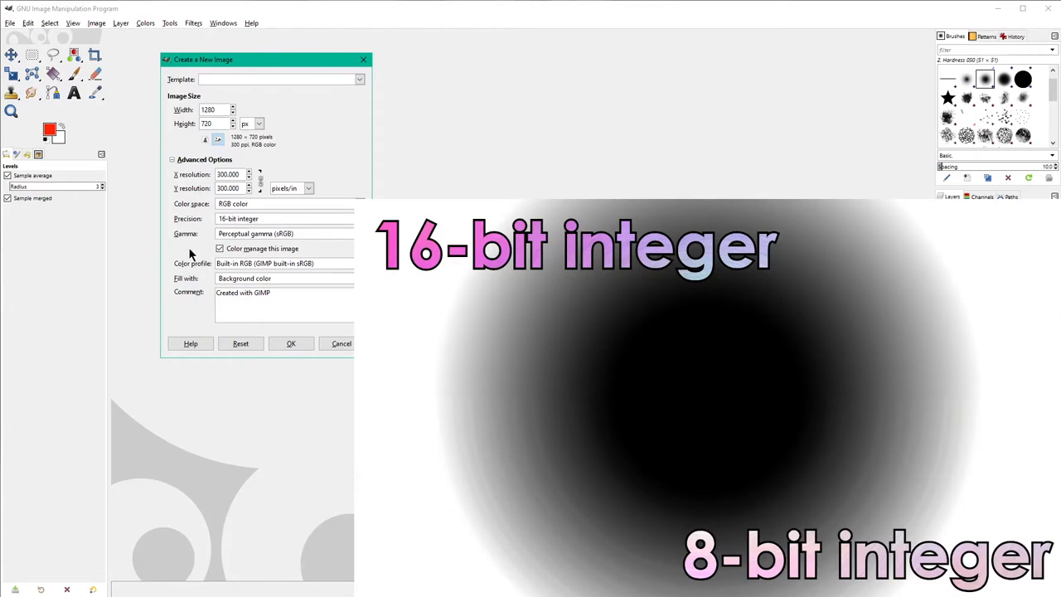
pyautogui.click(284, 218)
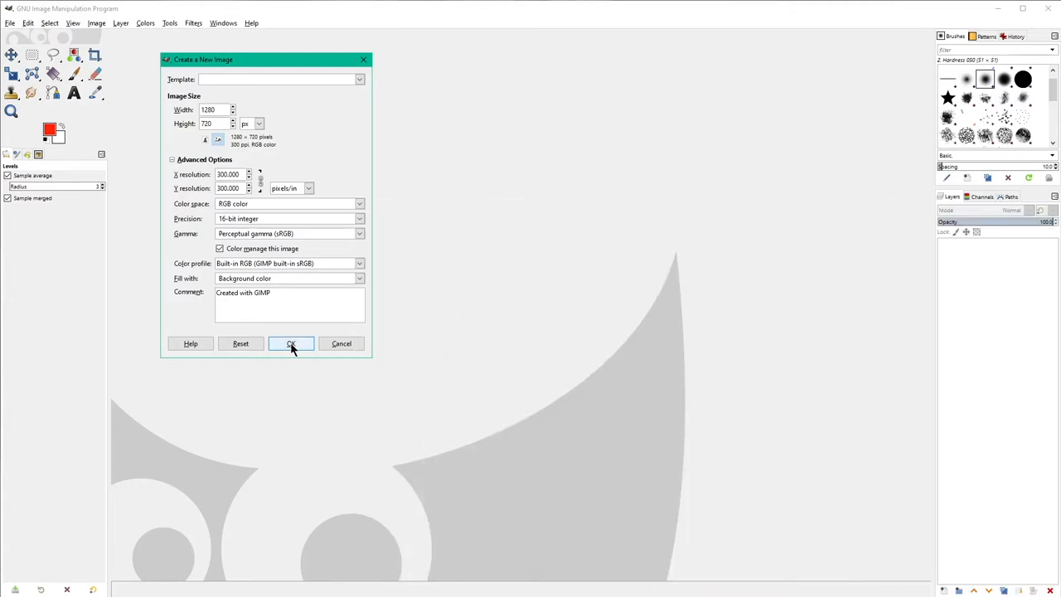
pyautogui.click(291, 343)
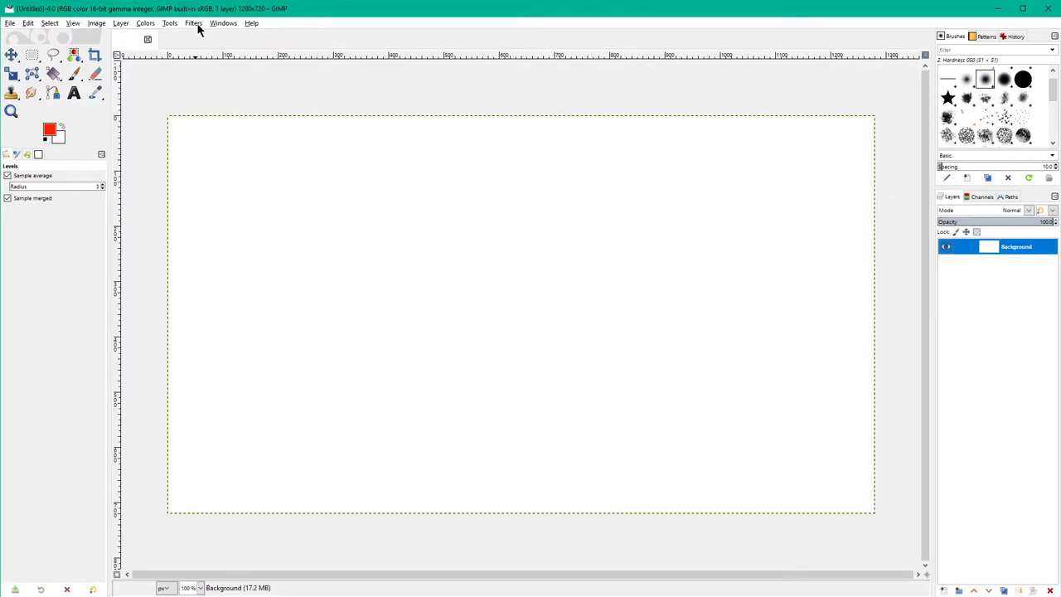
# Render a Plasma texture at turbulence 1.740, reseeding several times before applying it.
pyautogui.click(193, 23)
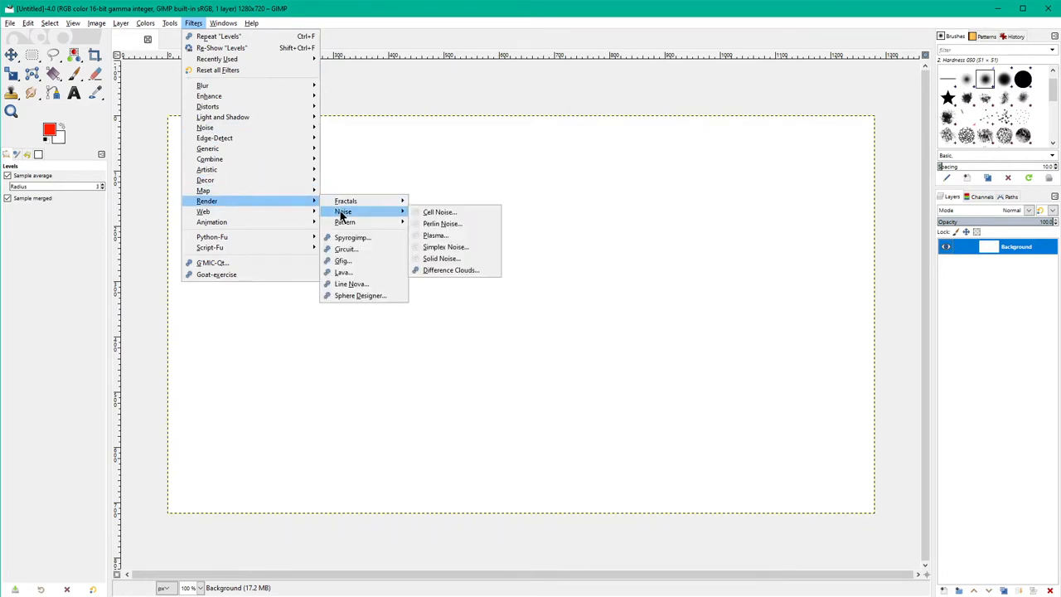
pyautogui.click(435, 236)
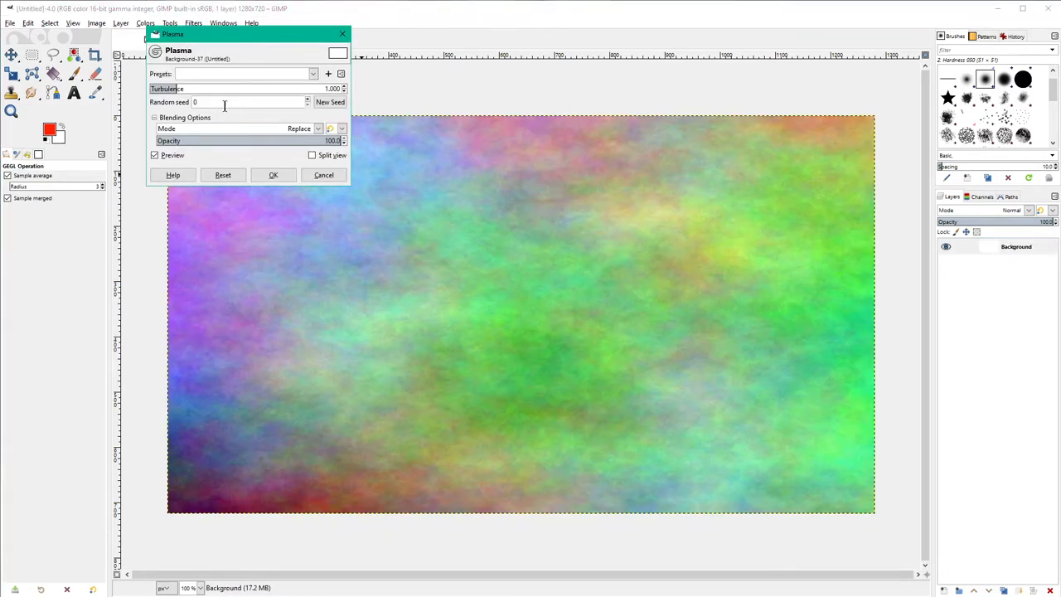
pyautogui.click(330, 101)
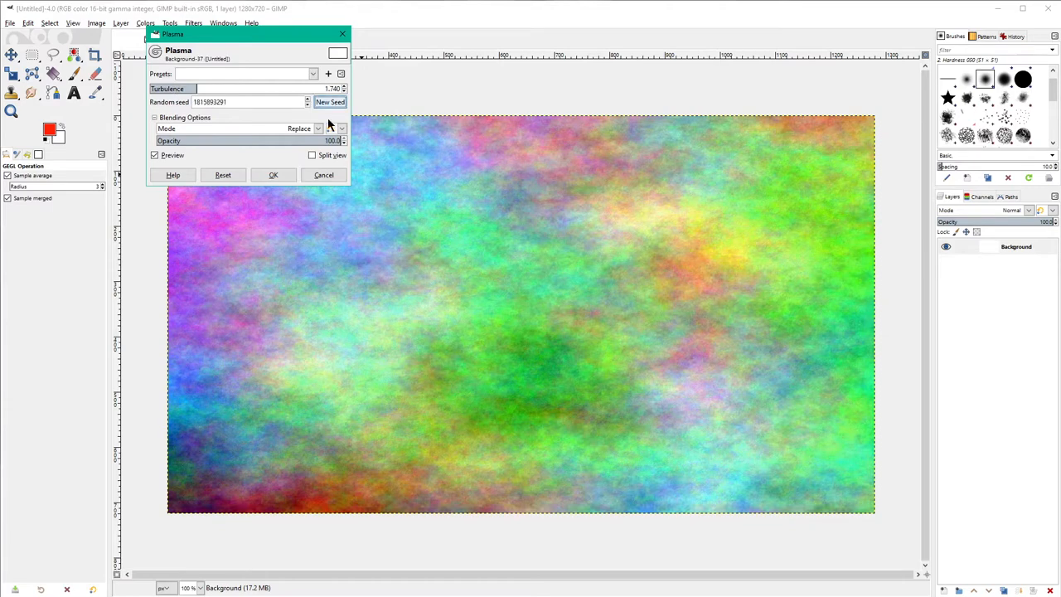
pyautogui.click(330, 102)
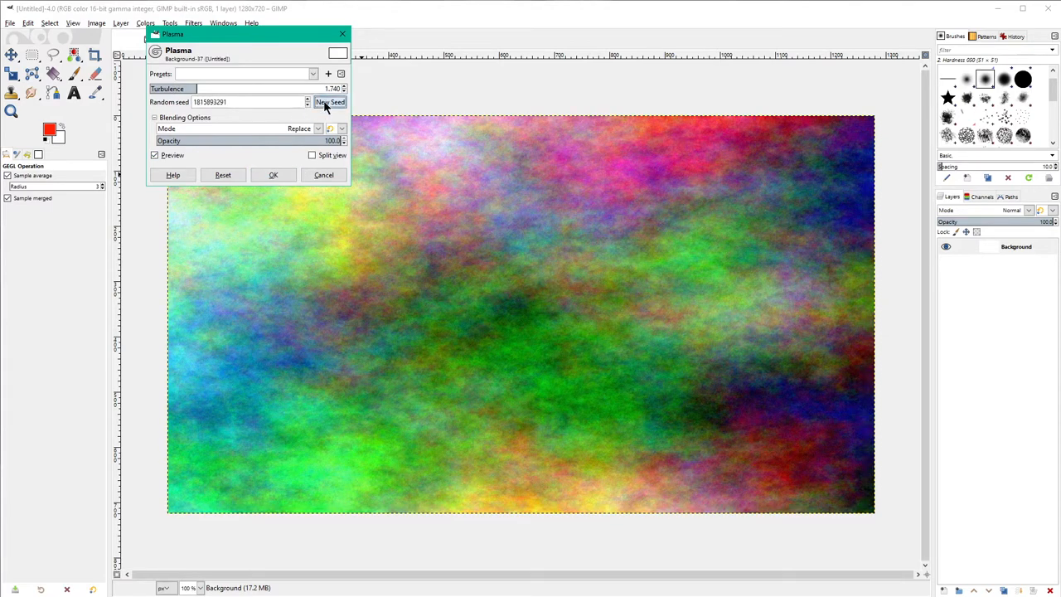
pyautogui.click(330, 101)
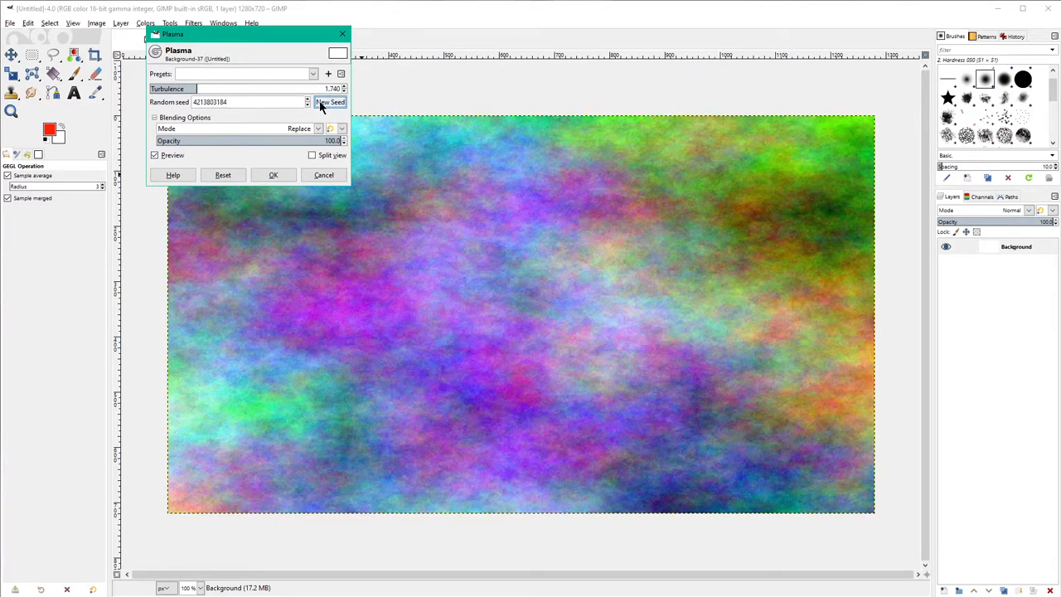
pyautogui.click(330, 101)
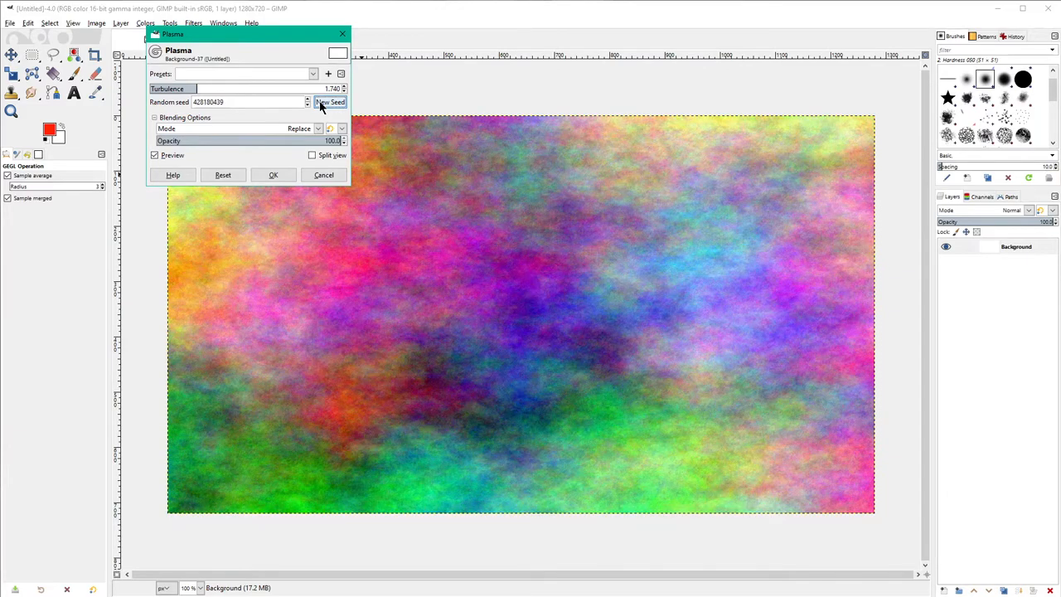
pyautogui.click(330, 102)
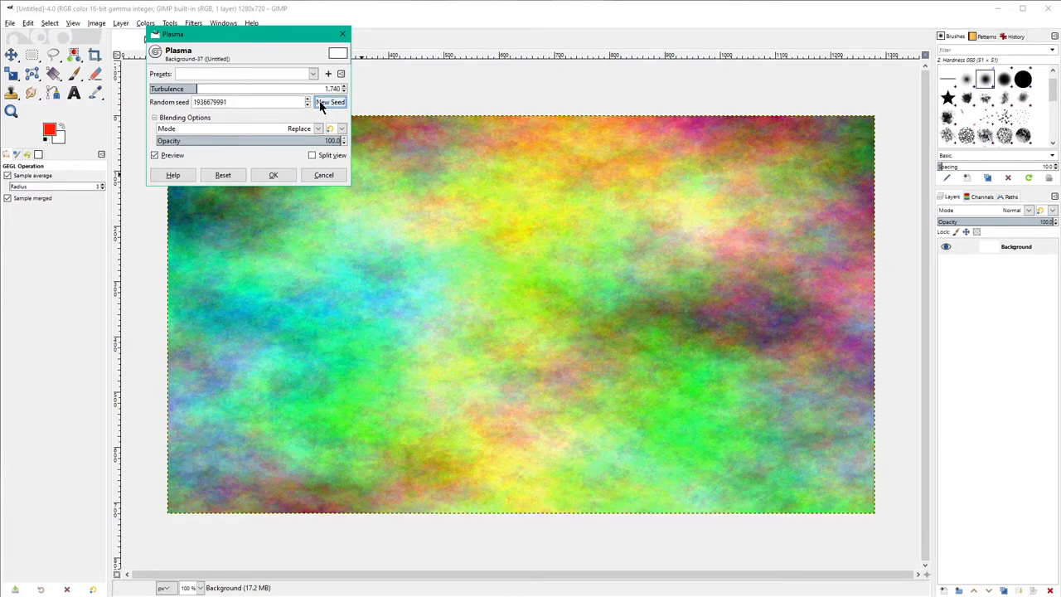
pyautogui.click(330, 102)
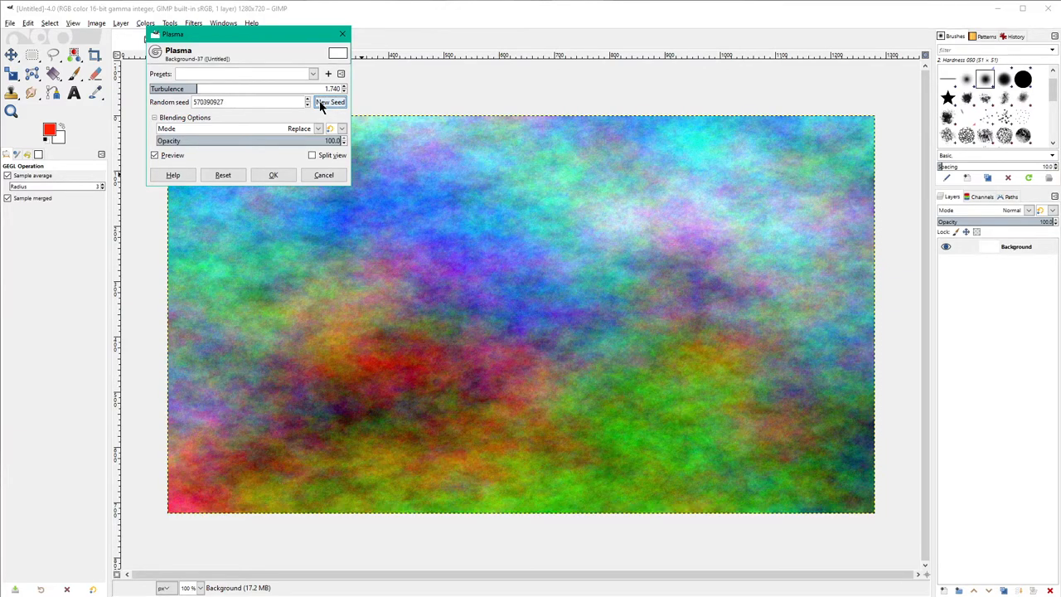
pyautogui.click(330, 102)
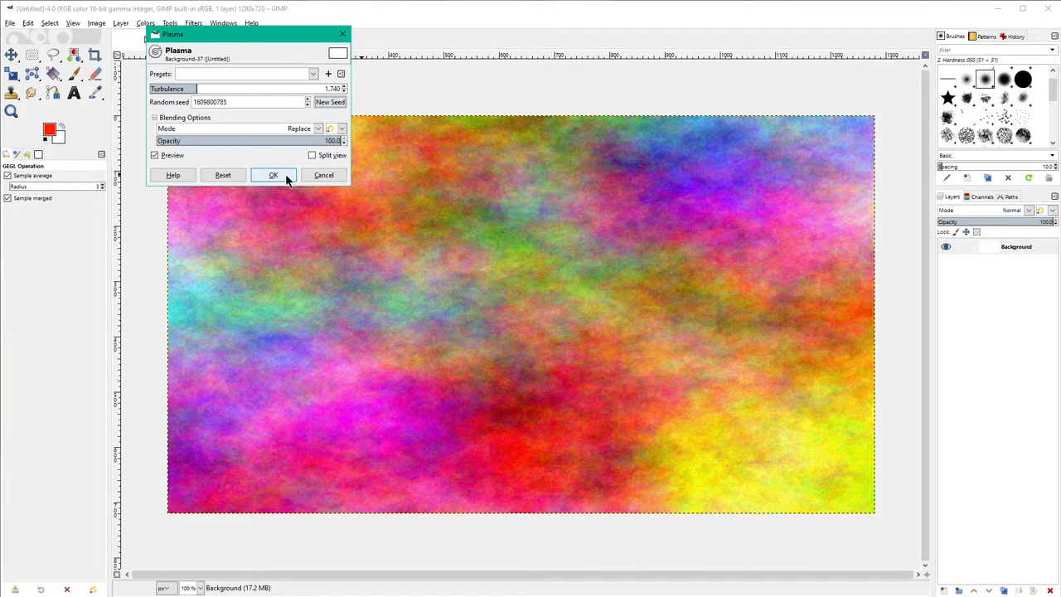
pyautogui.click(274, 175)
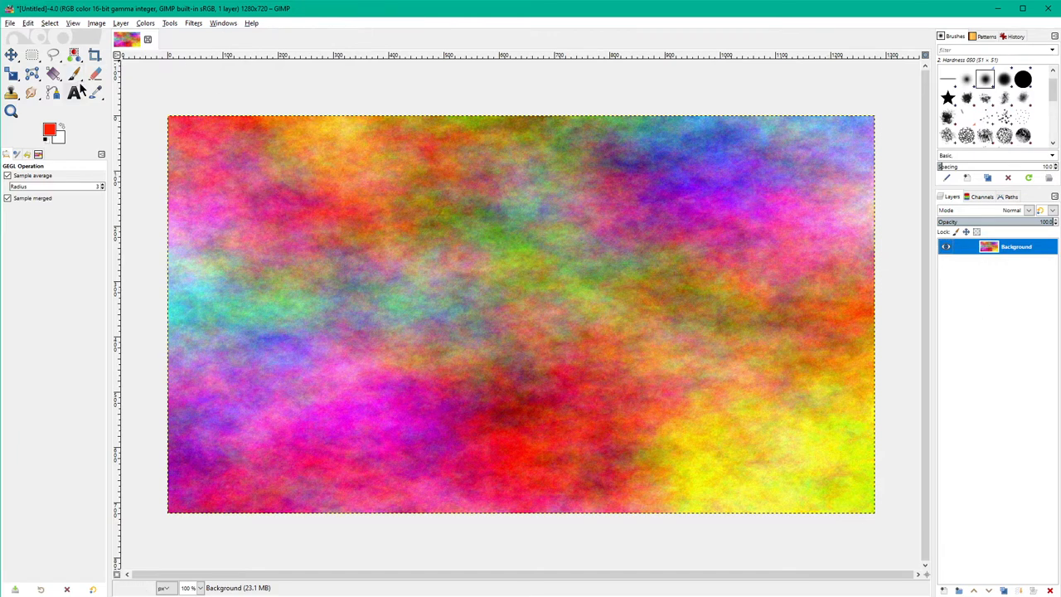
pyautogui.moveTo(357, 199)
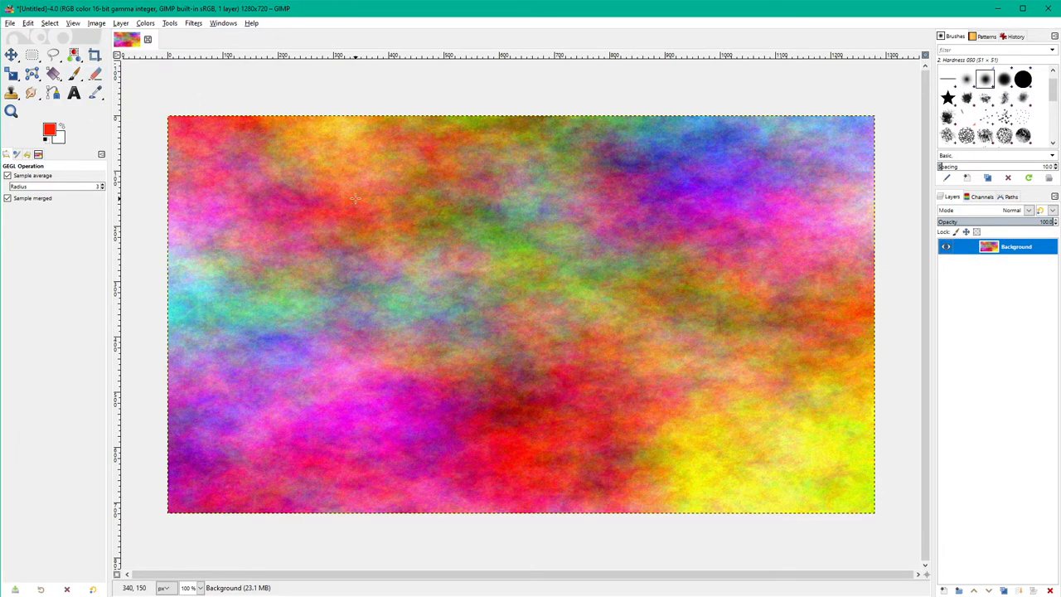
pyautogui.moveTo(340, 179)
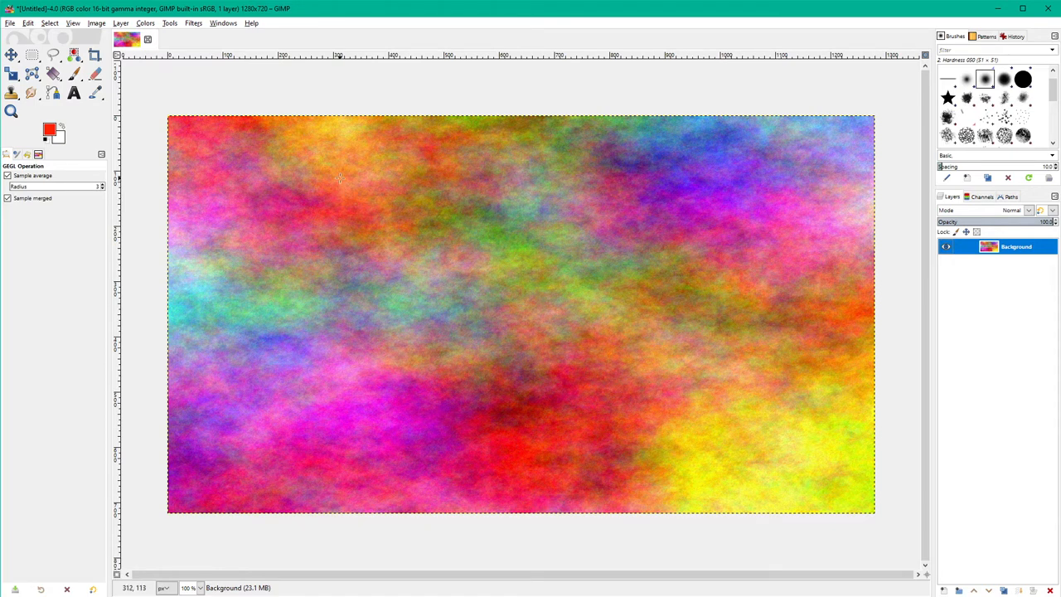
pyautogui.moveTo(321, 102)
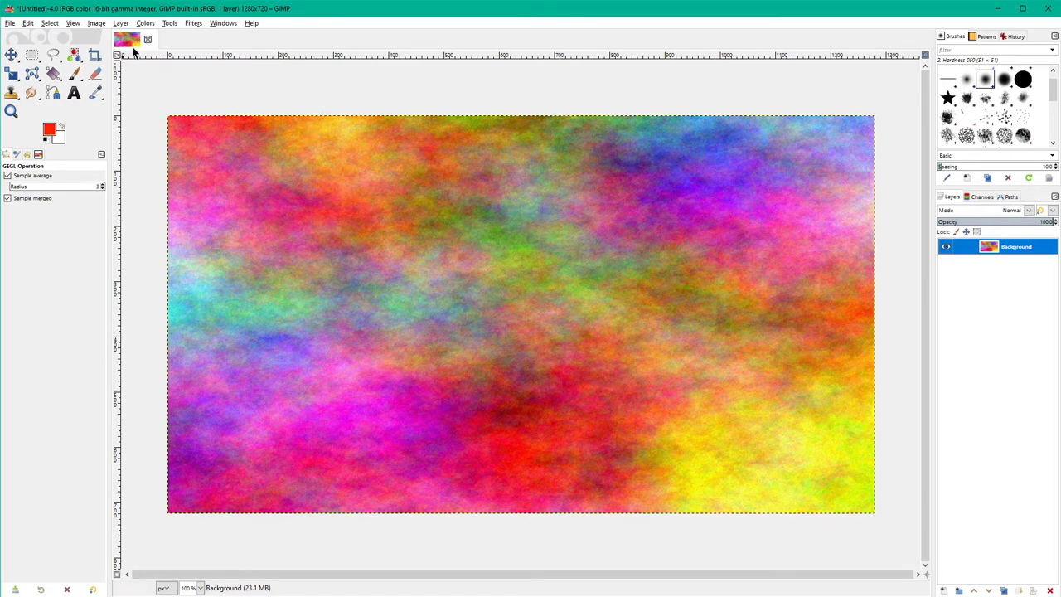
# Open the Colors menu to reach Colorize.
pyautogui.click(145, 23)
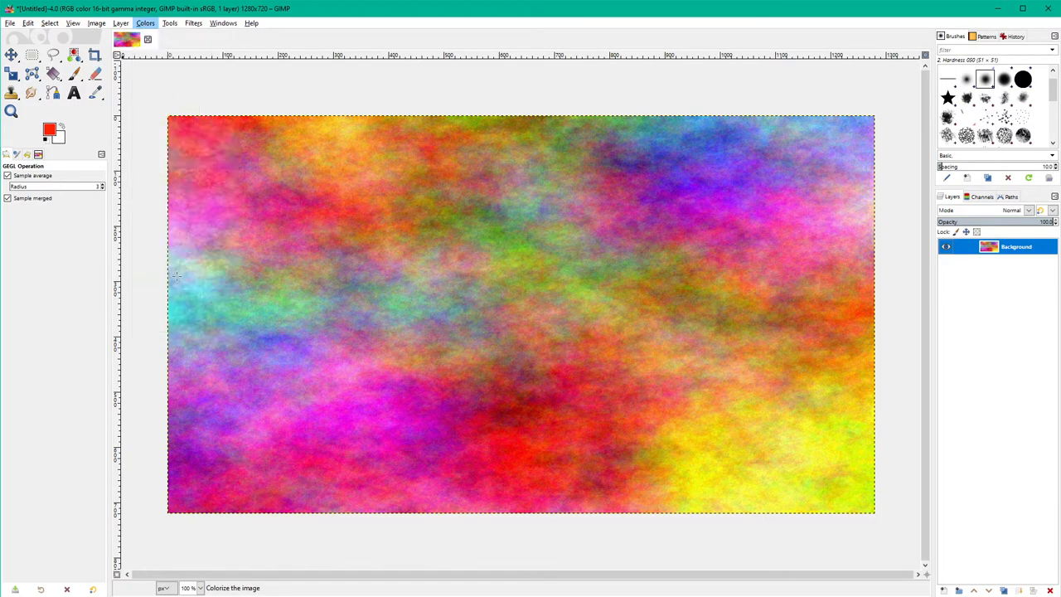
# Colorize the plasma background brown, lowering saturation and lightness for a darker tone.
pyautogui.click(144, 23)
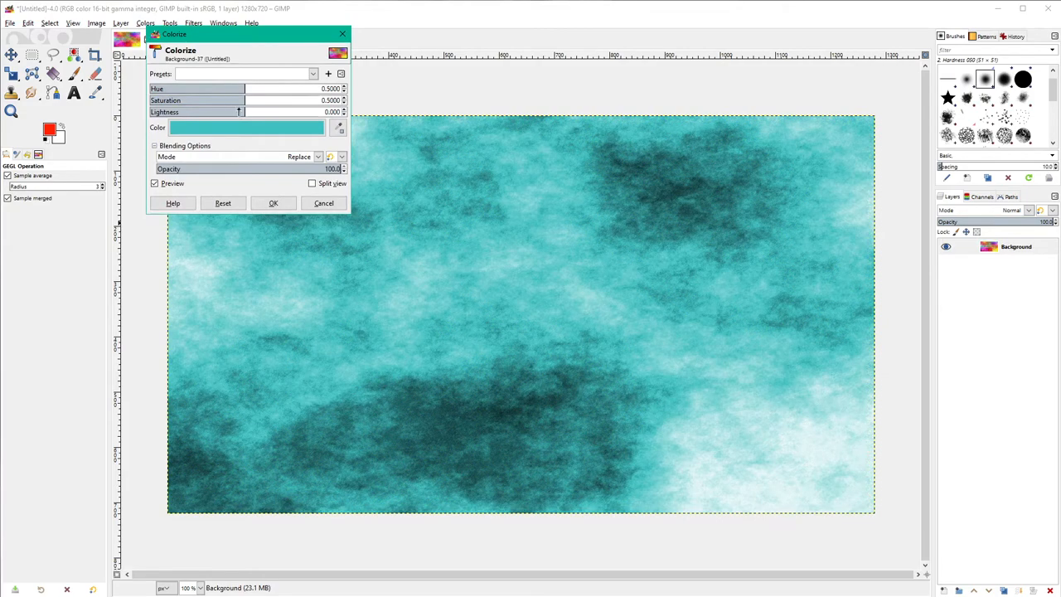
pyautogui.moveTo(245, 89); pyautogui.dragTo(212, 89)
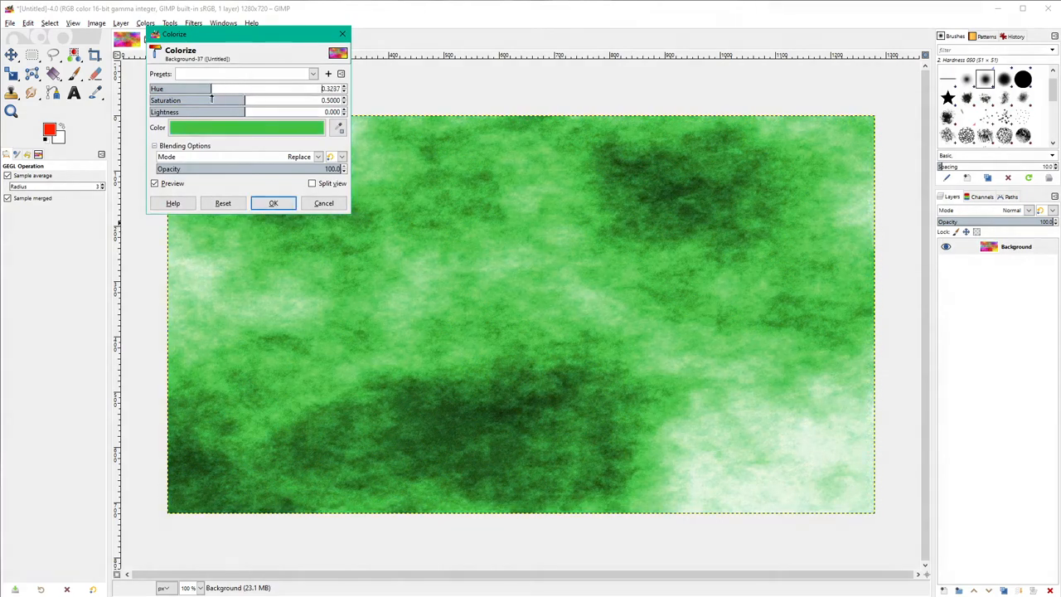
pyautogui.moveTo(207, 89); pyautogui.dragTo(175, 89)
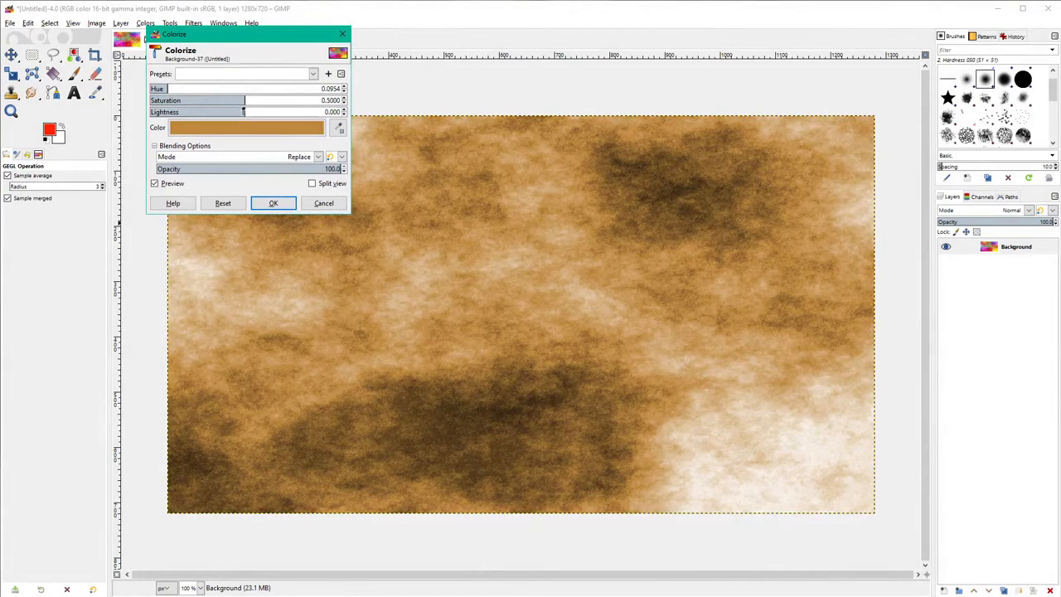
pyautogui.moveTo(245, 100); pyautogui.dragTo(286, 100)
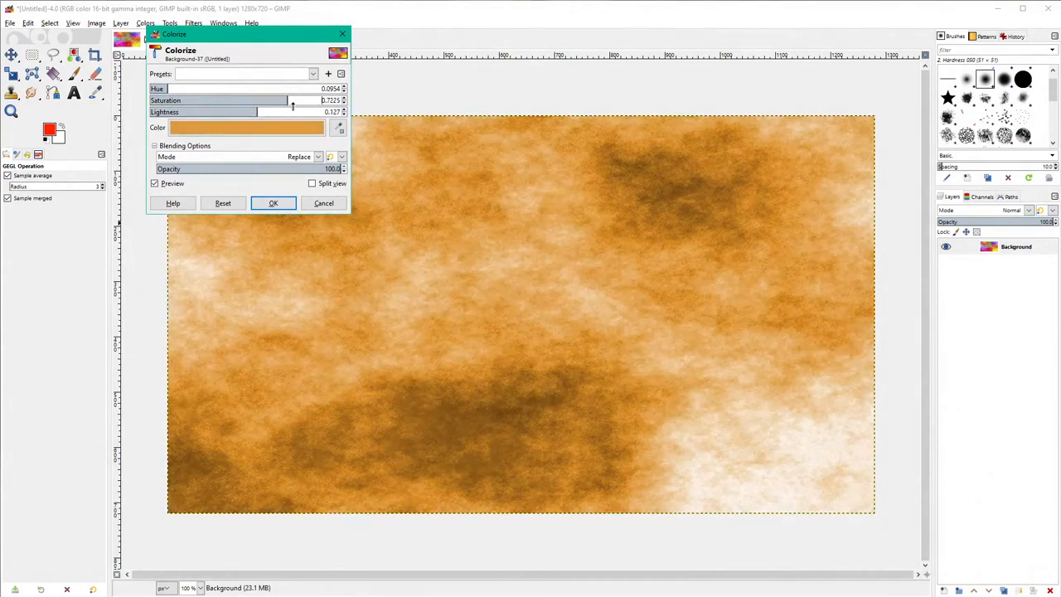
pyautogui.moveTo(293, 89); pyautogui.dragTo(273, 88)
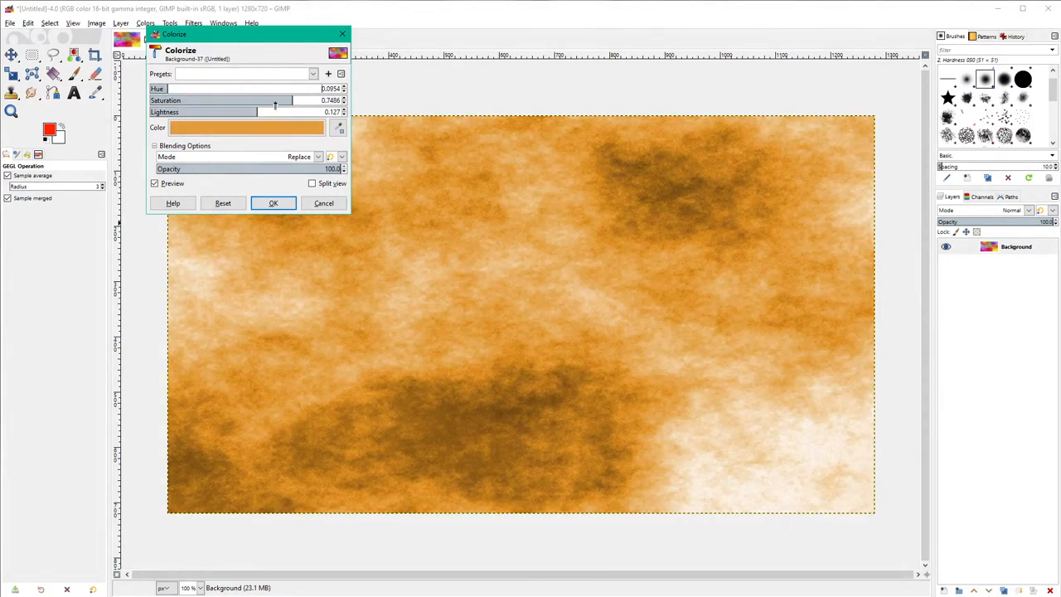
pyautogui.moveTo(274, 112); pyautogui.dragTo(224, 112)
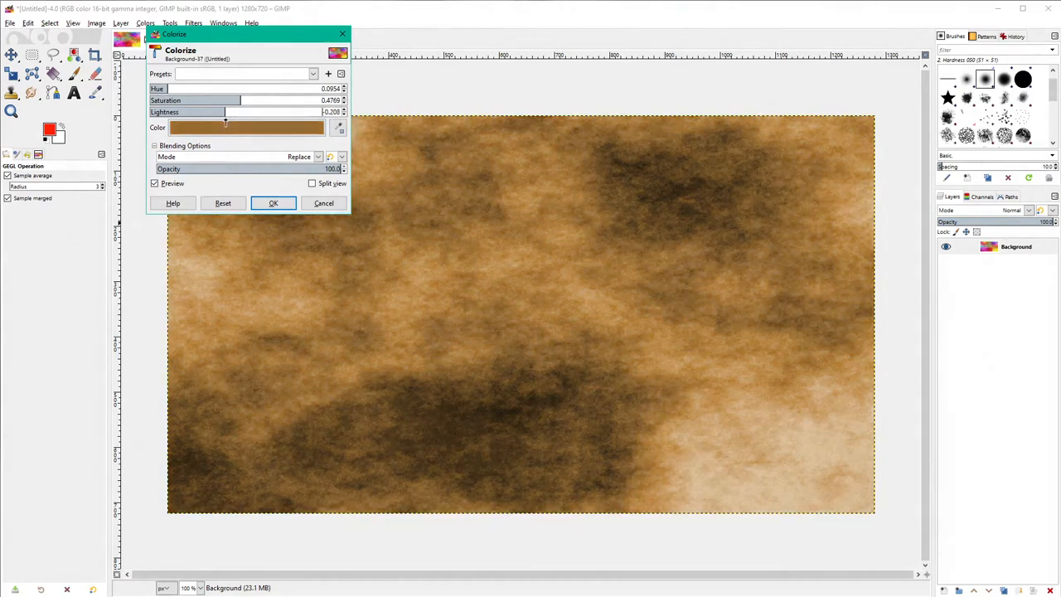
pyautogui.moveTo(240, 100); pyautogui.dragTo(223, 101)
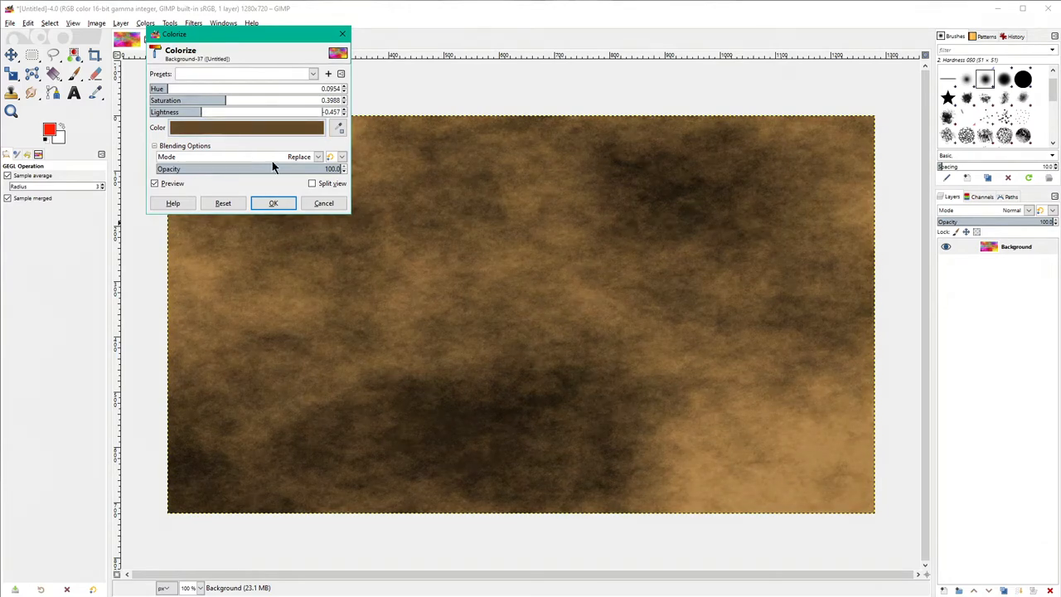
pyautogui.click(273, 204)
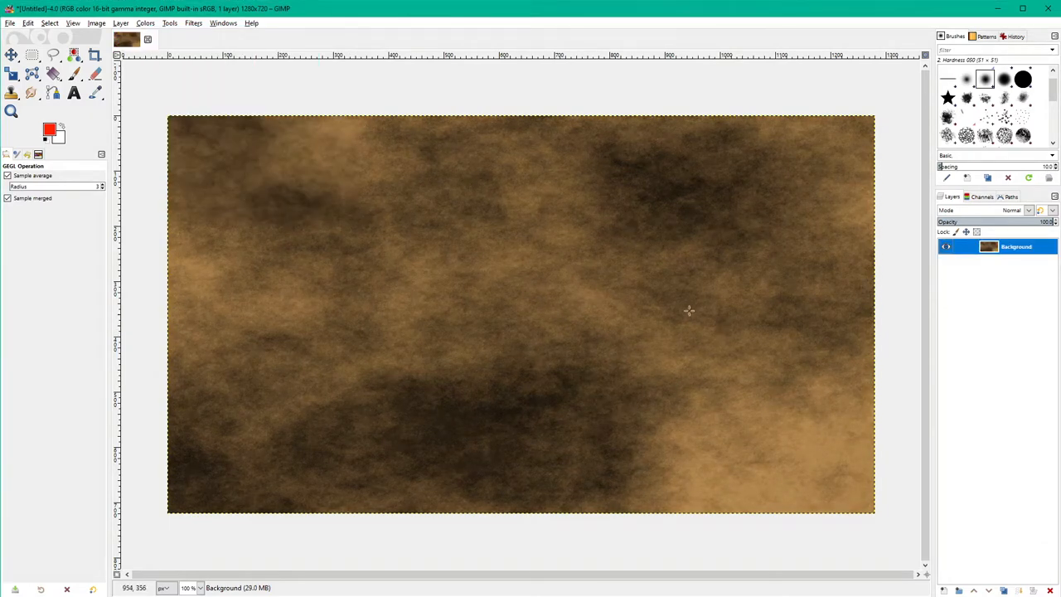
pyautogui.moveTo(665, 371)
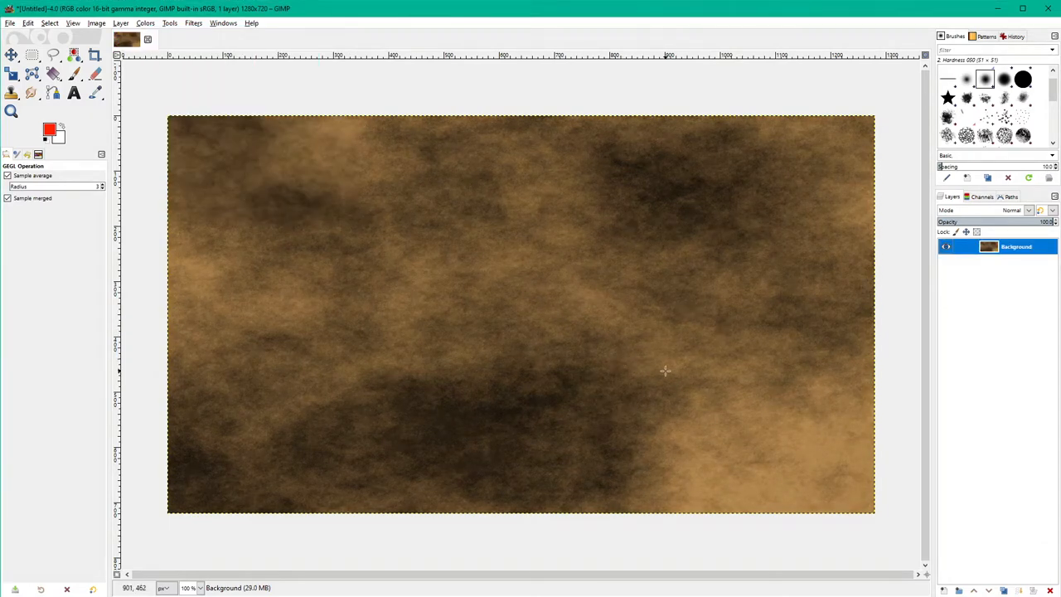
# Select the Text tool with default black colour and start a text box on the canvas.
pyautogui.click(73, 93)
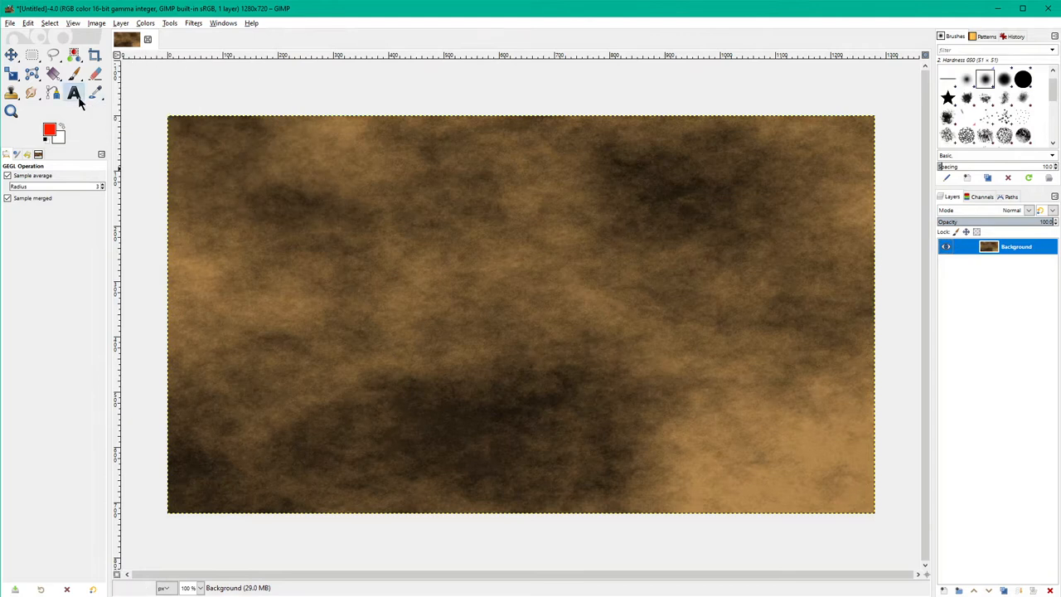
pyautogui.click(73, 92)
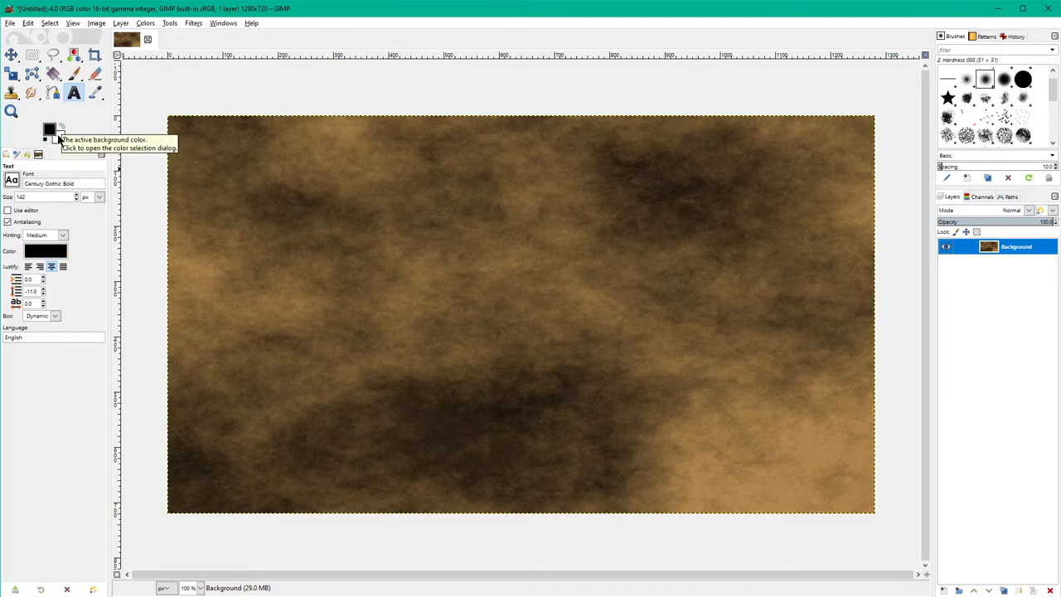
pyautogui.moveTo(277, 258)
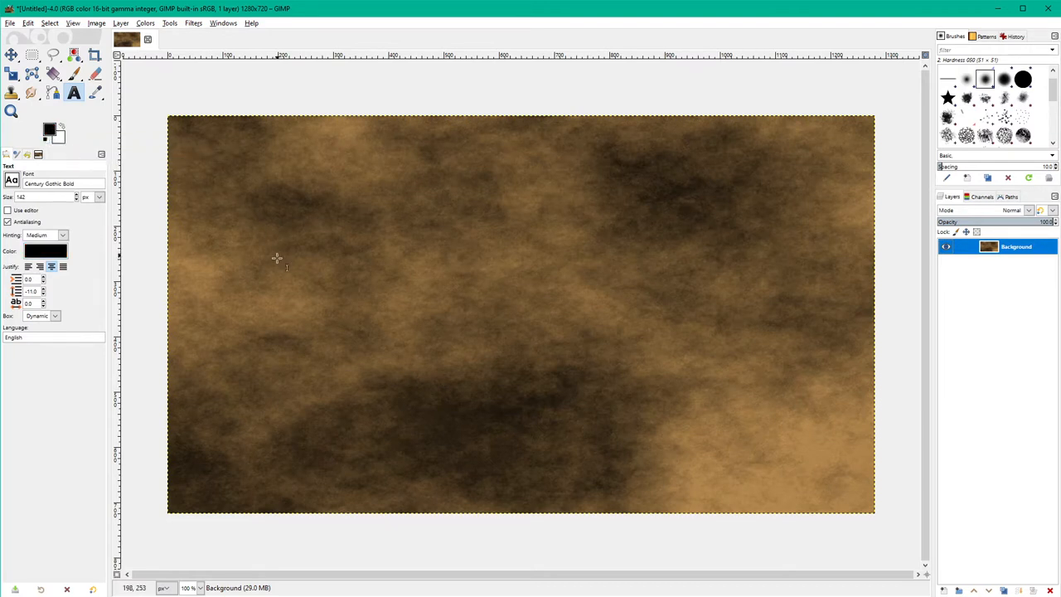
pyautogui.moveTo(274, 270)
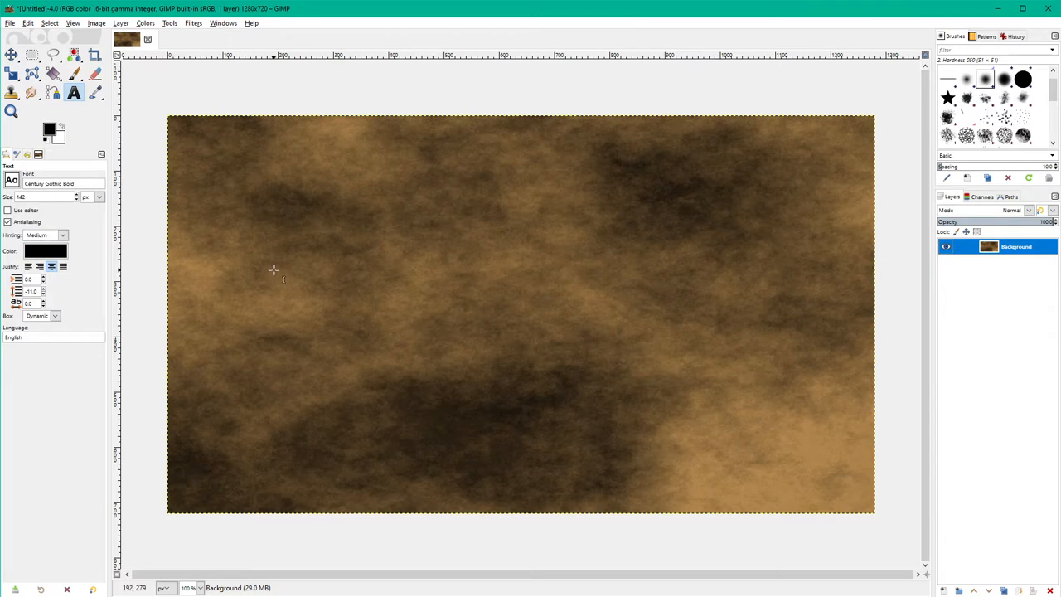
pyautogui.click(275, 247)
pyautogui.write('ADDING DEPTH TO TEXT IN GIMP')
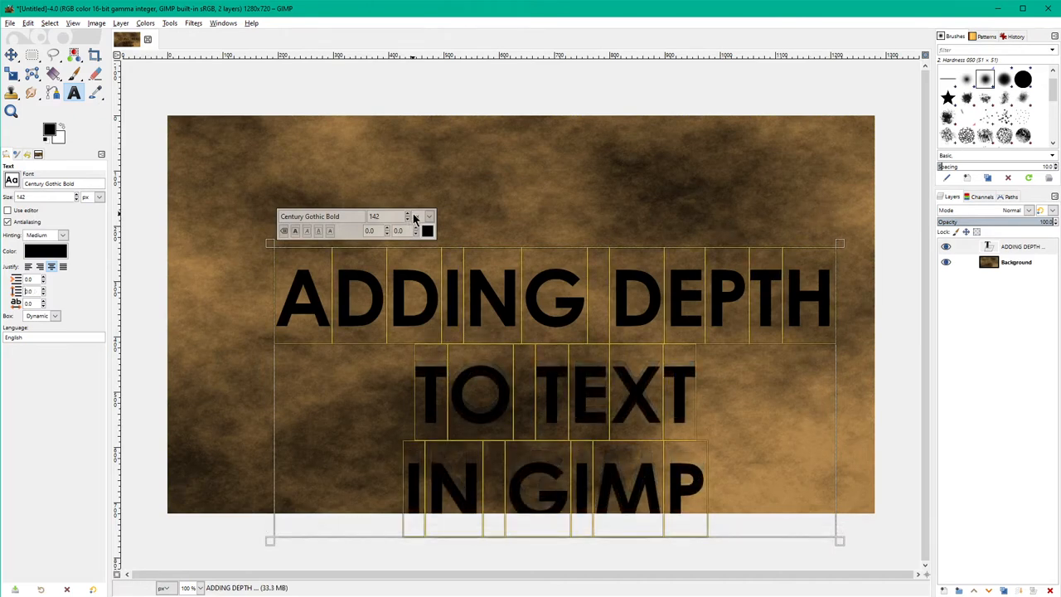
# Raise the heading's font size from 142 to 186.
pyautogui.click(407, 214)
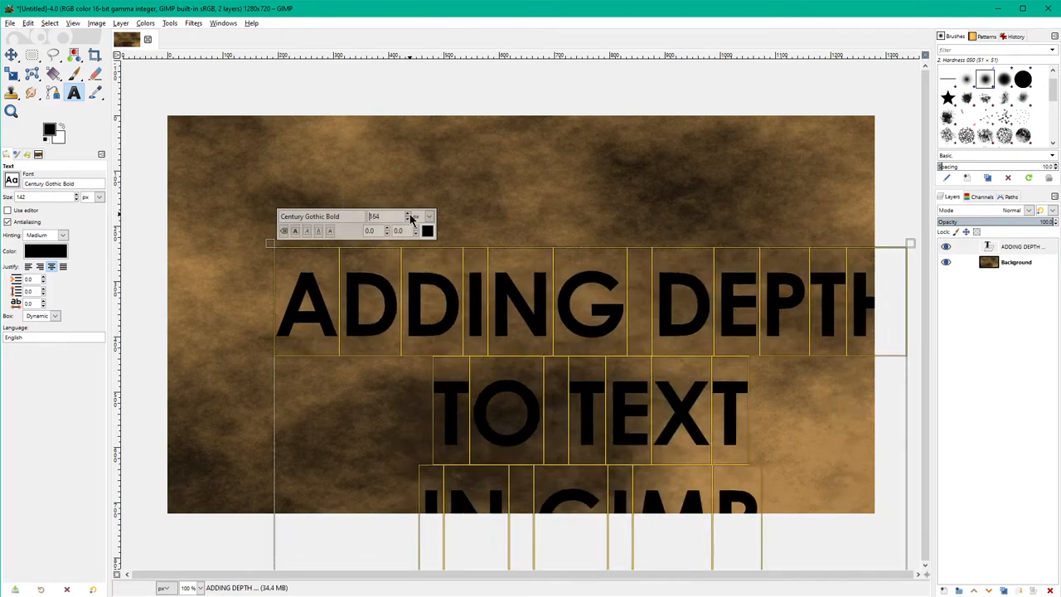
pyautogui.click(415, 213)
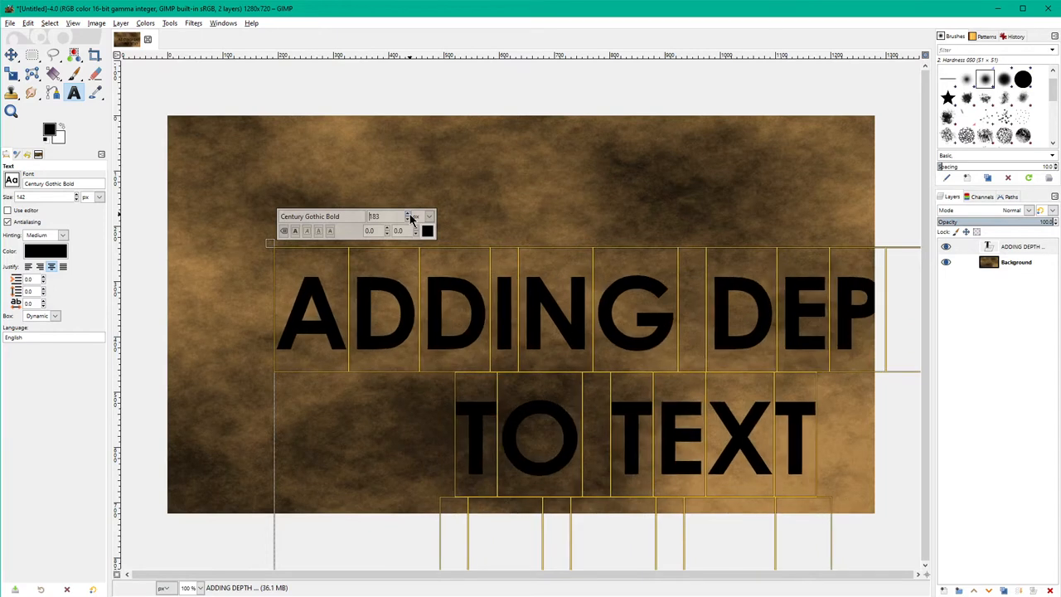
pyautogui.click(407, 214)
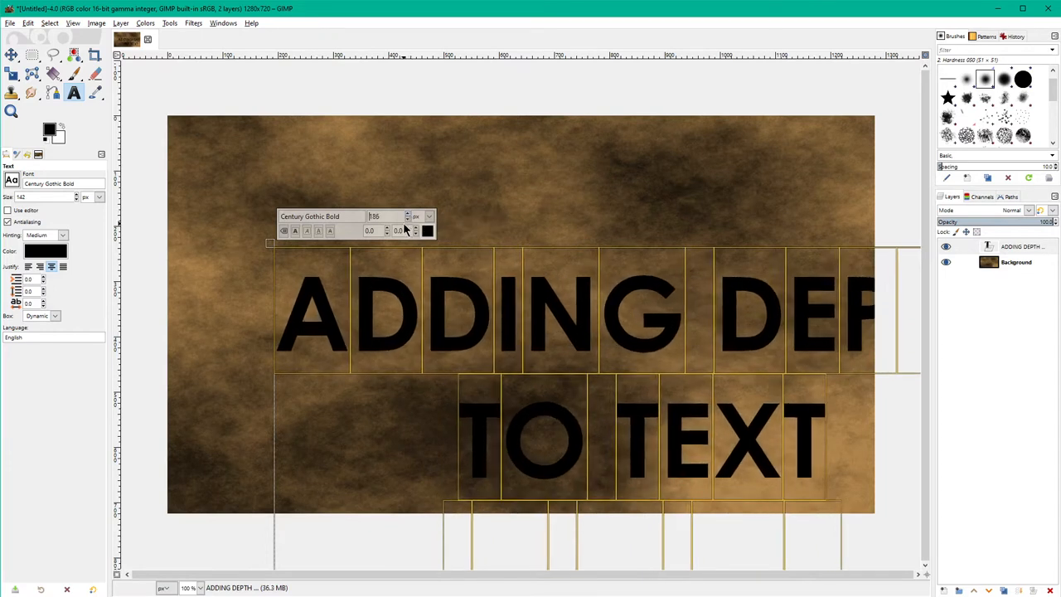
pyautogui.moveTo(407, 217)
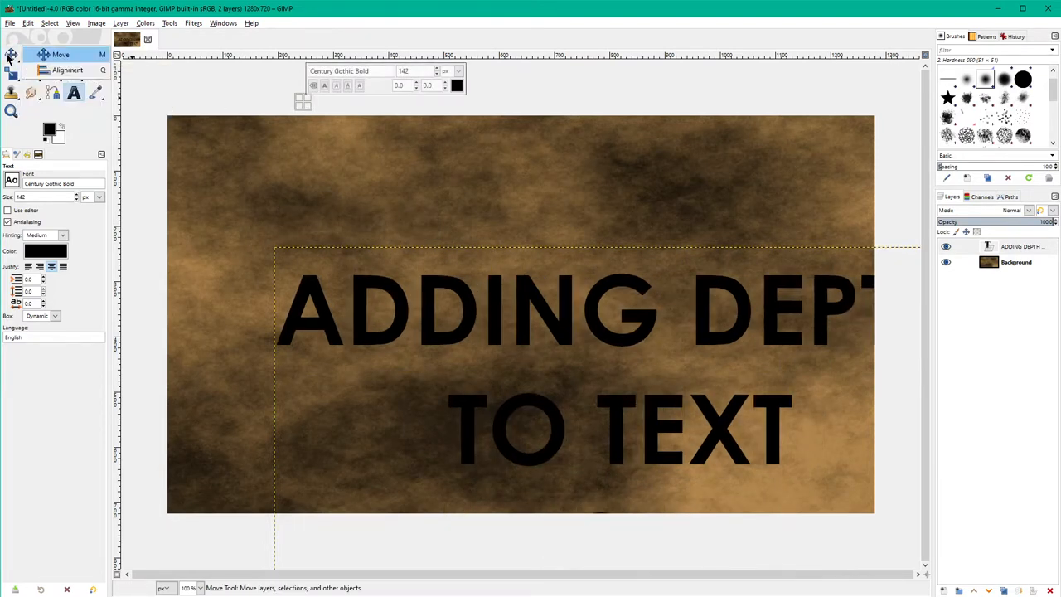
# Align the text layer to the centre and middle of the image.
pyautogui.click(68, 70)
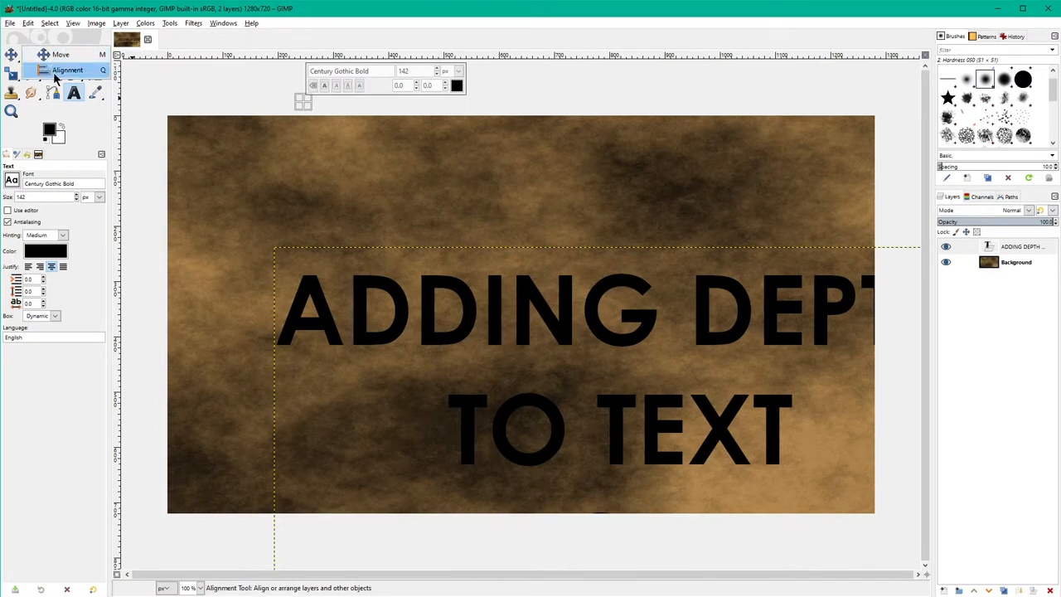
pyautogui.moveTo(68, 70)
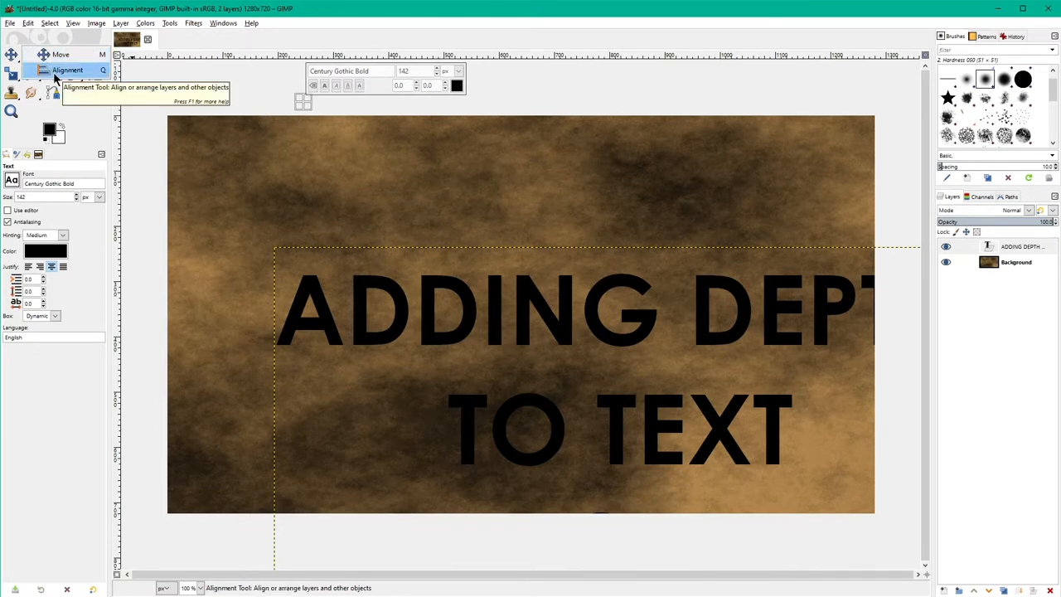
pyautogui.click(73, 69)
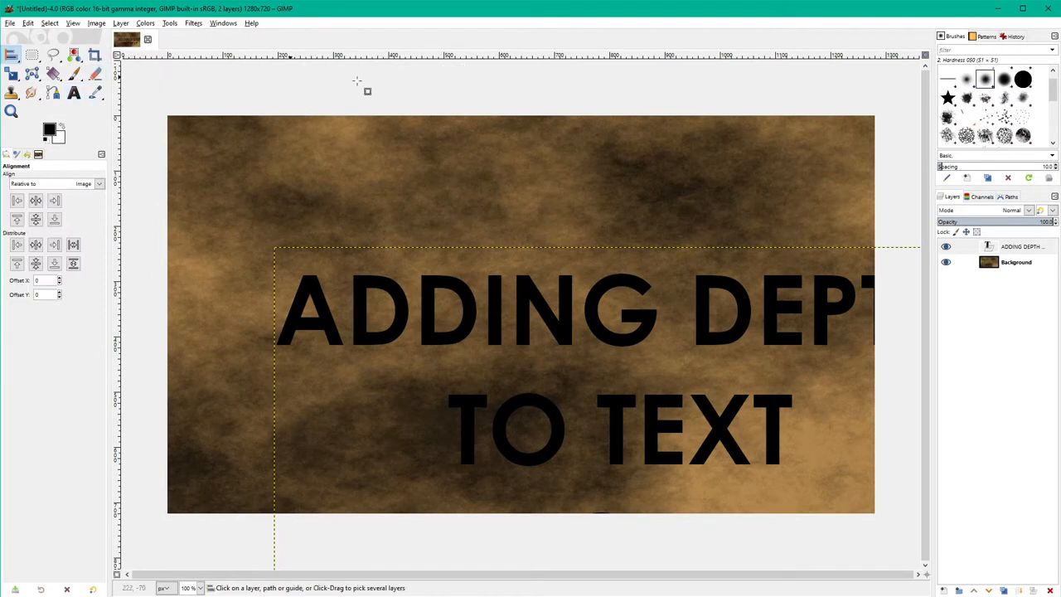
pyautogui.moveTo(596, 327)
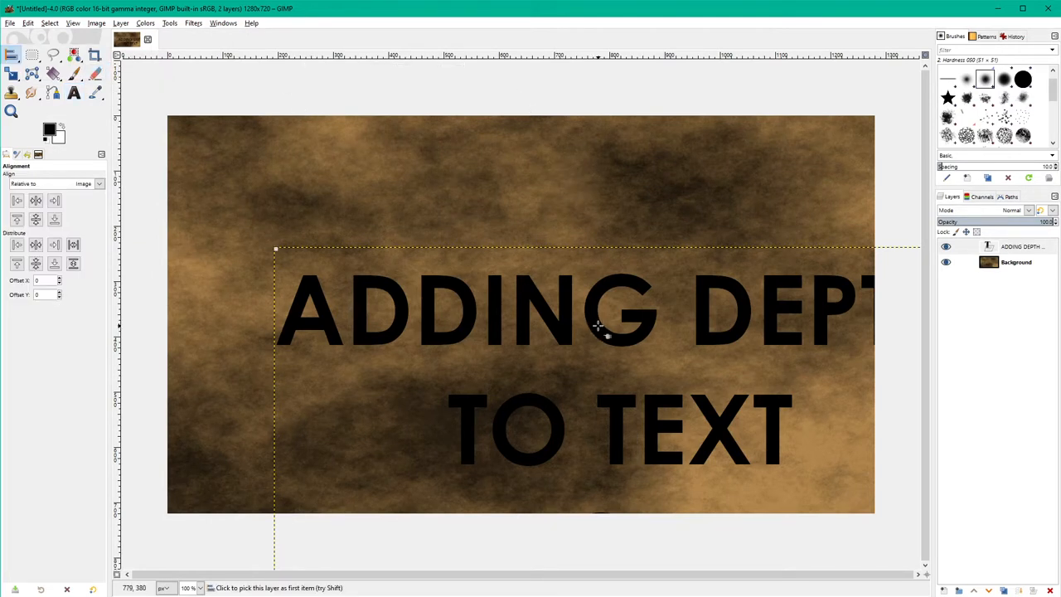
pyautogui.click(89, 183)
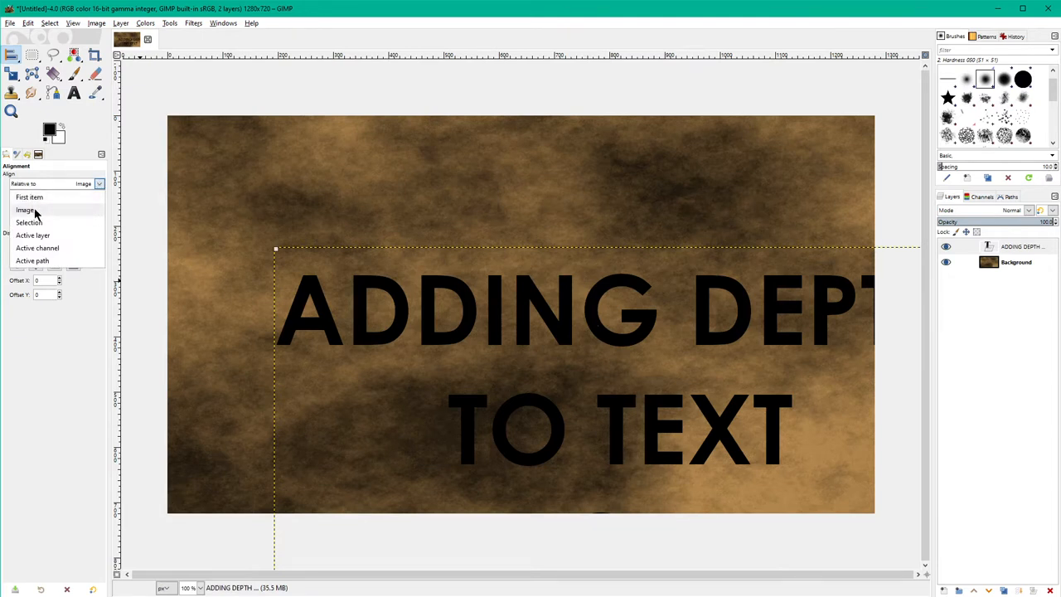
pyautogui.click(26, 208)
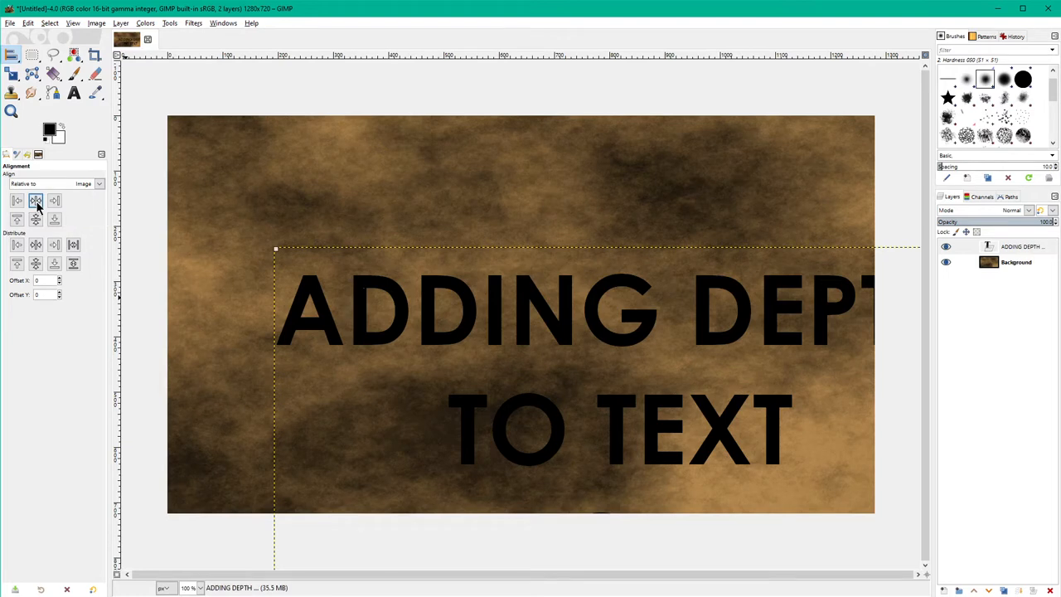
pyautogui.click(36, 201)
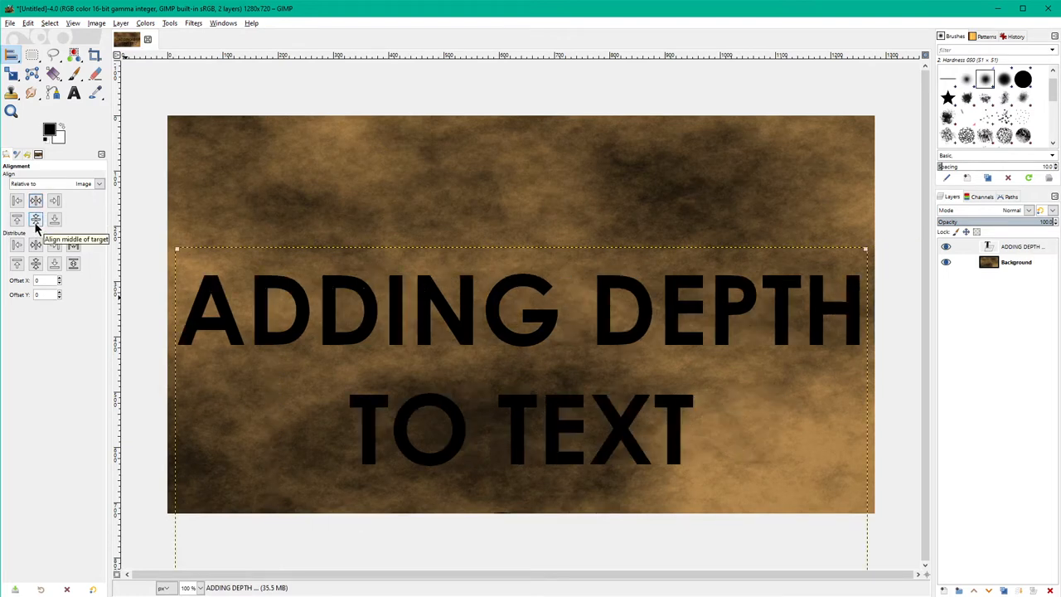
pyautogui.click(35, 219)
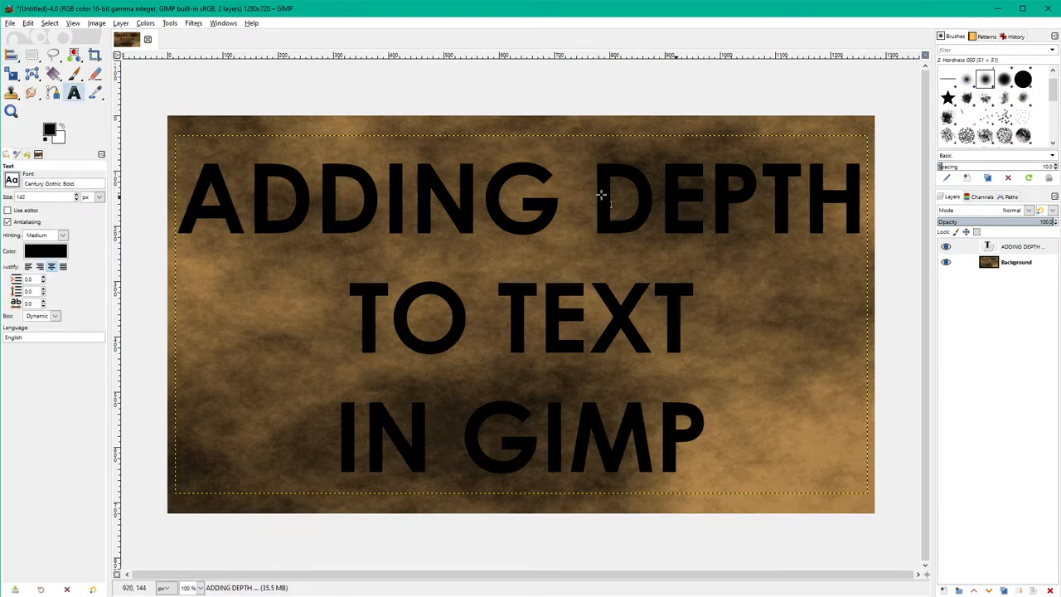
pyautogui.moveTo(686, 319)
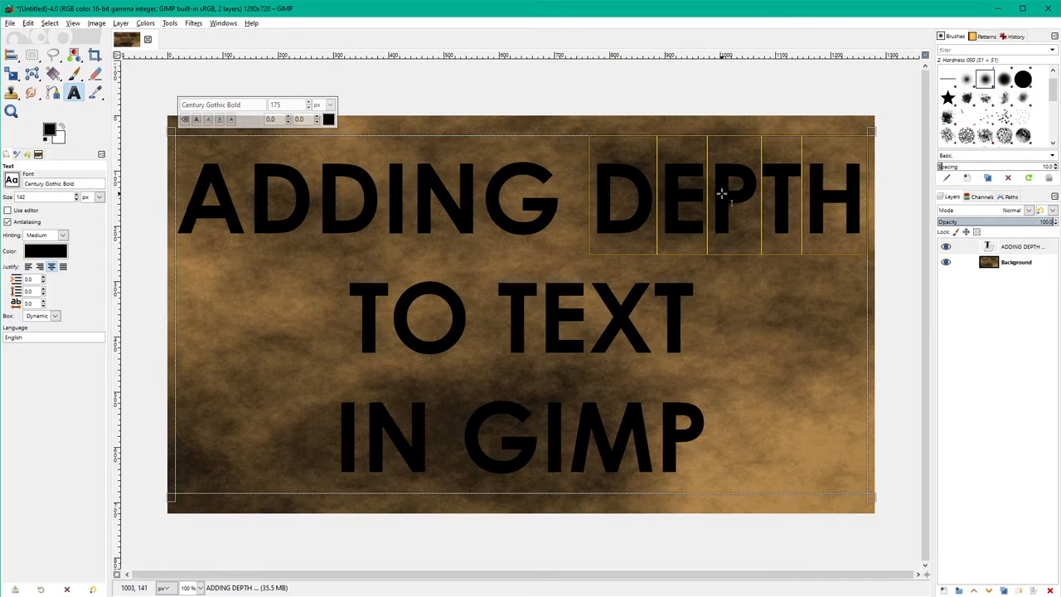
# Shrink the ADDING DEPTH line and enlarge the TO TEXT line.
pyautogui.click(421, 199)
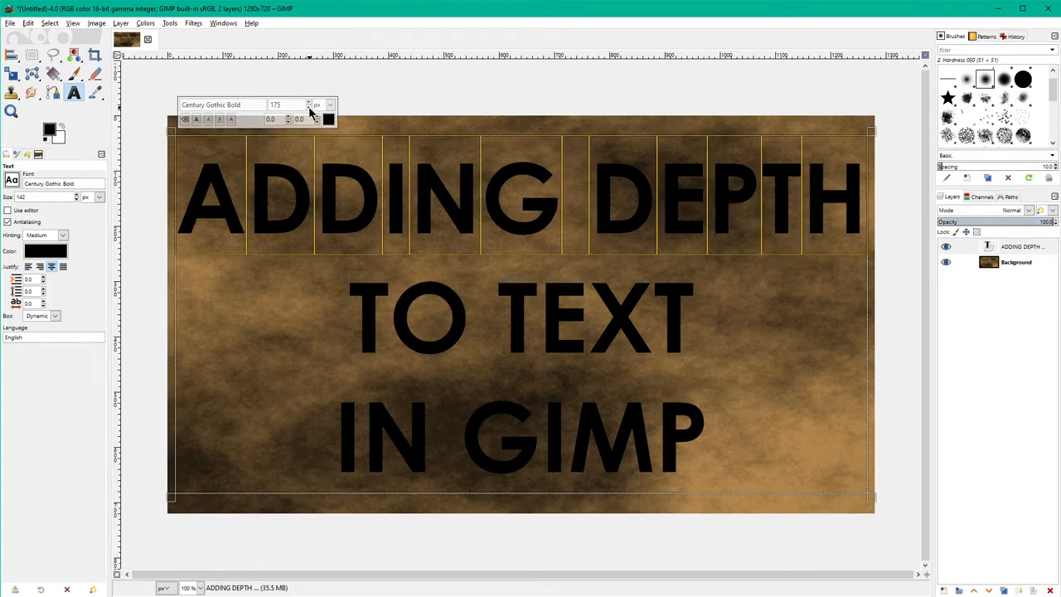
pyautogui.click(310, 108)
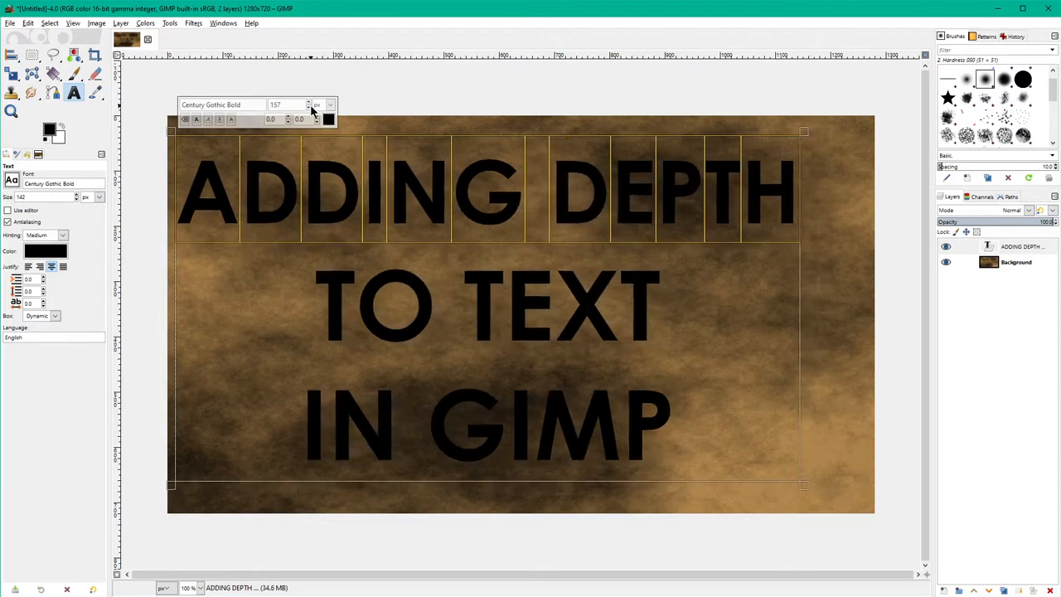
pyautogui.click(310, 108)
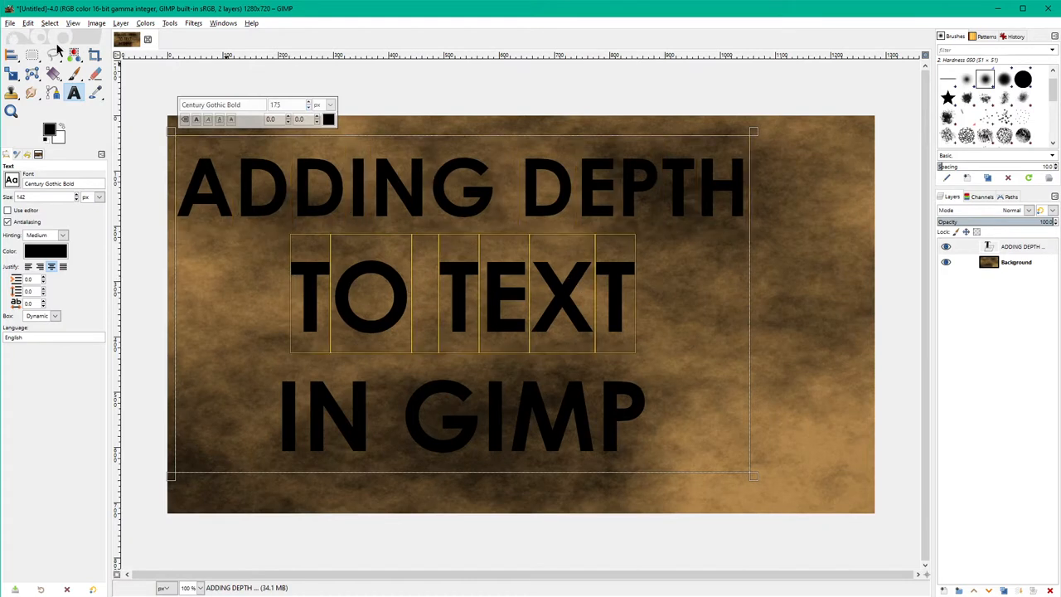
pyautogui.click(308, 101)
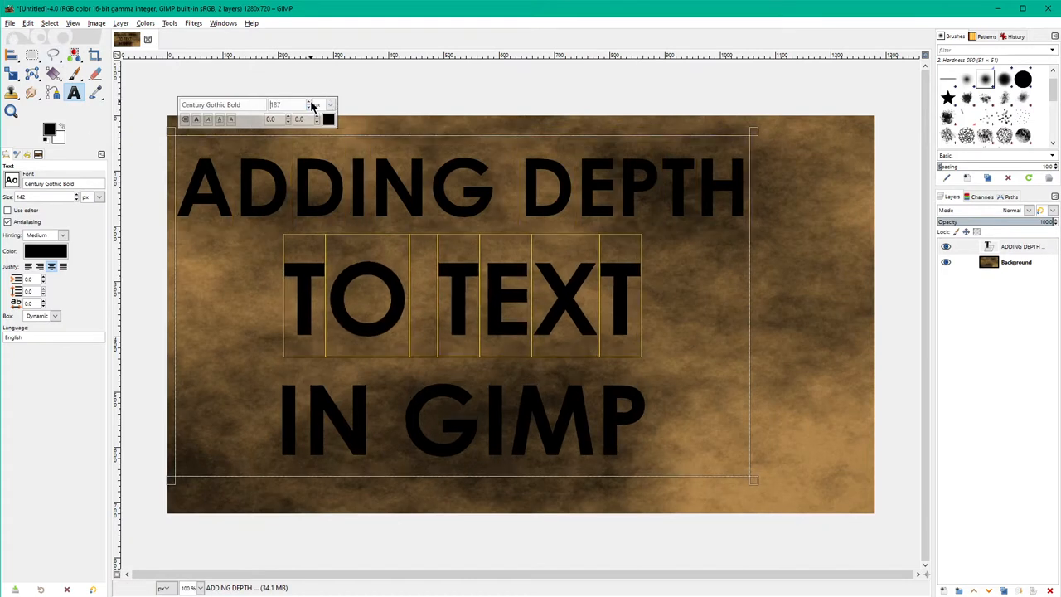
pyautogui.click(316, 101)
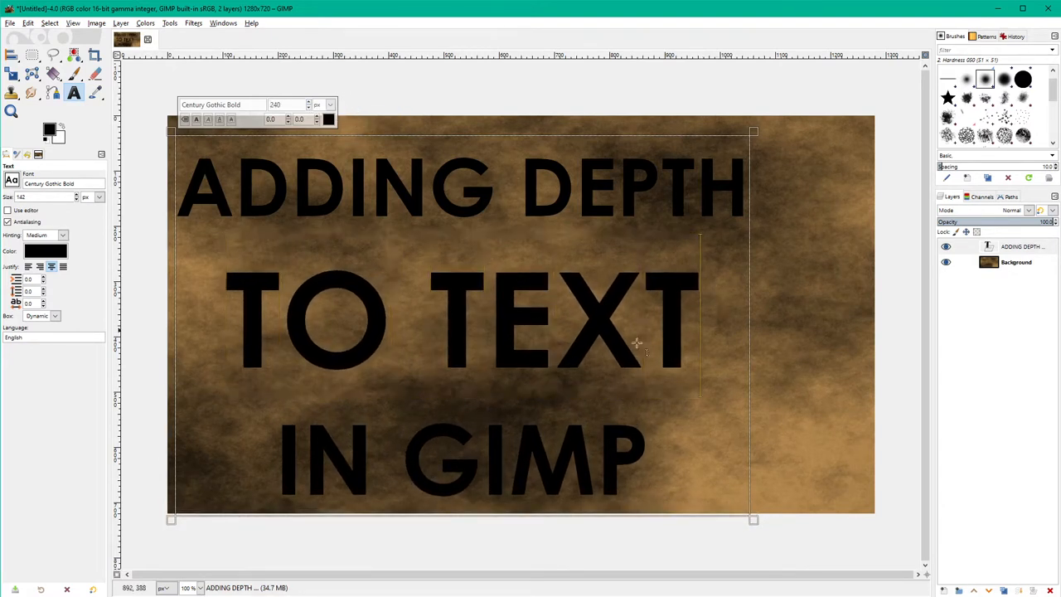
pyautogui.moveTo(43, 297)
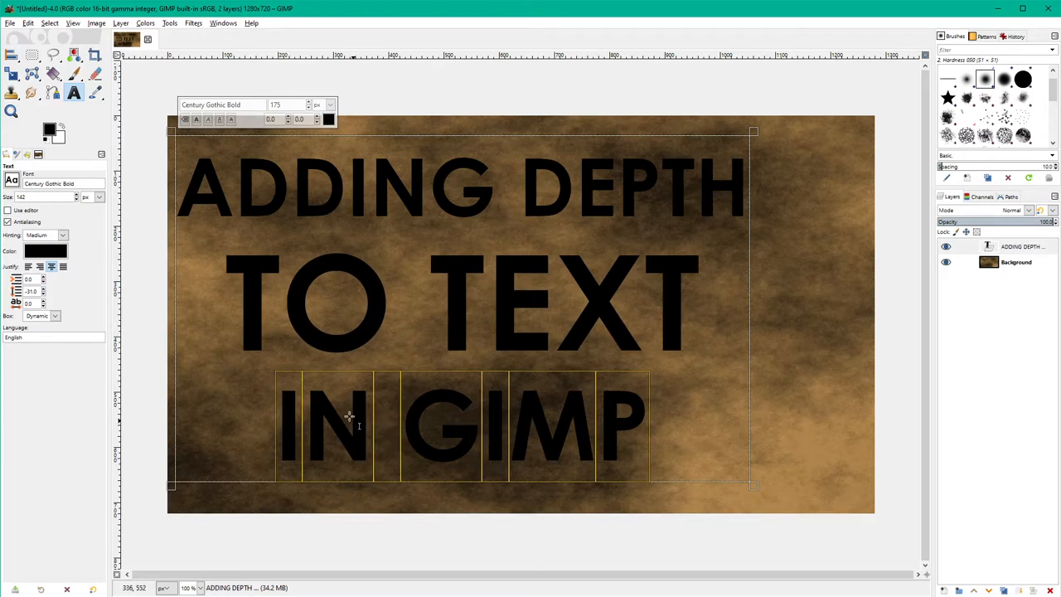
pyautogui.moveTo(730, 206)
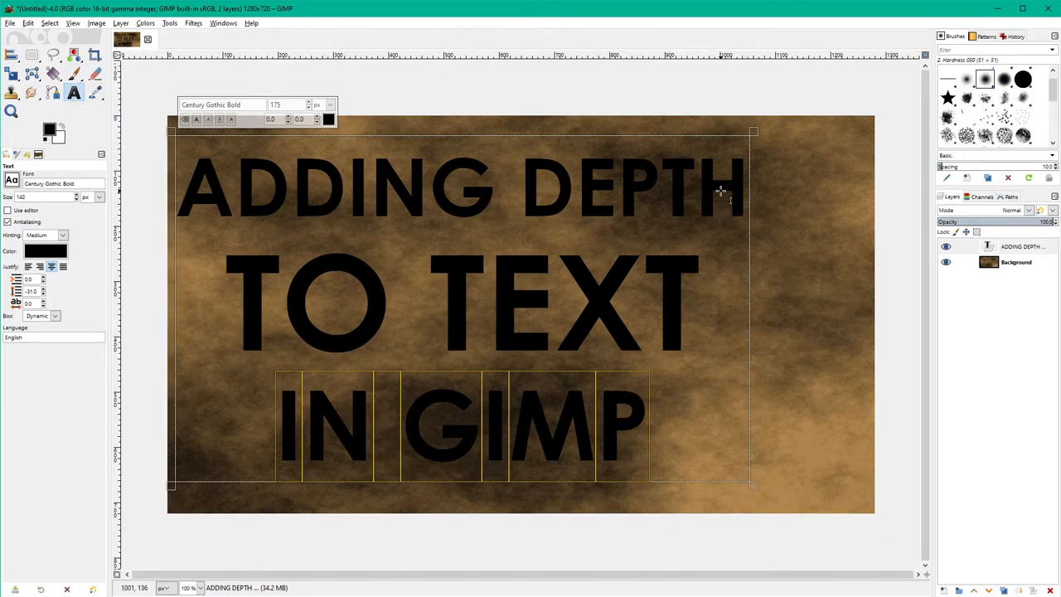
pyautogui.moveTo(216, 79)
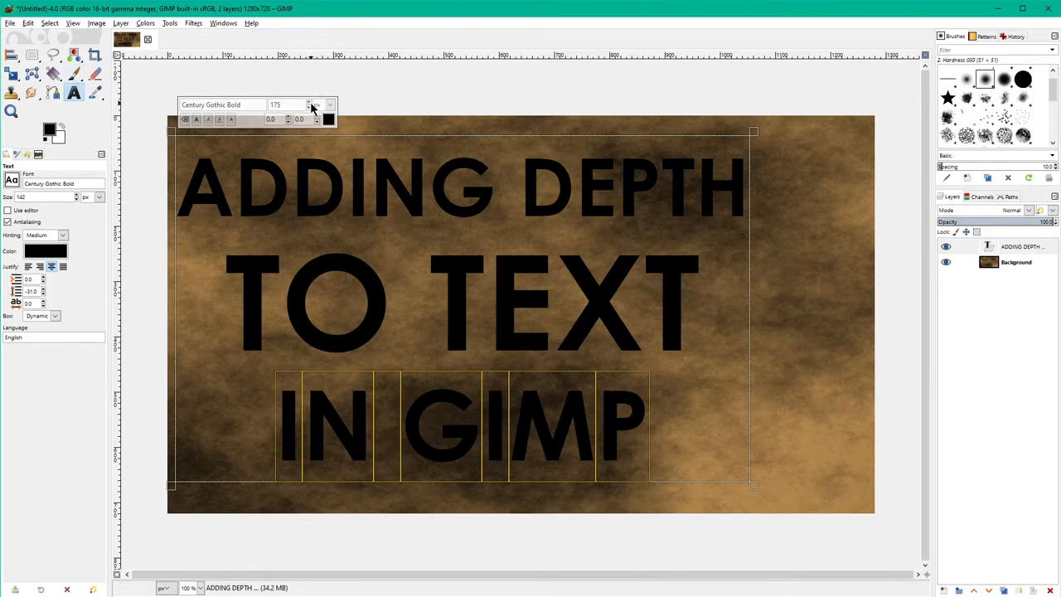
# Enlarge the IN GIMP line to 175 px.
pyautogui.click(311, 101)
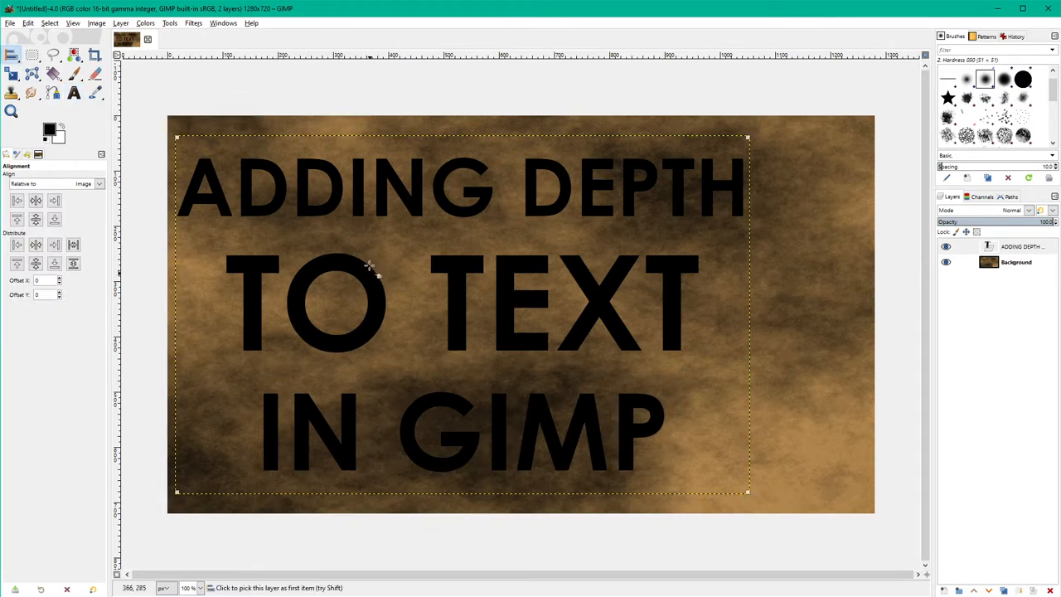
pyautogui.moveTo(369, 265); pyautogui.dragTo(307, 319)
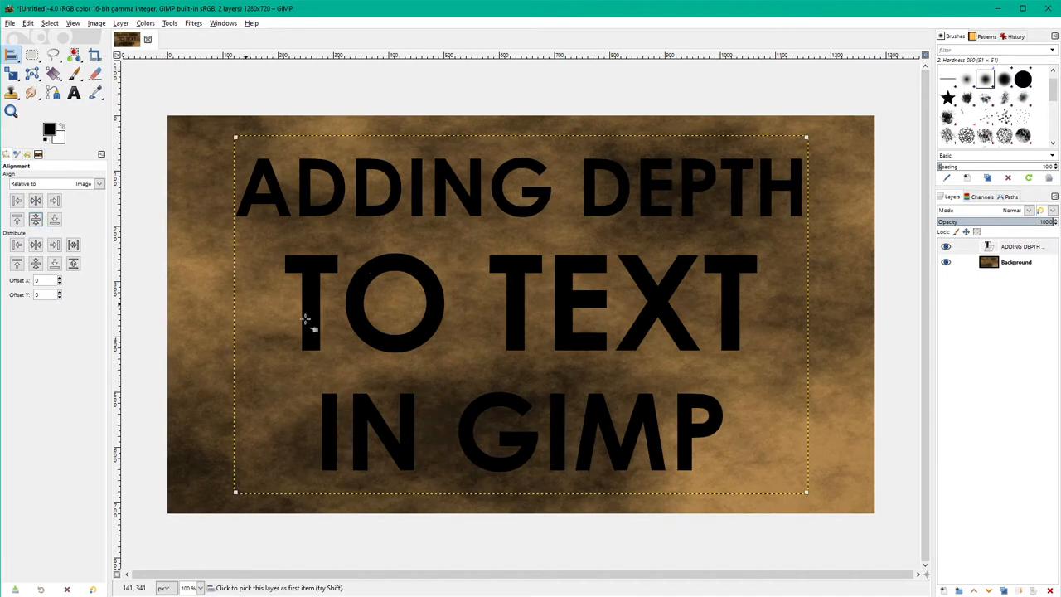
pyautogui.moveTo(369, 306)
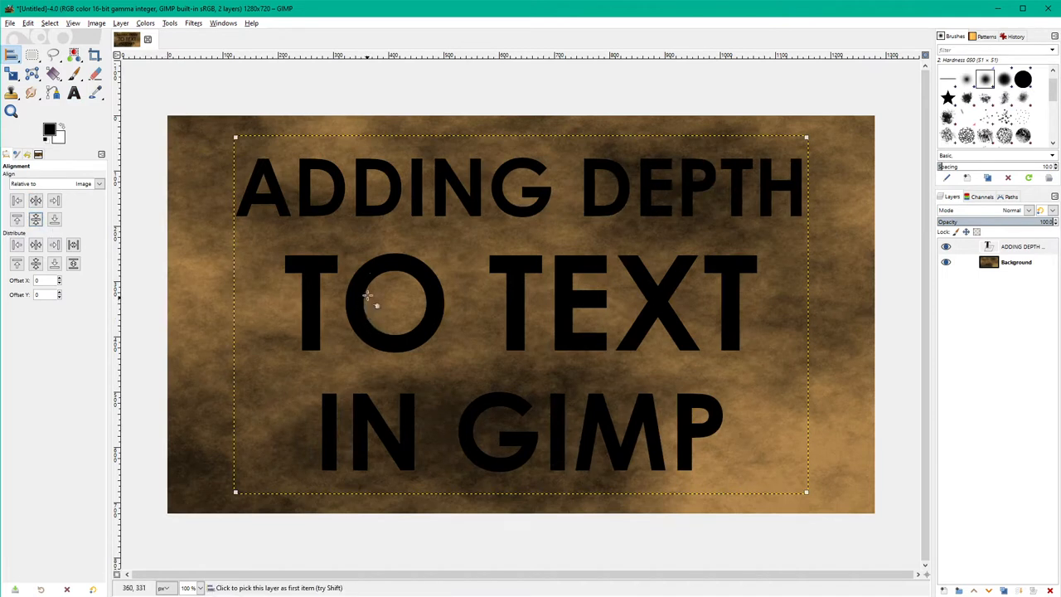
pyautogui.click(1017, 262)
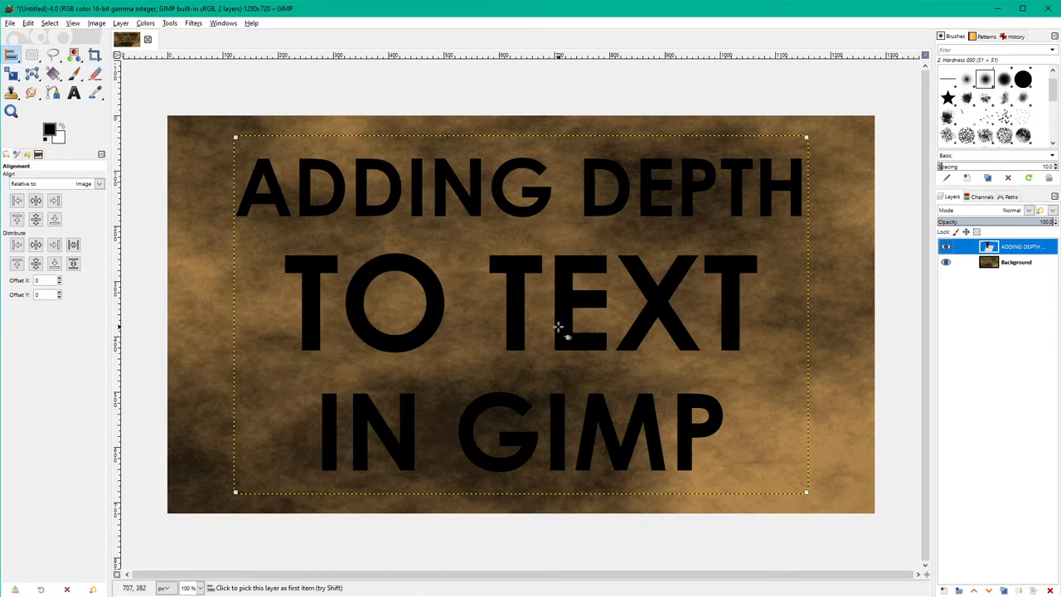
pyautogui.moveTo(821, 238)
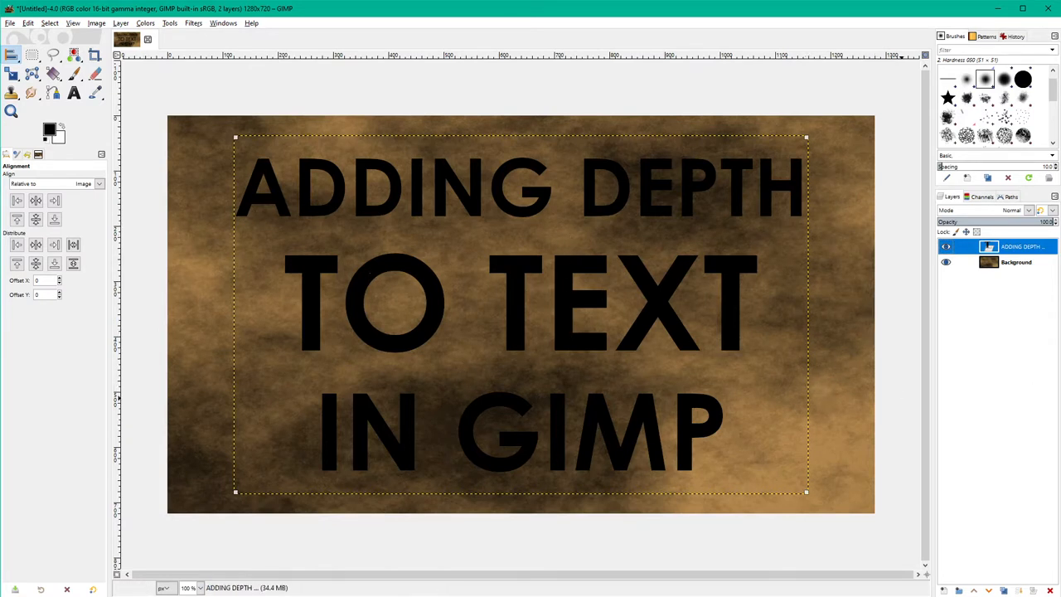
pyautogui.moveTo(684, 278)
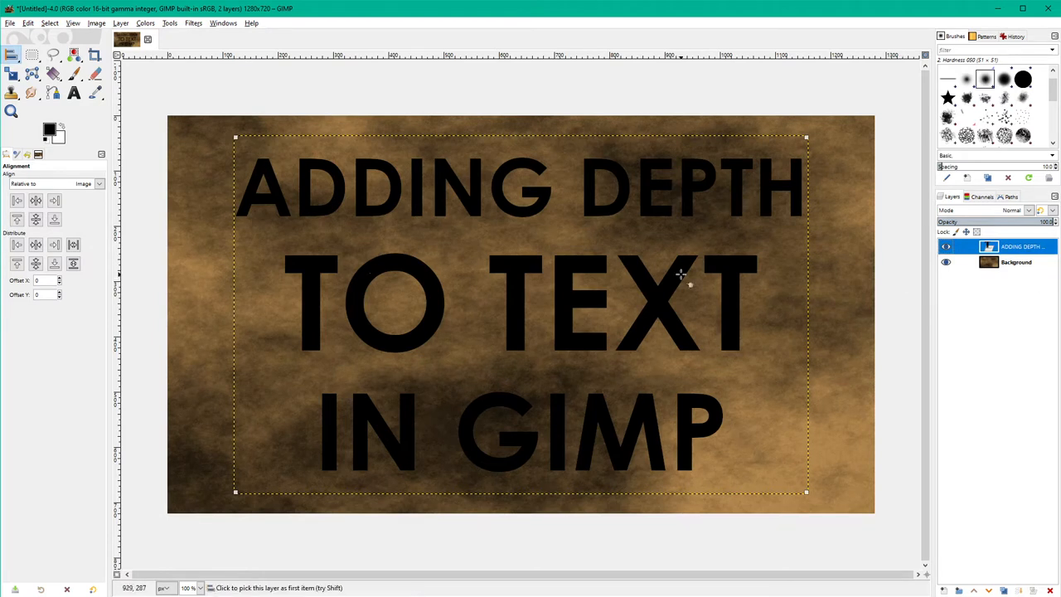
pyautogui.moveTo(706, 190)
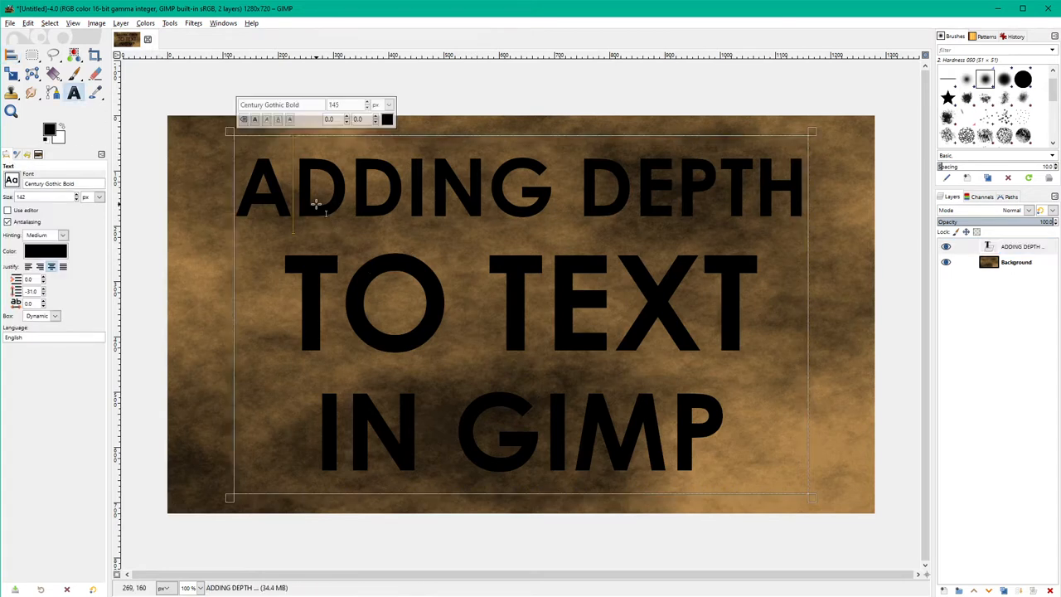
pyautogui.moveTo(389, 200)
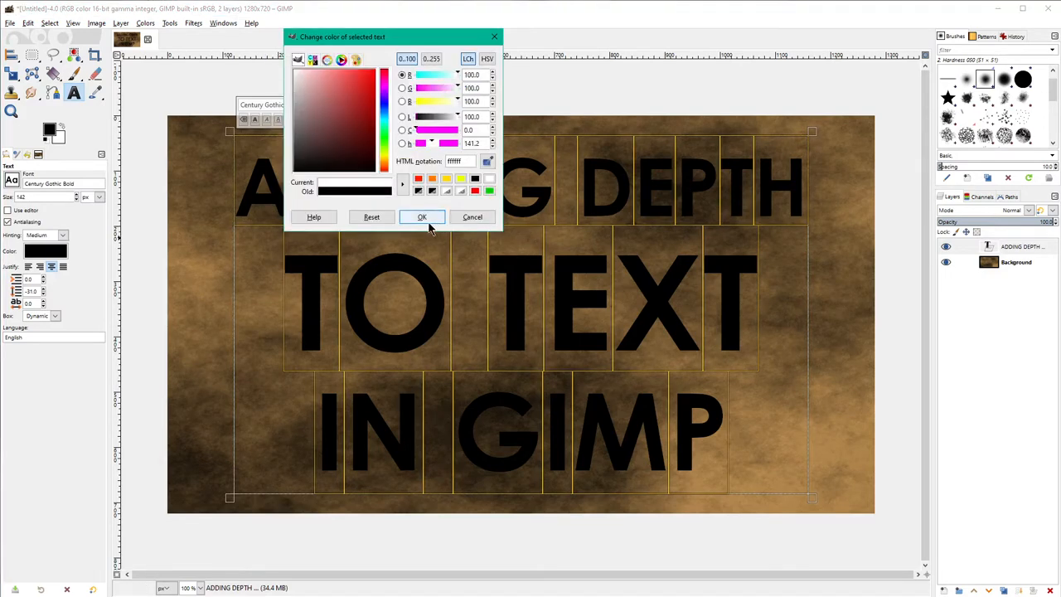
# Confirm ffffff as the headline text colour.
pyautogui.click(422, 217)
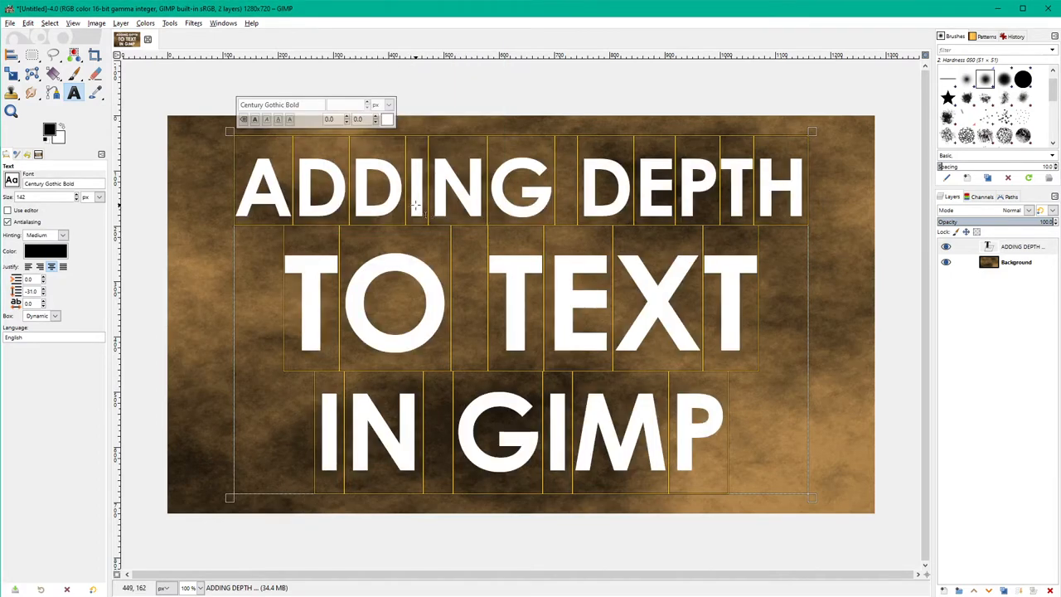
pyautogui.moveTo(713, 286)
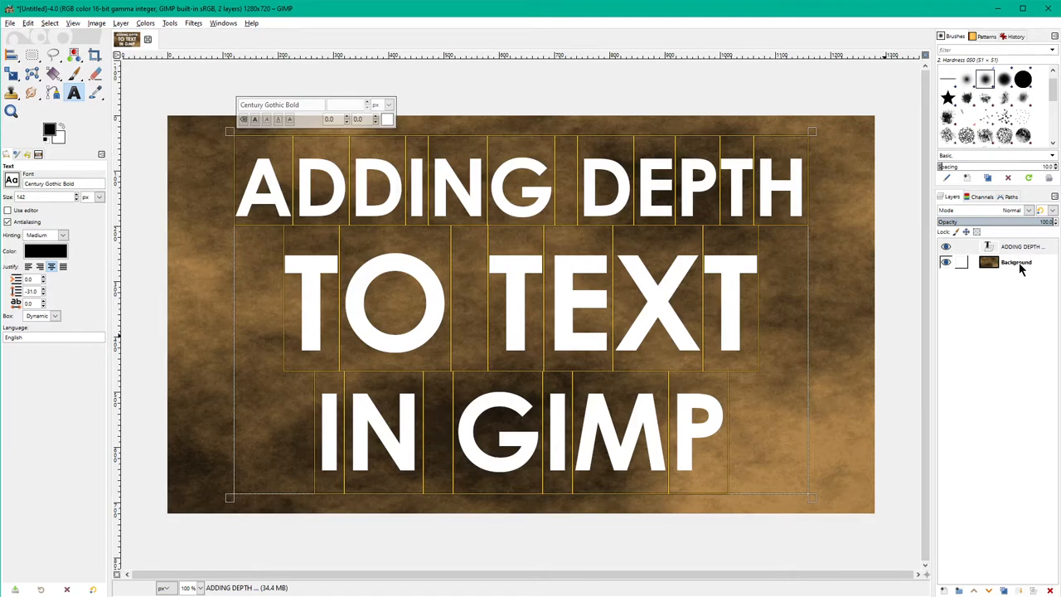
pyautogui.moveTo(1020, 270)
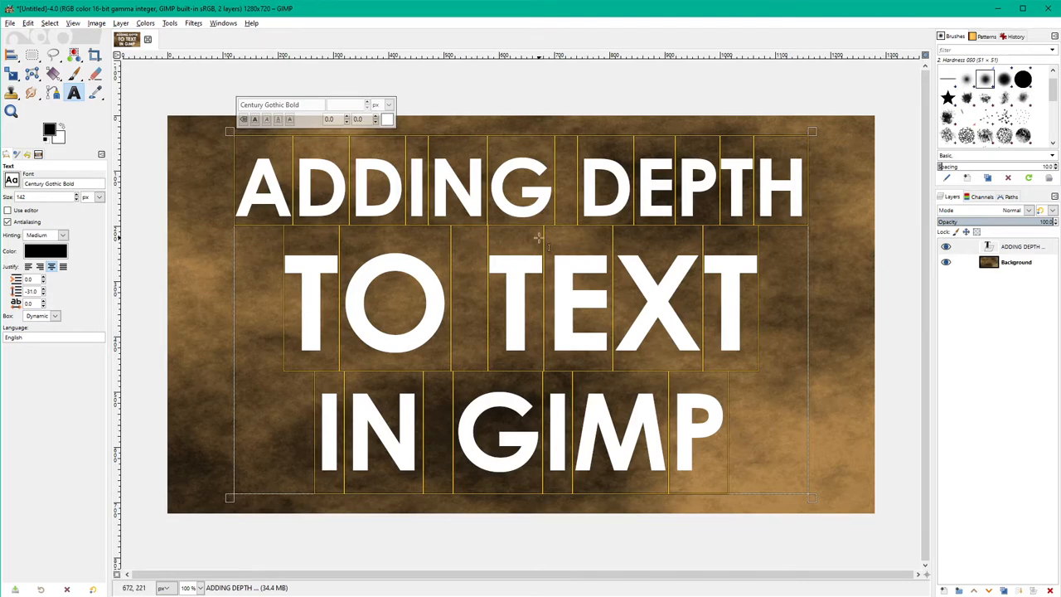
pyautogui.moveTo(671, 274)
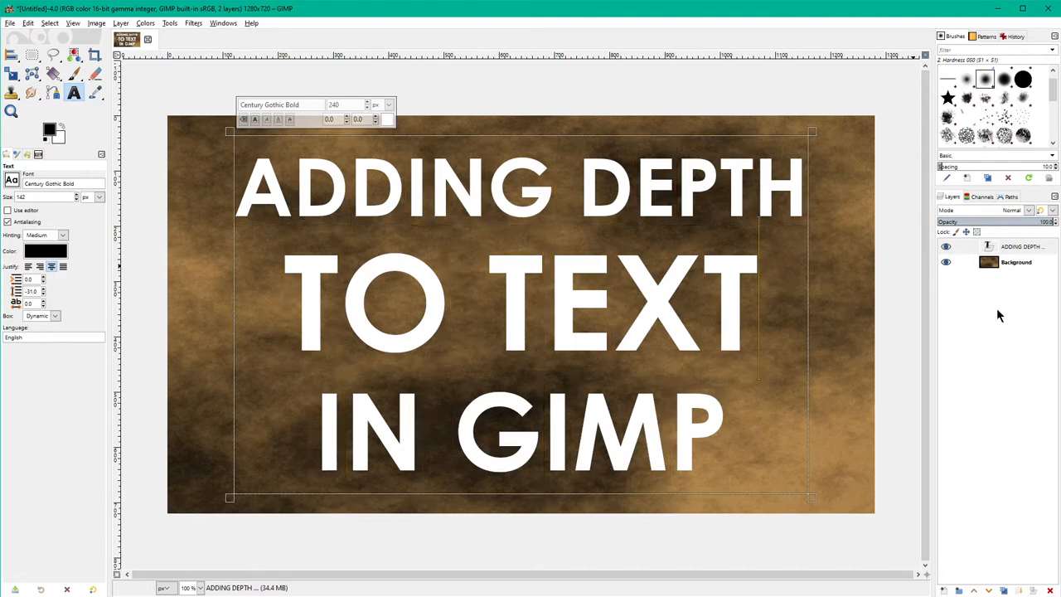
pyautogui.click(1022, 246)
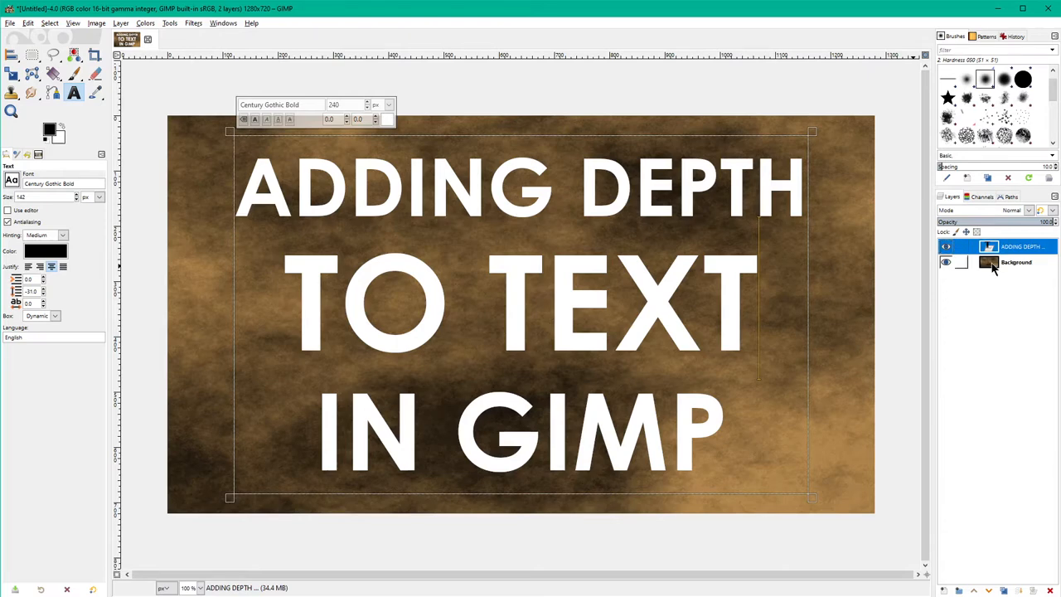
pyautogui.click(1017, 262)
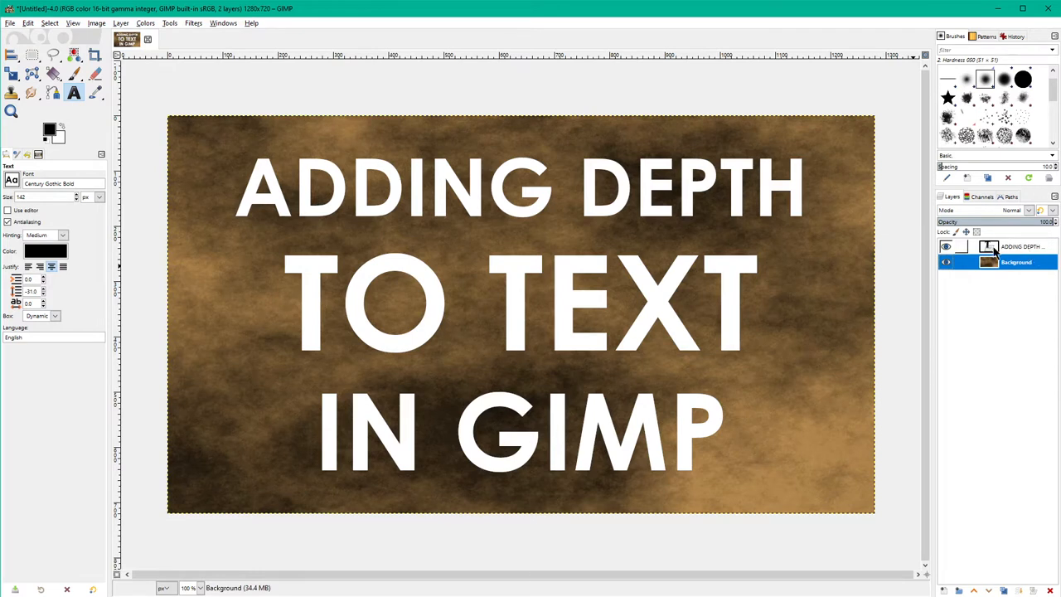
pyautogui.click(1022, 246)
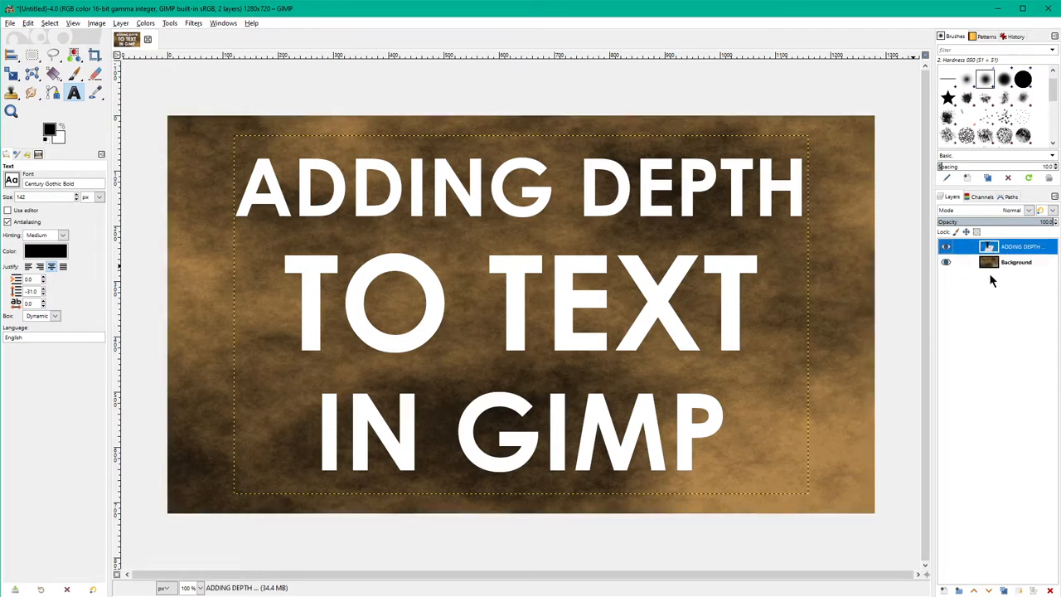
pyautogui.click(1016, 262)
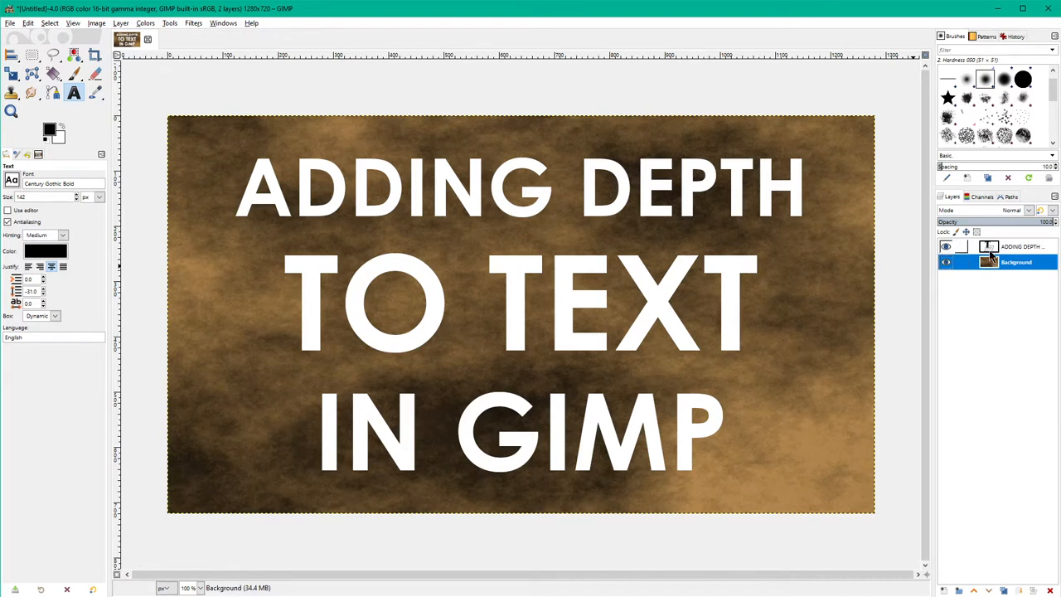
pyautogui.click(1019, 246)
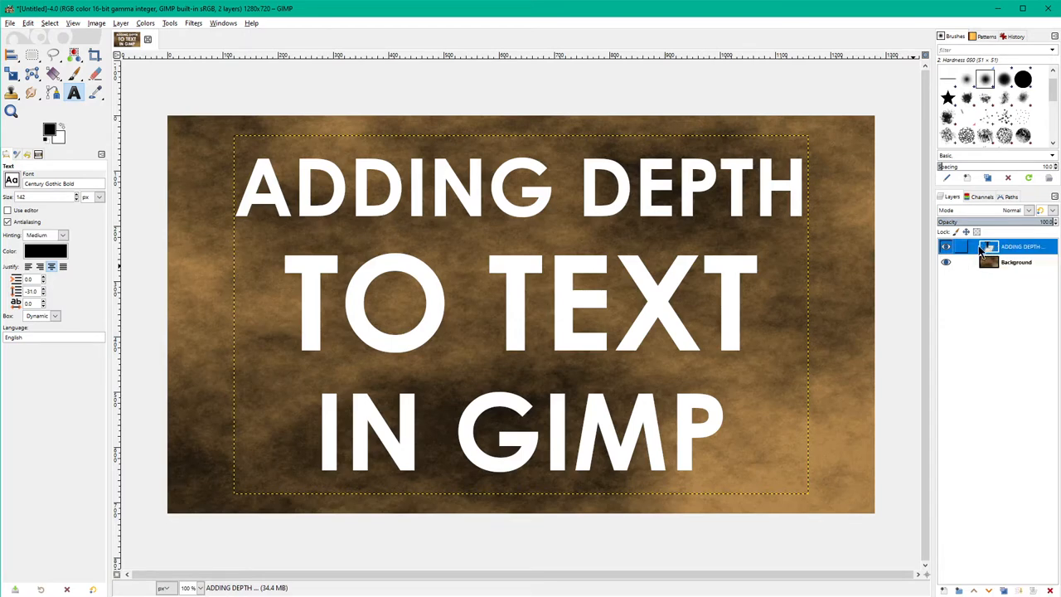
# Open the context menu of the white title text layer to convert it to a path.
pyautogui.rightClick(1019, 247)
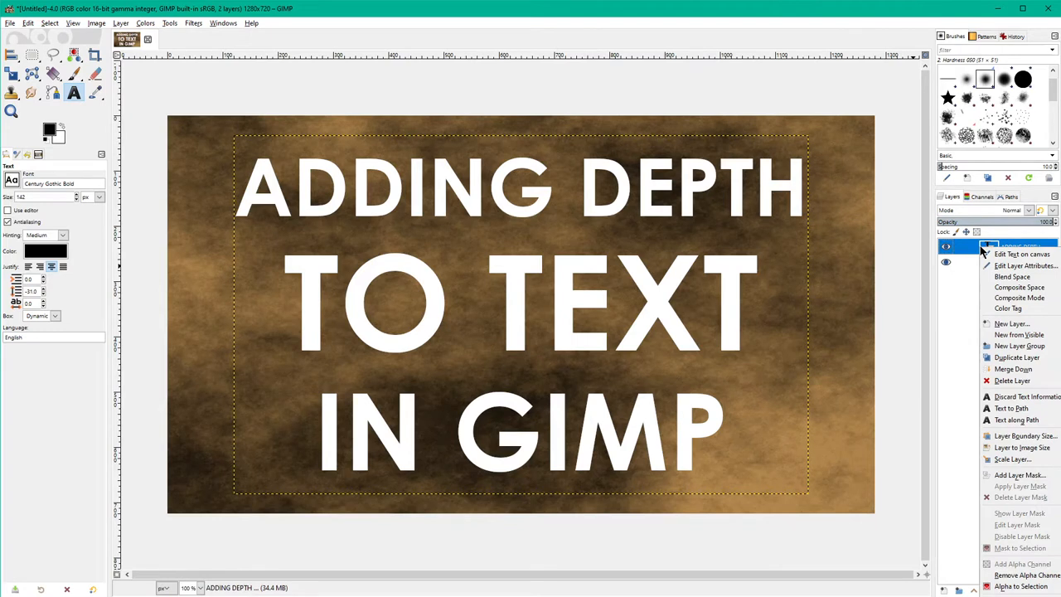
pyautogui.moveTo(1019, 345)
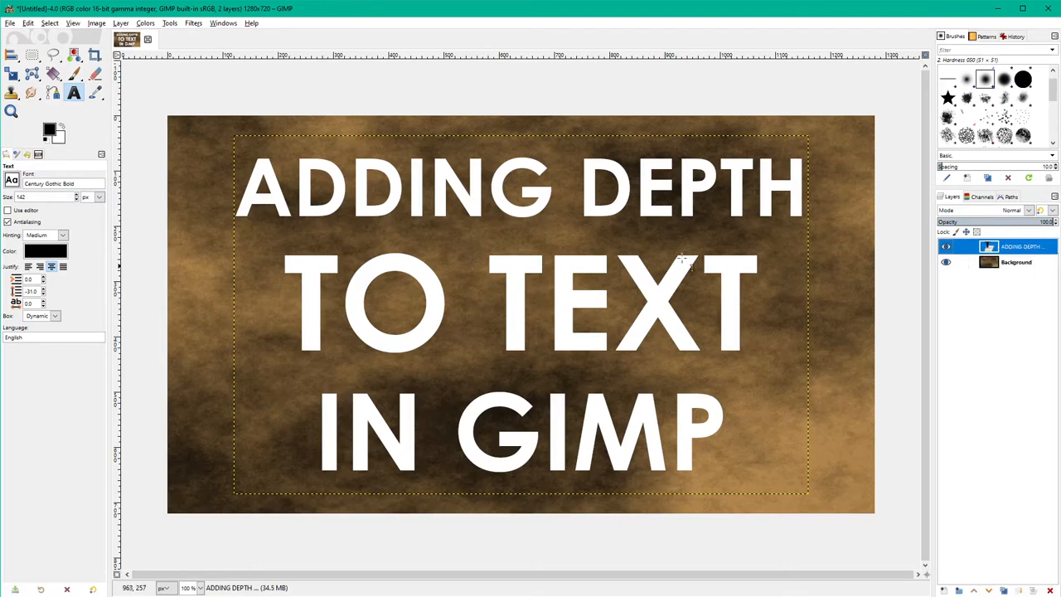
pyautogui.moveTo(709, 237)
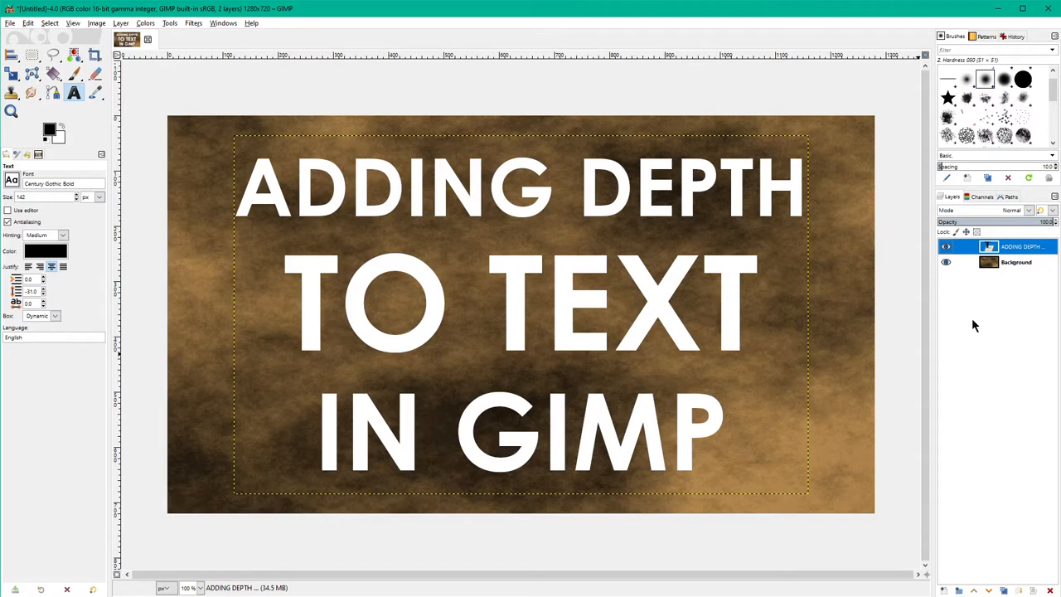
pyautogui.moveTo(984, 306)
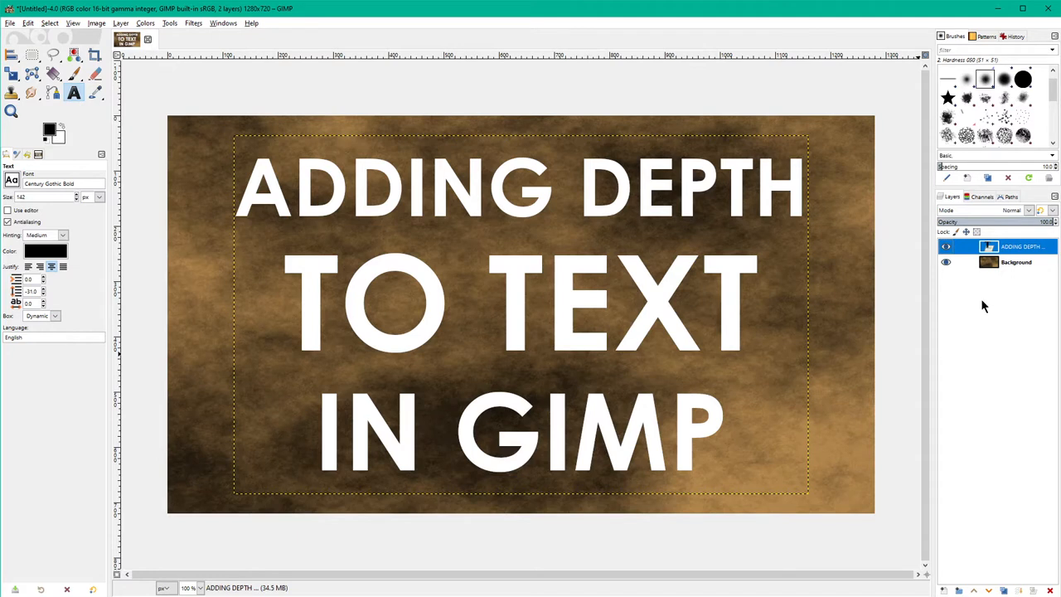
pyautogui.moveTo(1036, 199)
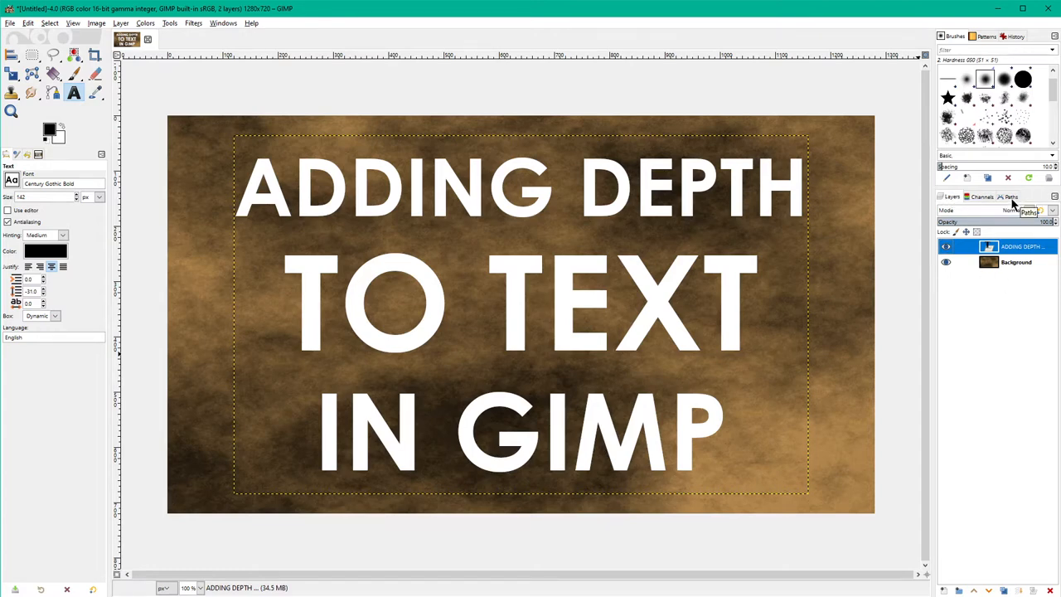
pyautogui.click(1010, 197)
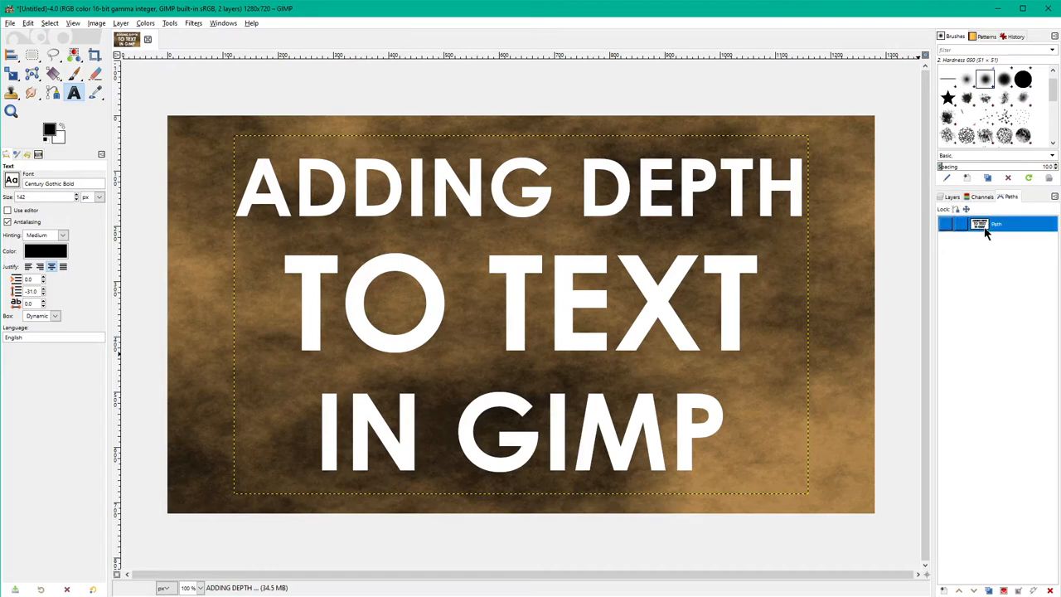
pyautogui.rightClick(994, 224)
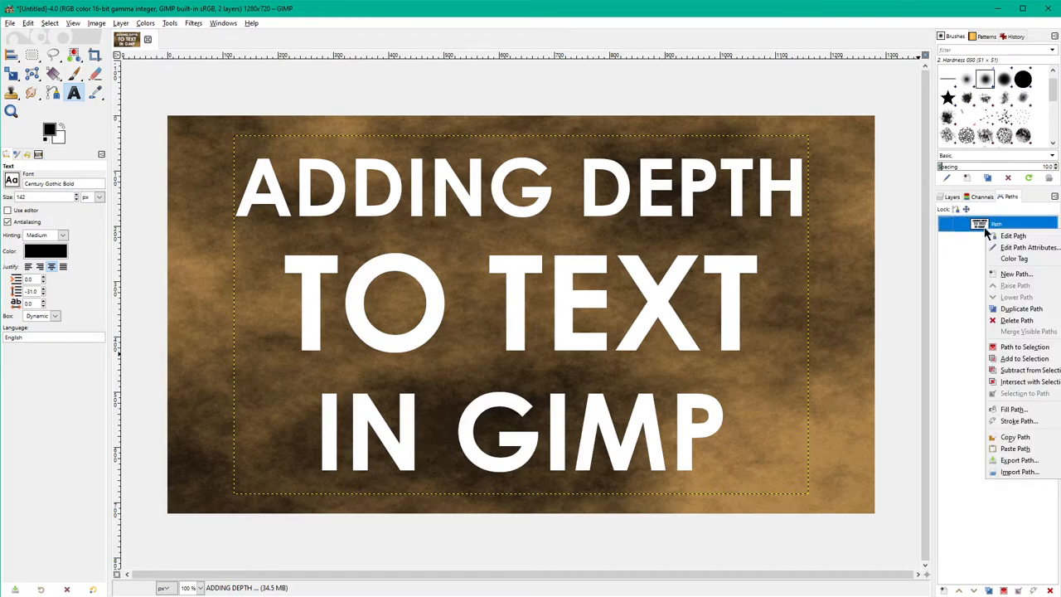
pyautogui.click(1013, 235)
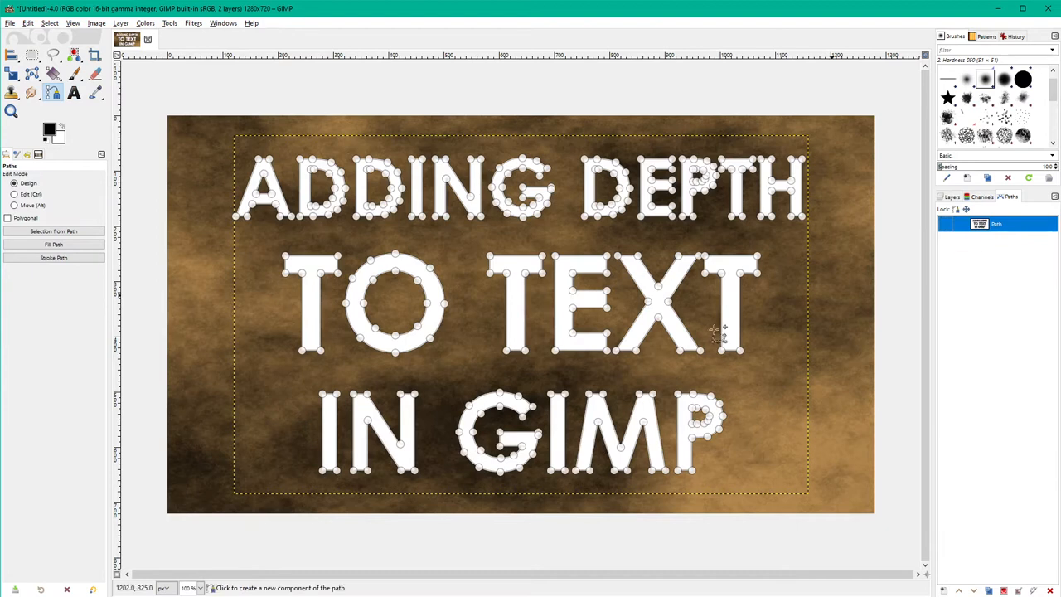
pyautogui.moveTo(911, 249)
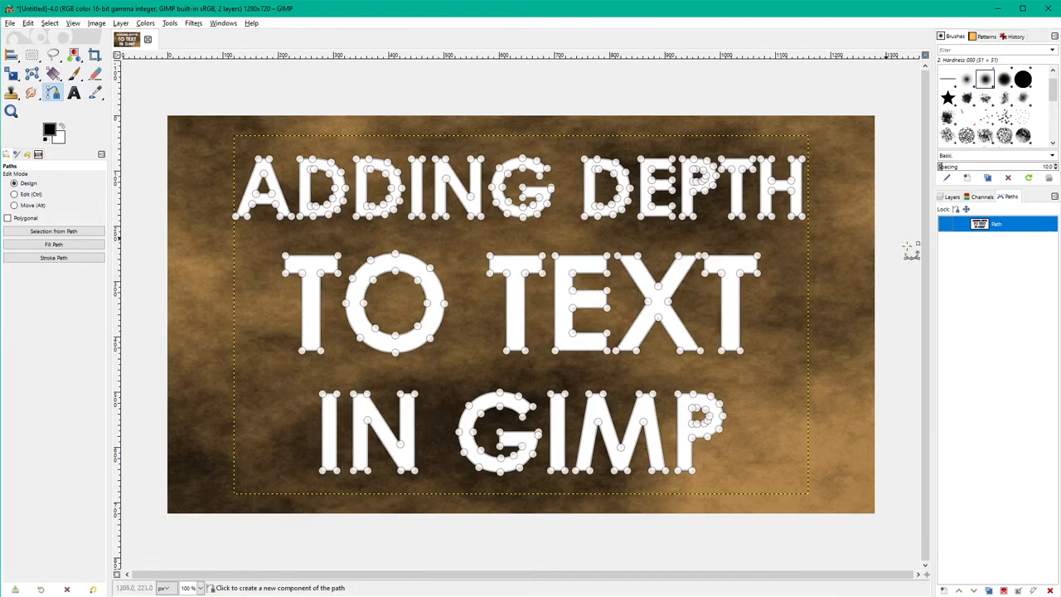
pyautogui.click(951, 197)
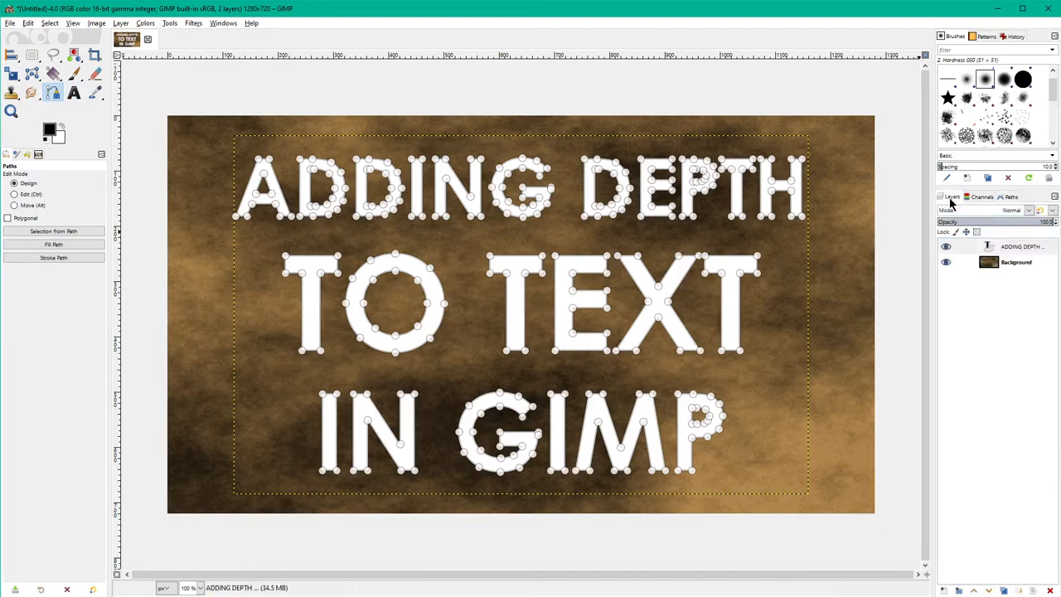
pyautogui.click(1020, 246)
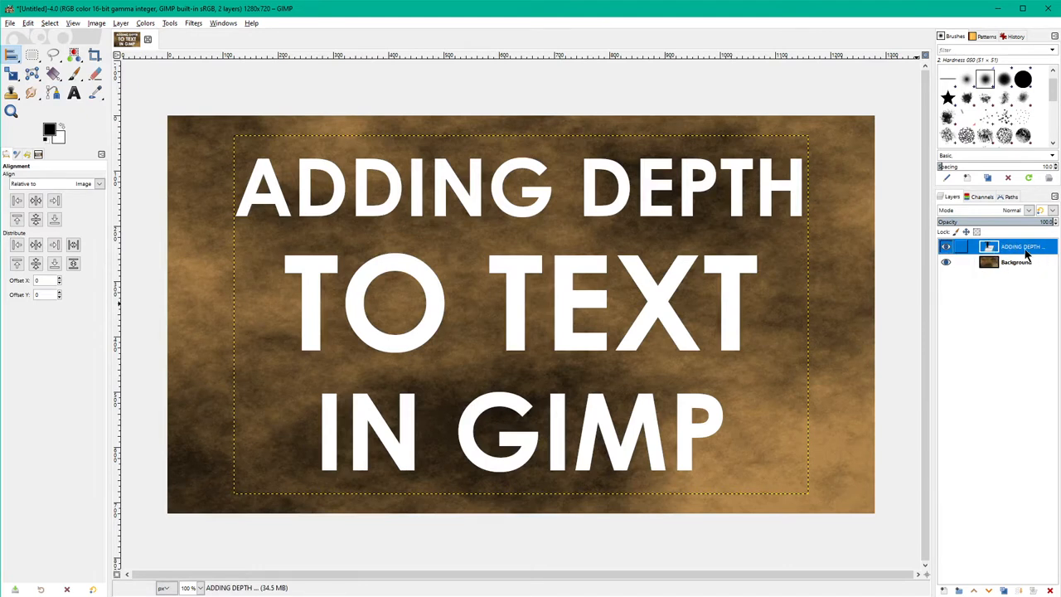
pyautogui.click(1010, 196)
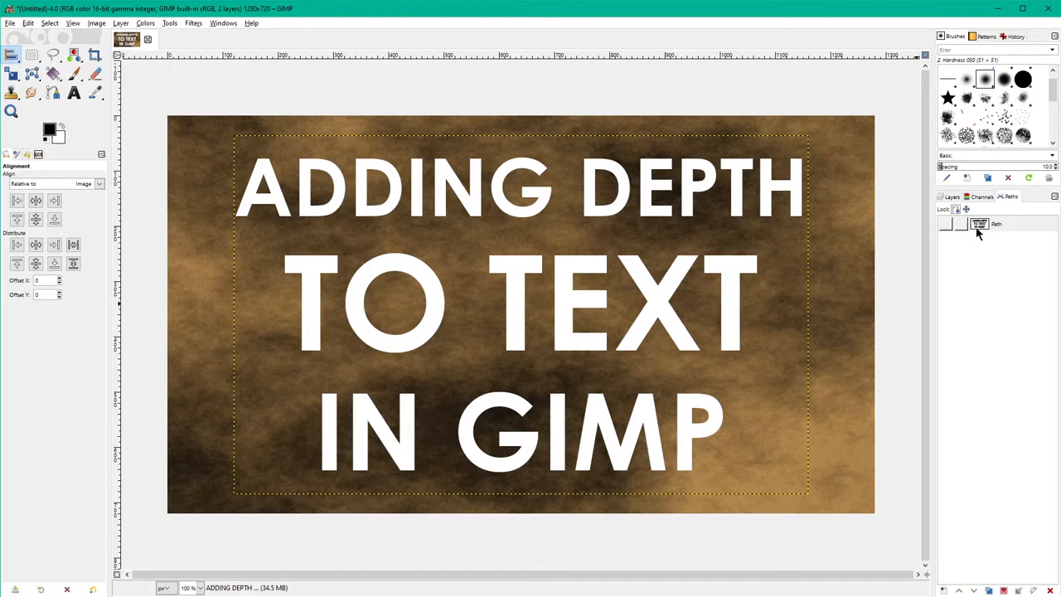
pyautogui.click(952, 196)
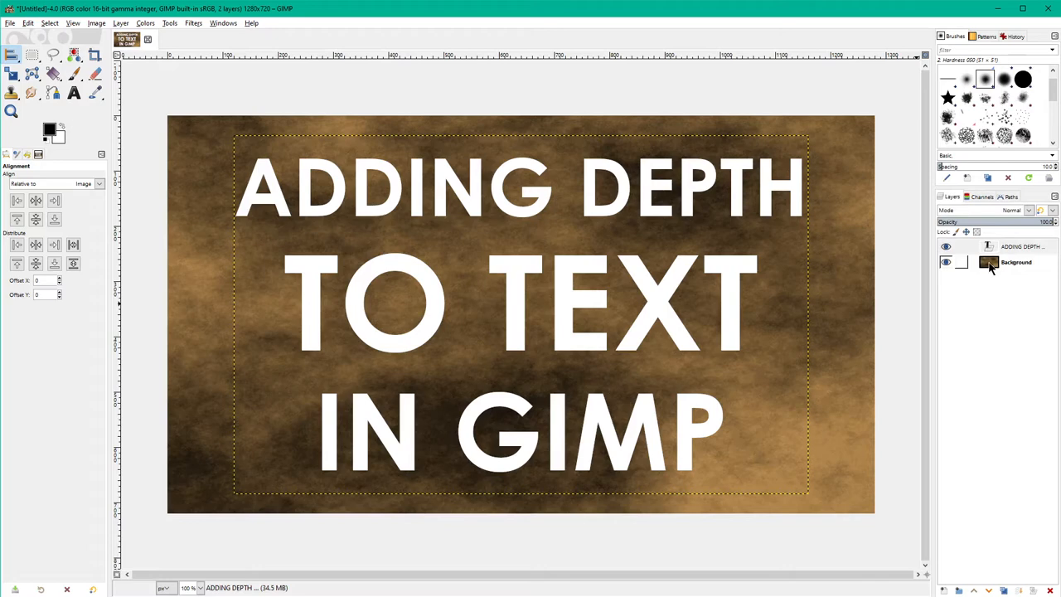
# Add a transparent layer named 'Outline' between the title text and Background layers.
pyautogui.rightClick(1016, 262)
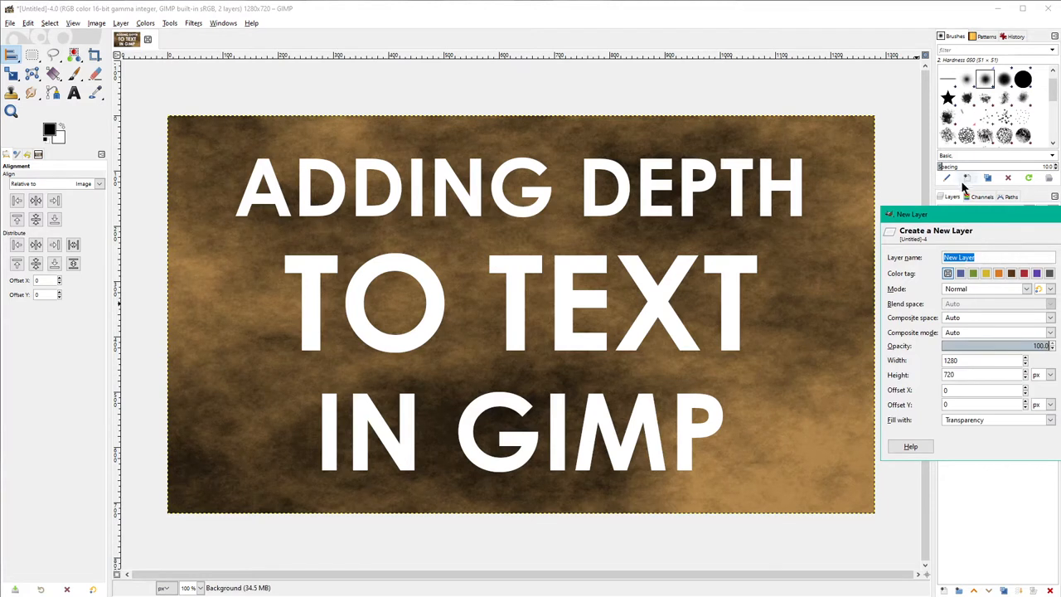
pyautogui.moveTo(1024, 240)
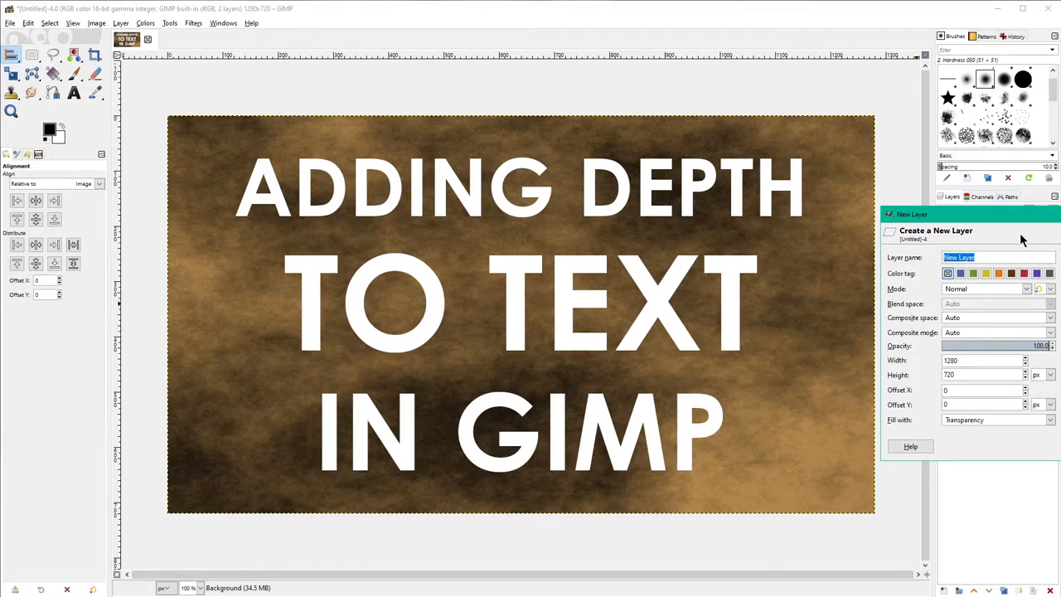
pyautogui.write('Outline')
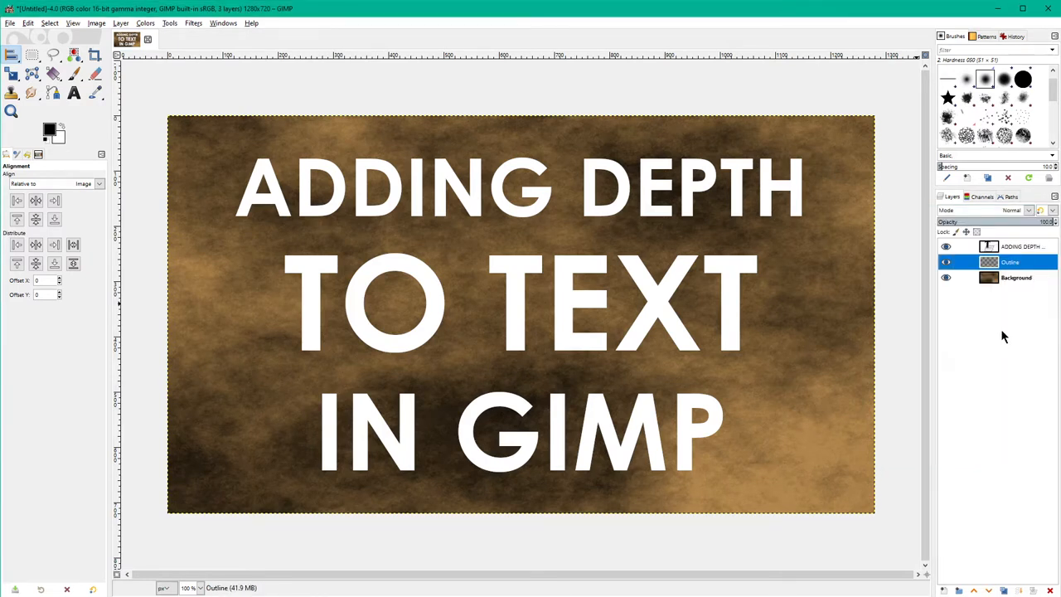
pyautogui.moveTo(996, 311)
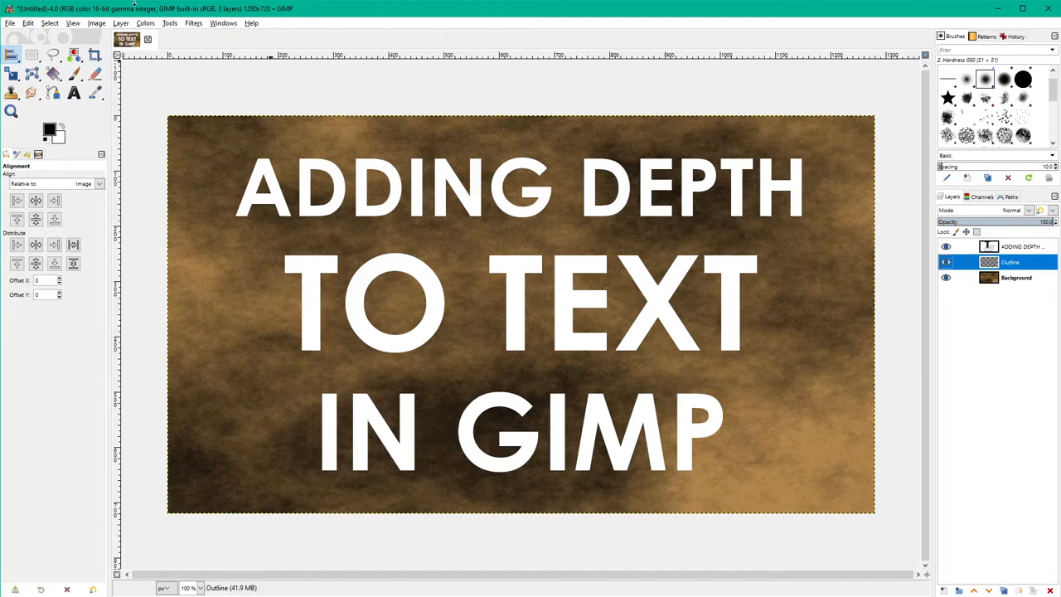
# Stroke the title's text path on the Outline layer with a solid 8 px line.
pyautogui.click(28, 22)
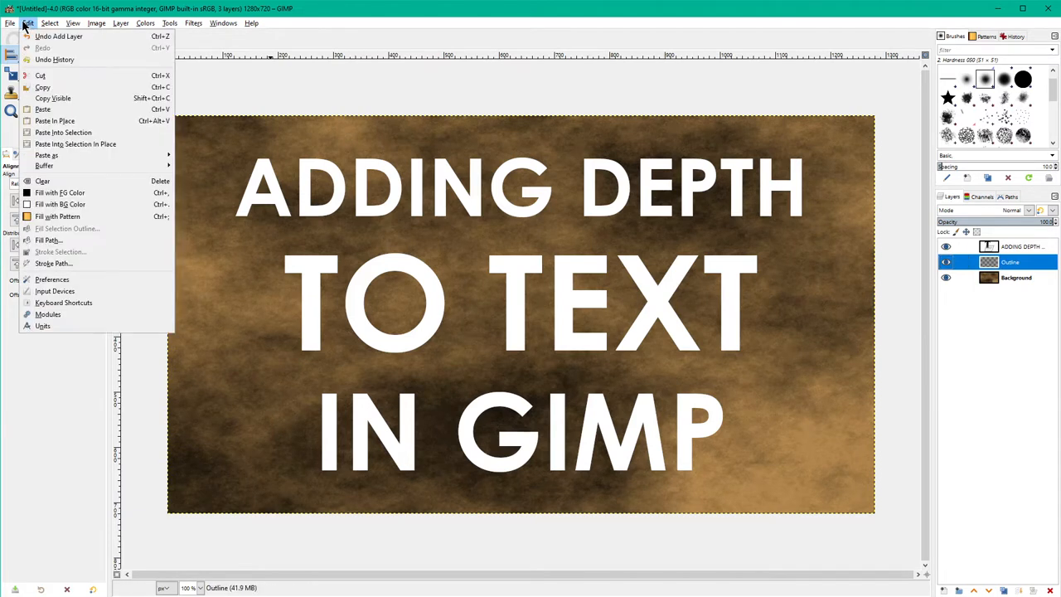
pyautogui.moveTo(54, 263)
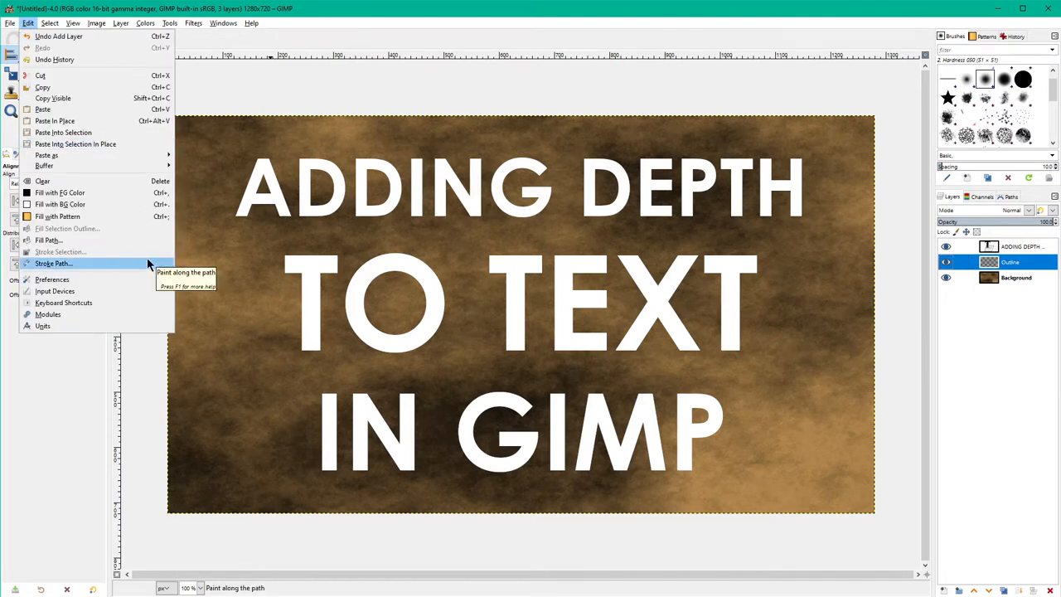
pyautogui.click(53, 263)
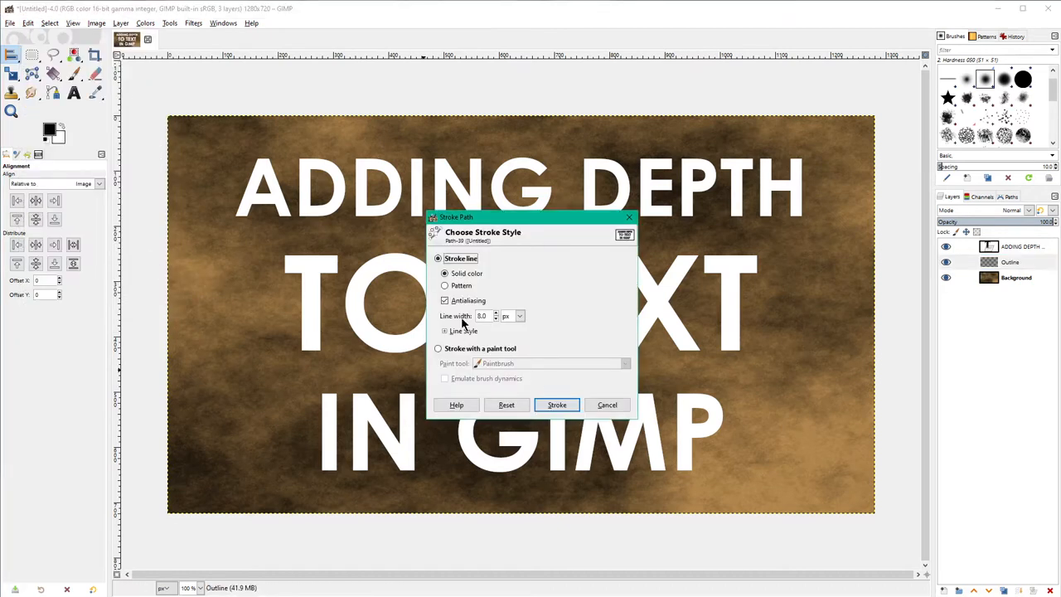
pyautogui.moveTo(757, 373)
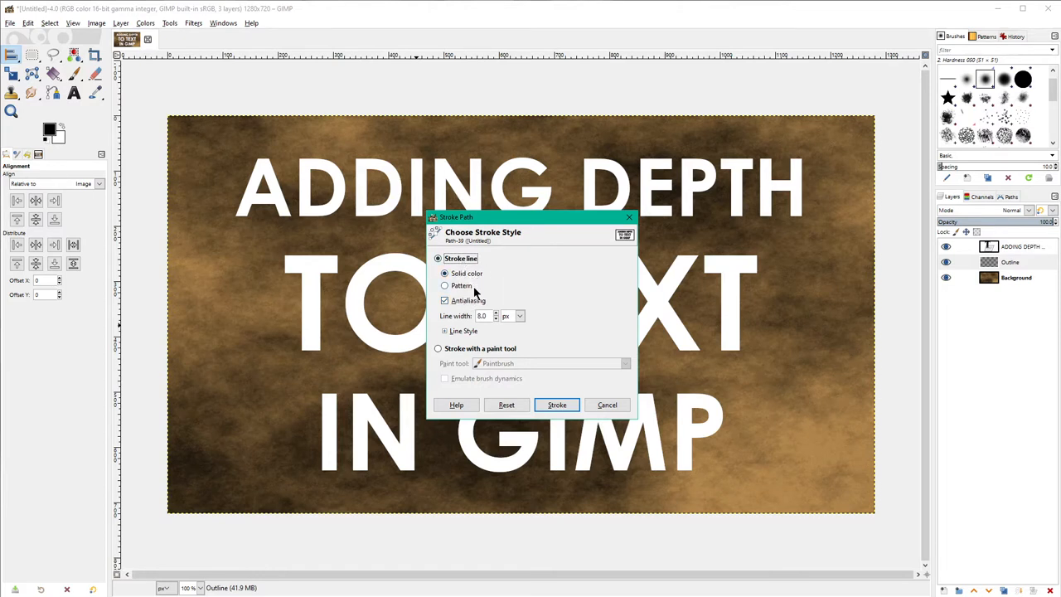
pyautogui.moveTo(537, 389)
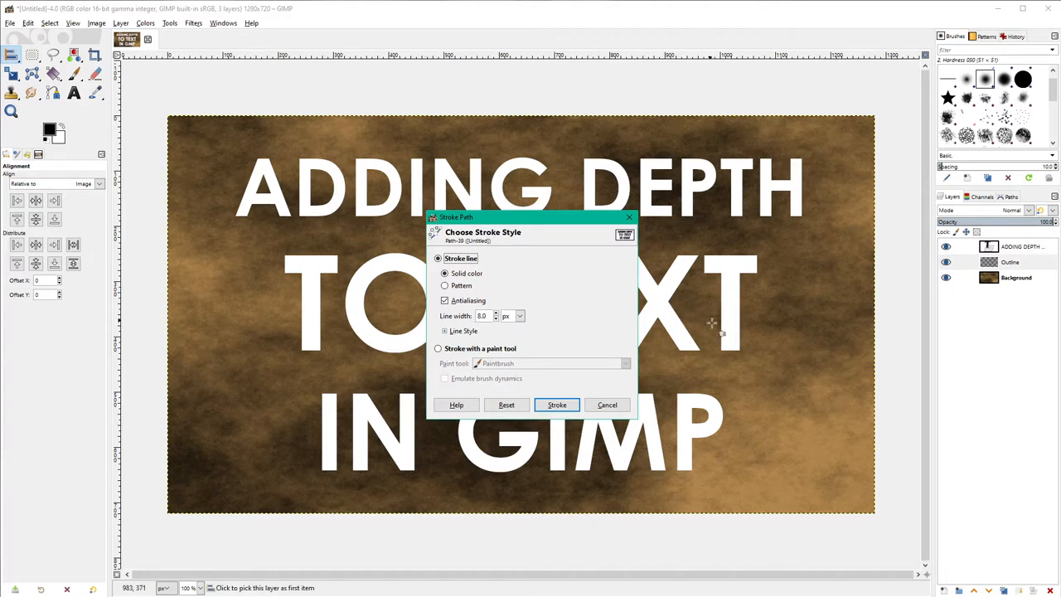
pyautogui.moveTo(684, 250)
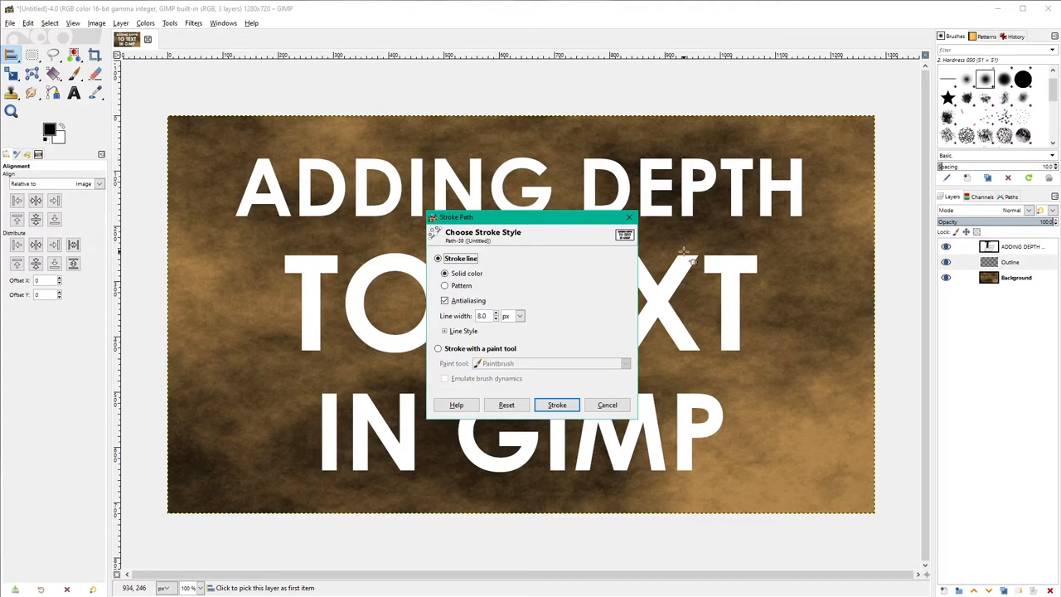
pyautogui.moveTo(501, 425)
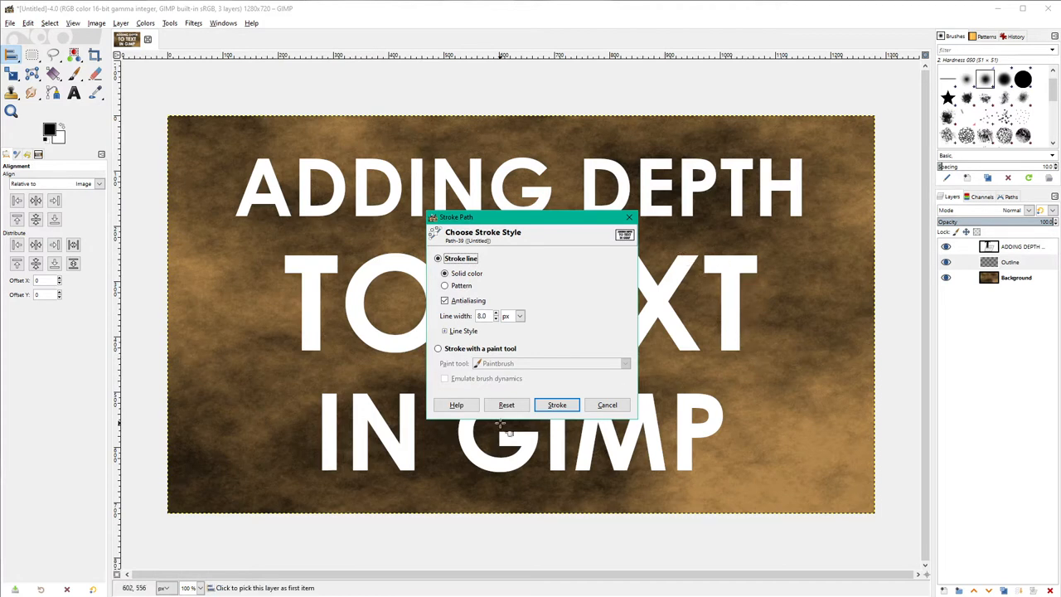
pyautogui.click(556, 404)
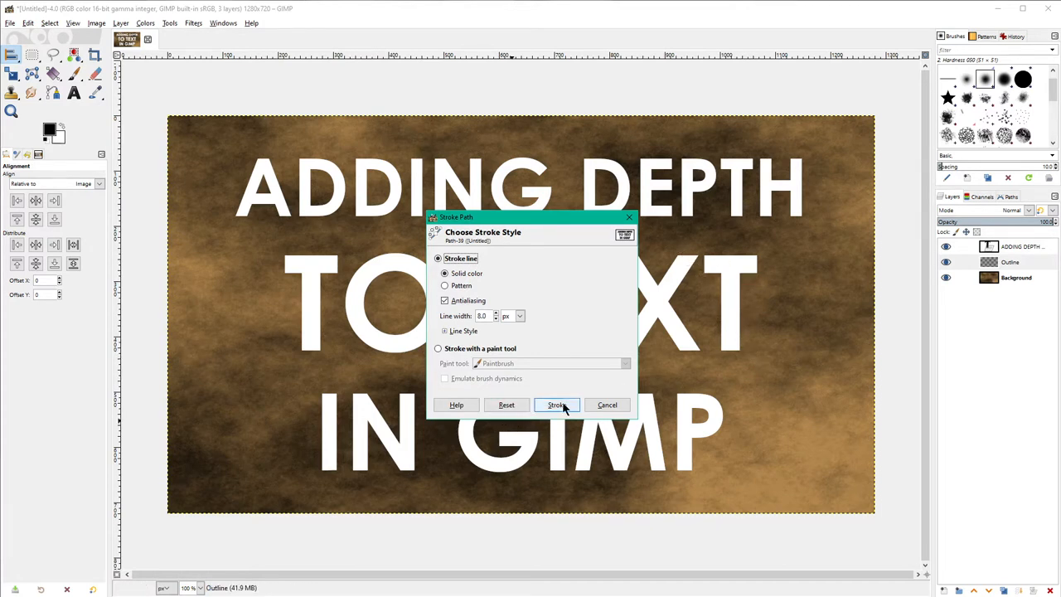
pyautogui.click(557, 404)
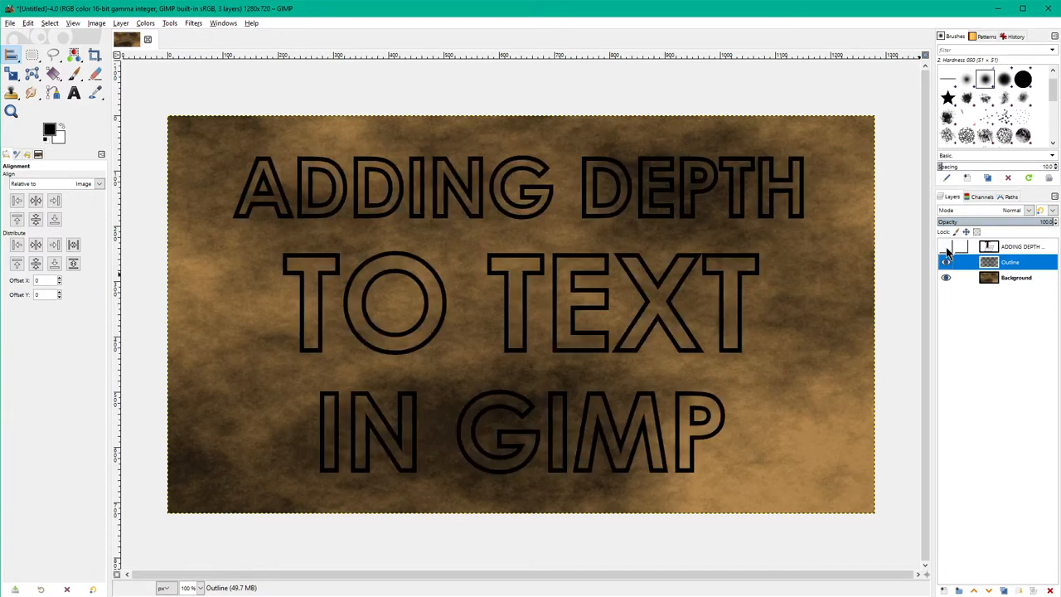
pyautogui.click(946, 247)
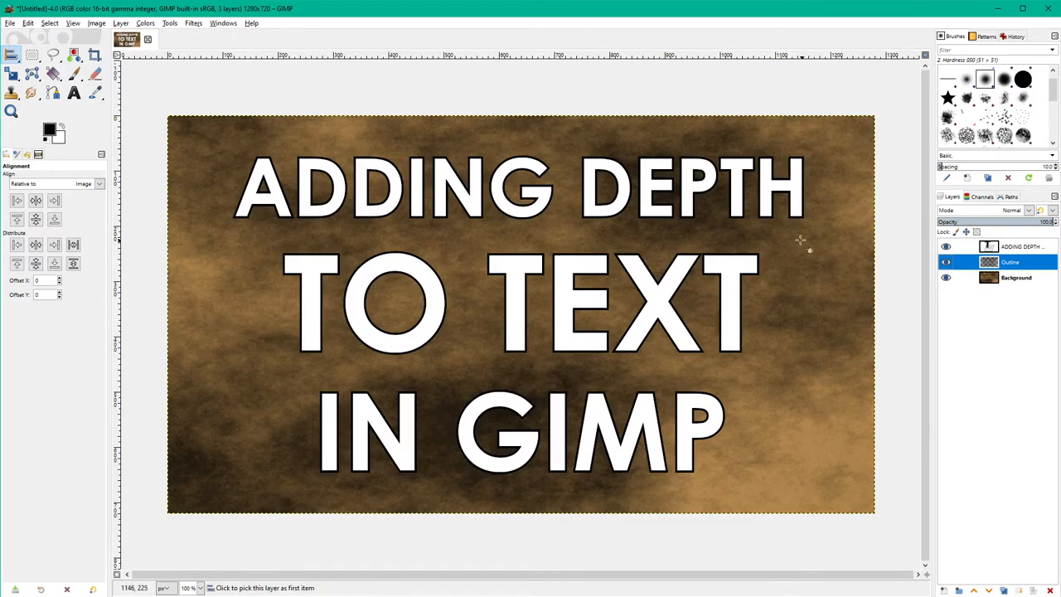
pyautogui.click(946, 246)
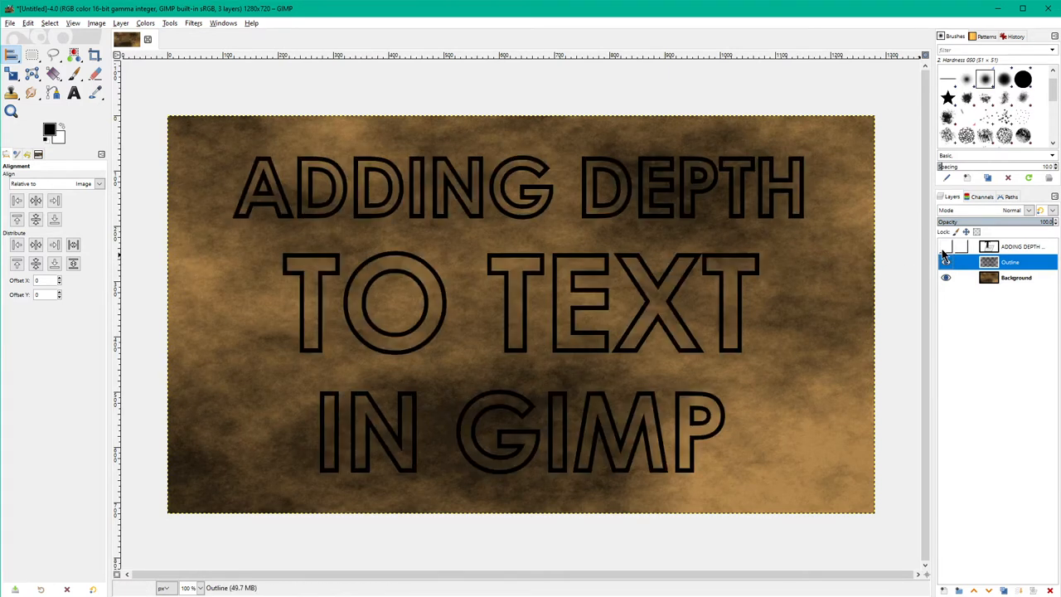
pyautogui.click(946, 246)
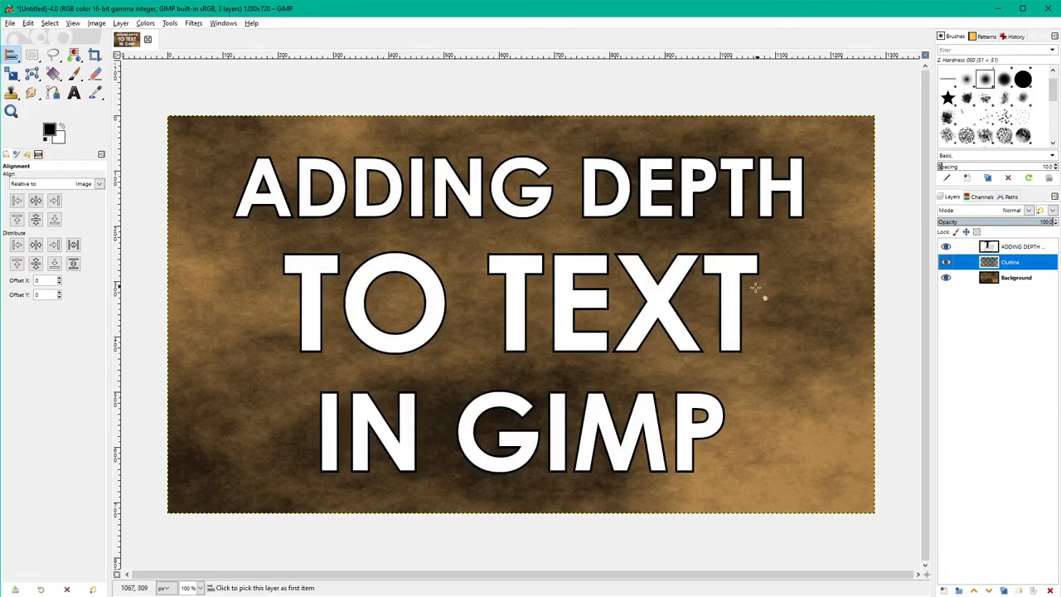
pyautogui.moveTo(638, 186)
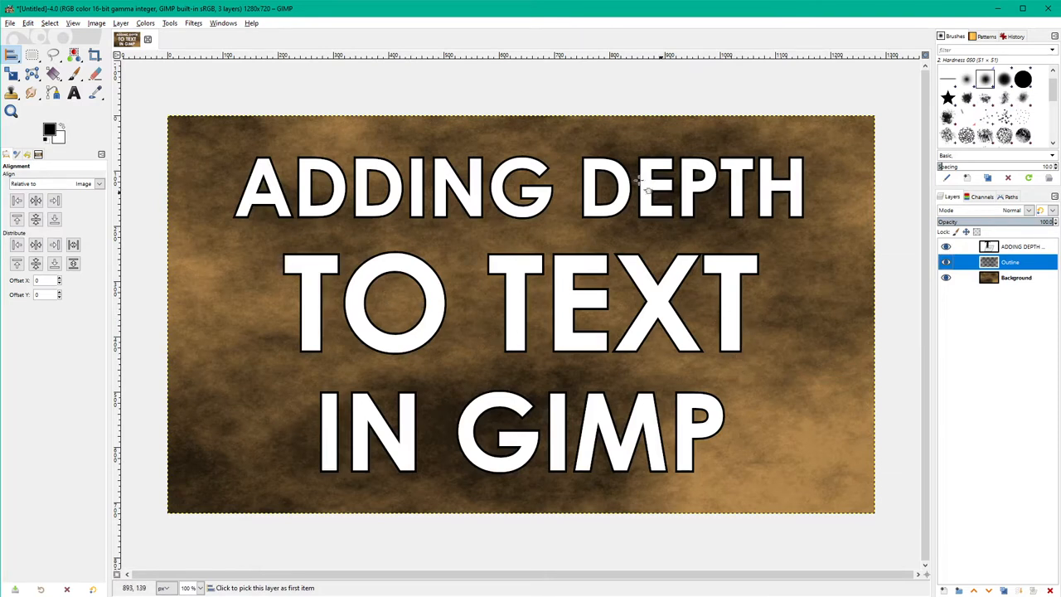
pyautogui.moveTo(817, 162)
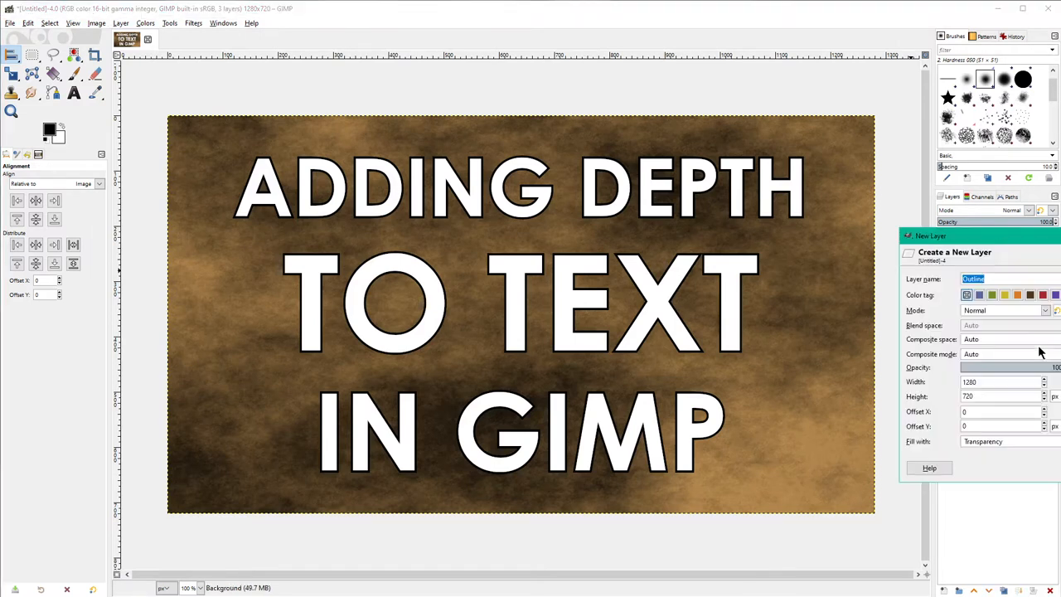
# Create transparent layer Outline #1 below Outline and fill the text path with solid black.
pyautogui.click(909, 468)
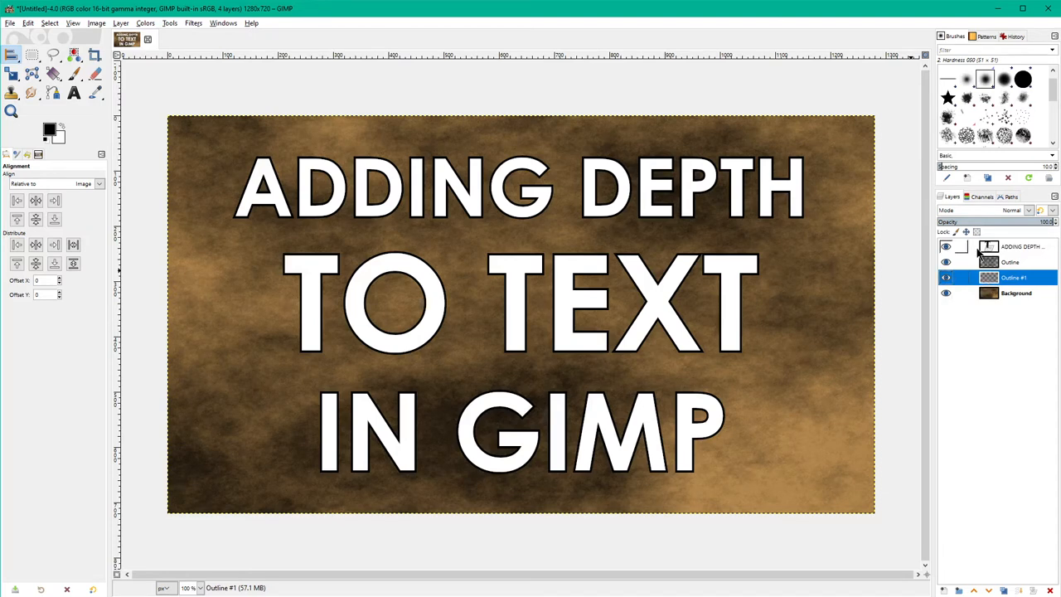
pyautogui.click(28, 23)
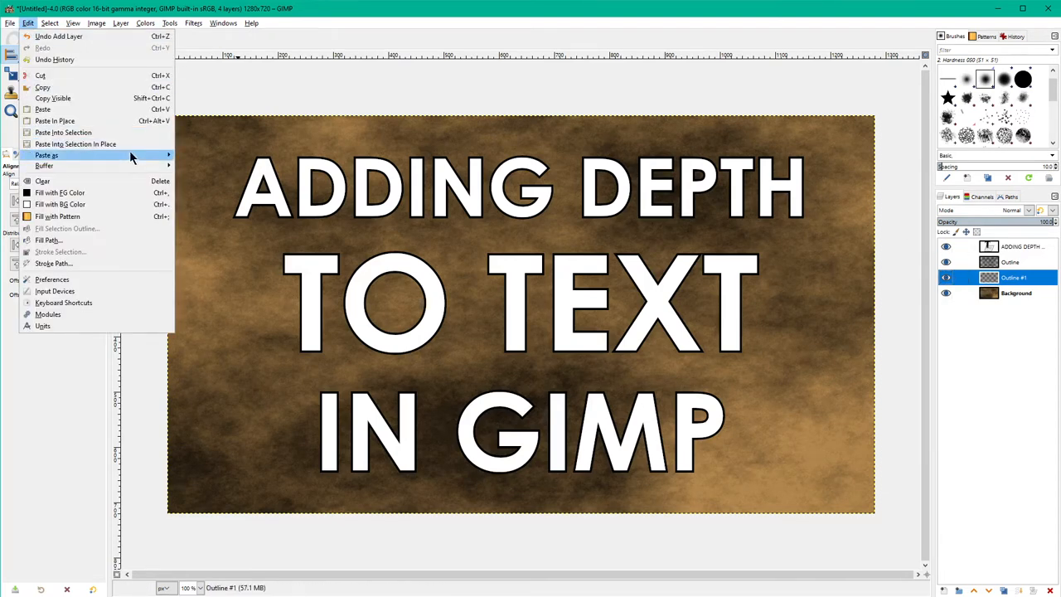
pyautogui.click(52, 240)
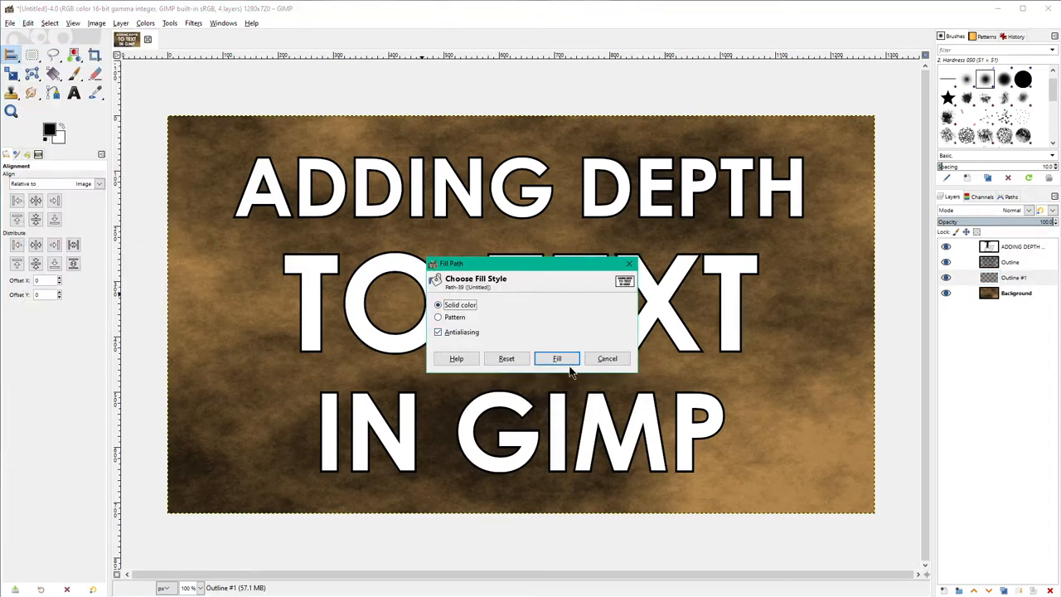
pyautogui.click(556, 358)
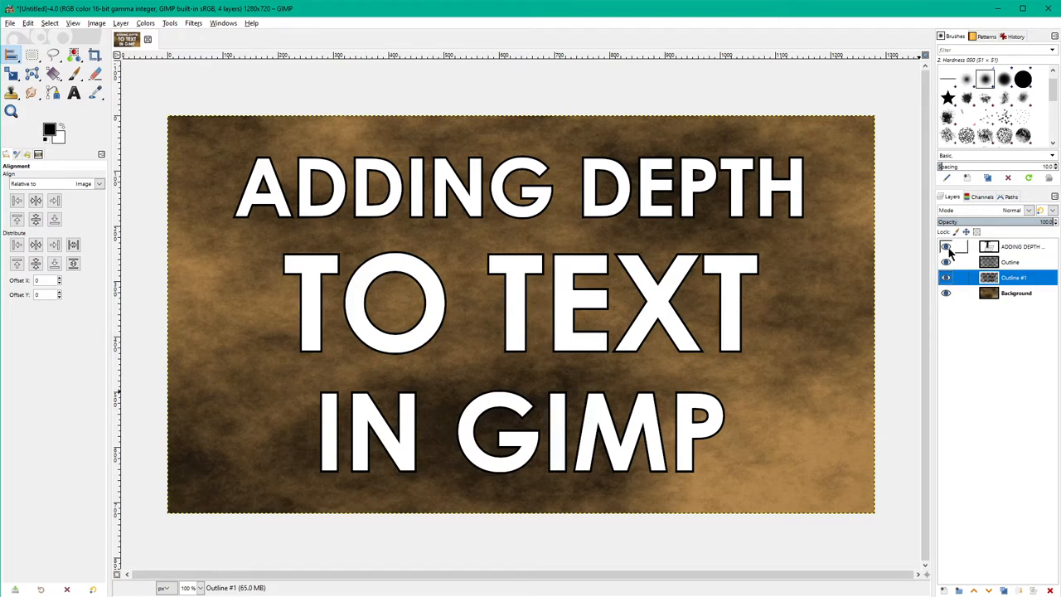
# Toggle the upper layers' visibility to check the black letter fill, then select Outline #1.
pyautogui.click(946, 246)
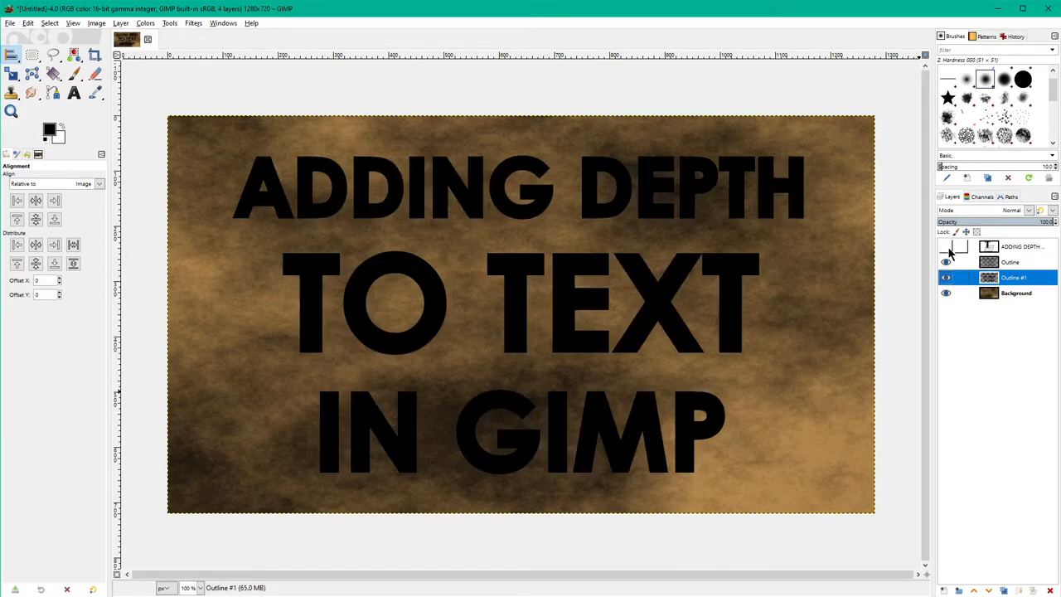
pyautogui.click(946, 262)
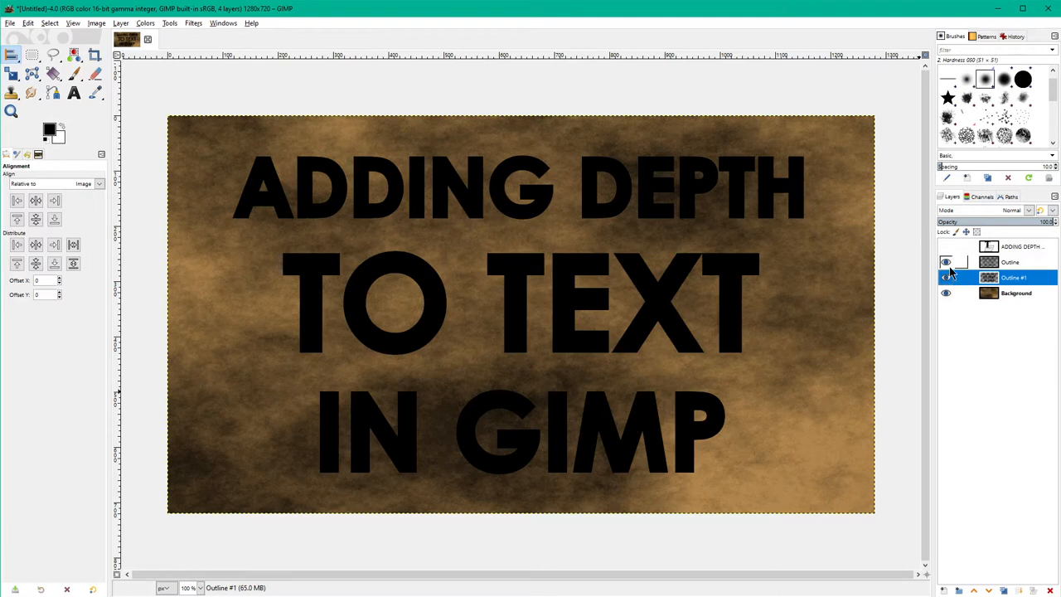
pyautogui.click(946, 262)
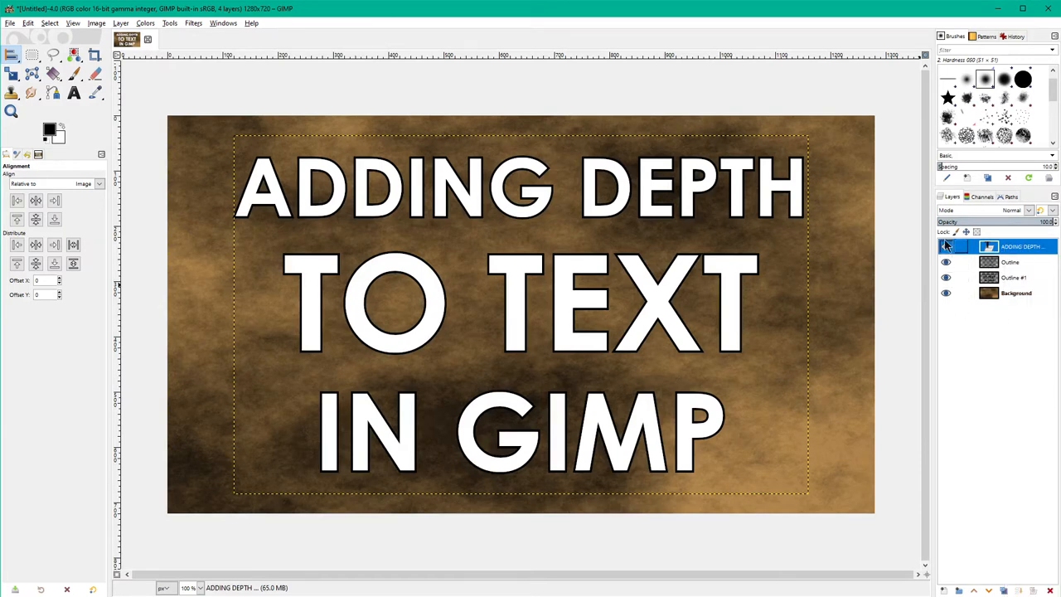
pyautogui.click(946, 262)
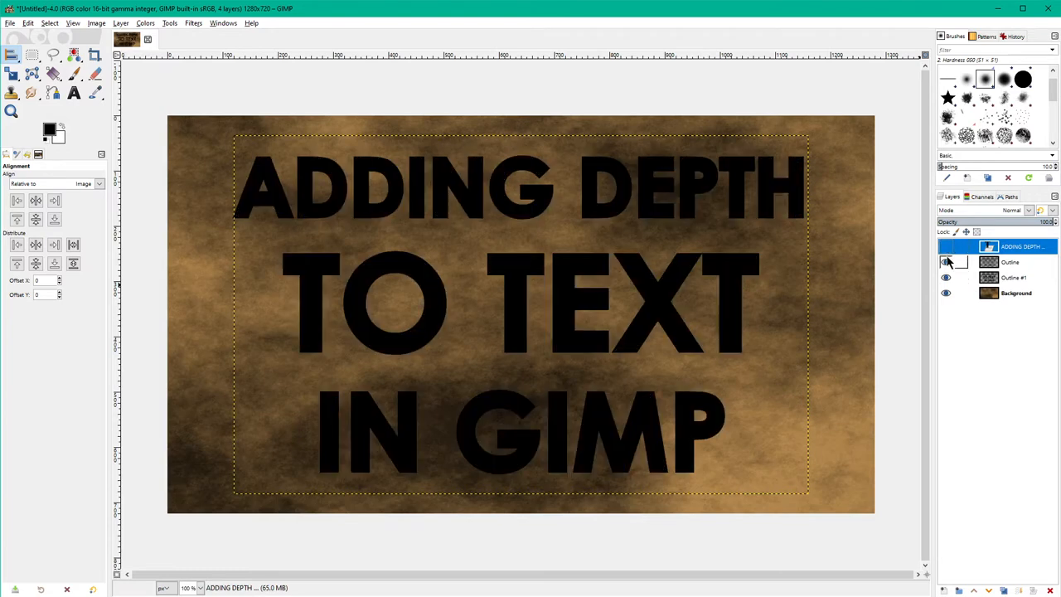
pyautogui.click(1014, 278)
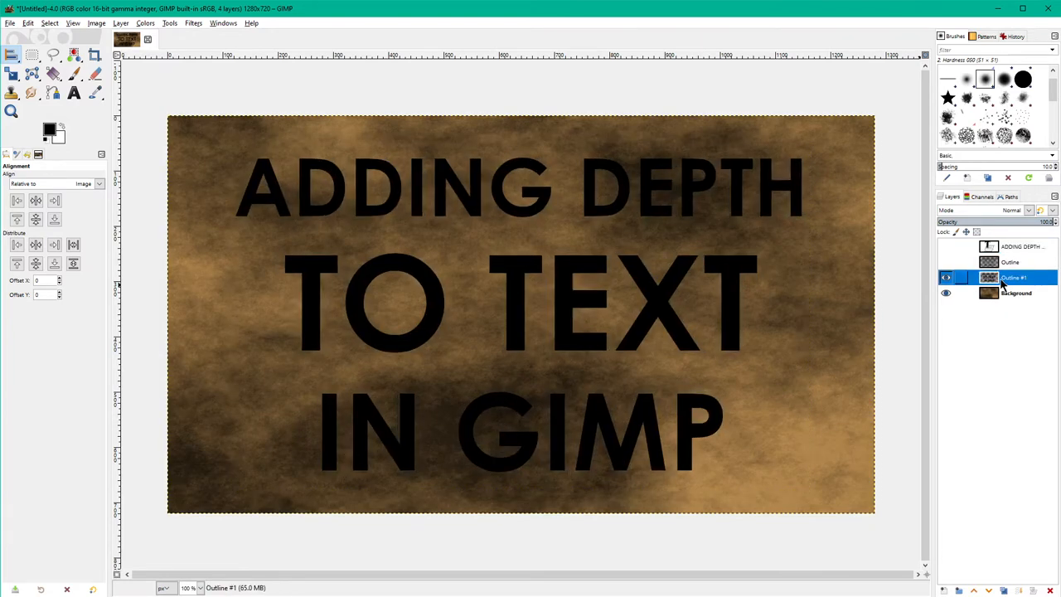
pyautogui.click(946, 246)
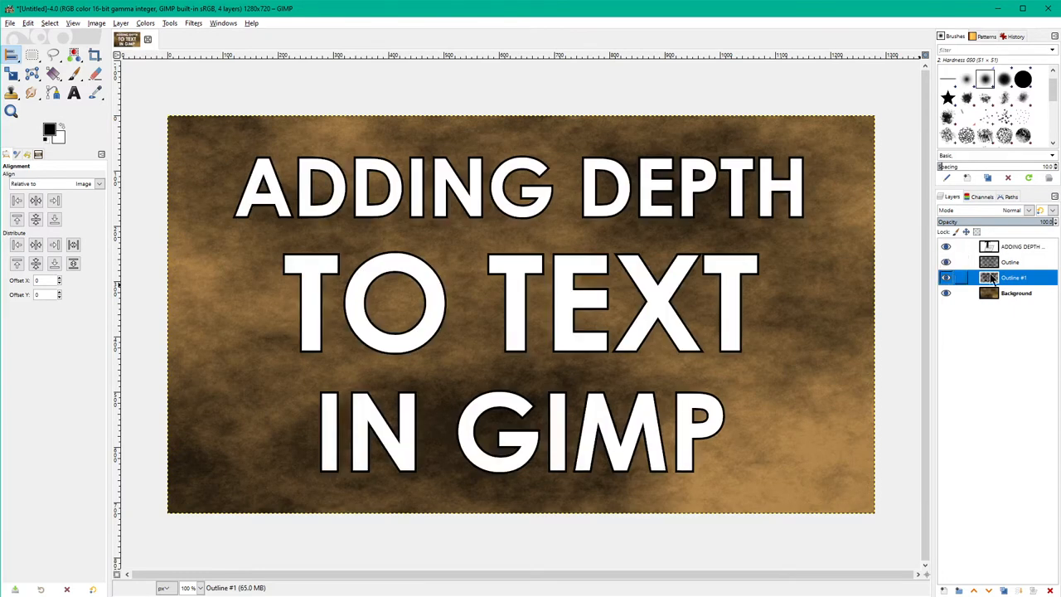
pyautogui.click(9, 22)
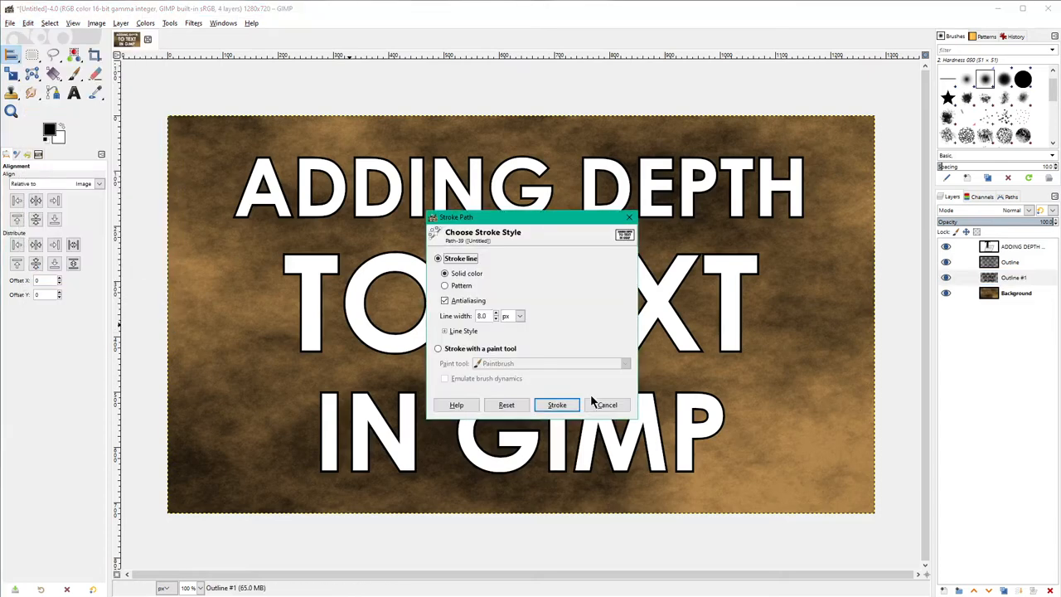
# Stroke the text path on Outline #1 at 8 px and show the upper layers again.
pyautogui.click(556, 405)
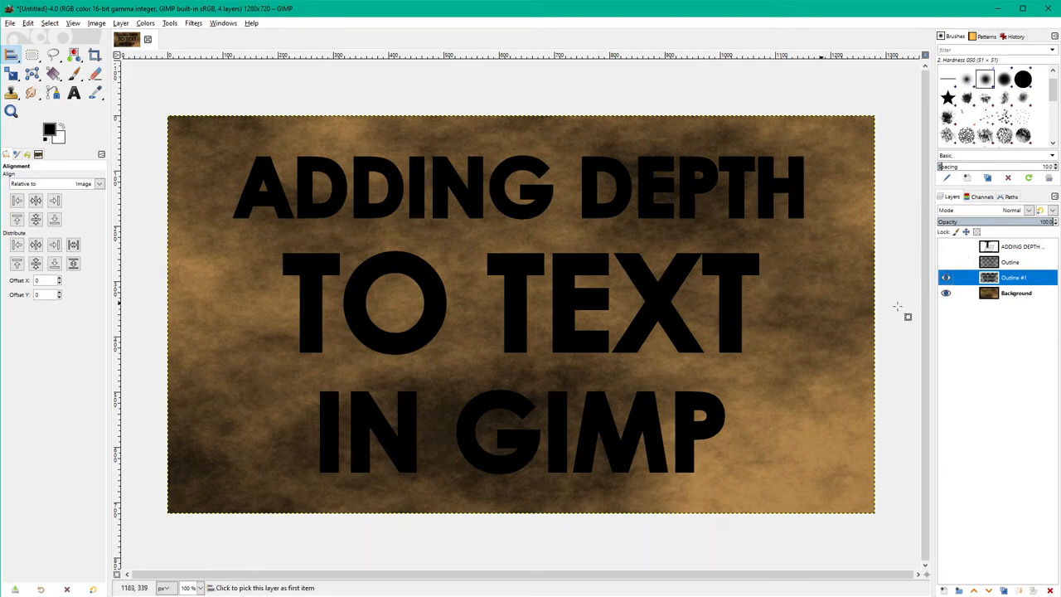
pyautogui.click(945, 262)
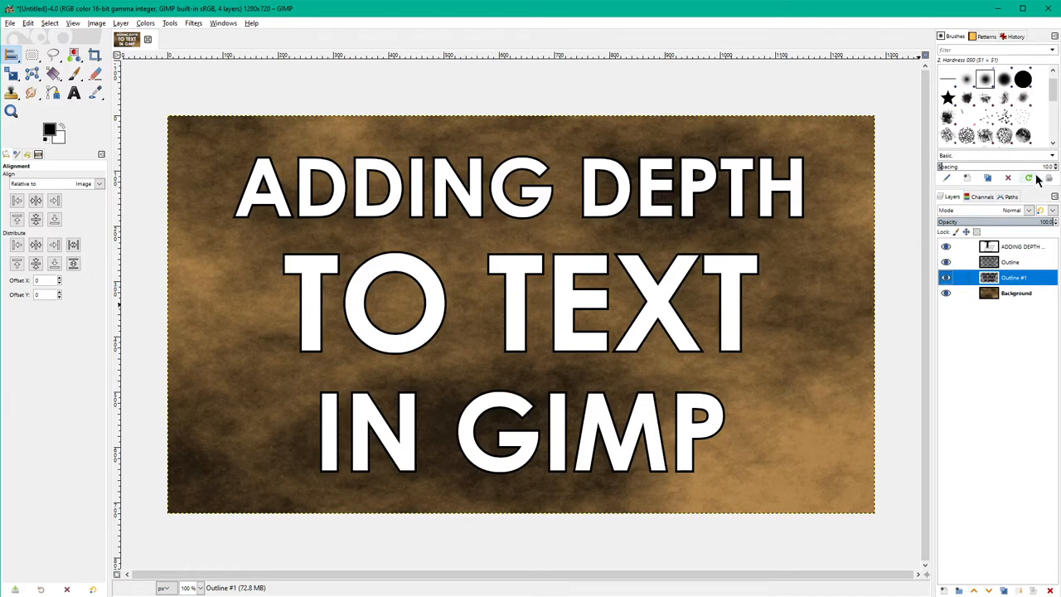
pyautogui.moveTo(616, 296)
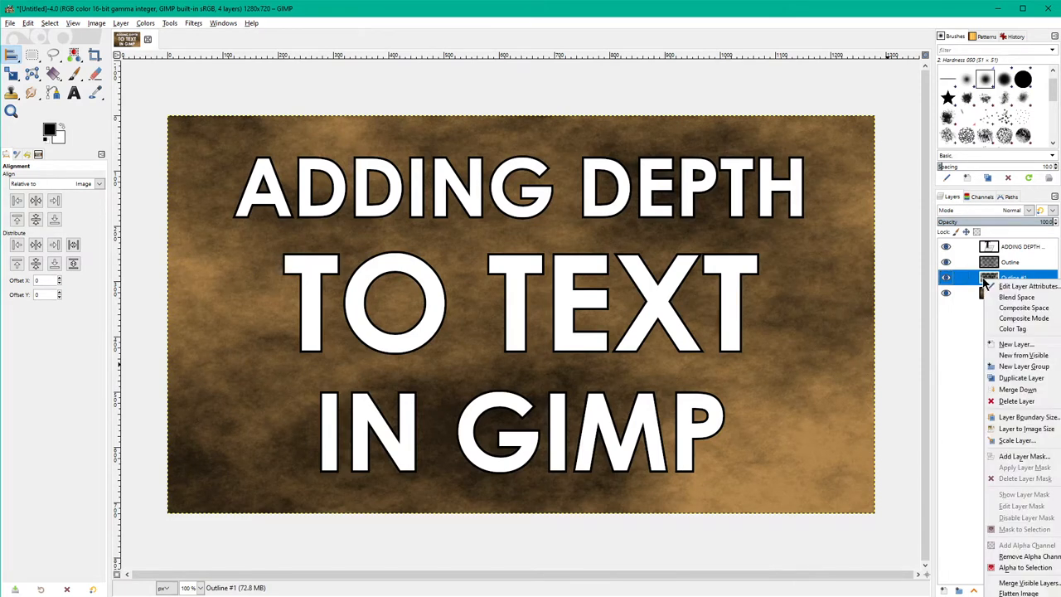
pyautogui.moveTo(1012, 329)
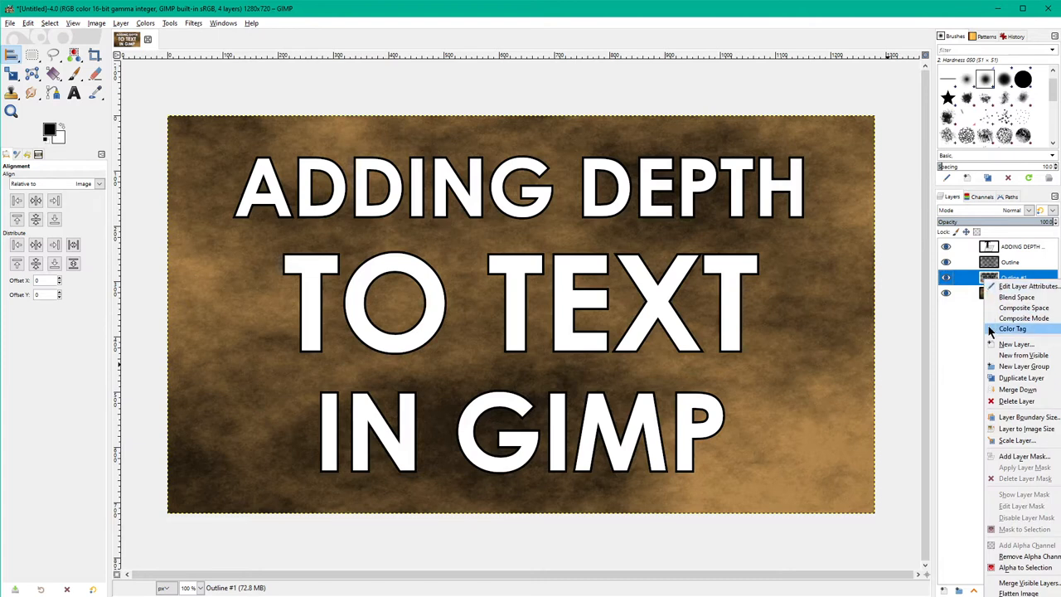
pyautogui.moveTo(1016, 297)
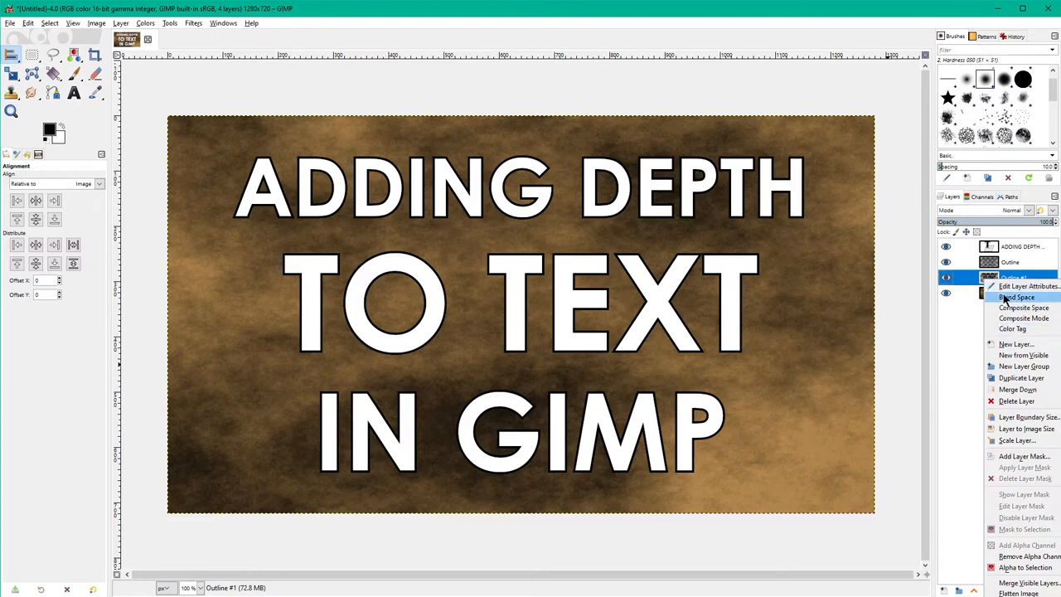
# Rename layer Outline #1 to 'Shadow' through its layer attributes.
pyautogui.click(1028, 286)
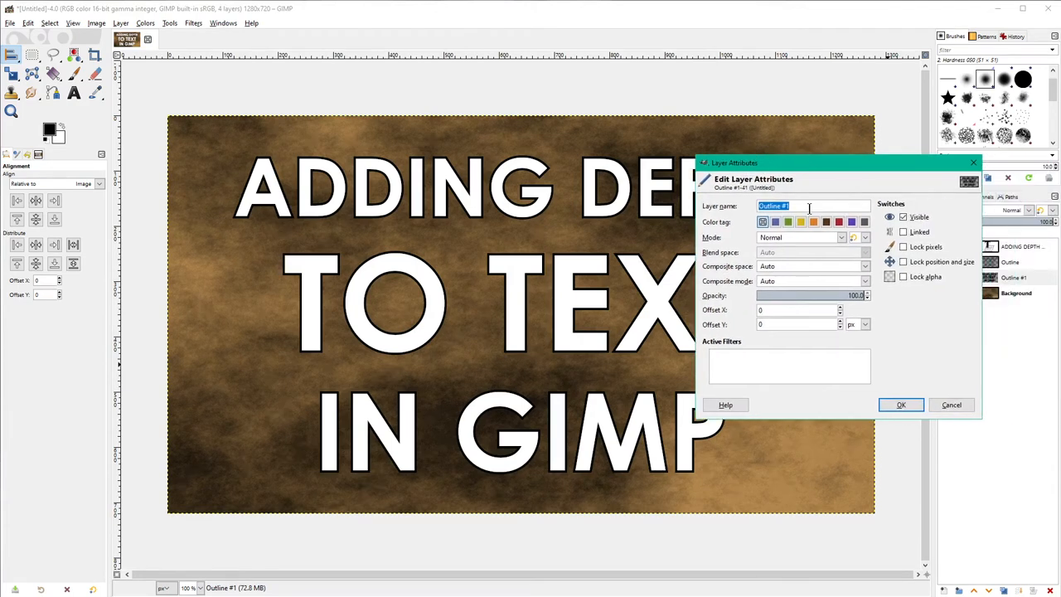
pyautogui.write('S')
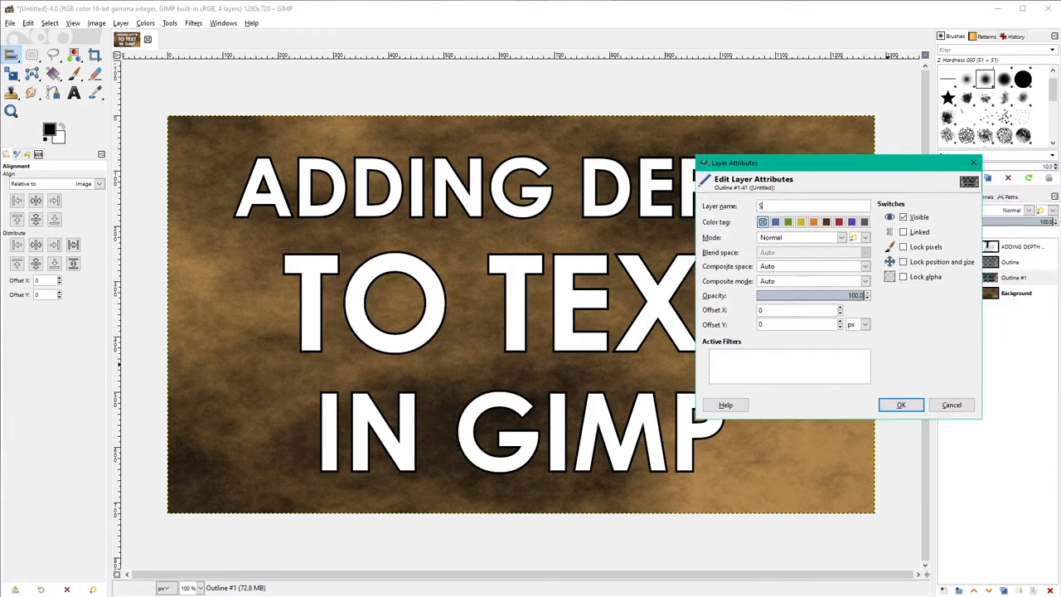
pyautogui.write('Shadow')
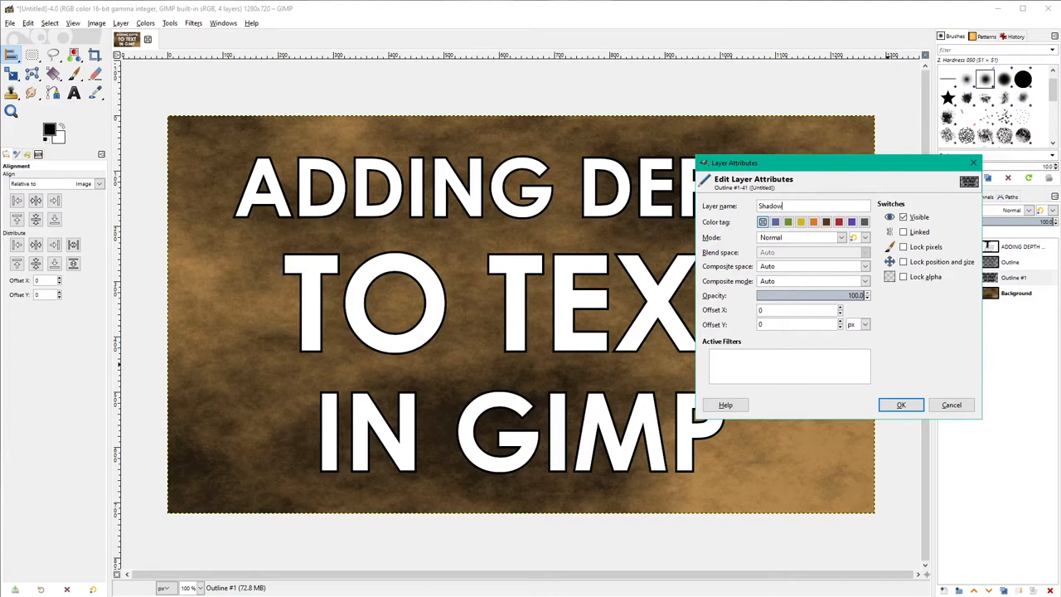
pyautogui.click(901, 405)
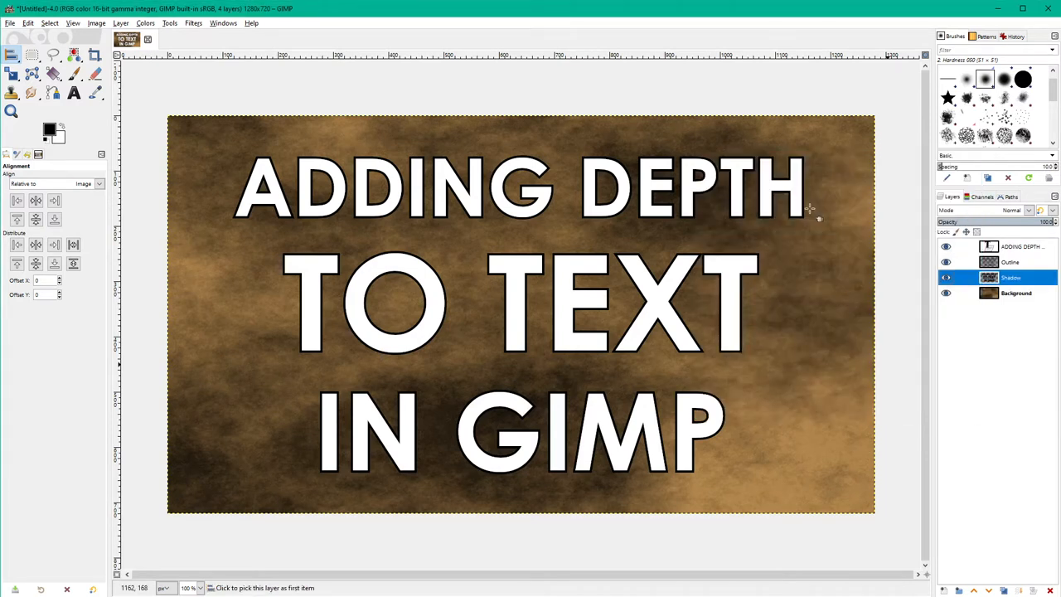
pyautogui.click(946, 262)
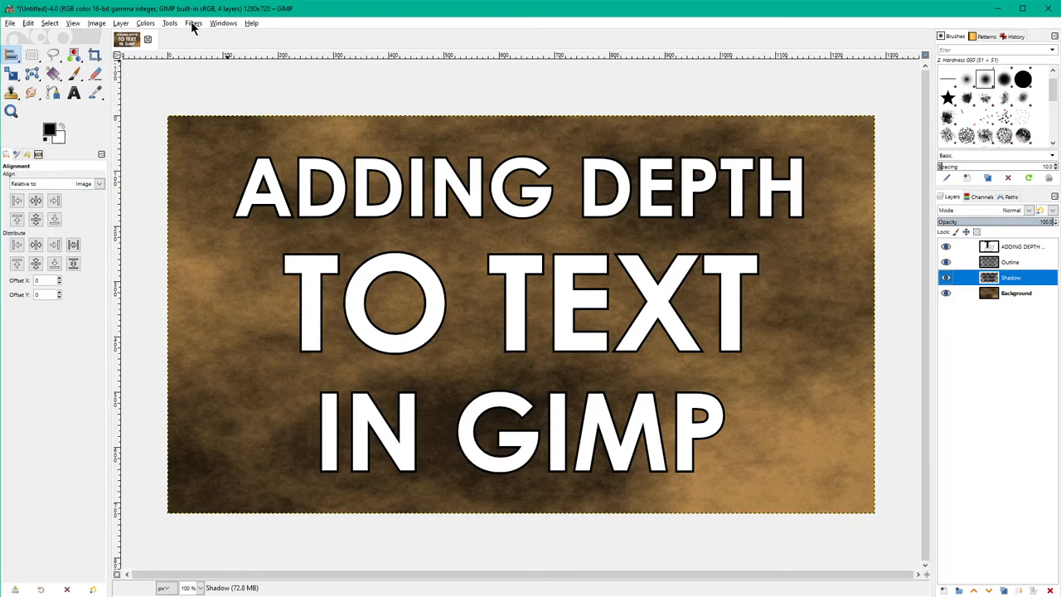
# Apply a Gaussian blur of about 10.15 px to the Shadow layer.
pyautogui.click(946, 262)
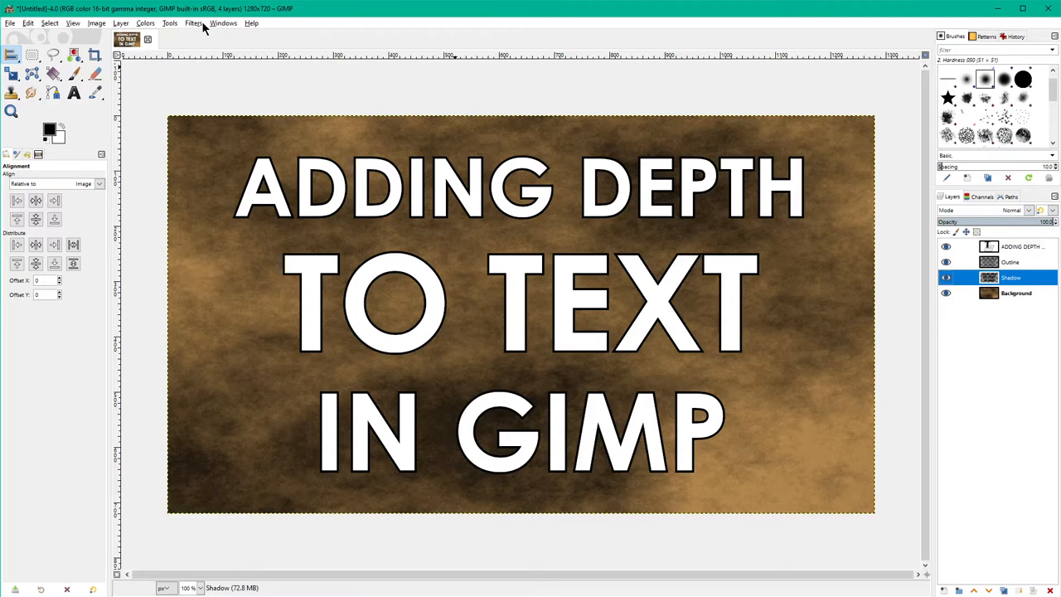
pyautogui.click(194, 23)
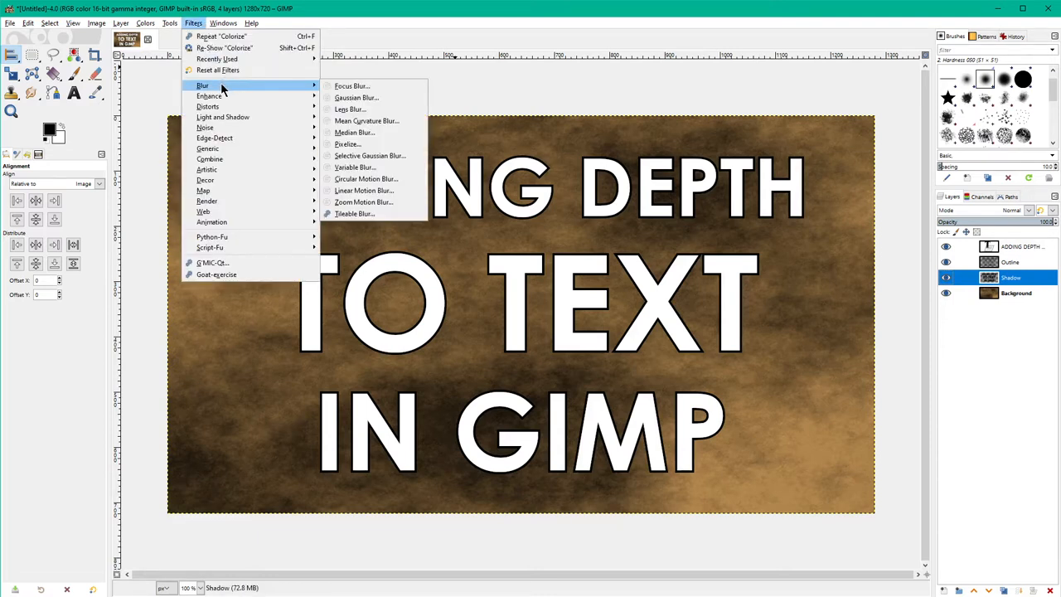
pyautogui.moveTo(356, 97)
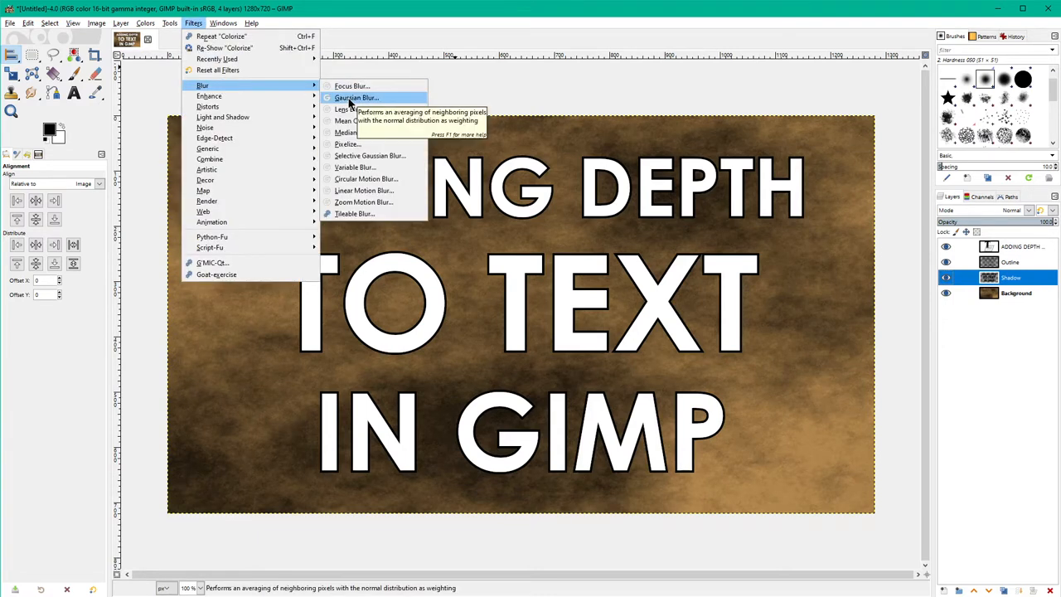
pyautogui.click(356, 98)
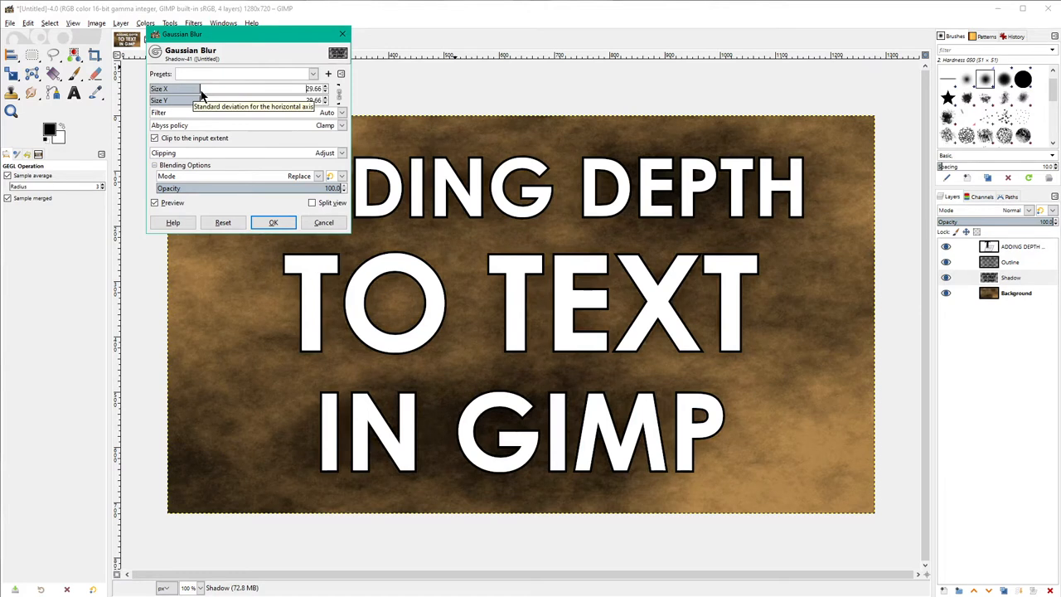
pyautogui.moveTo(203, 89); pyautogui.dragTo(269, 88)
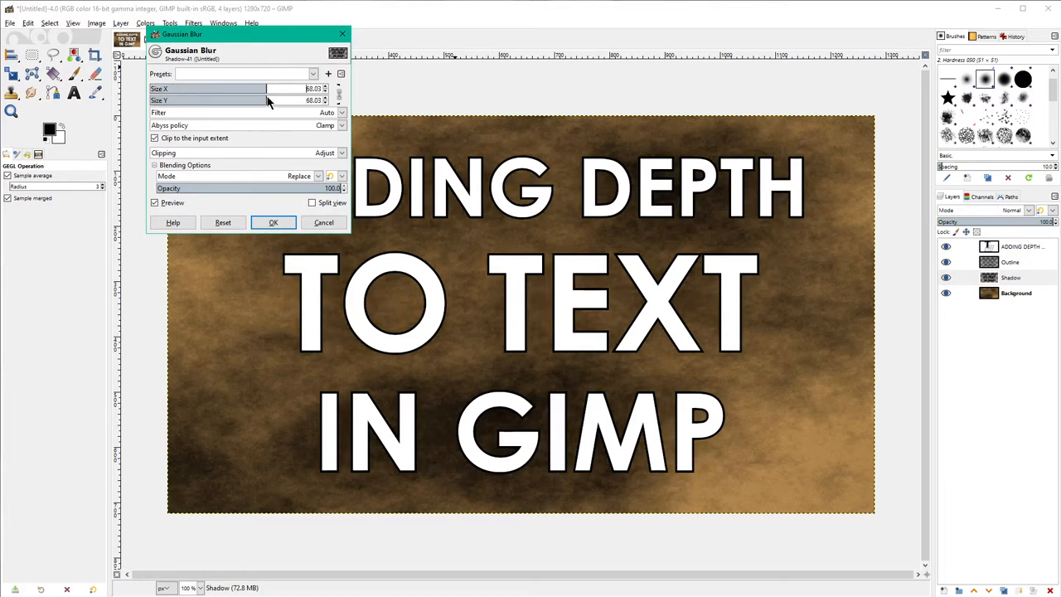
pyautogui.moveTo(274, 89); pyautogui.dragTo(208, 89)
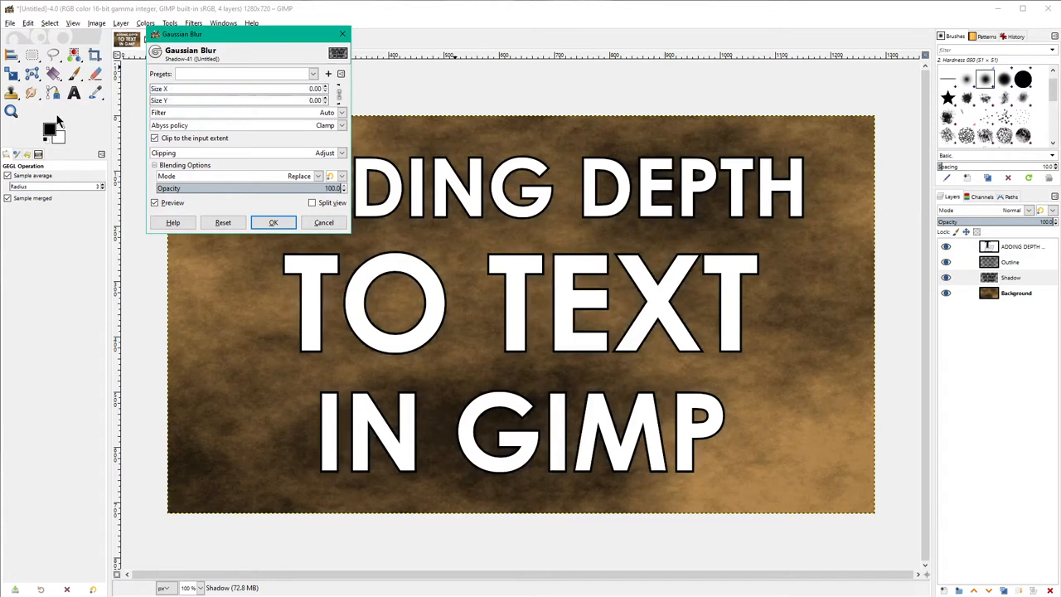
pyautogui.click(324, 86)
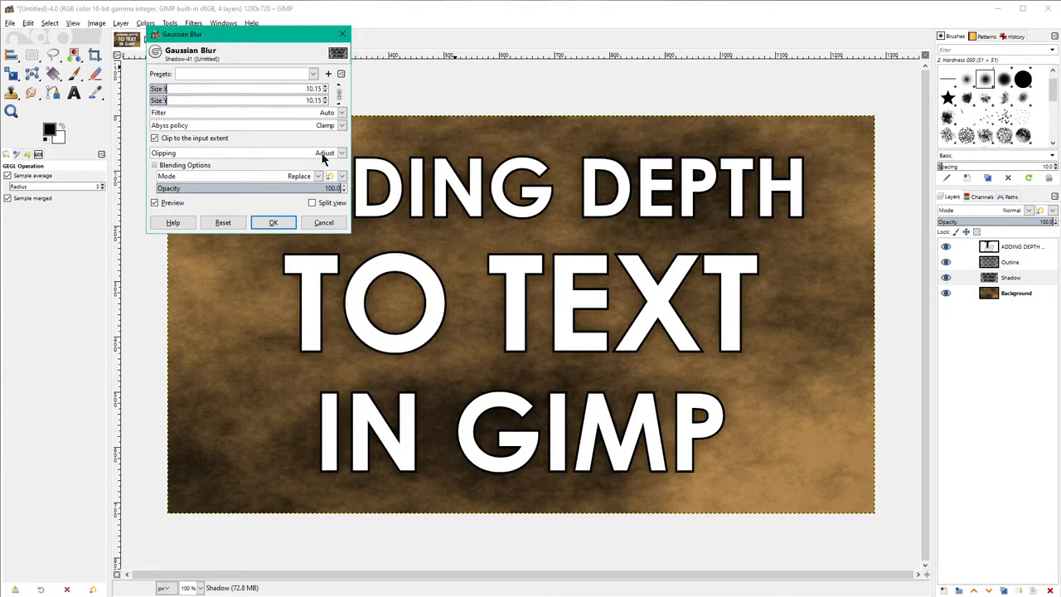
pyautogui.click(273, 223)
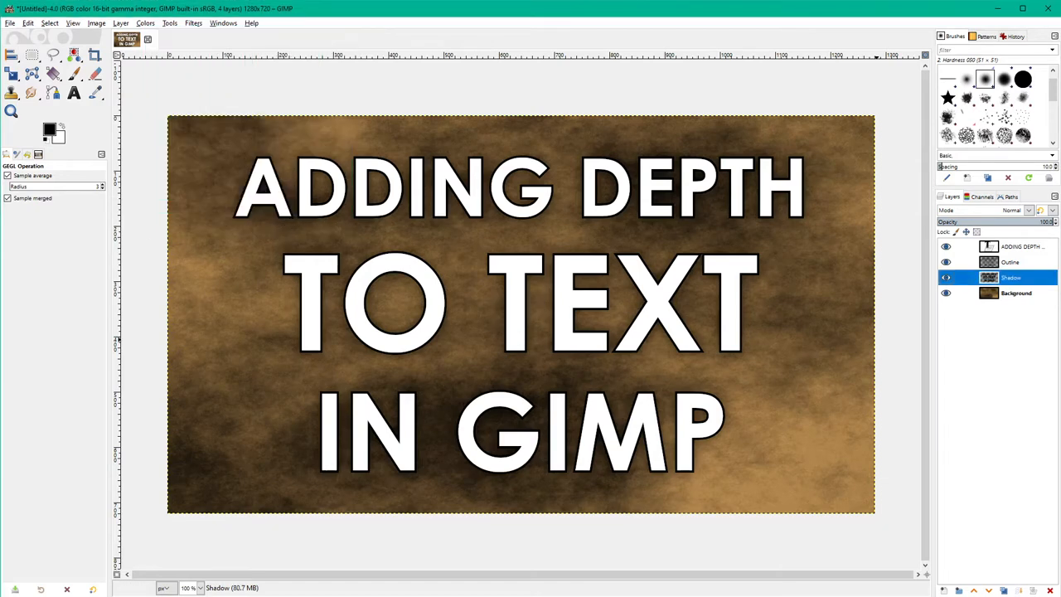
pyautogui.click(946, 246)
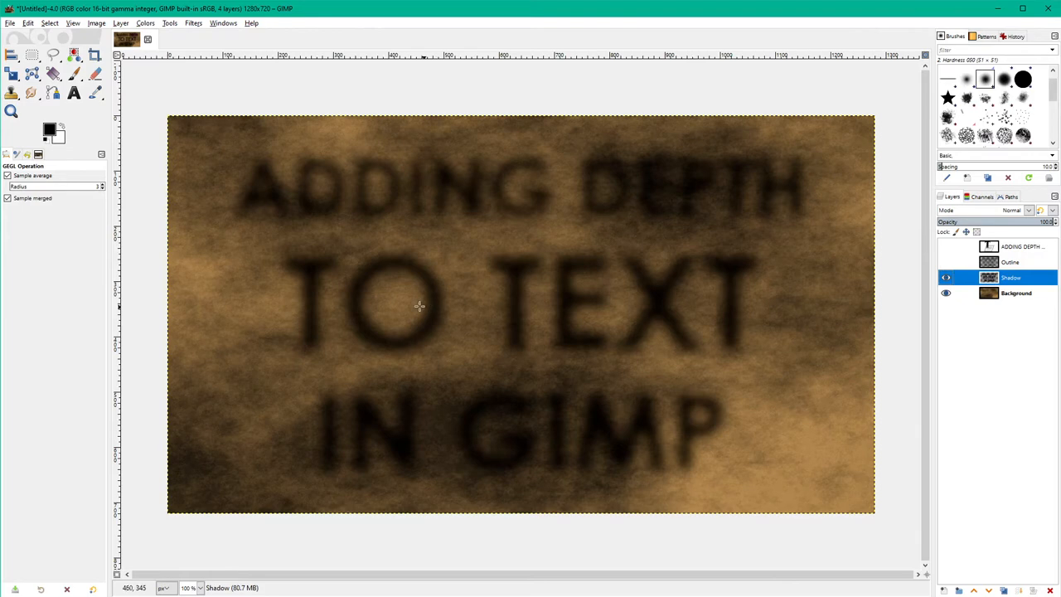
pyautogui.moveTo(634, 268)
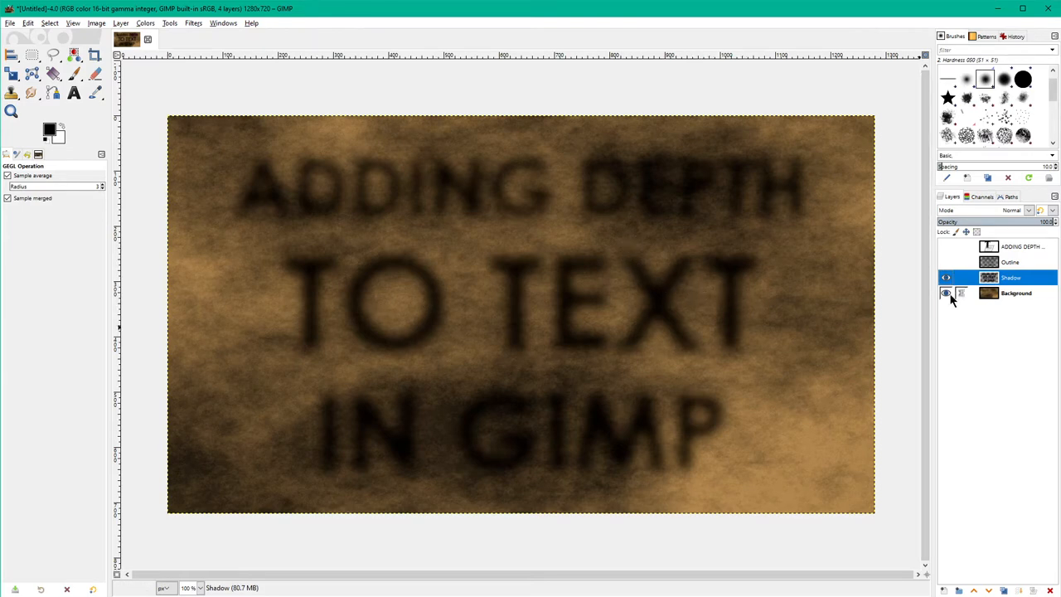
pyautogui.click(946, 293)
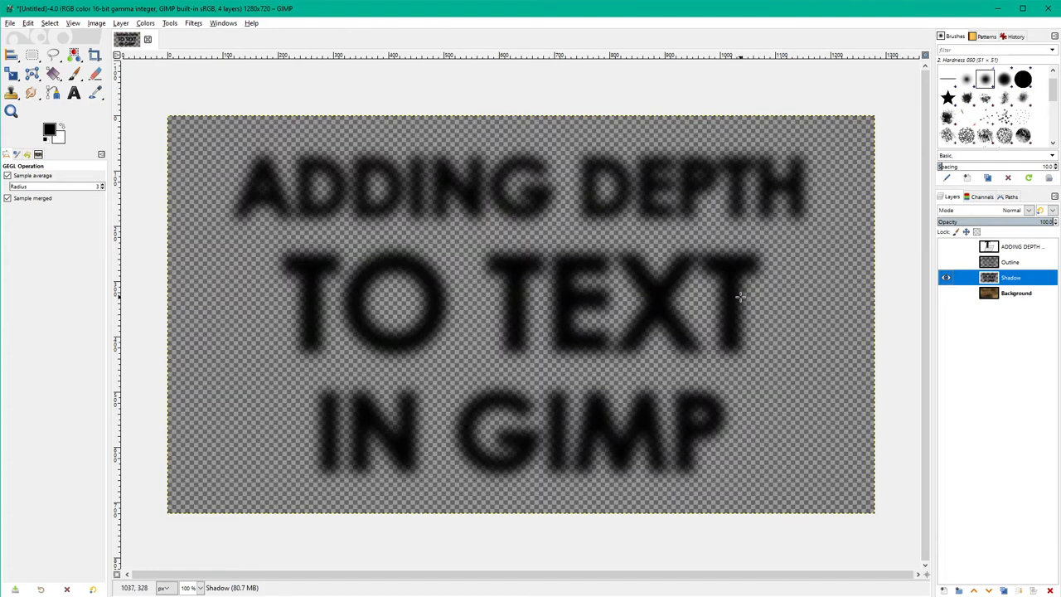
pyautogui.moveTo(718, 260)
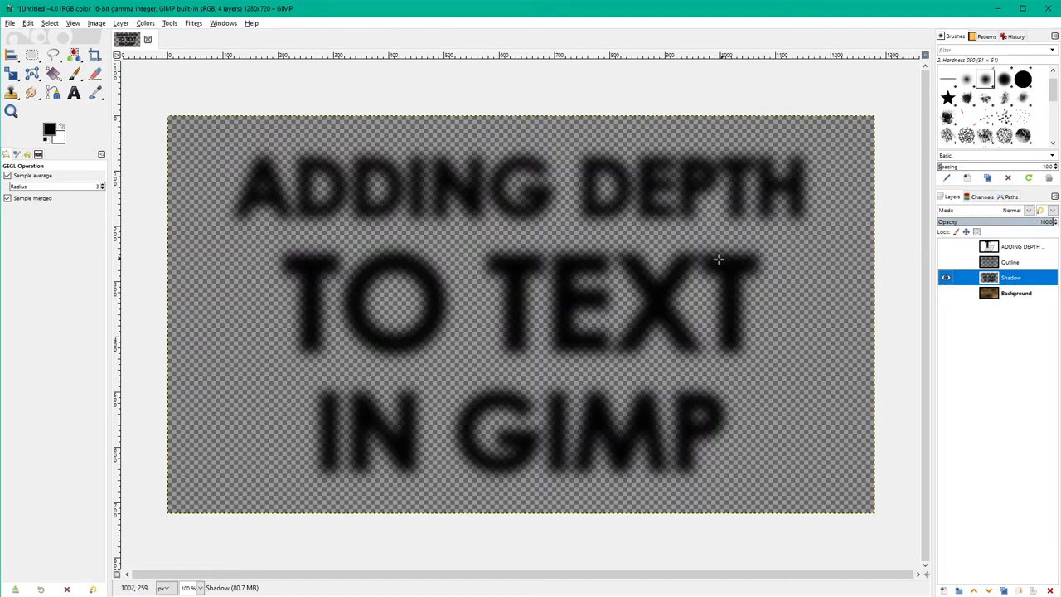
pyautogui.click(946, 293)
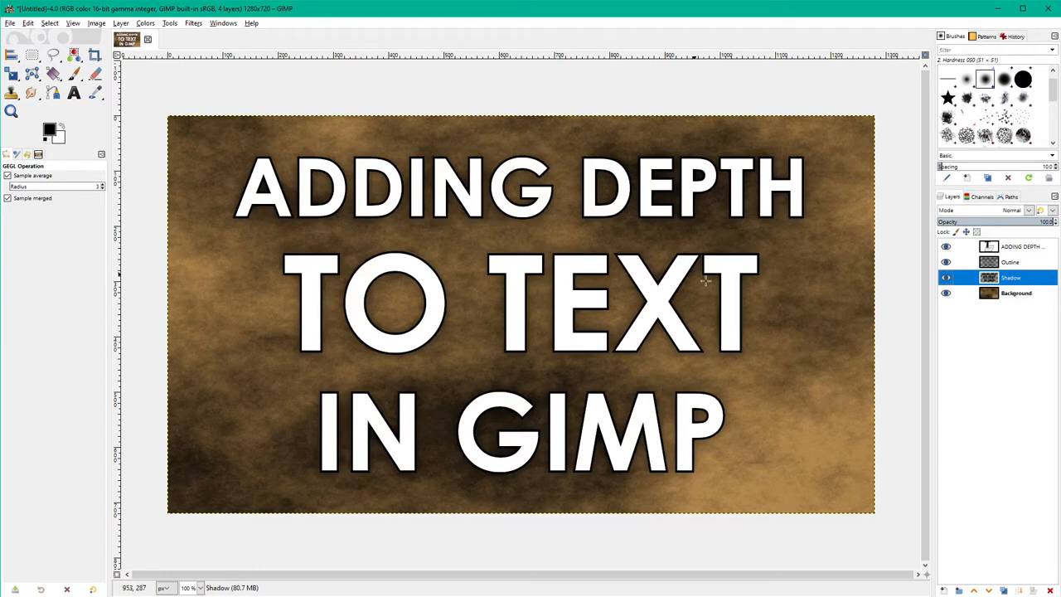
pyautogui.click(946, 278)
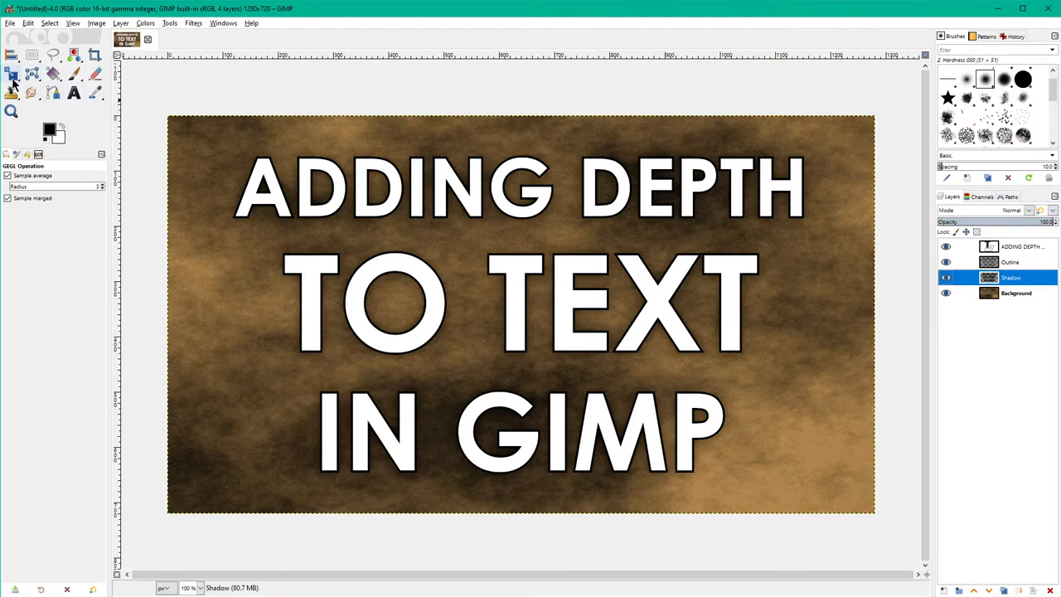
pyautogui.click(12, 76)
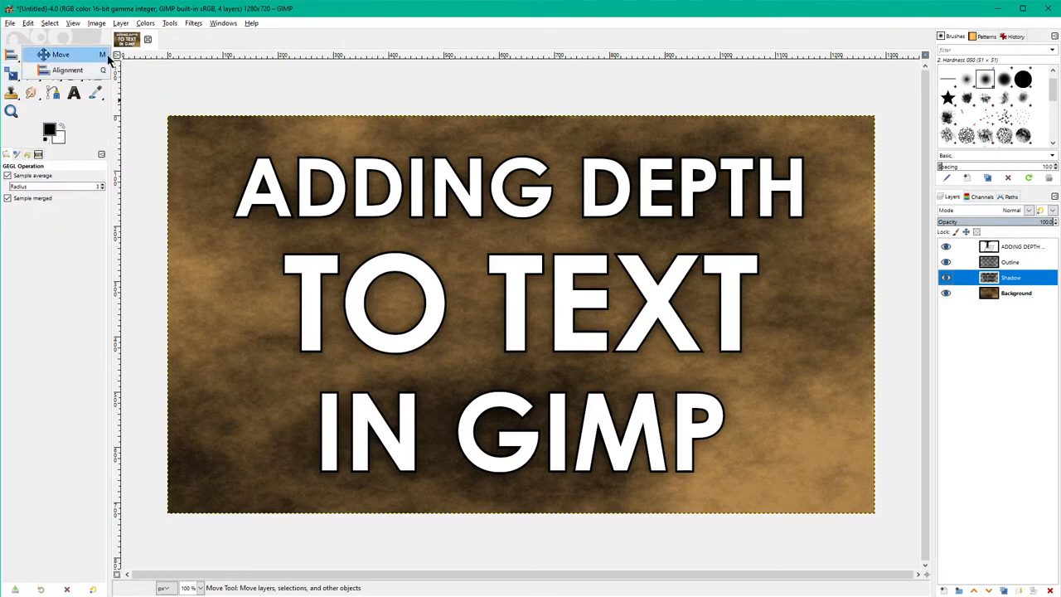
# Activate the Move tool and set its toggle to move the active layer only.
pyautogui.click(61, 54)
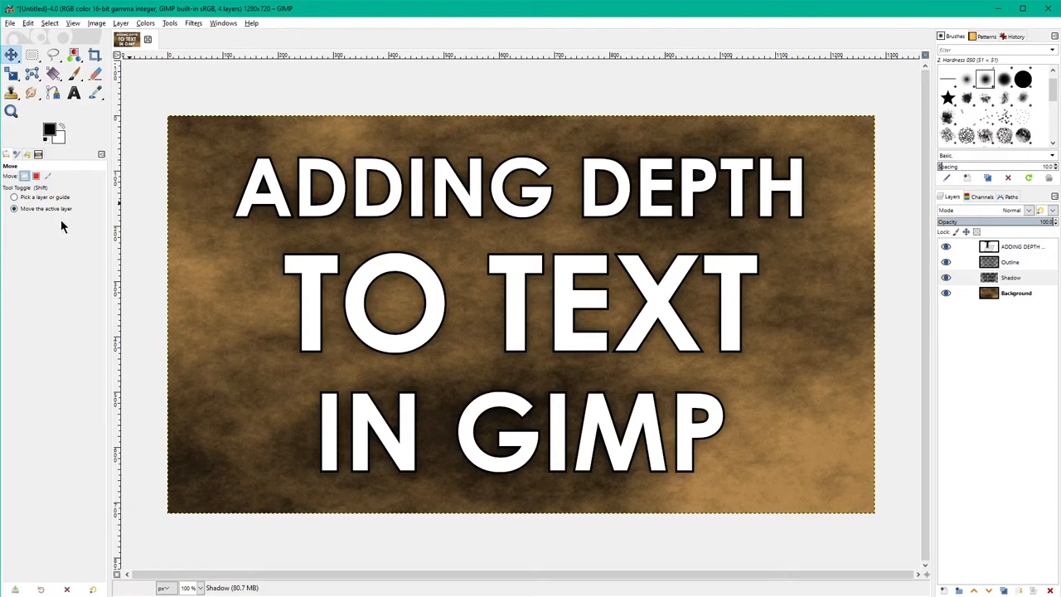
pyautogui.click(1011, 277)
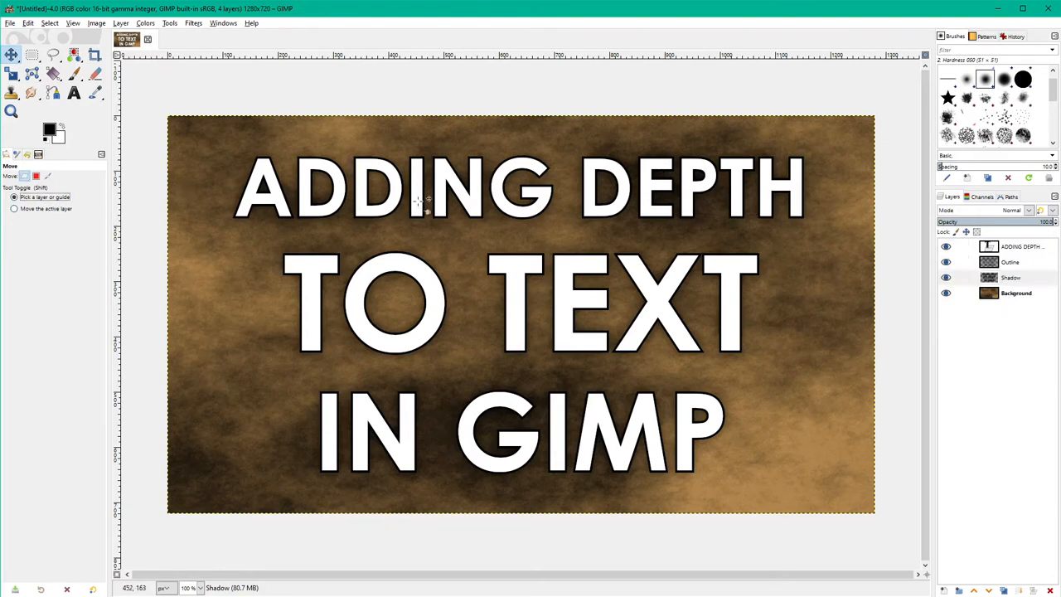
pyautogui.moveTo(423, 199); pyautogui.dragTo(674, 270)
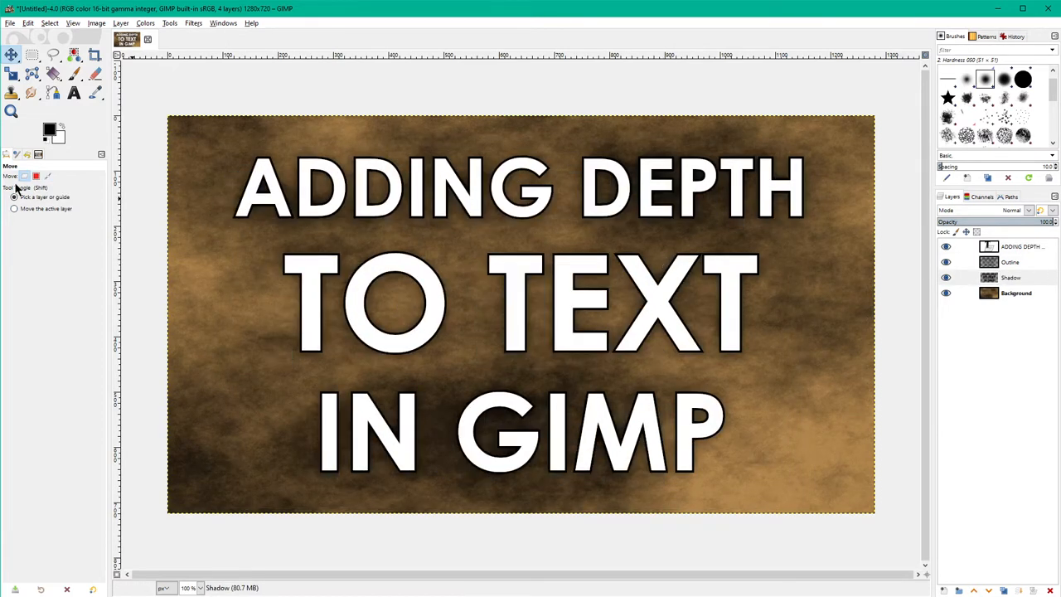
pyautogui.click(14, 208)
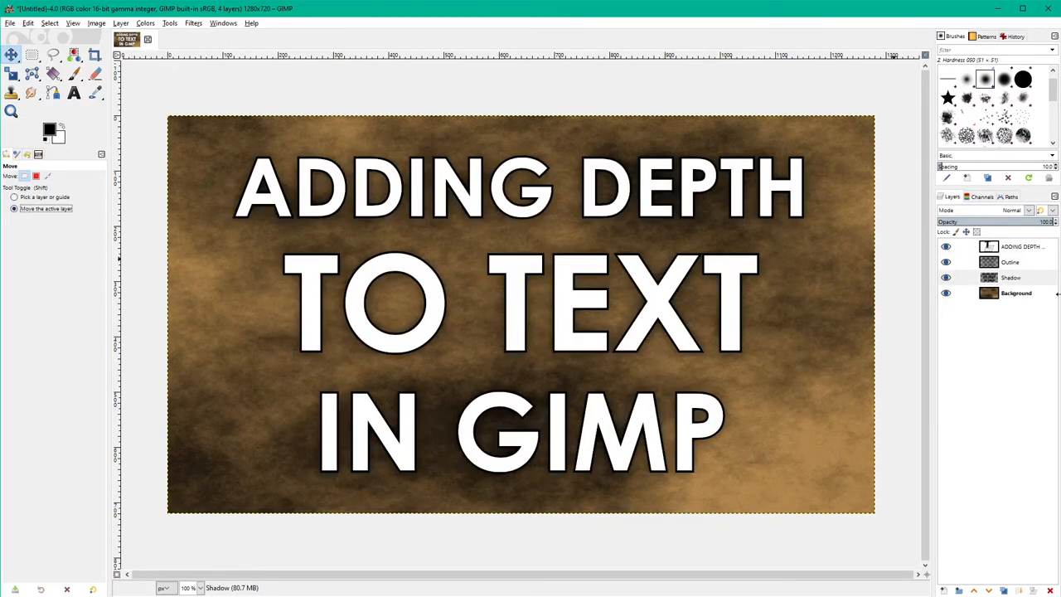
# Offset the Shadow layer down behind the letters and hide the Outline layer.
pyautogui.click(1010, 277)
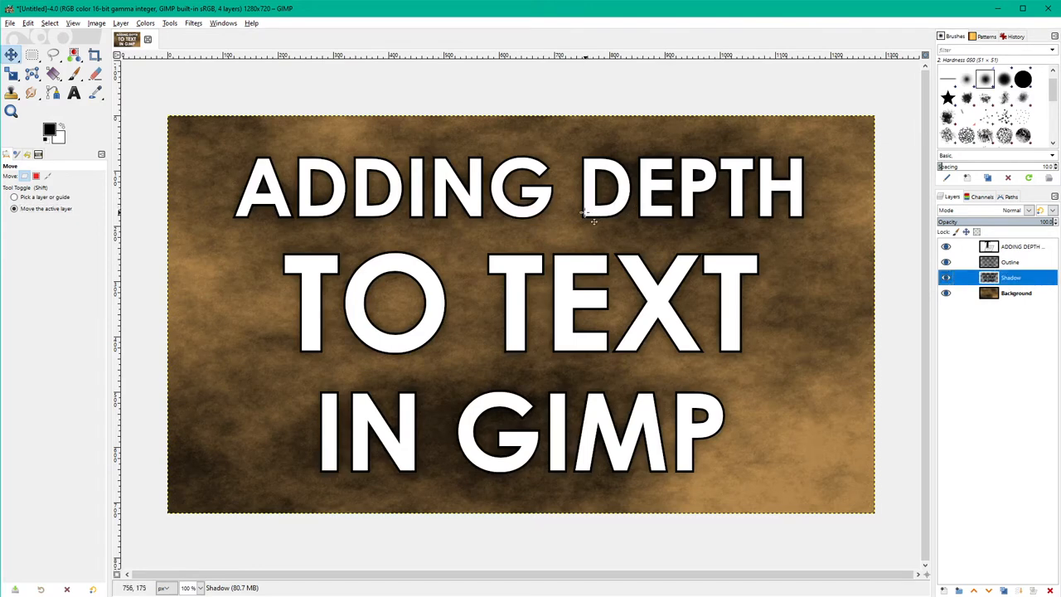
pyautogui.moveTo(775, 215)
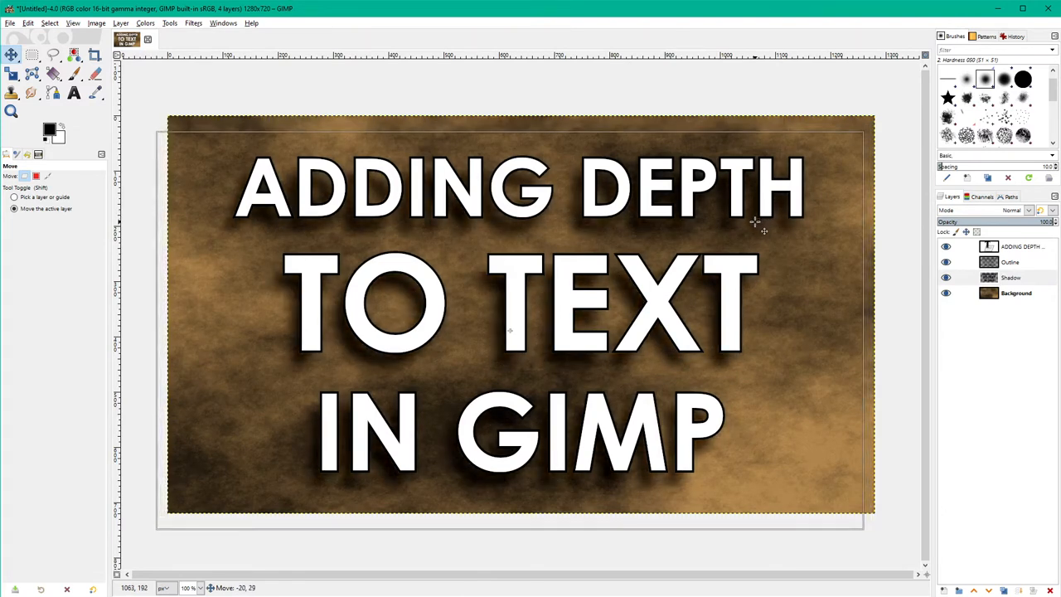
pyautogui.moveTo(509, 330); pyautogui.dragTo(510, 346)
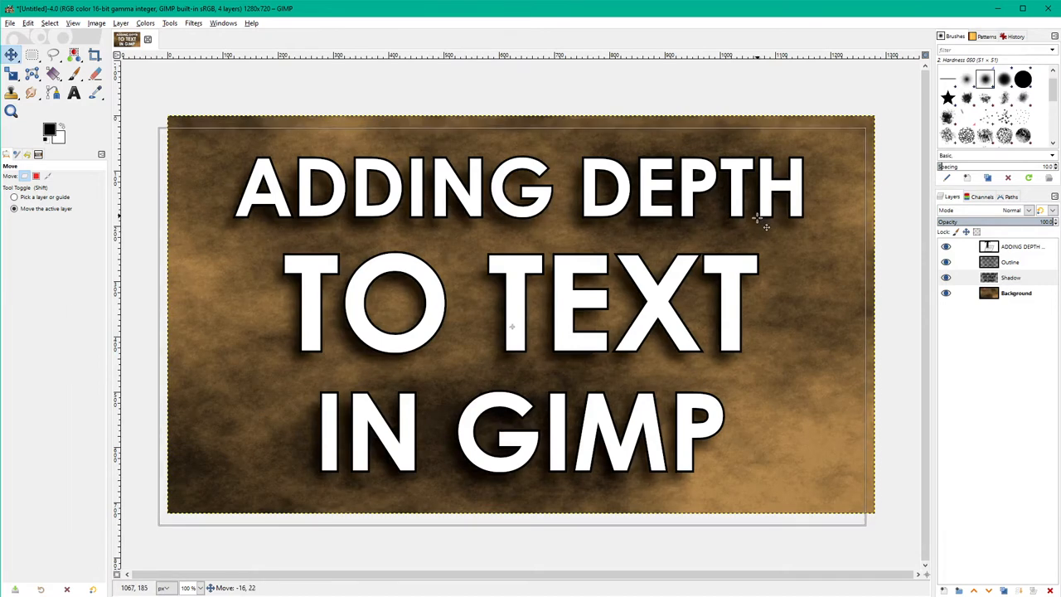
pyautogui.click(1010, 277)
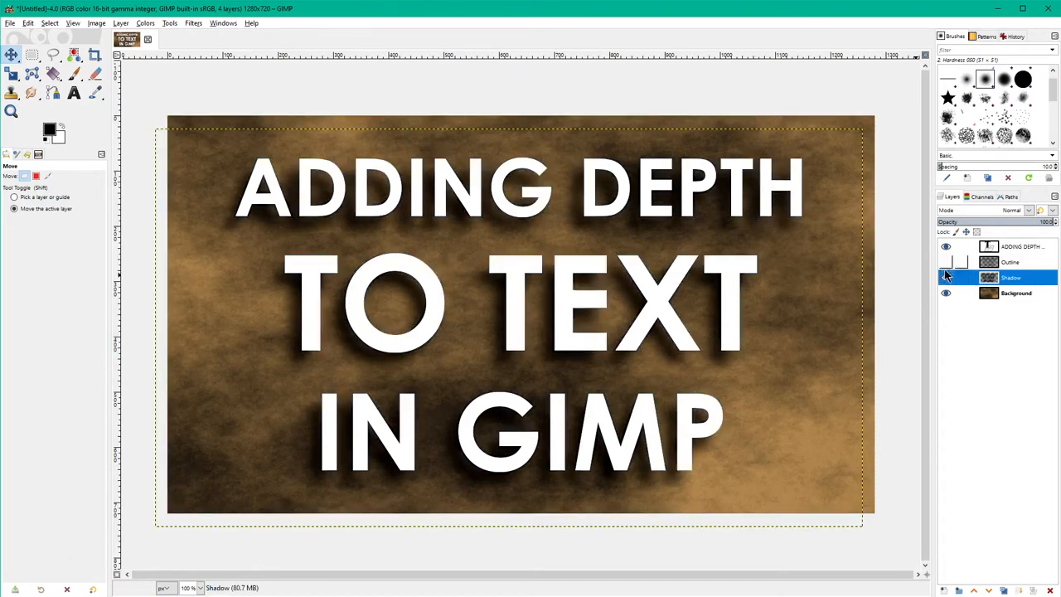
pyautogui.click(946, 277)
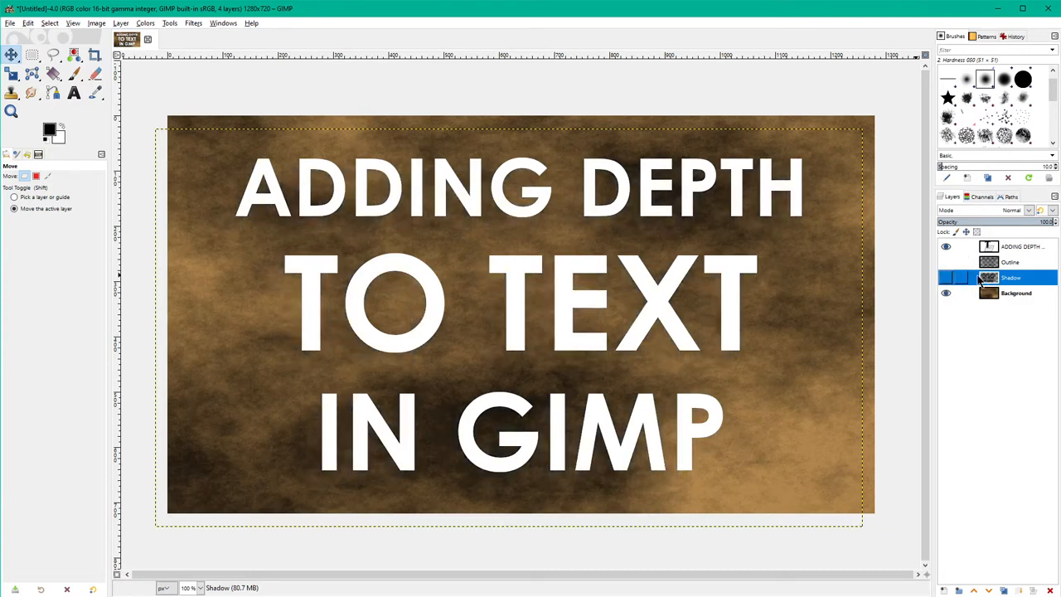
pyautogui.click(946, 262)
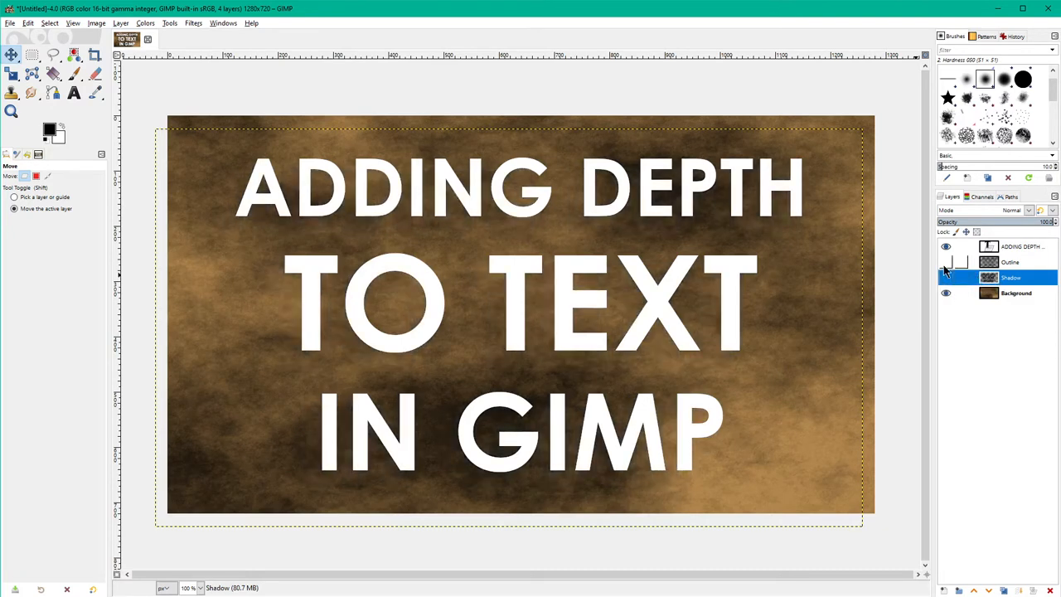
pyautogui.click(946, 262)
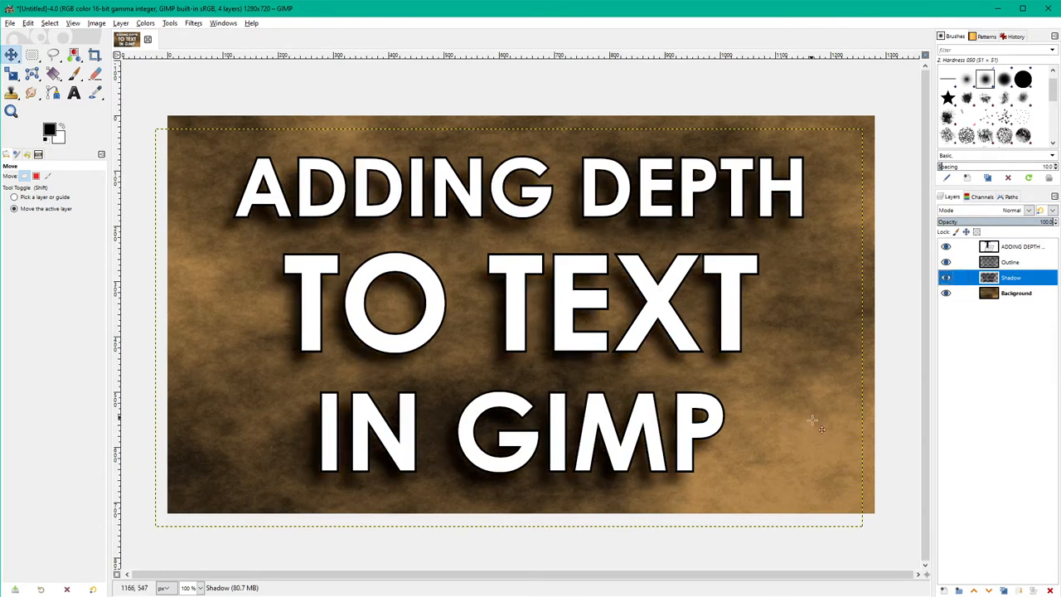
pyautogui.moveTo(725, 340)
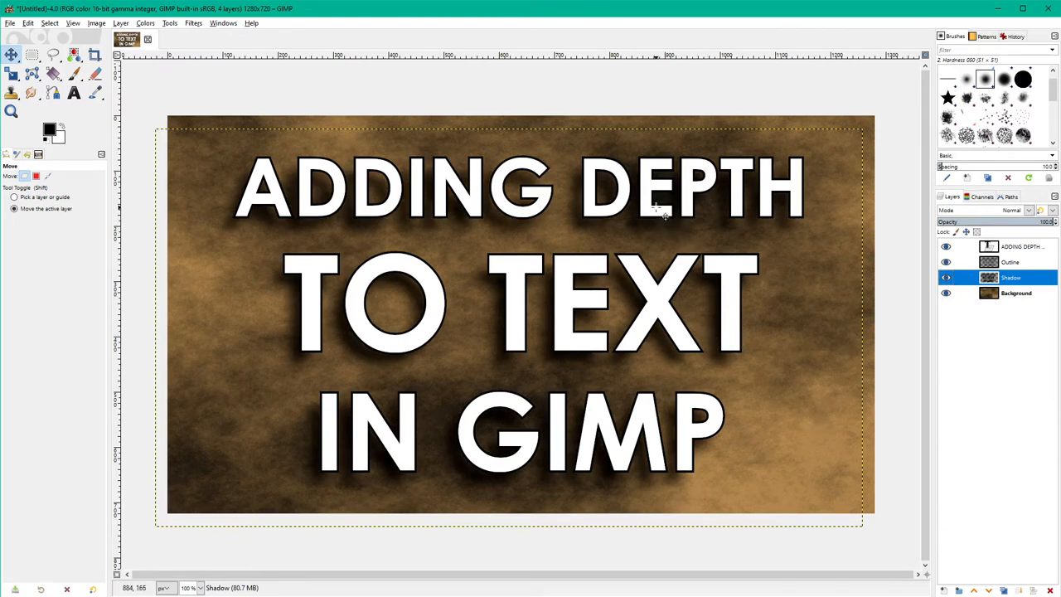
pyautogui.moveTo(535, 170)
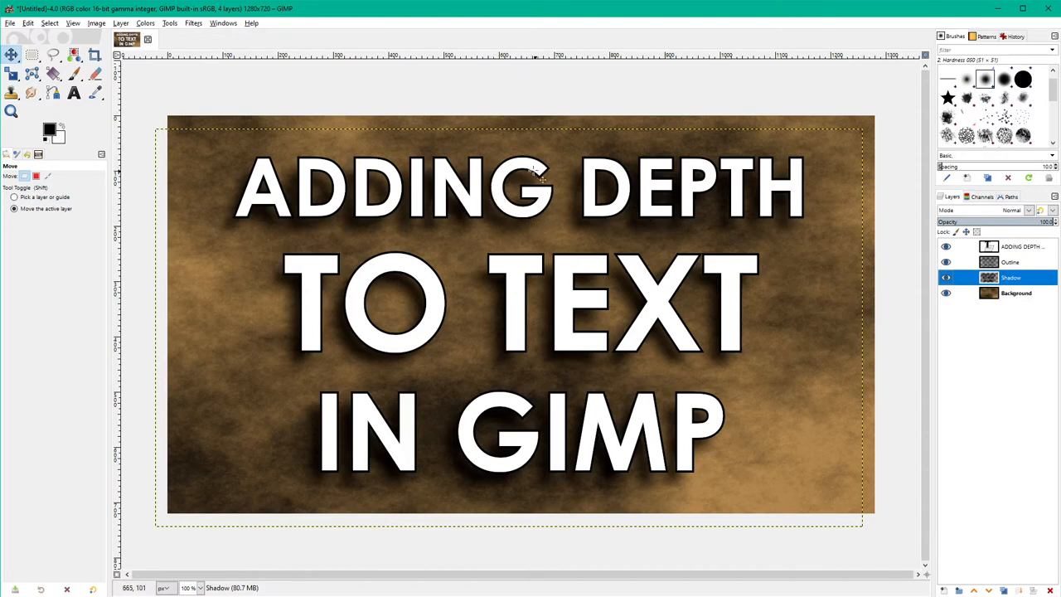
pyautogui.moveTo(639, 514)
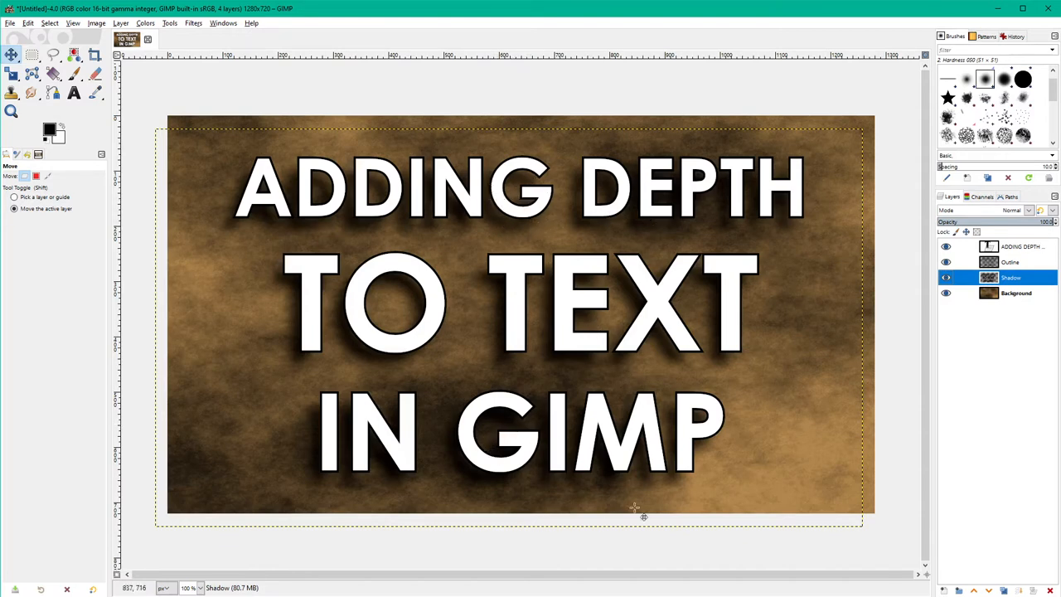
# Blur the Shadow layer again with a Gaussian blur of about 7.27 and toggle layer visibility.
pyautogui.click(193, 23)
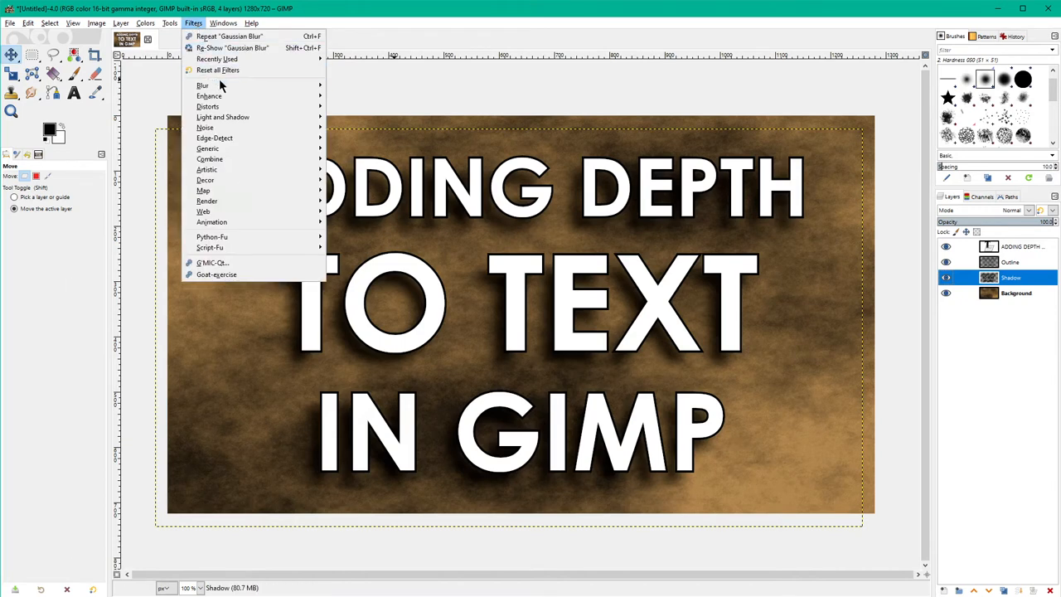
pyautogui.moveTo(202, 85)
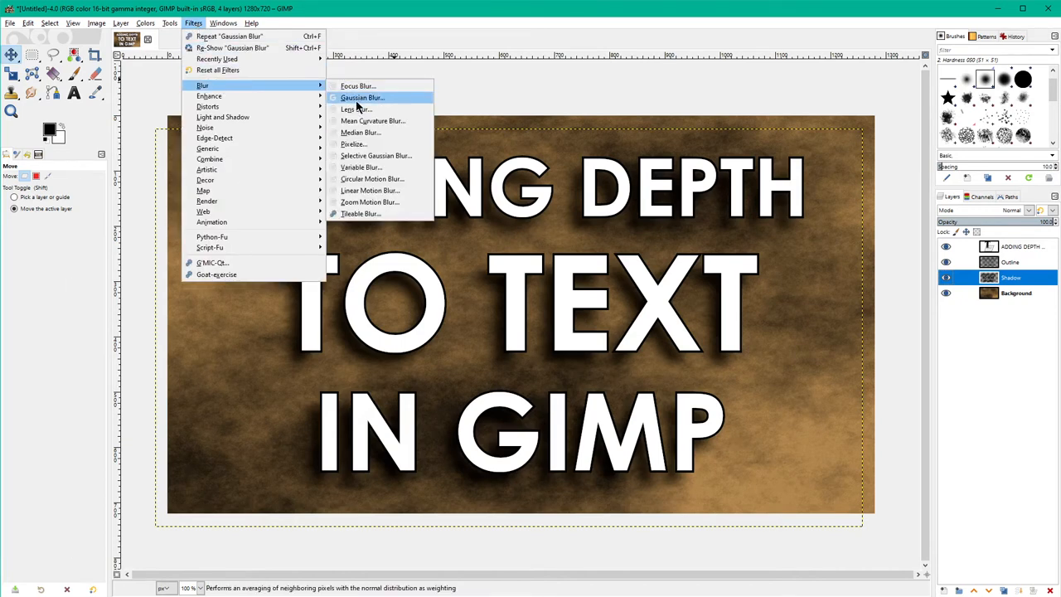
pyautogui.click(362, 97)
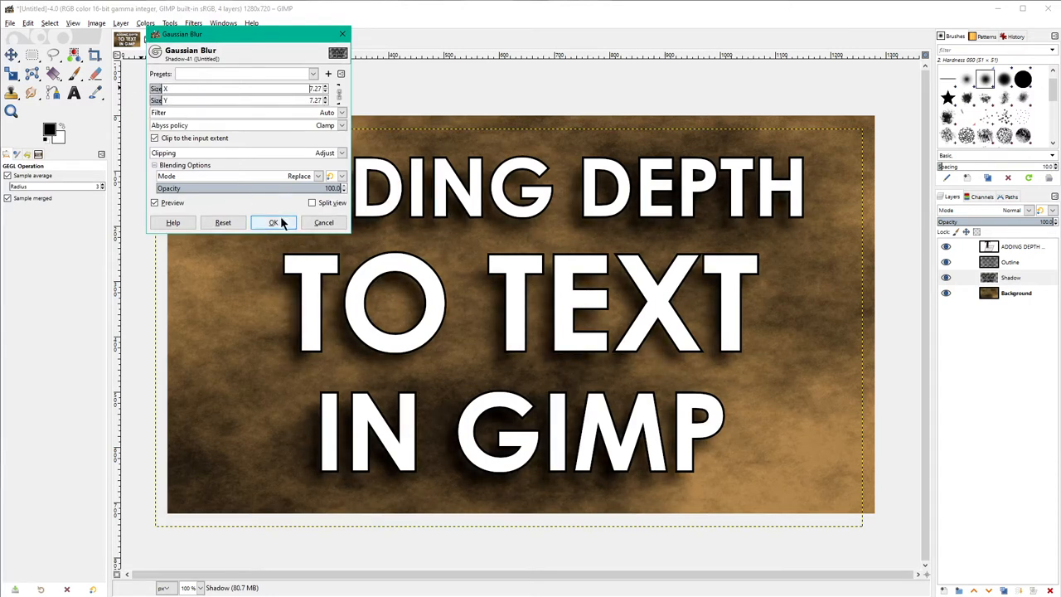
pyautogui.click(274, 222)
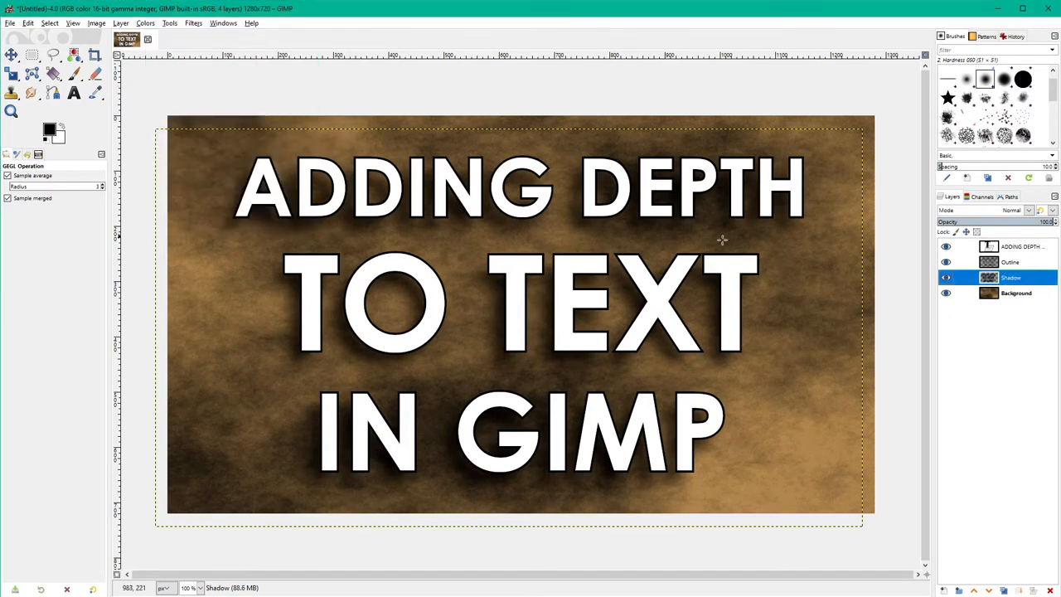
pyautogui.click(946, 262)
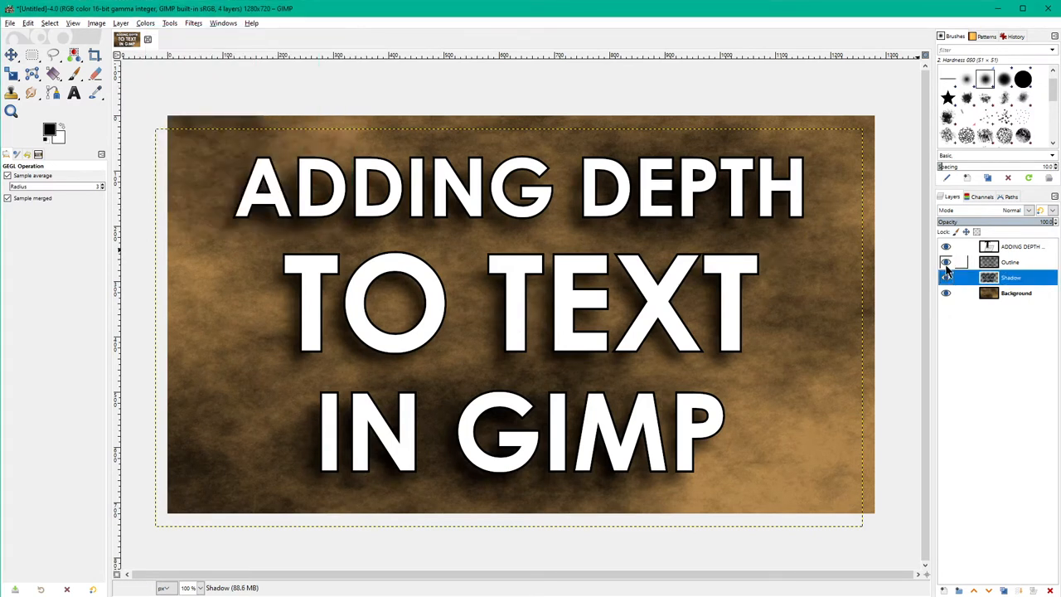
pyautogui.click(946, 278)
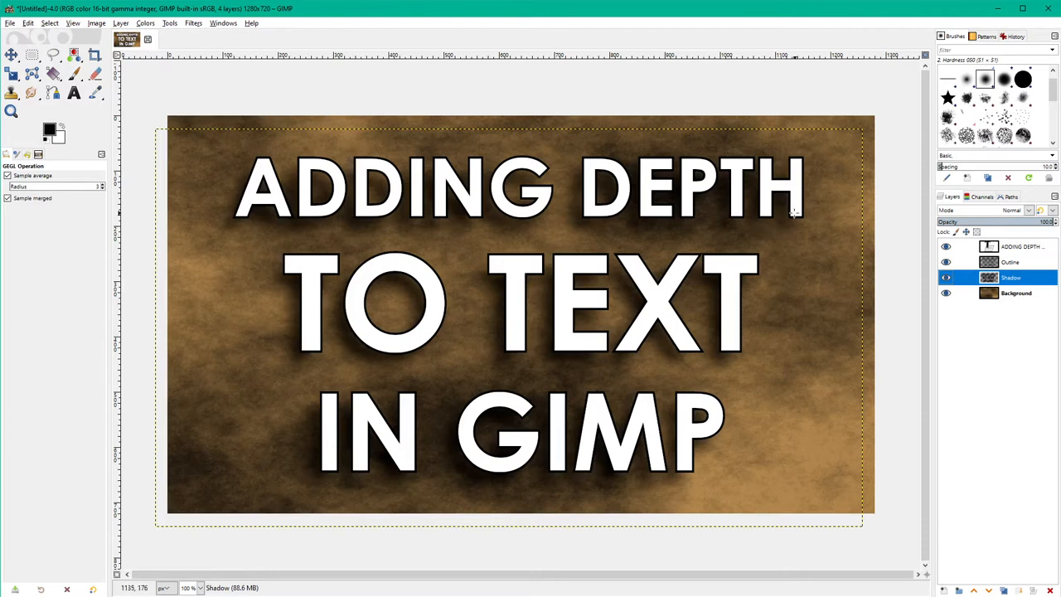
pyautogui.moveTo(512, 245)
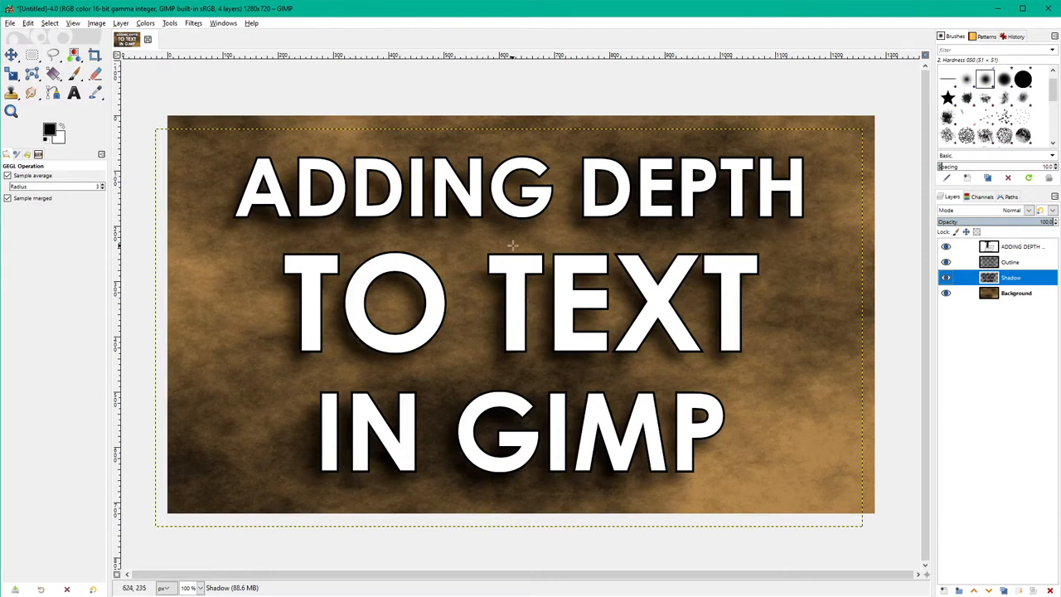
pyautogui.moveTo(730, 234)
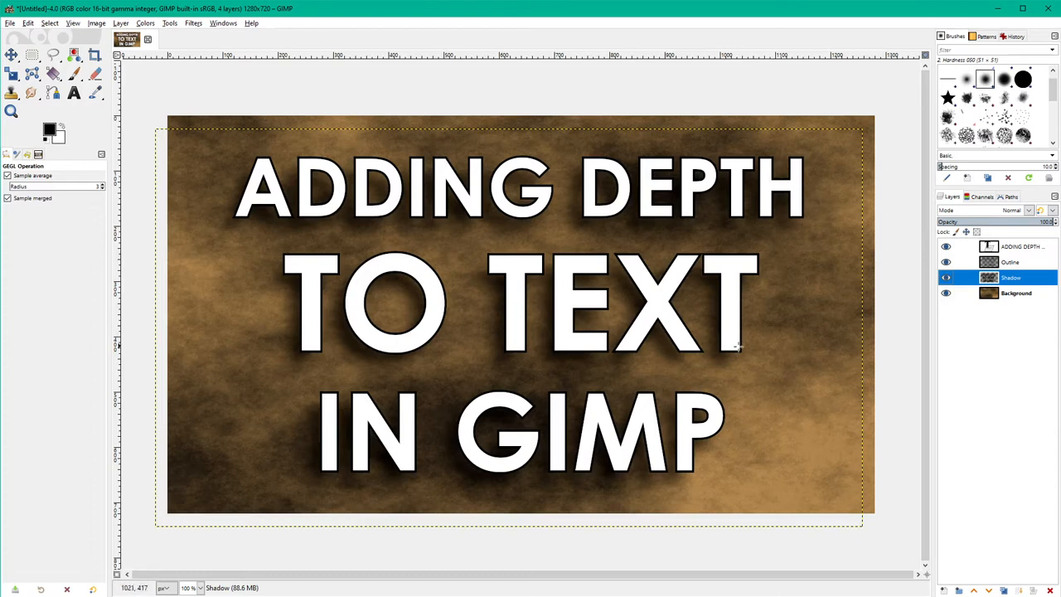
pyautogui.moveTo(761, 375)
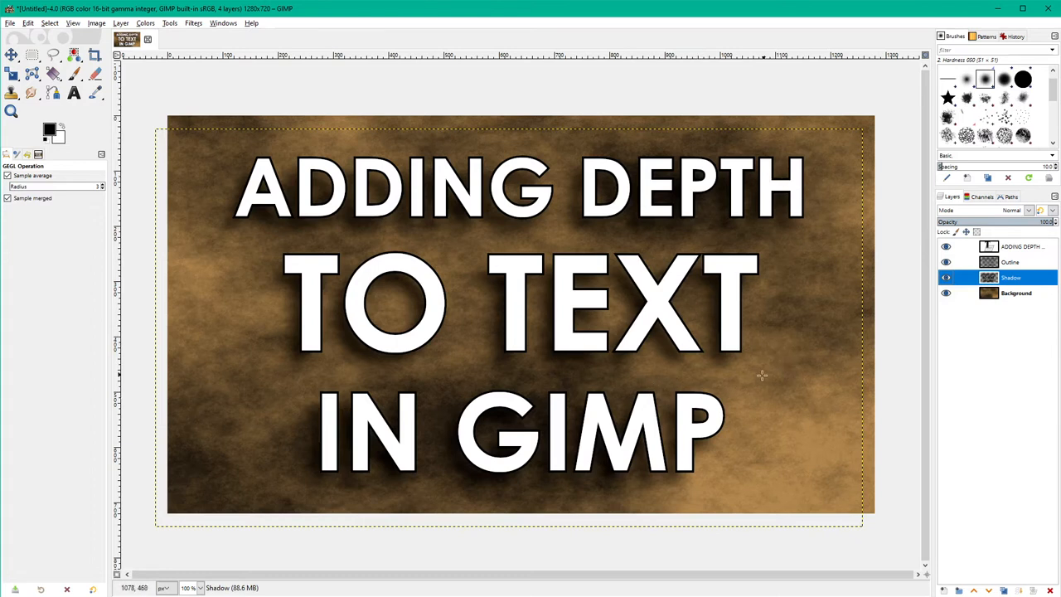
pyautogui.moveTo(825, 291)
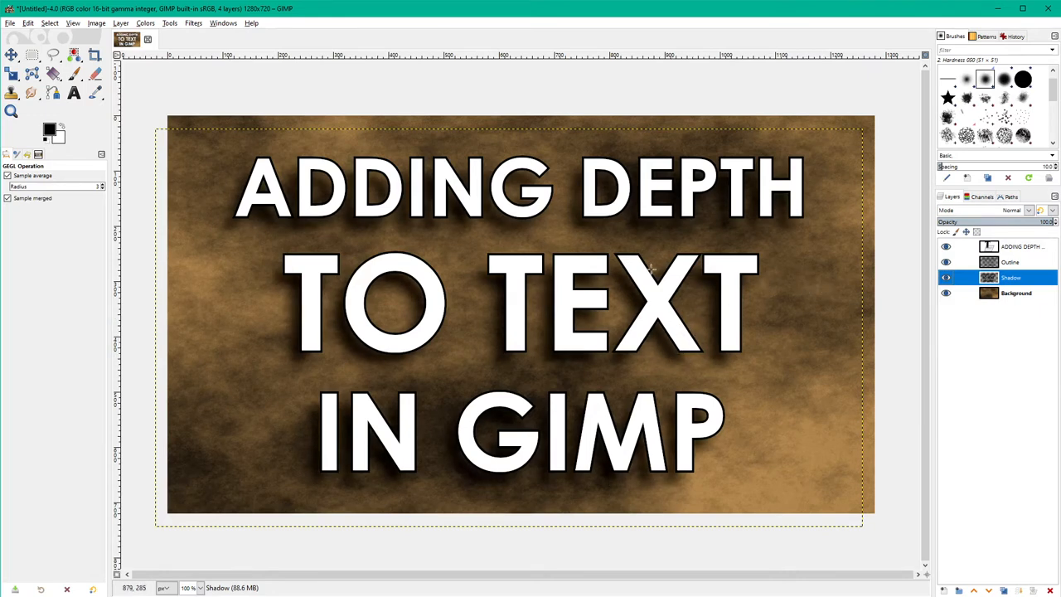
pyautogui.moveTo(594, 230)
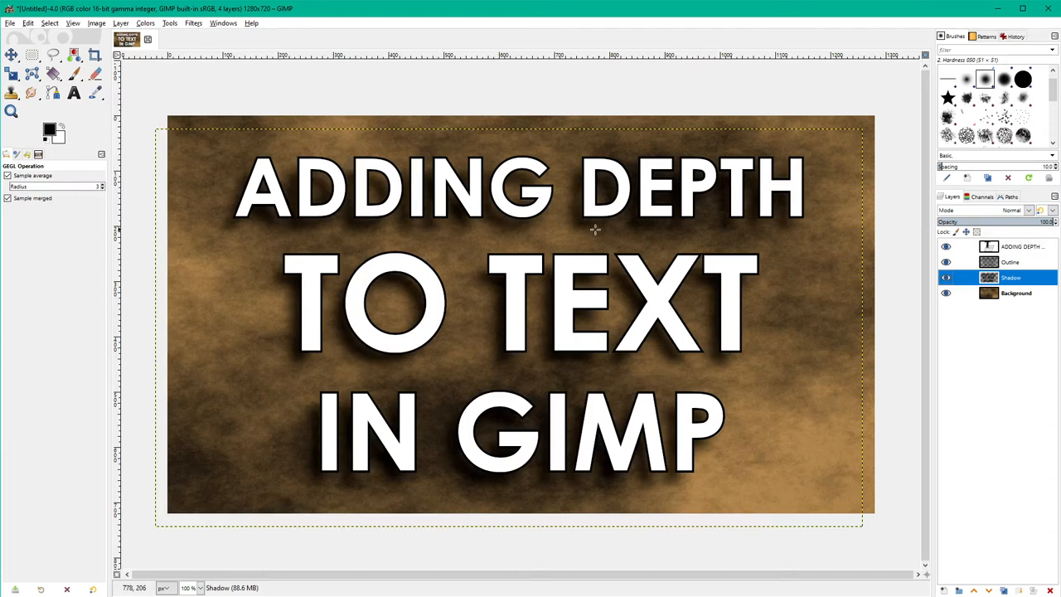
pyautogui.moveTo(755, 240)
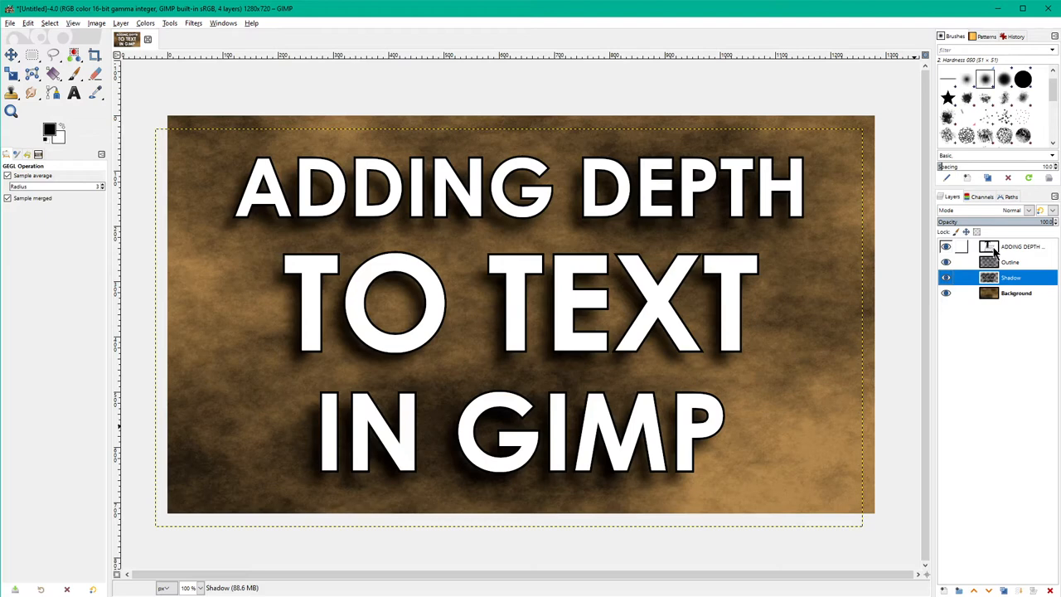
pyautogui.click(1020, 246)
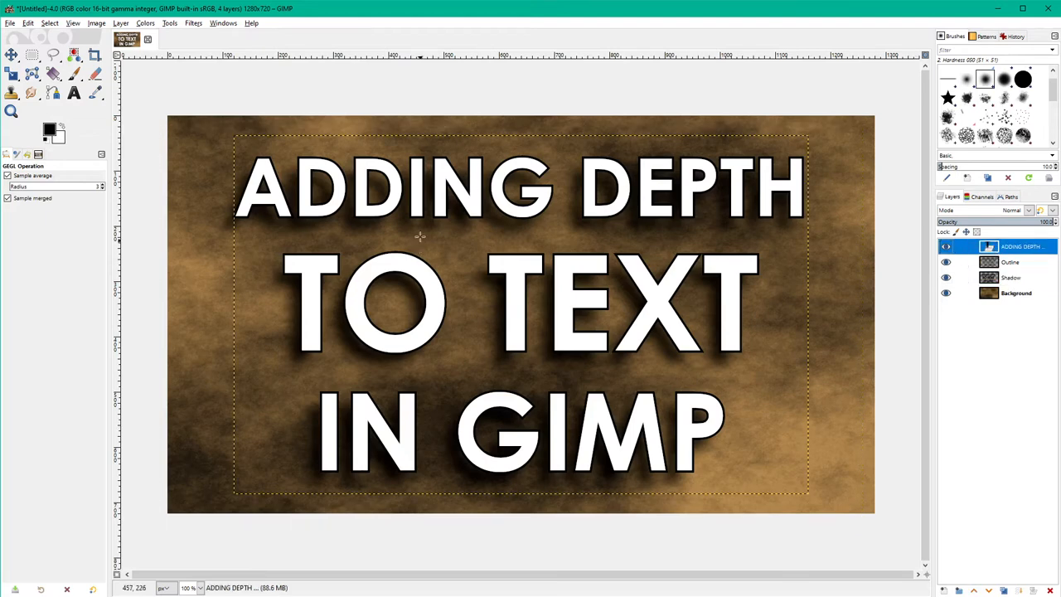
pyautogui.moveTo(413, 194)
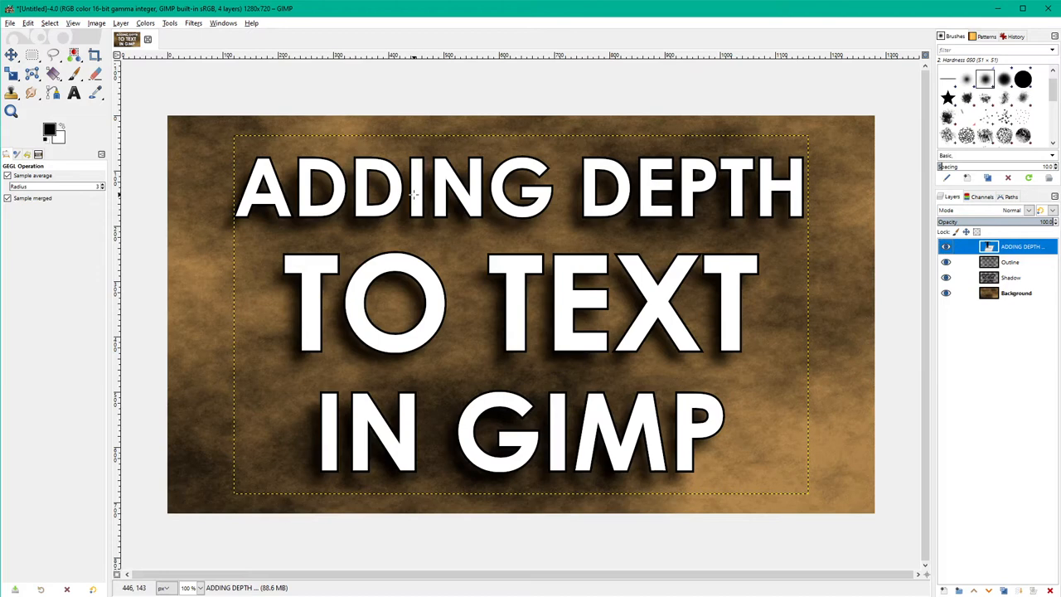
pyautogui.moveTo(435, 195)
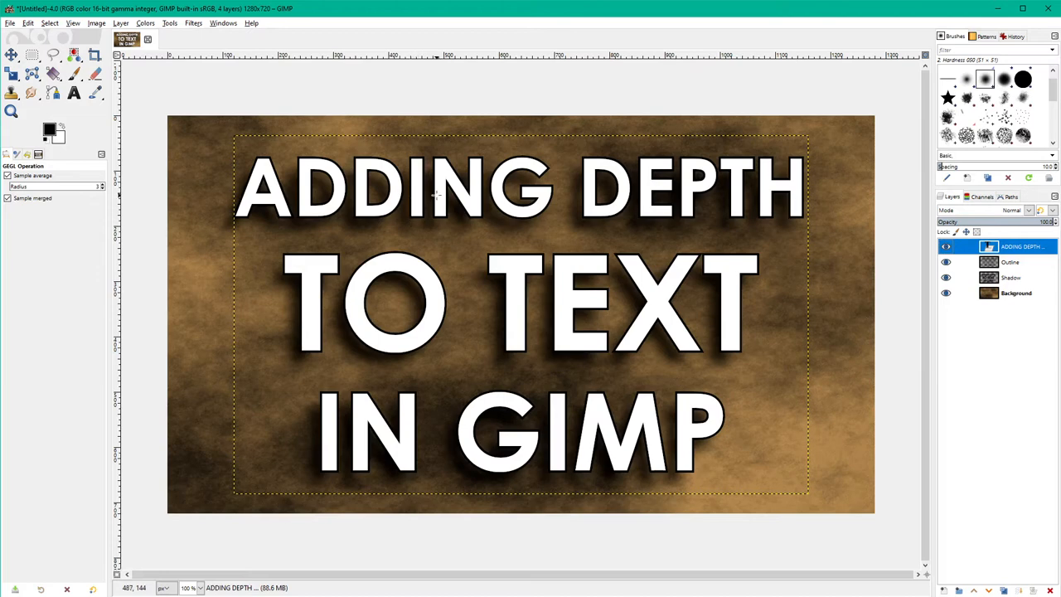
pyautogui.moveTo(391, 208)
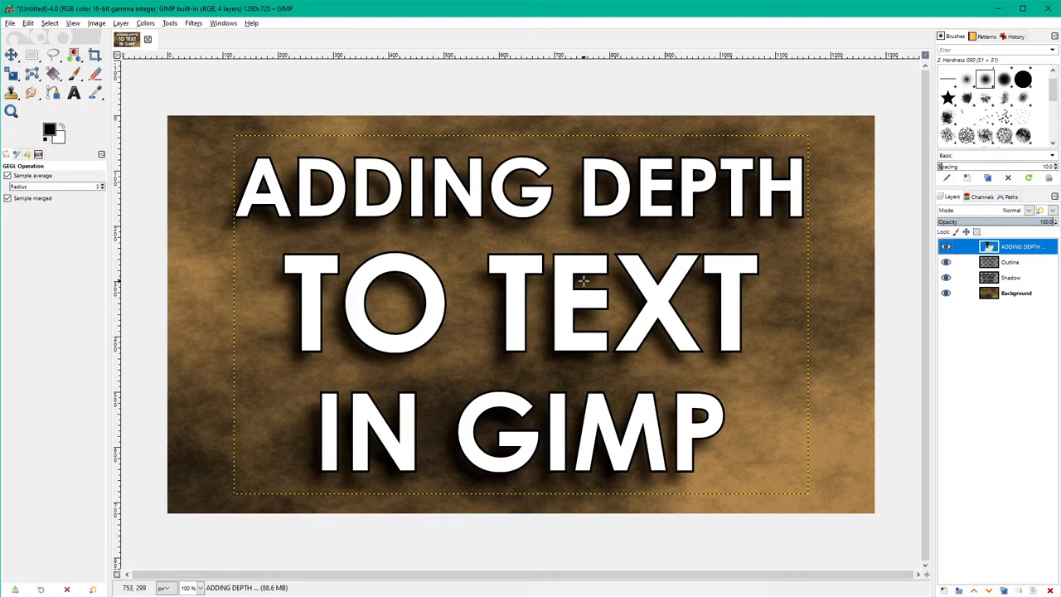
pyautogui.moveTo(584, 275)
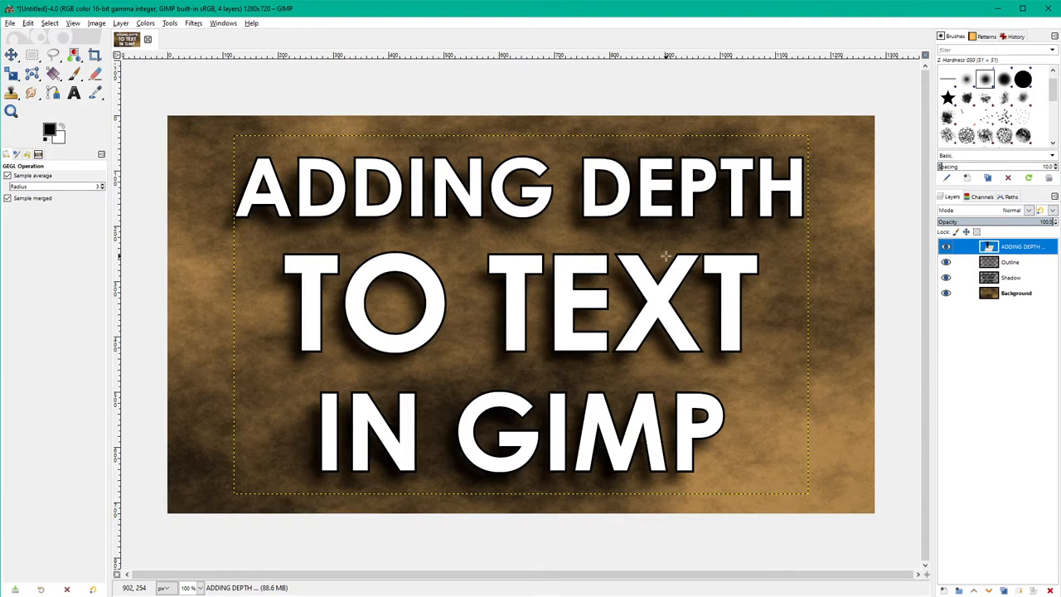
pyautogui.moveTo(438, 197)
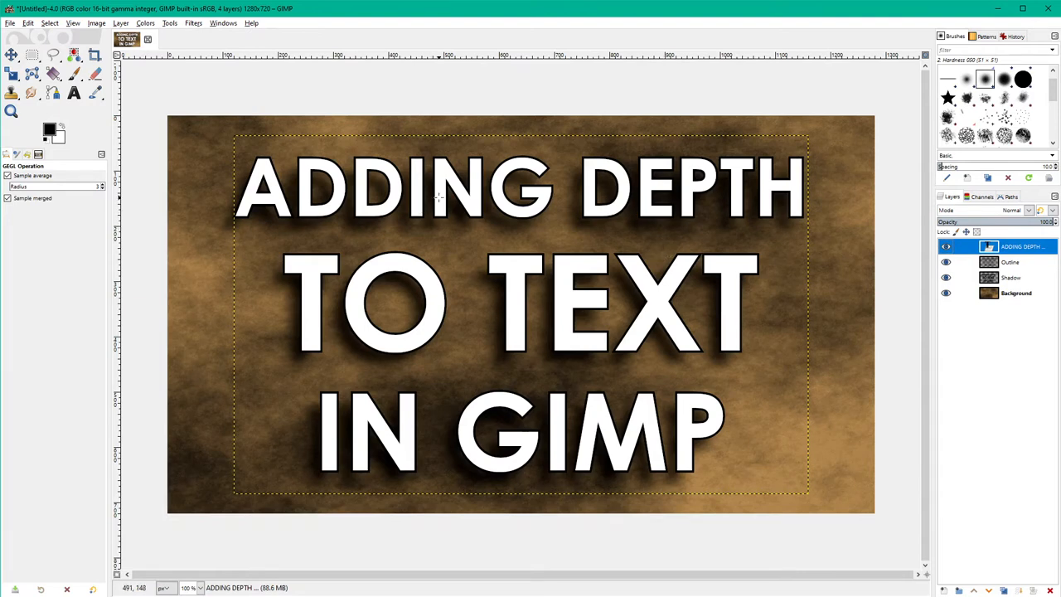
pyautogui.click(1028, 209)
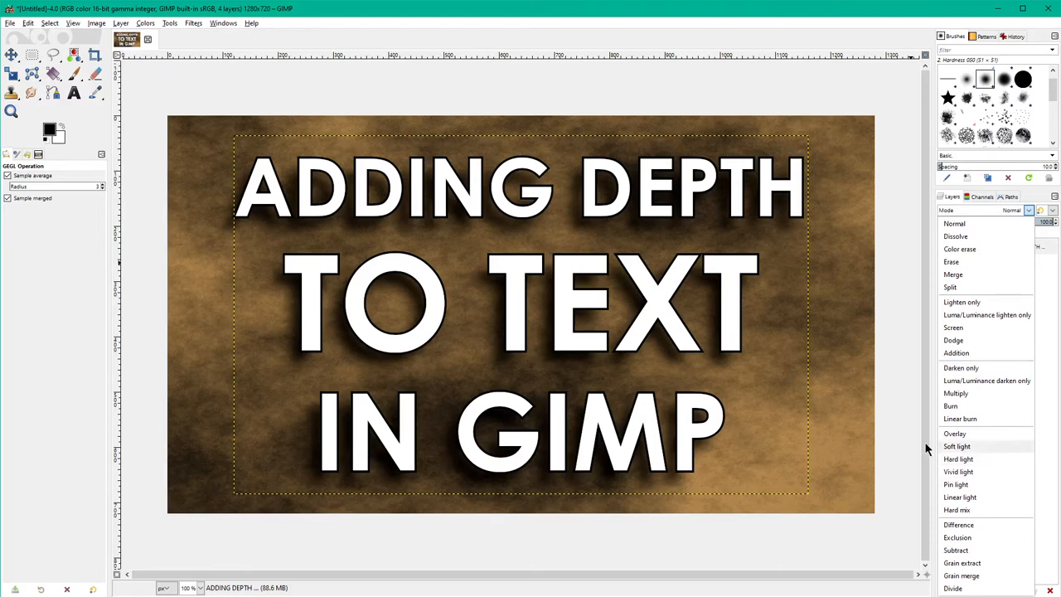
pyautogui.moveTo(645, 296)
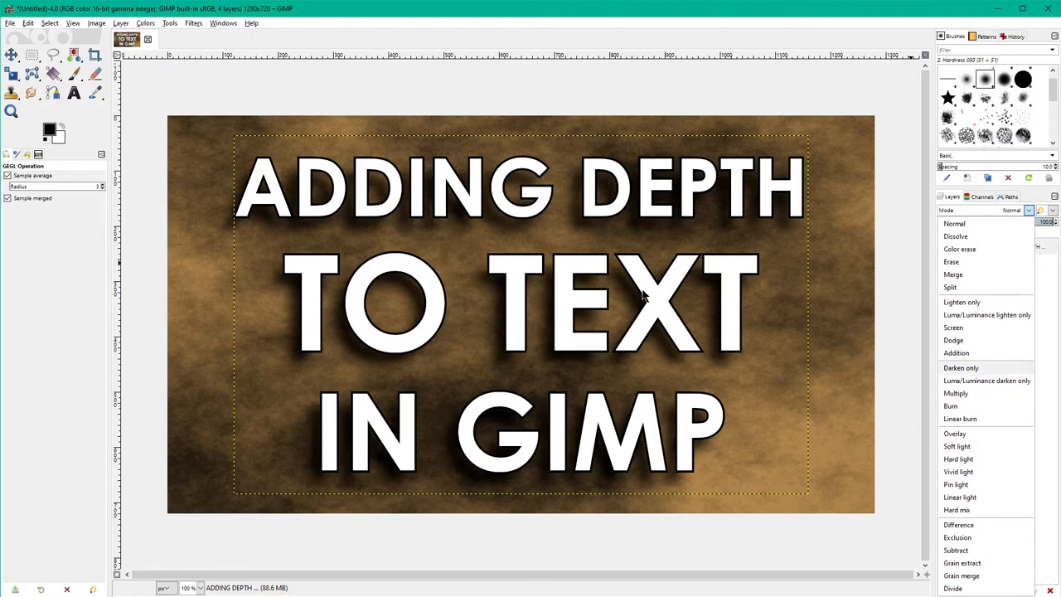
pyautogui.moveTo(955, 393)
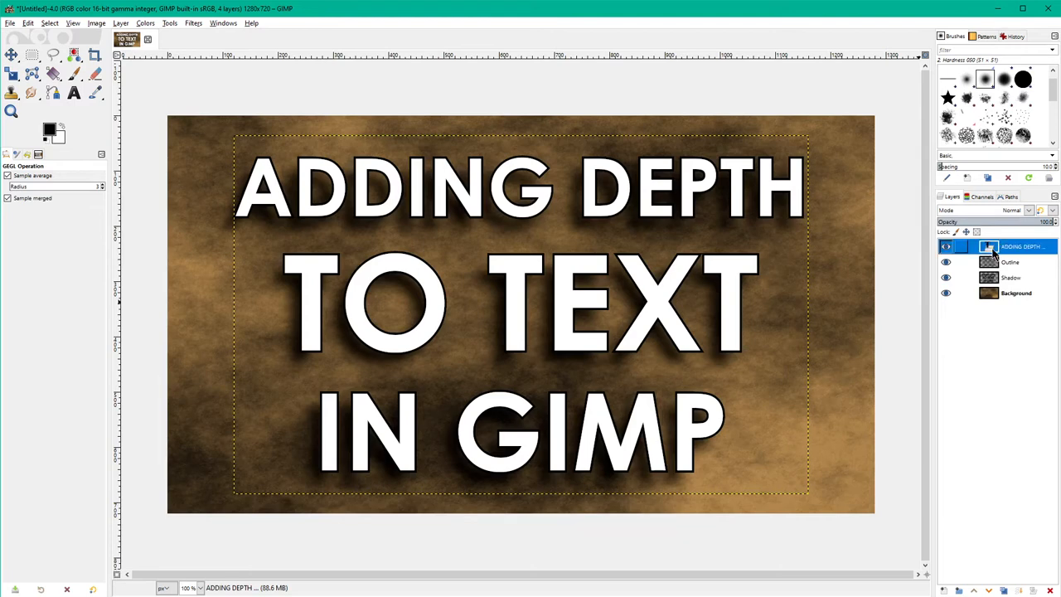
# Duplicate the title text and Outline layers, hiding both original layers.
pyautogui.rightClick(1020, 246)
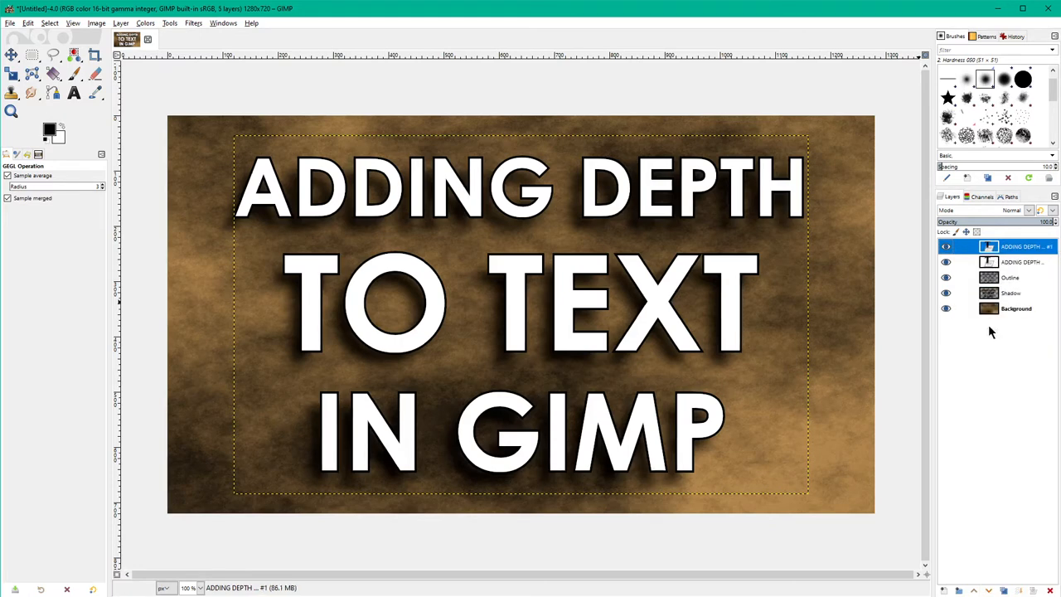
pyautogui.click(1020, 262)
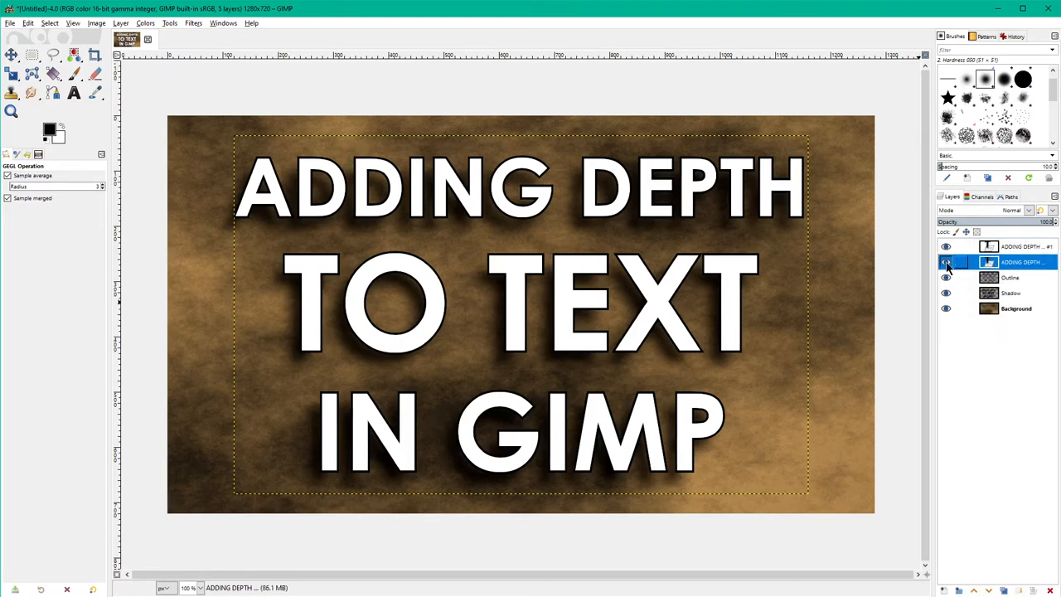
pyautogui.click(946, 262)
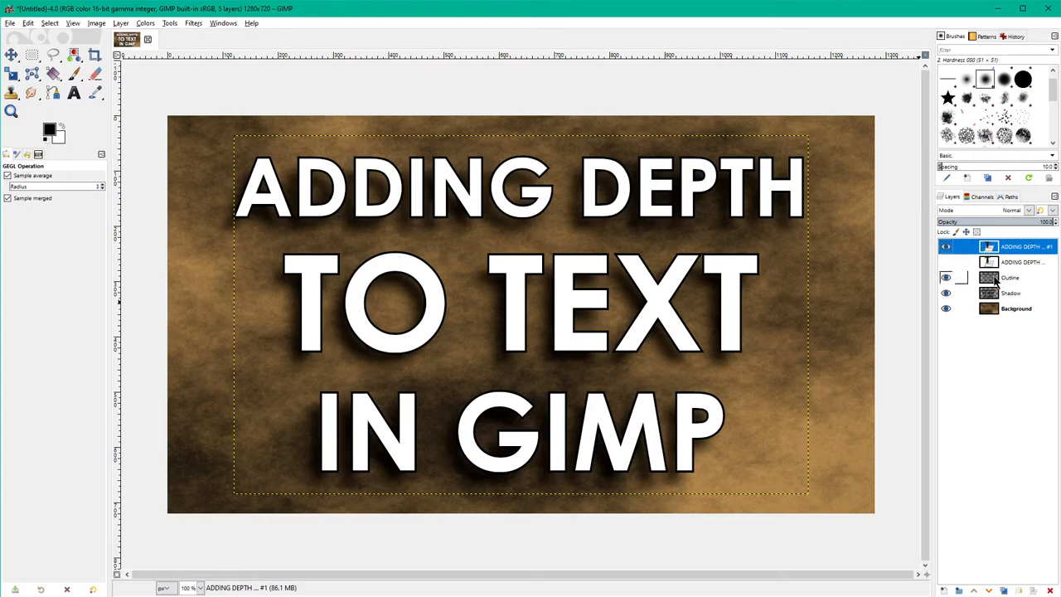
pyautogui.click(946, 262)
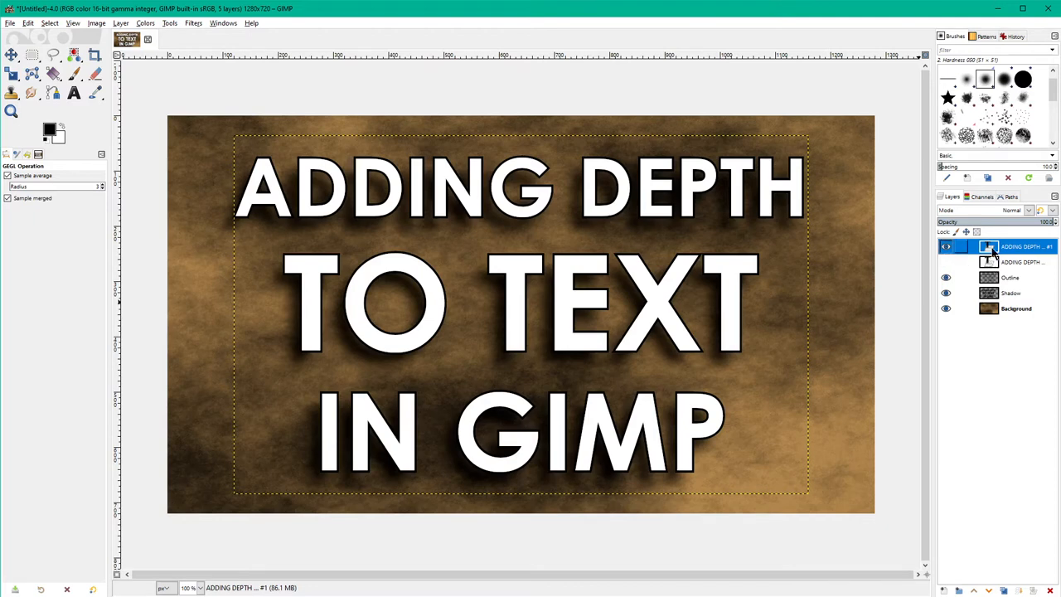
pyautogui.click(946, 246)
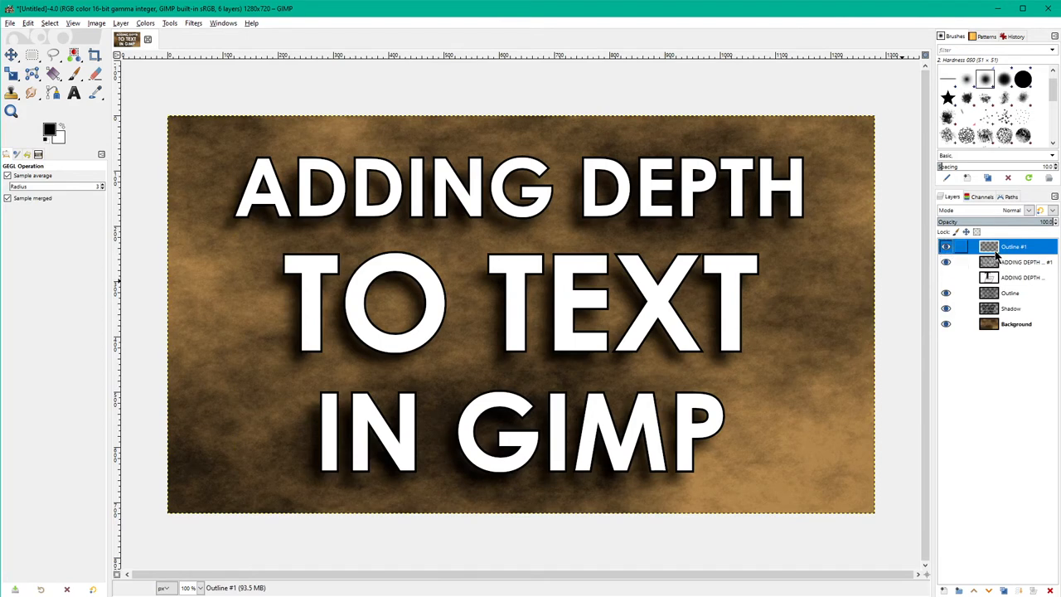
# Fill Outline #1 with Simplex Noise using the default settings.
pyautogui.click(946, 262)
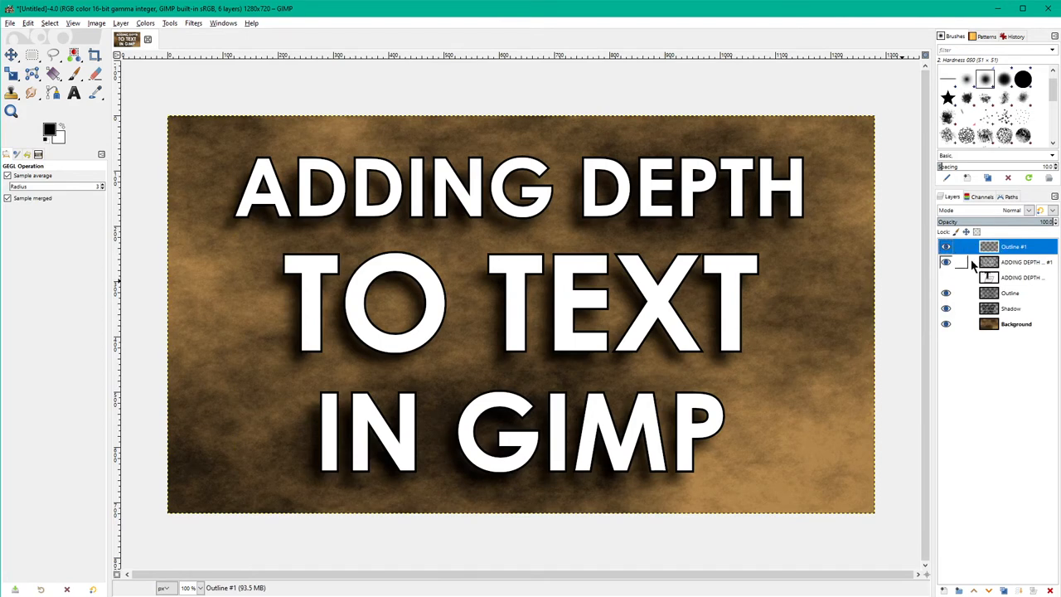
pyautogui.click(946, 262)
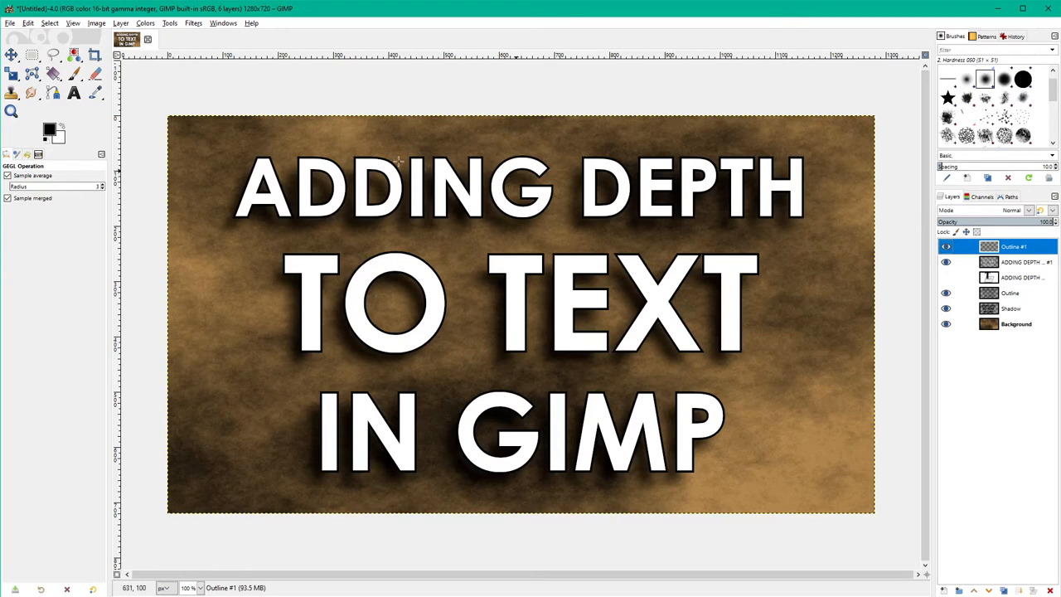
pyautogui.click(193, 23)
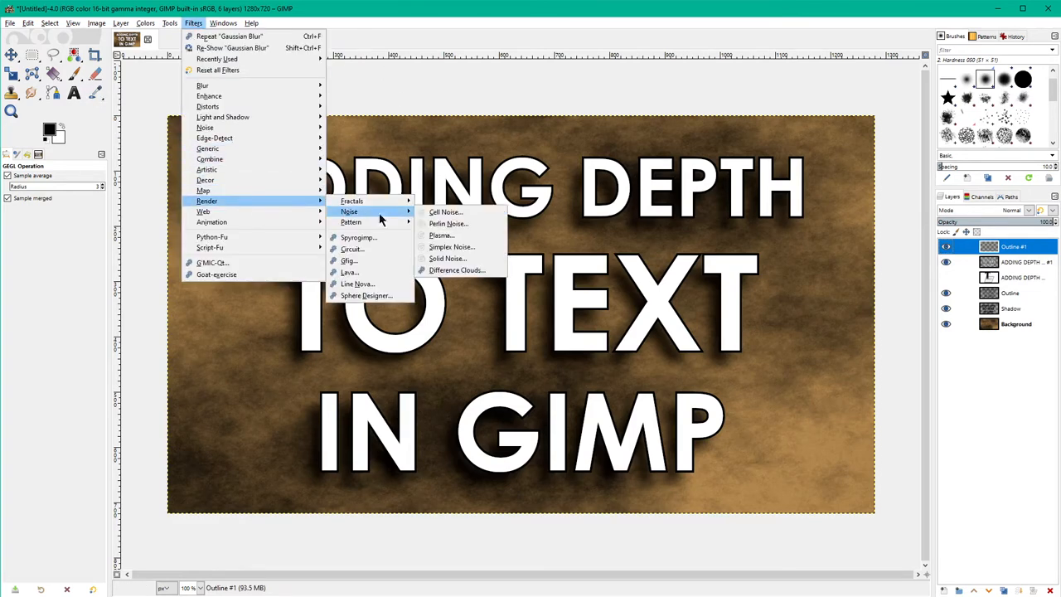
pyautogui.moveTo(448, 223)
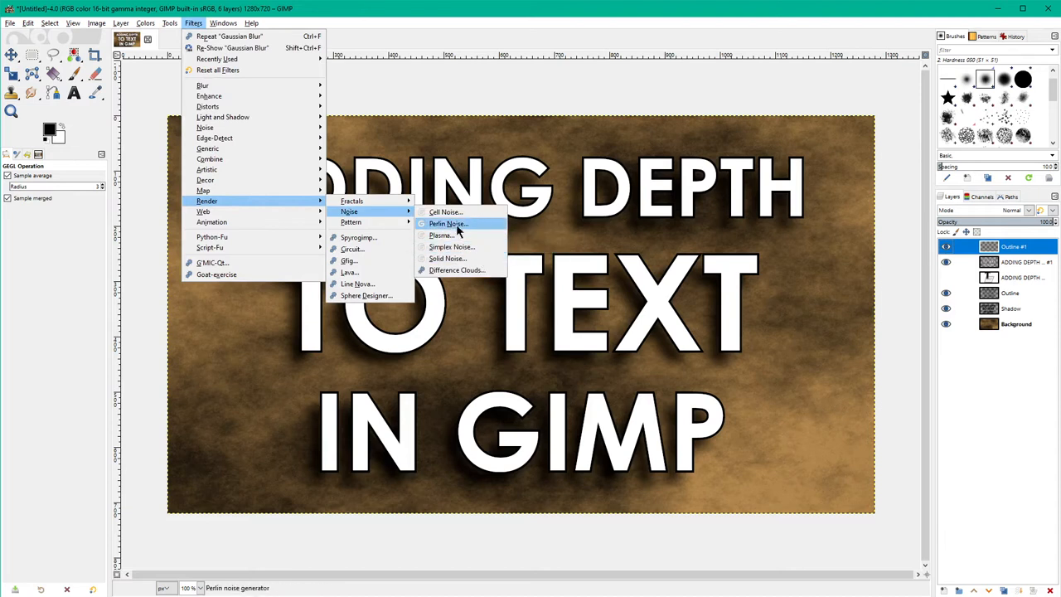
pyautogui.moveTo(460, 224)
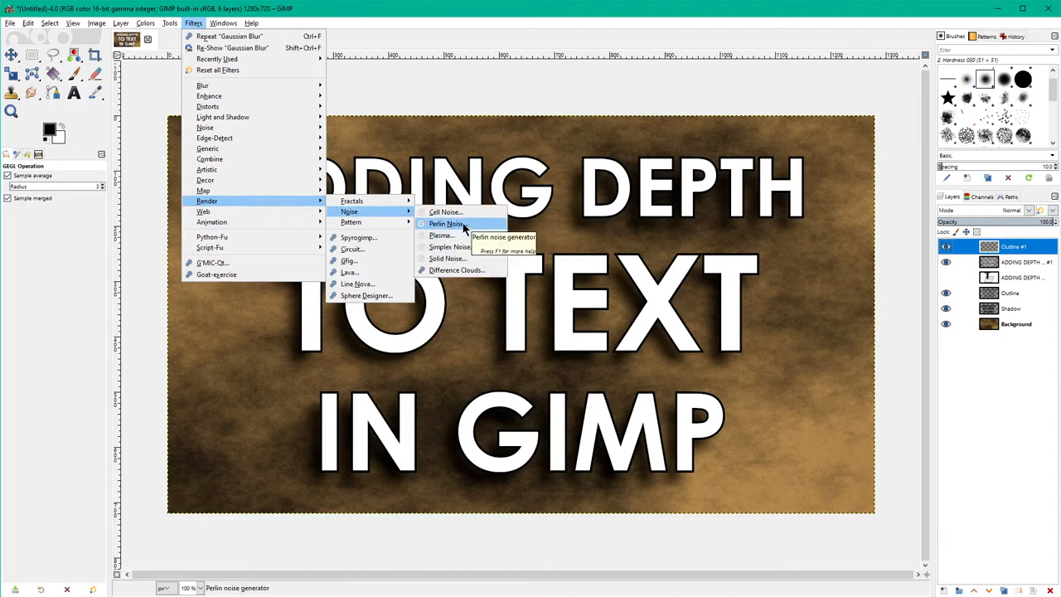
pyautogui.moveTo(451, 246)
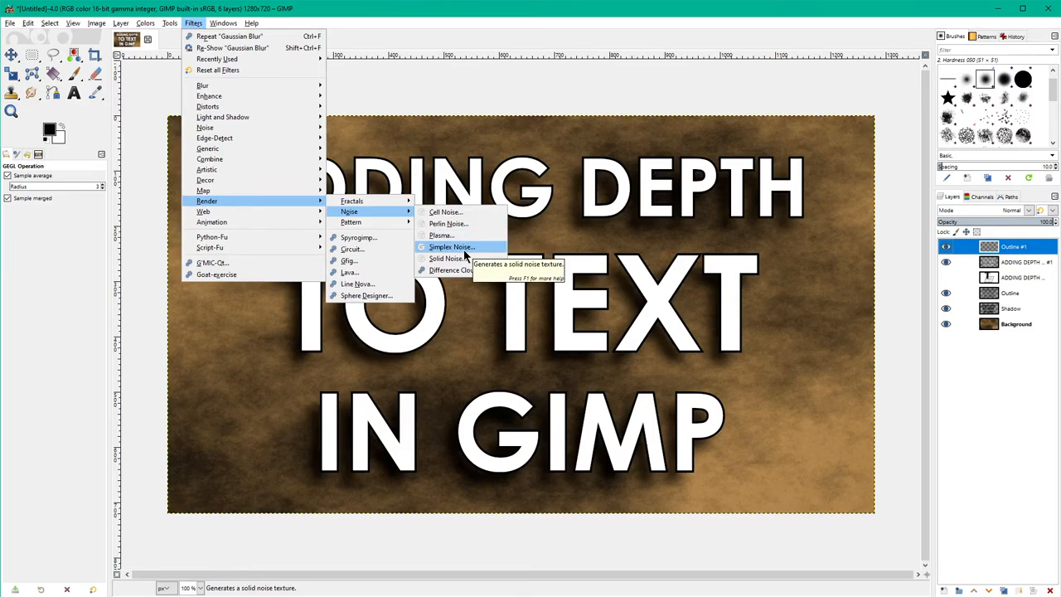
pyautogui.click(451, 246)
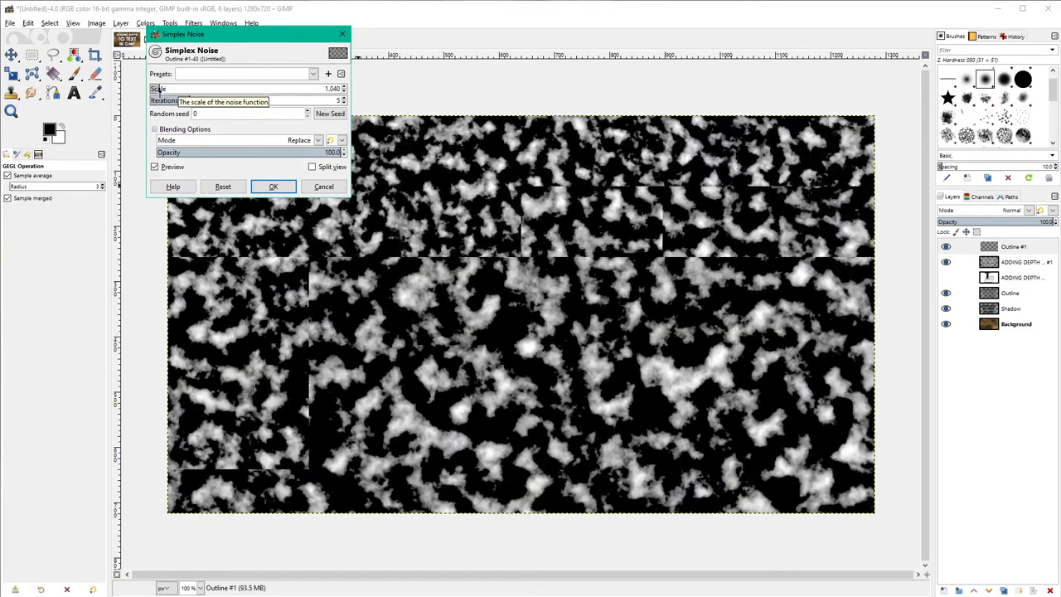
pyautogui.click(273, 186)
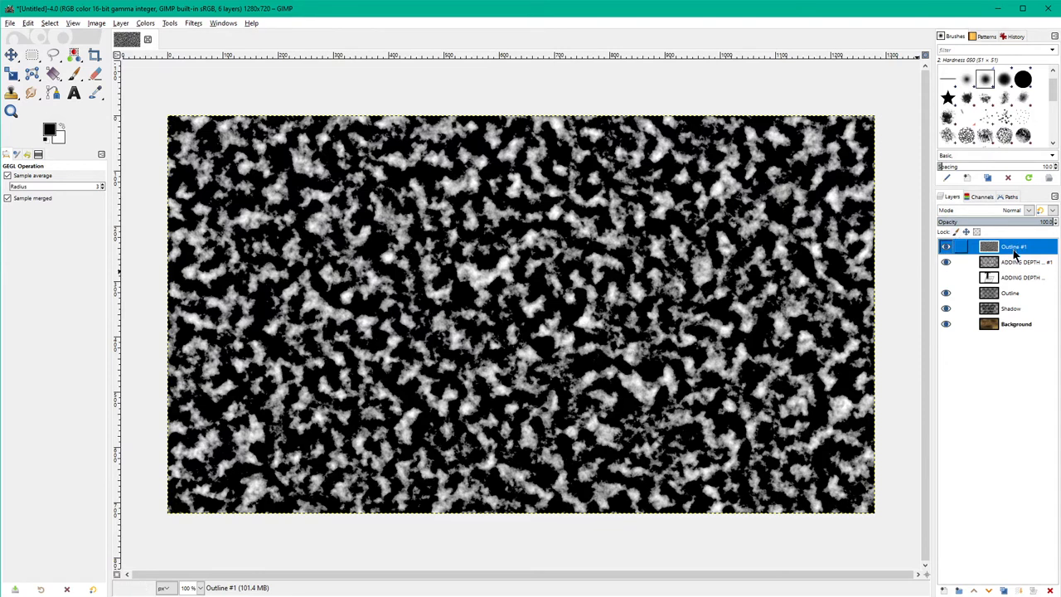
# Preview Dissolve, Merge, Split, Luminance lighten only, Dodge and Darken only blending on Outline #1.
pyautogui.click(946, 262)
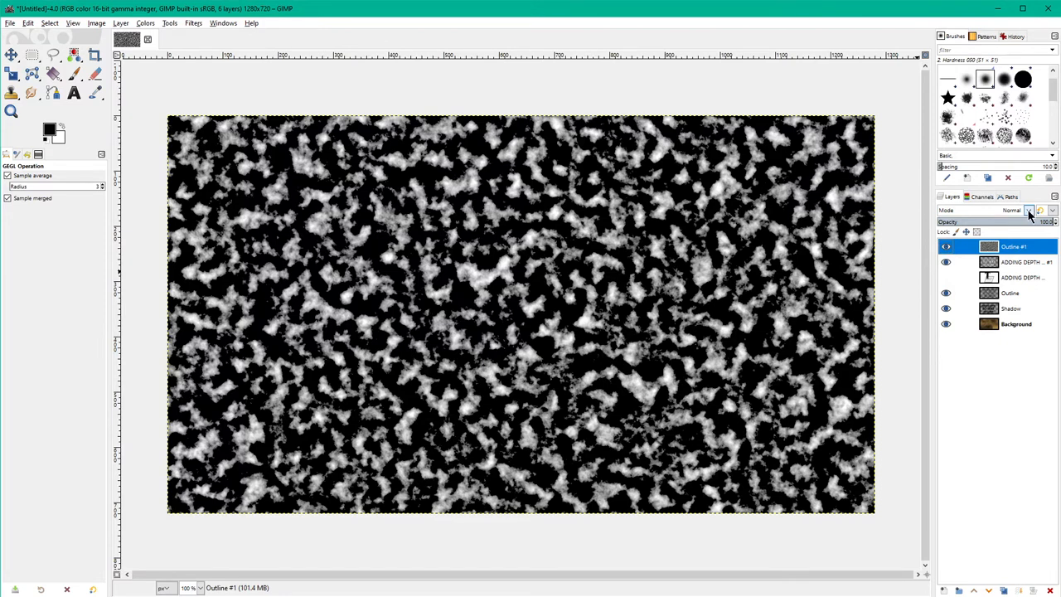
pyautogui.click(1030, 210)
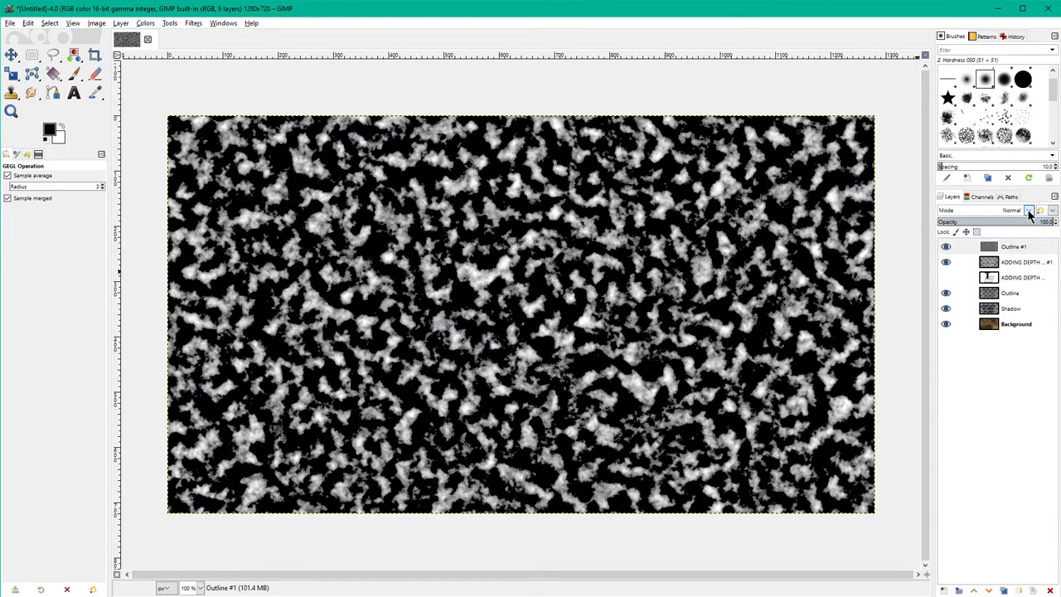
pyautogui.click(1028, 210)
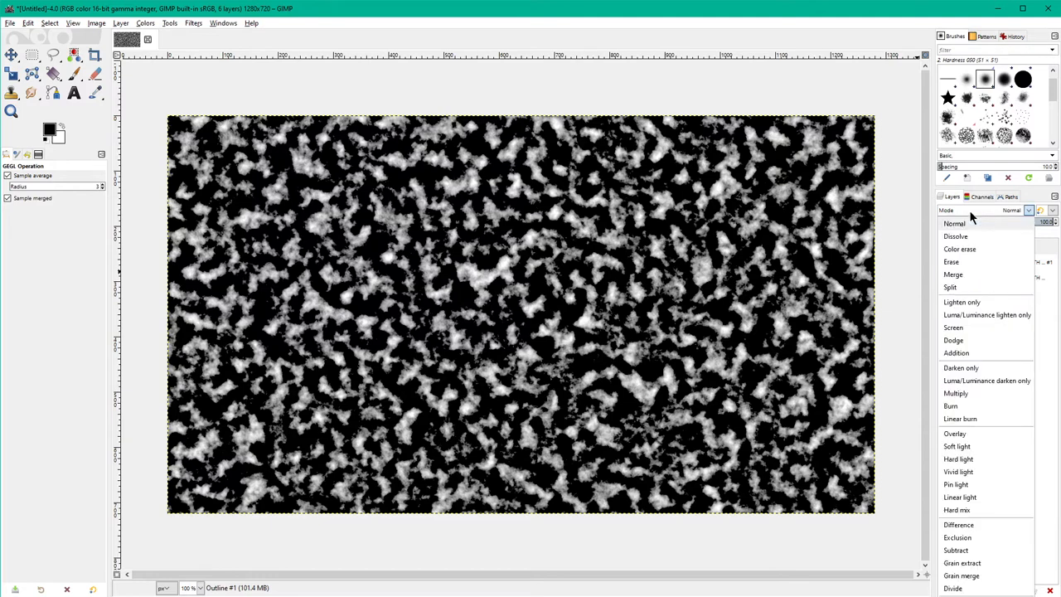
pyautogui.click(956, 236)
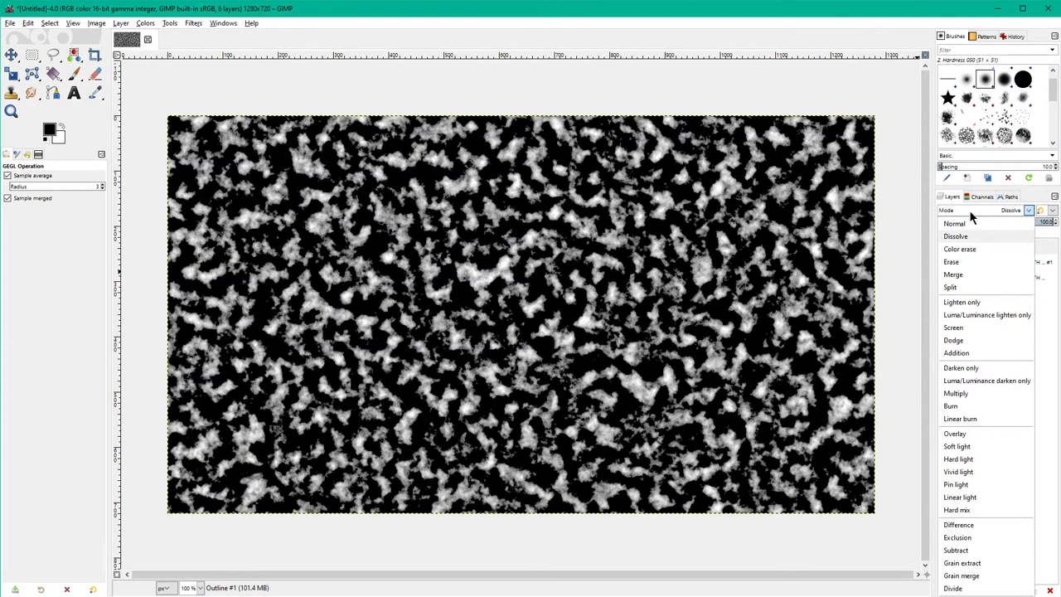
pyautogui.click(953, 274)
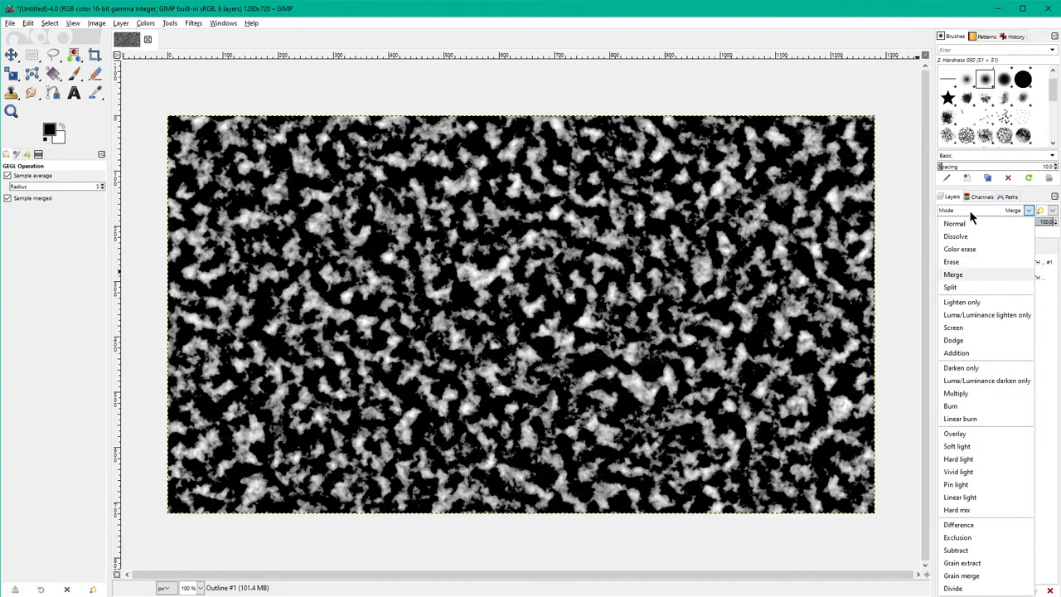
pyautogui.click(950, 287)
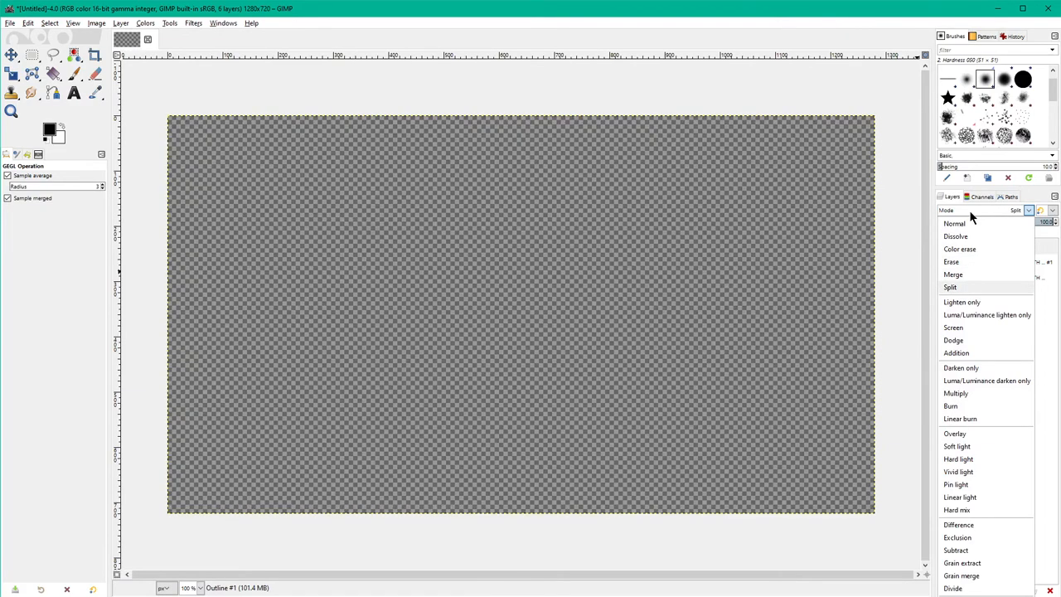
pyautogui.click(986, 314)
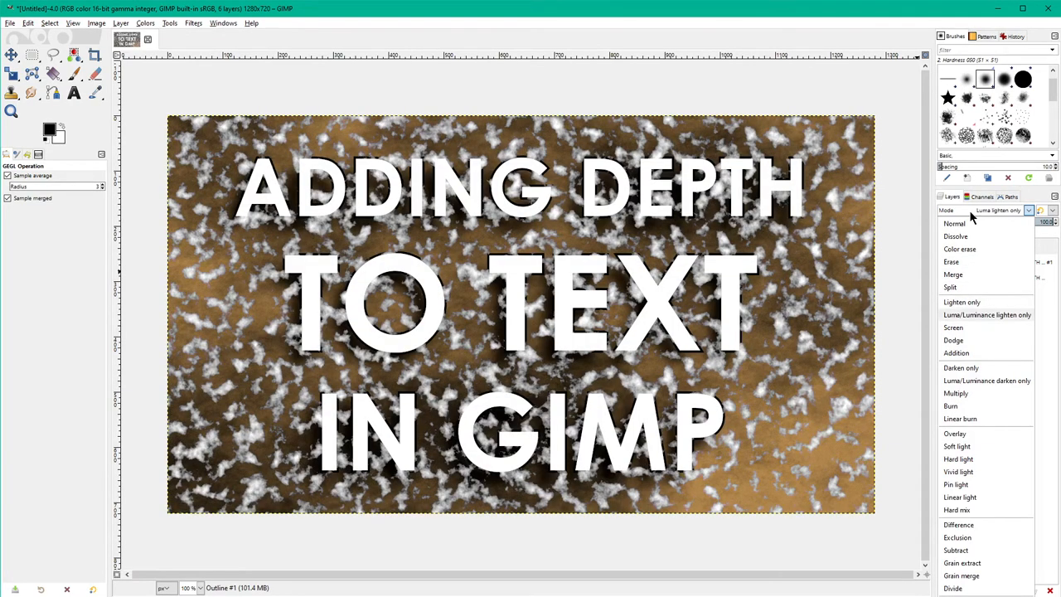
pyautogui.click(953, 340)
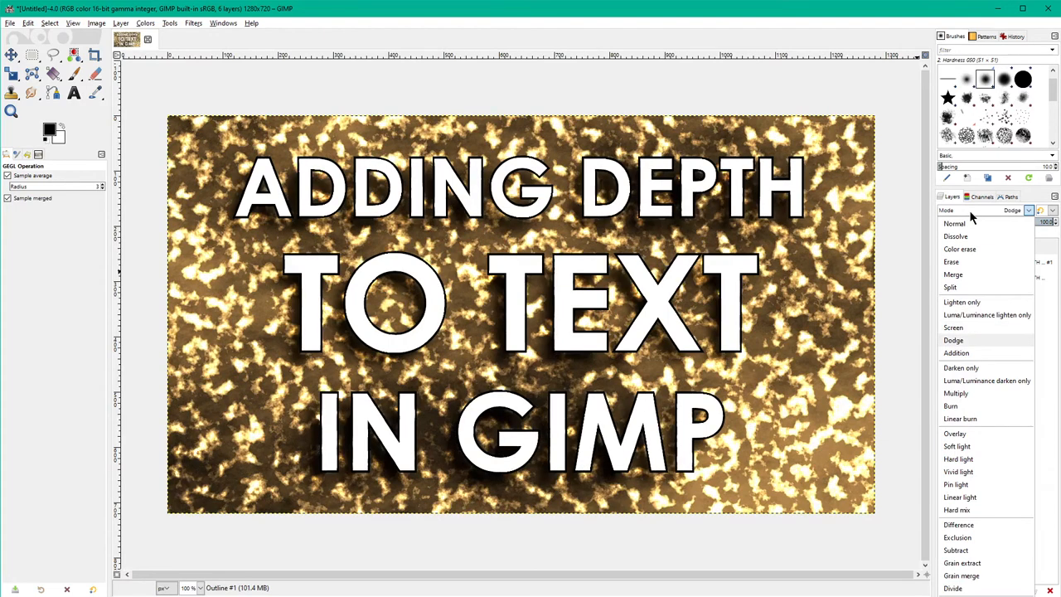
pyautogui.click(961, 367)
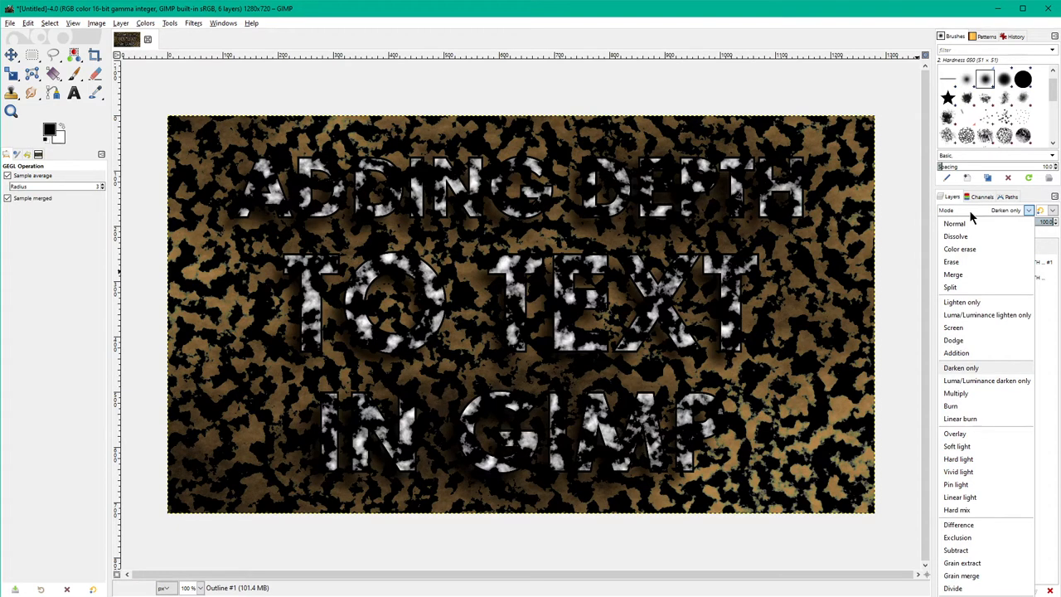
# Compare Multiply, Burn, Overlay and Hard light, settling on Multiply for the noise layer.
pyautogui.click(956, 393)
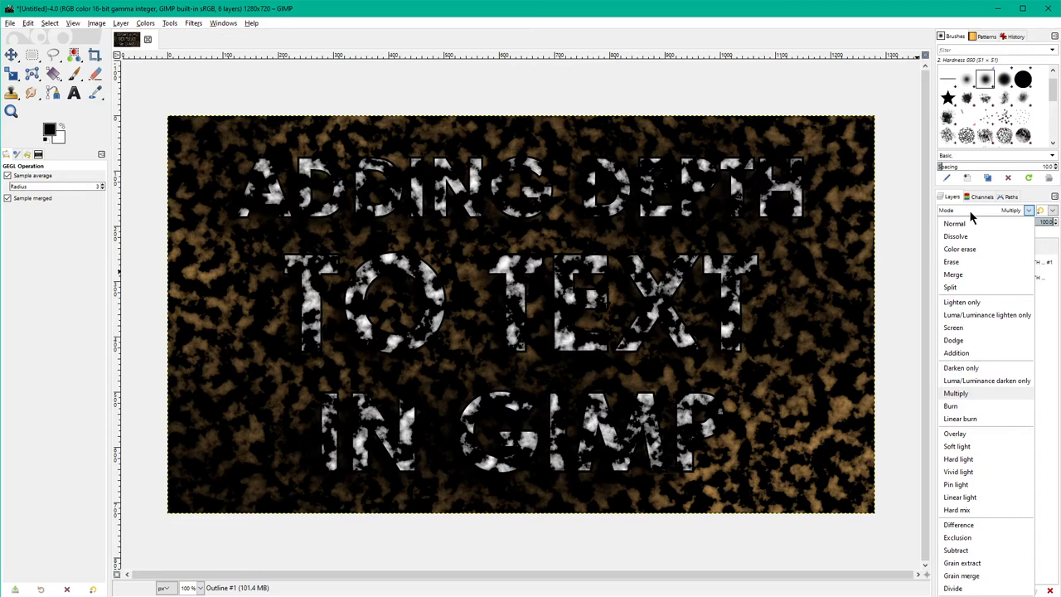
pyautogui.moveTo(966, 223)
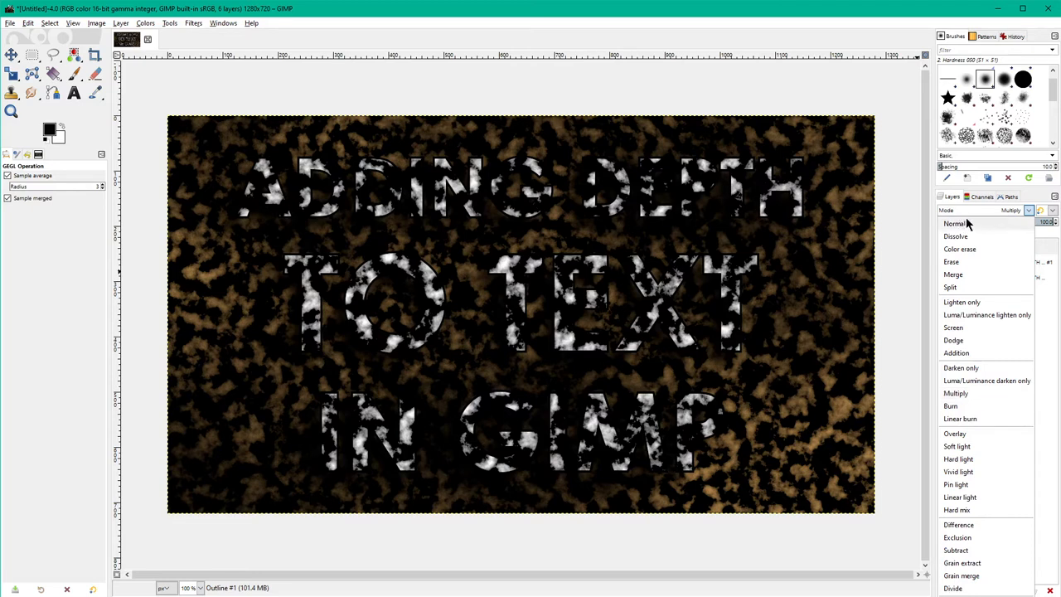
pyautogui.click(951, 405)
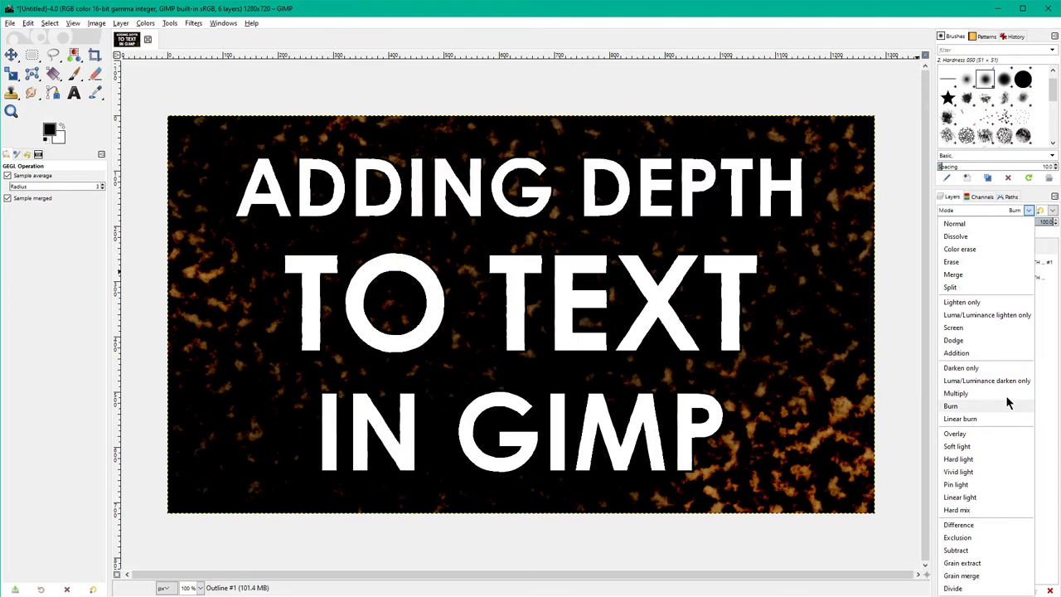
pyautogui.click(956, 393)
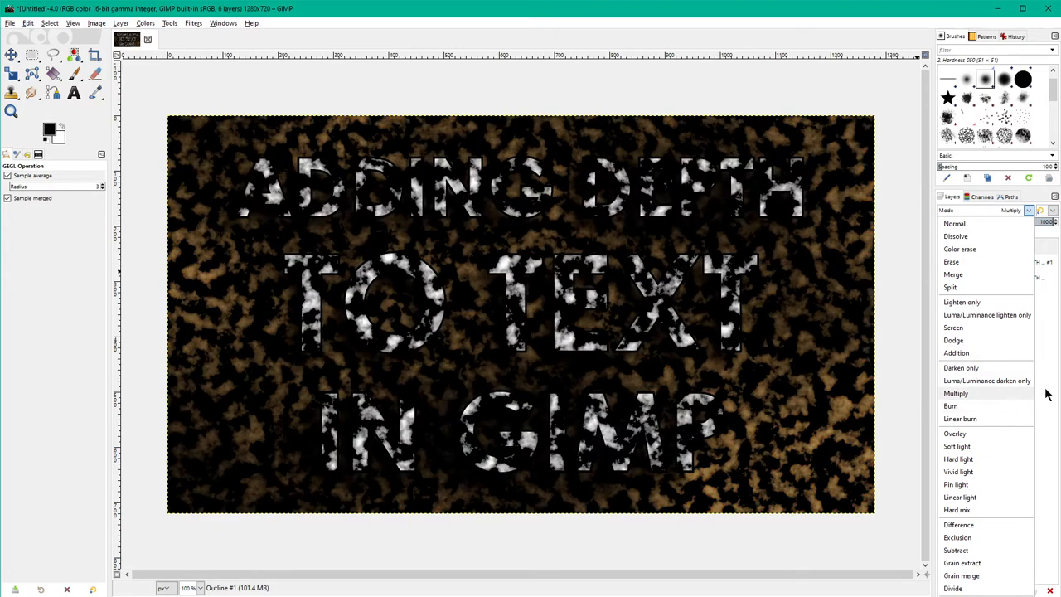
pyautogui.click(954, 433)
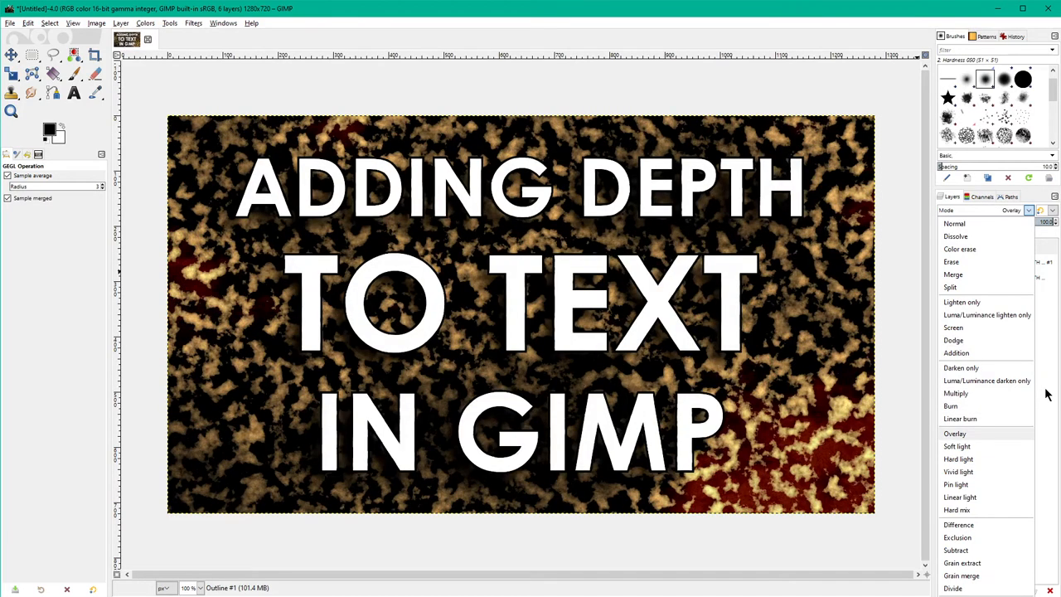
pyautogui.click(958, 458)
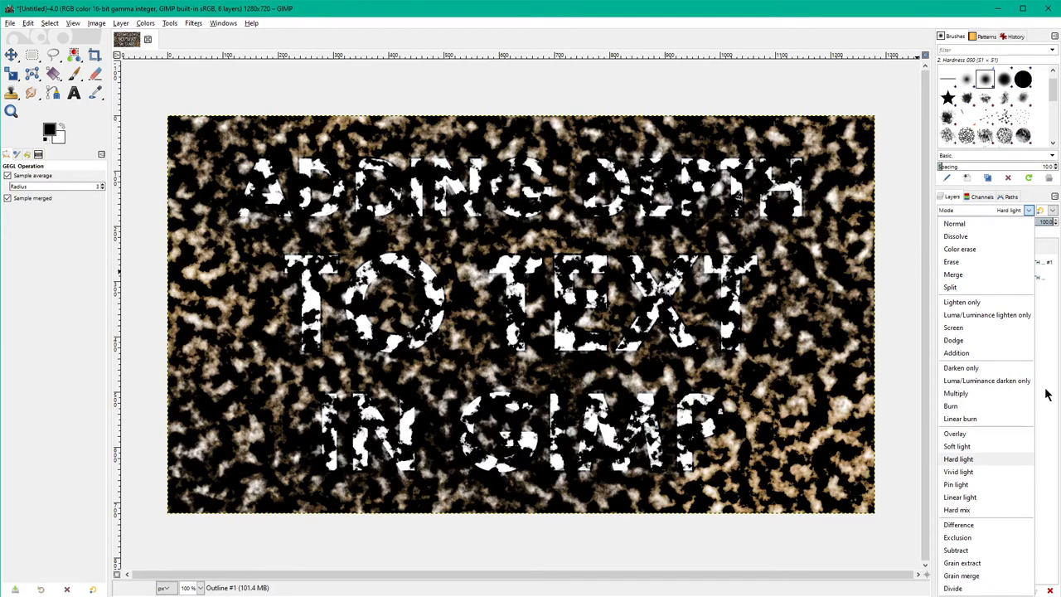
pyautogui.click(956, 393)
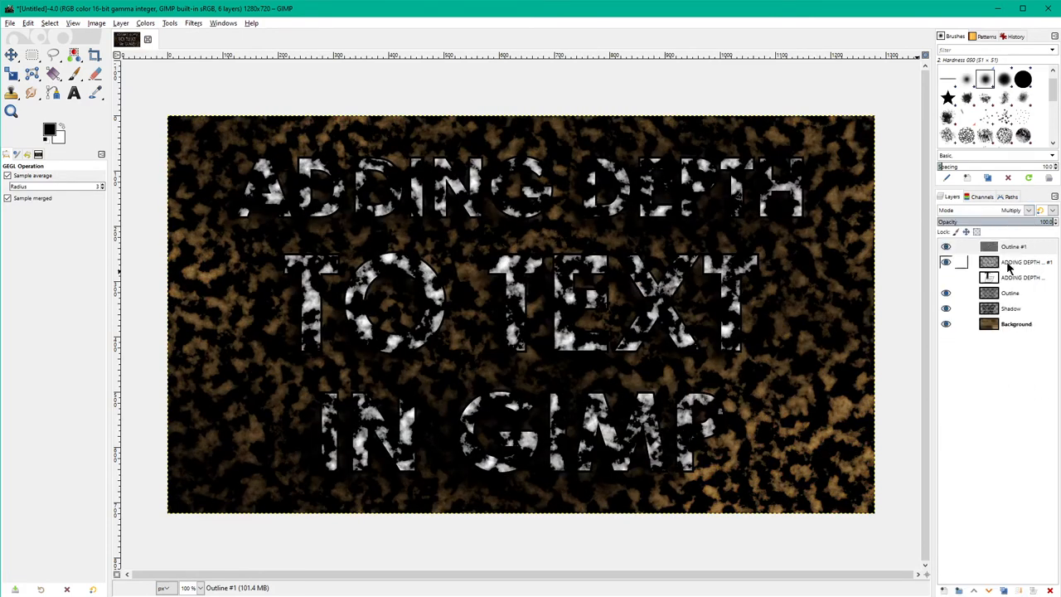
# Select the Outline #1 noise layer and bring up the Colors menu.
pyautogui.click(1014, 247)
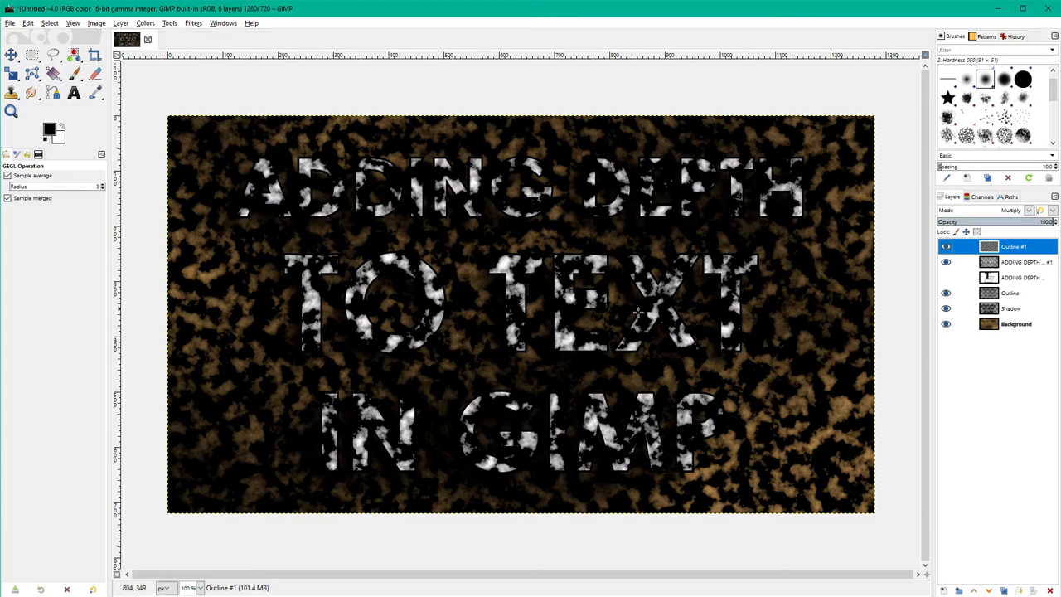
pyautogui.click(945, 262)
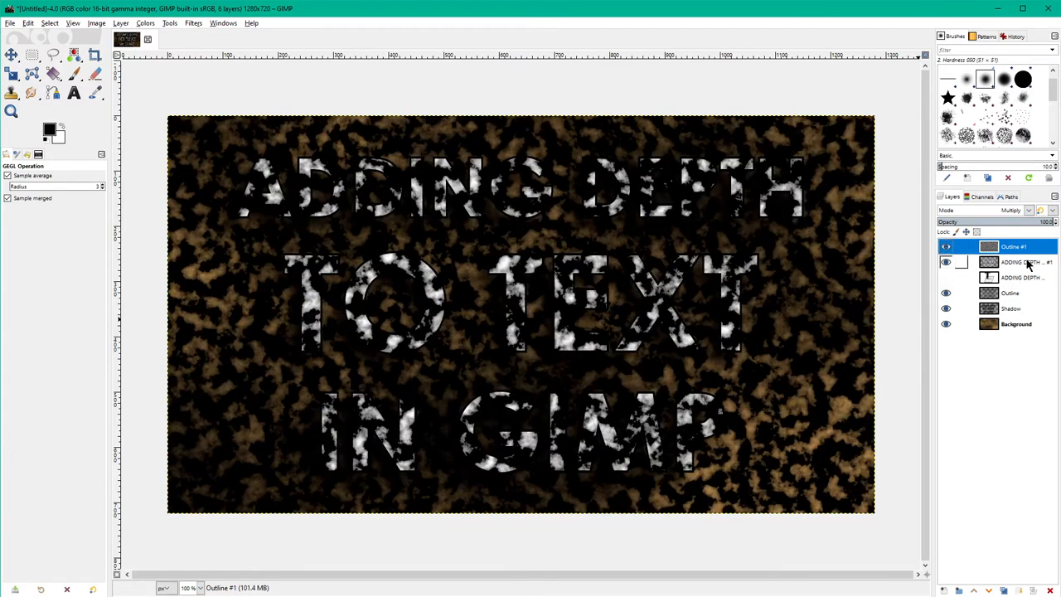
pyautogui.click(946, 261)
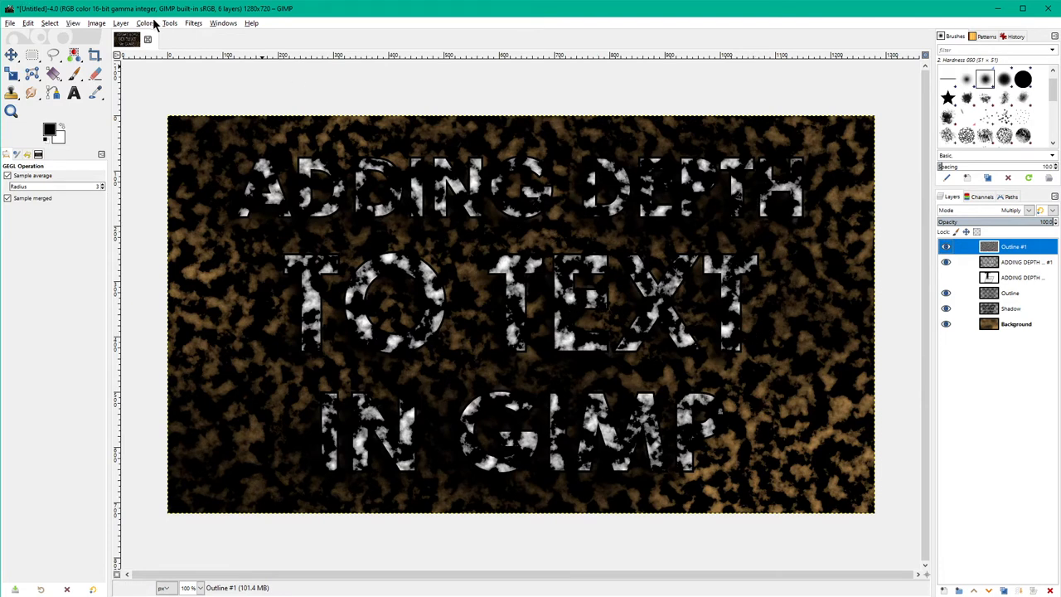
pyautogui.click(145, 23)
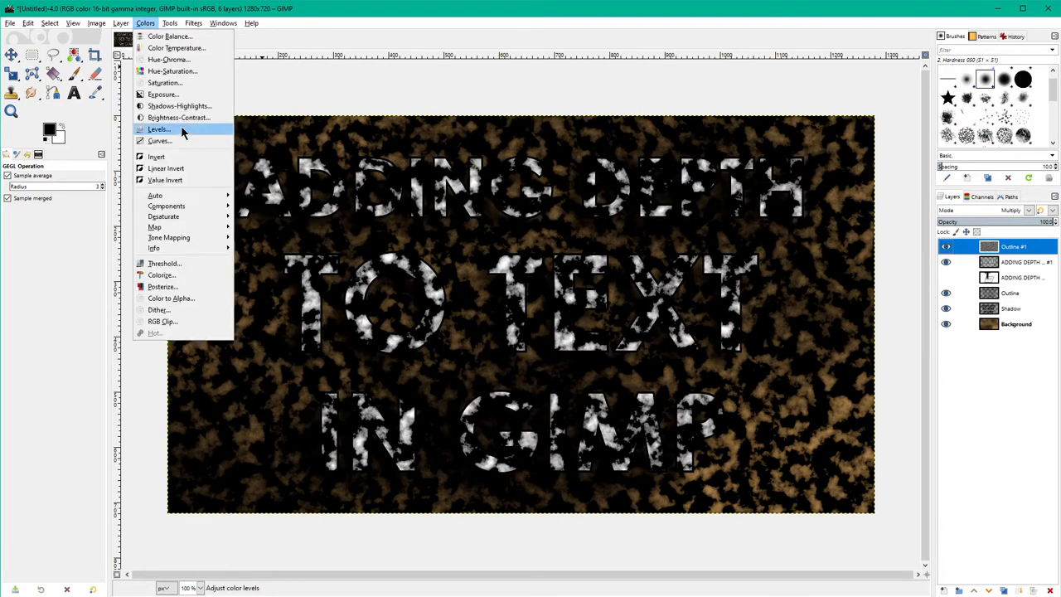
# Adjust the noise layer's Levels output shadows and midtones to deepen the mottling, then apply.
pyautogui.click(158, 130)
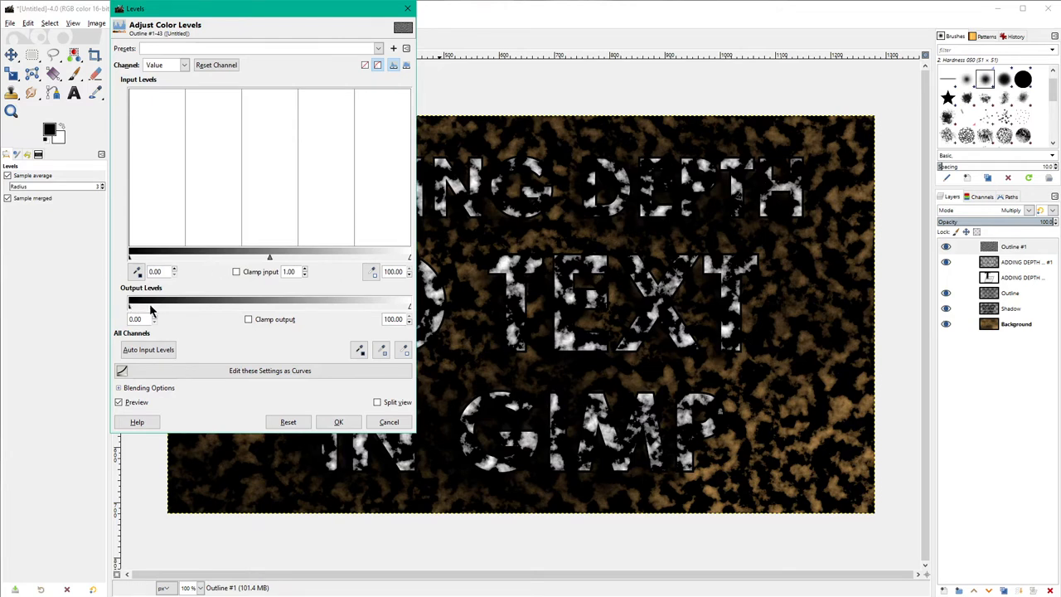
pyautogui.moveTo(323, 216)
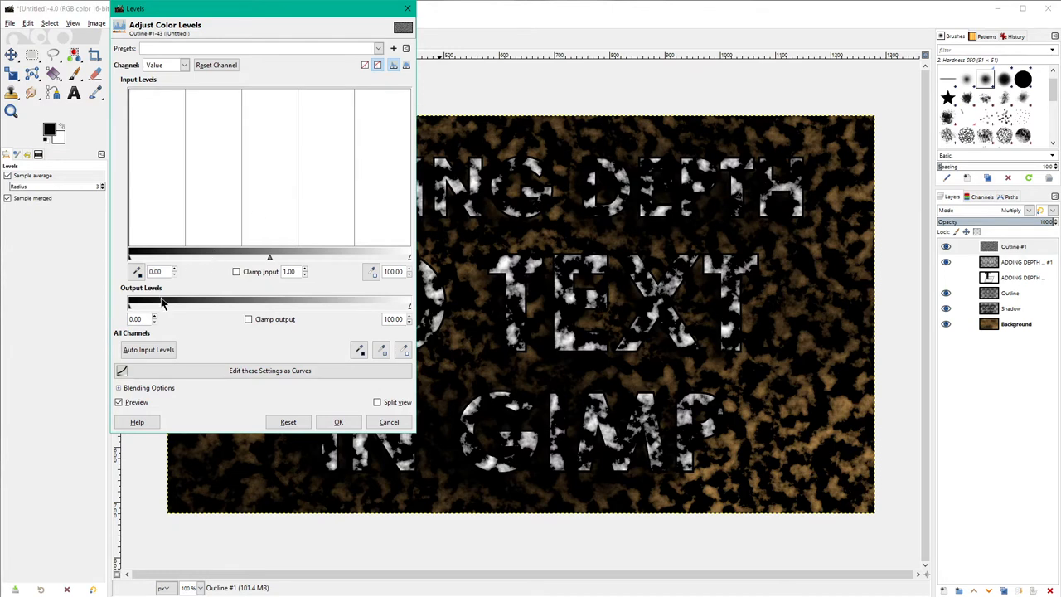
pyautogui.moveTo(197, 321)
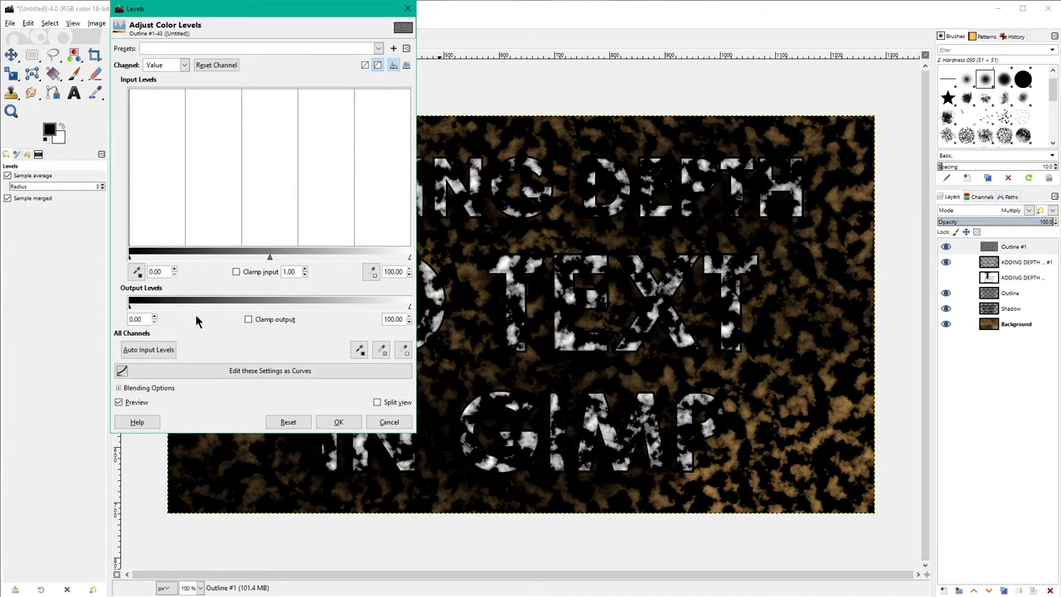
pyautogui.moveTo(339, 321)
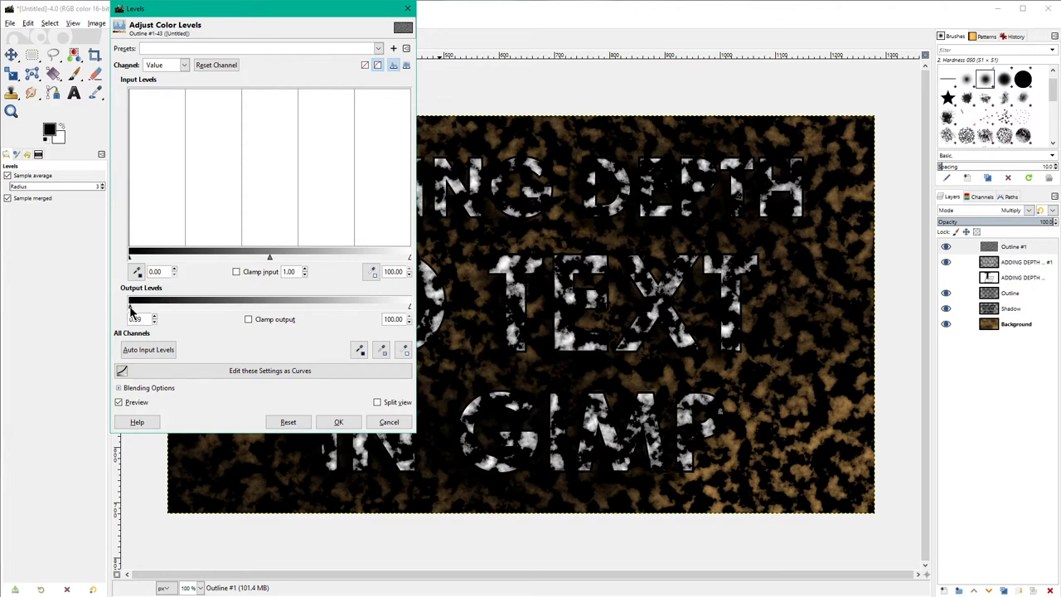
pyautogui.moveTo(130, 306); pyautogui.dragTo(196, 307)
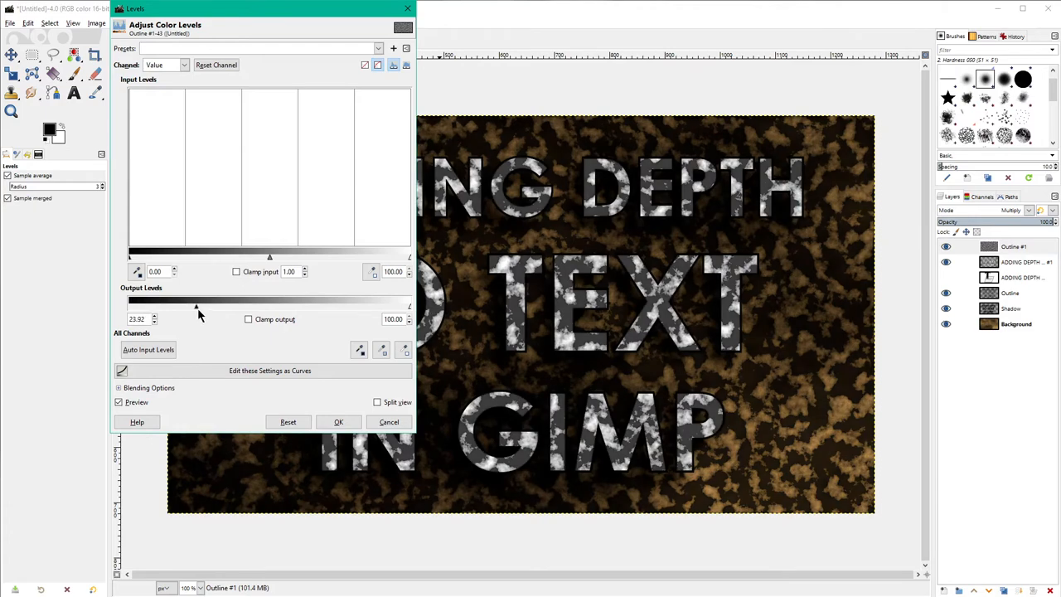
pyautogui.moveTo(197, 307); pyautogui.dragTo(287, 307)
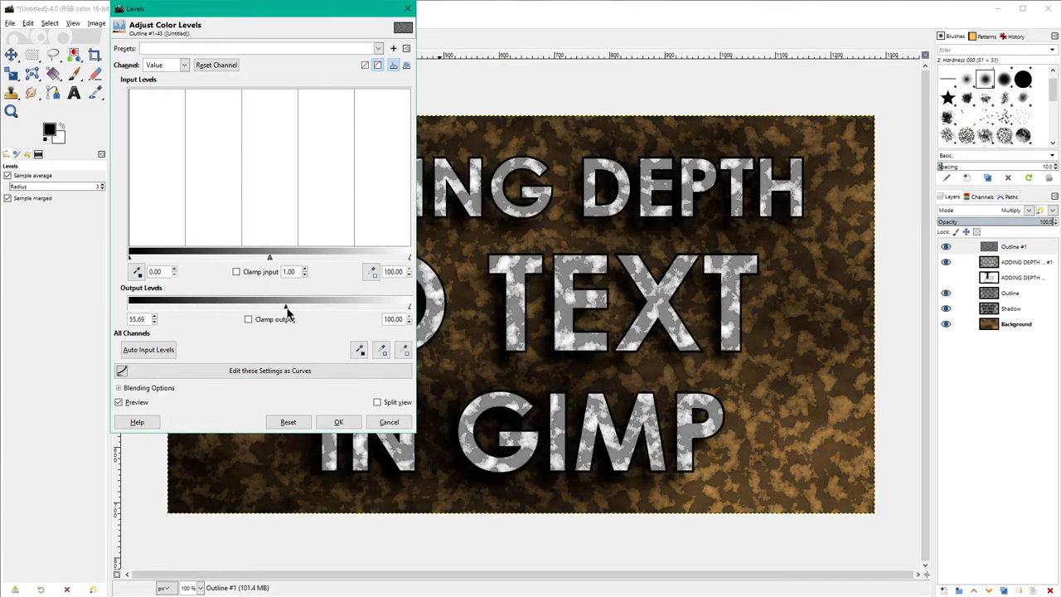
pyautogui.moveTo(288, 307); pyautogui.dragTo(392, 307)
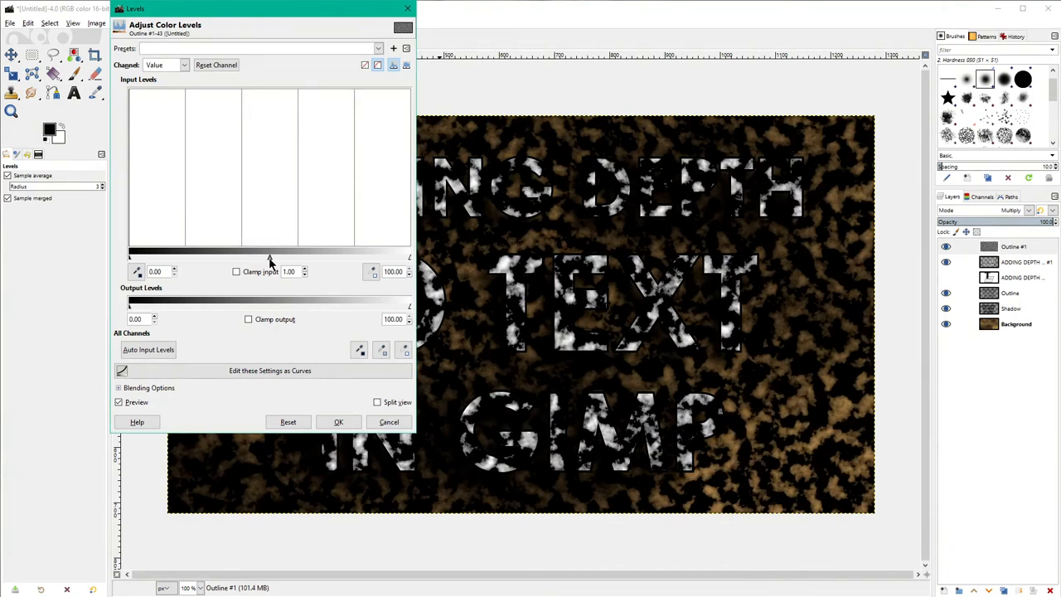
pyautogui.moveTo(269, 255); pyautogui.dragTo(249, 255)
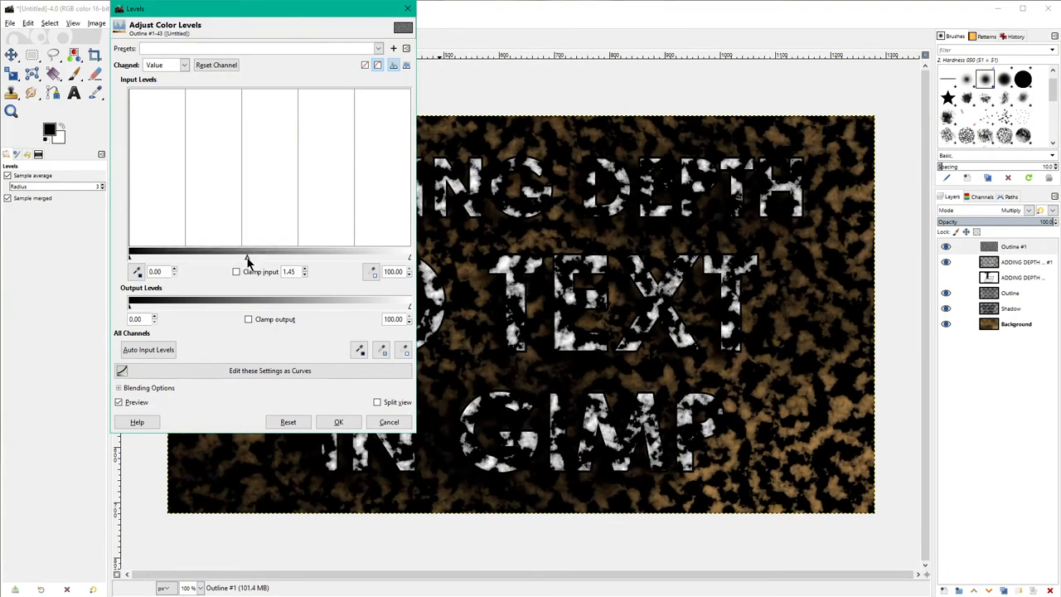
pyautogui.moveTo(247, 257); pyautogui.dragTo(270, 257)
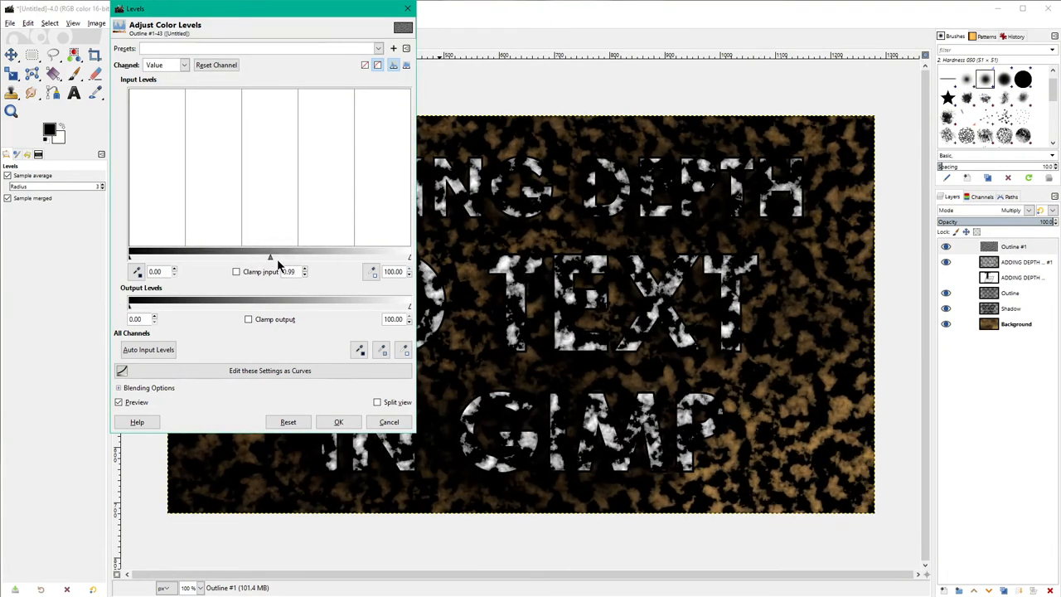
pyautogui.moveTo(270, 257); pyautogui.dragTo(213, 257)
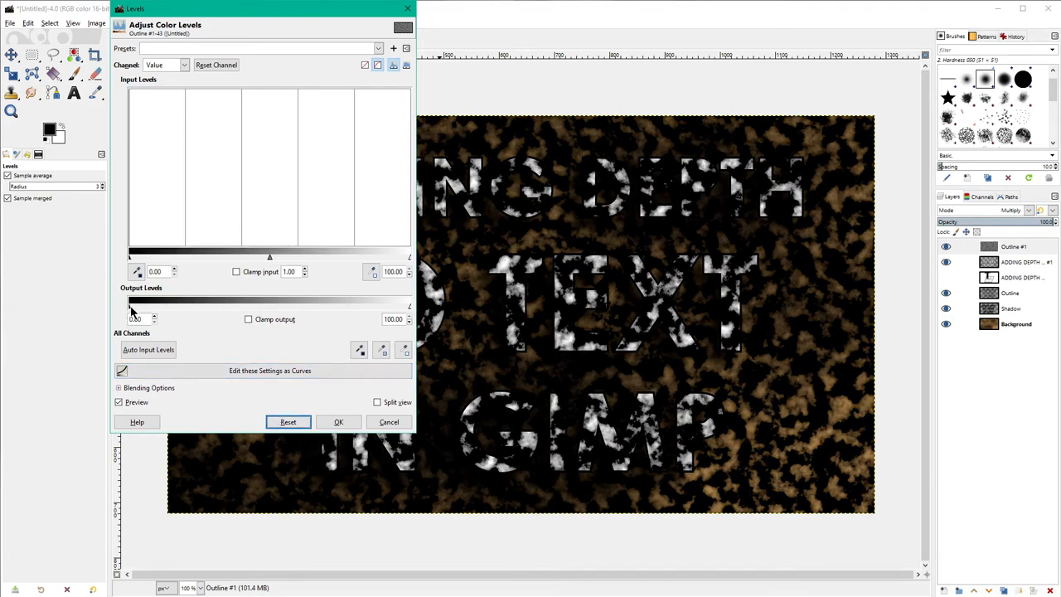
pyautogui.moveTo(130, 307); pyautogui.dragTo(201, 306)
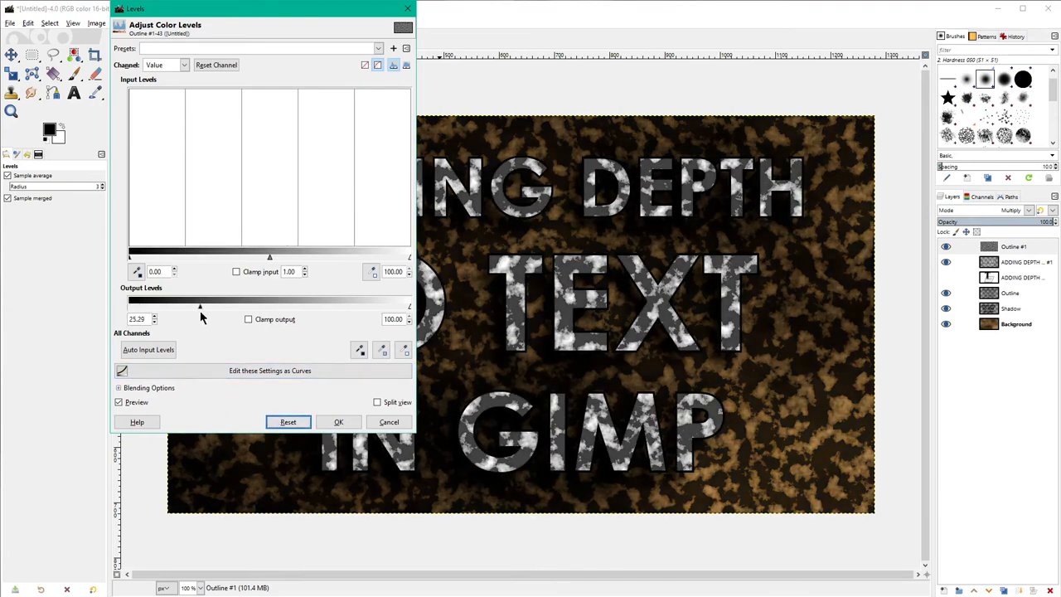
pyautogui.moveTo(200, 307); pyautogui.dragTo(163, 307)
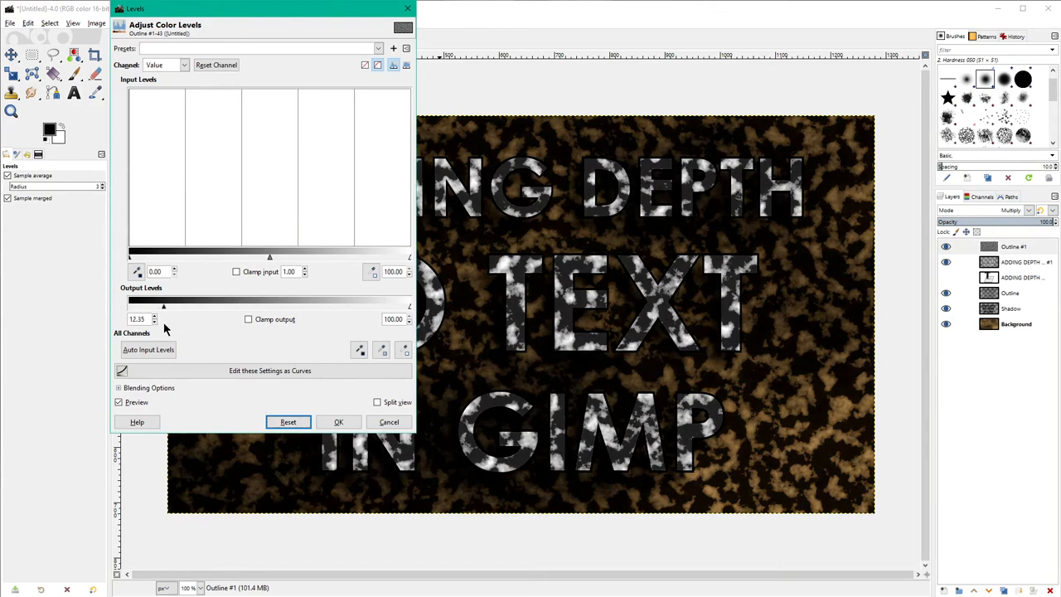
pyautogui.click(338, 422)
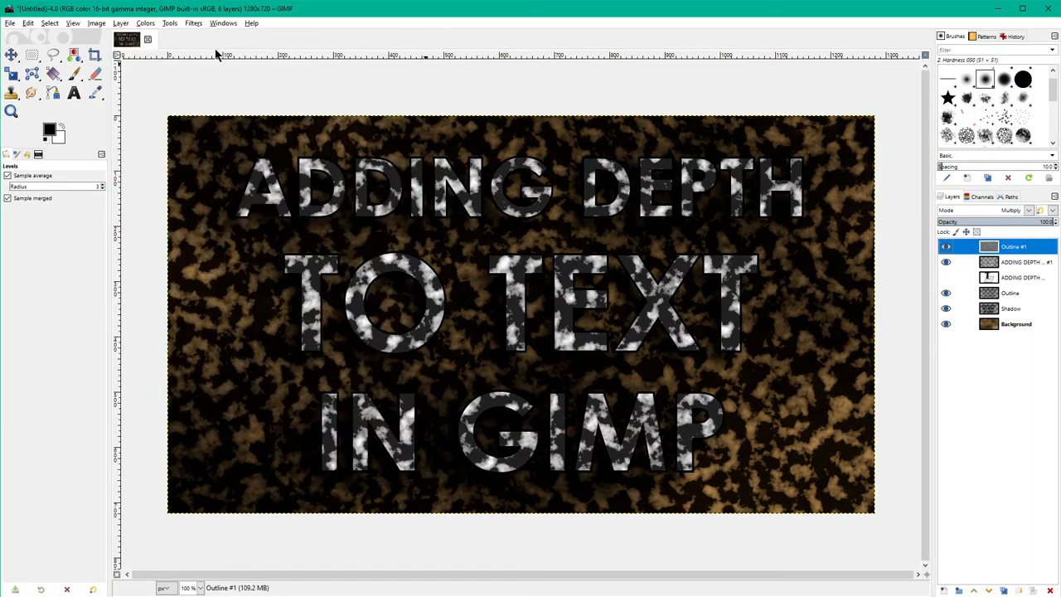
# Apply Linear Motion Blur with length 89.08 at a 135° angle to the noise layer.
pyautogui.click(193, 22)
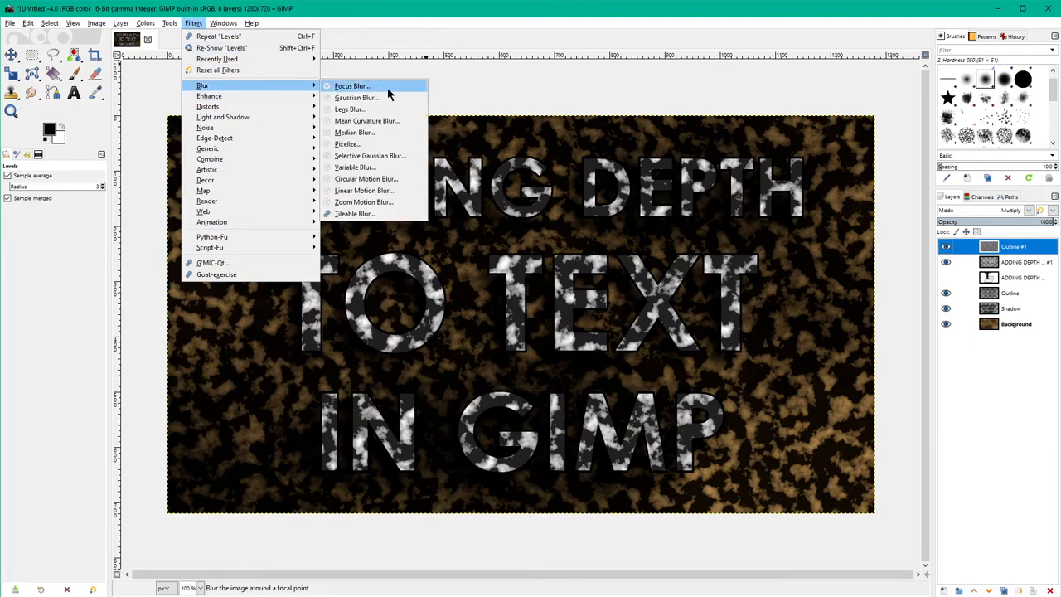
pyautogui.moveTo(430, 152)
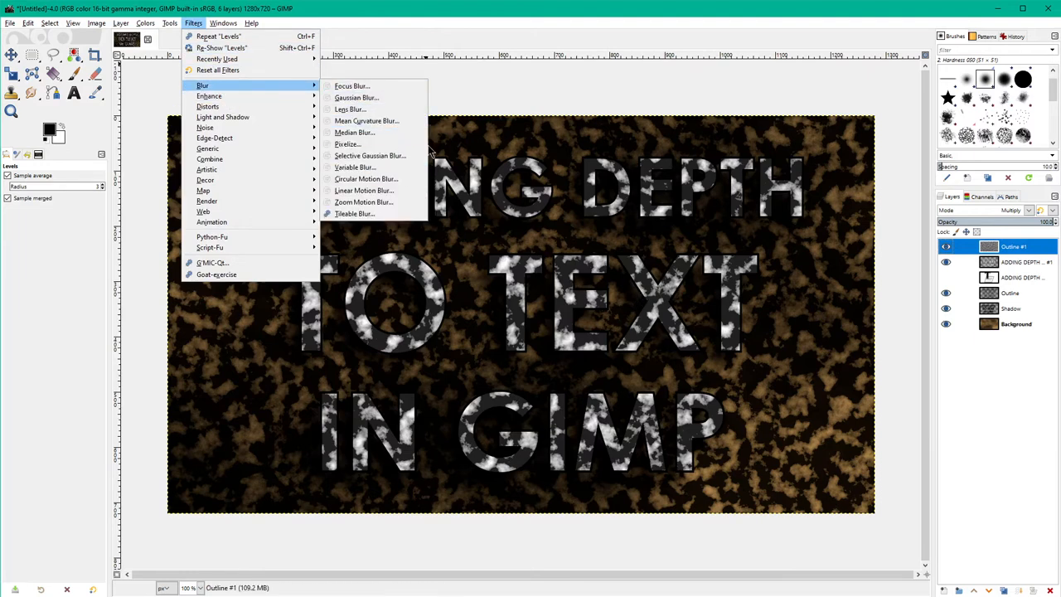
pyautogui.moveTo(363, 202)
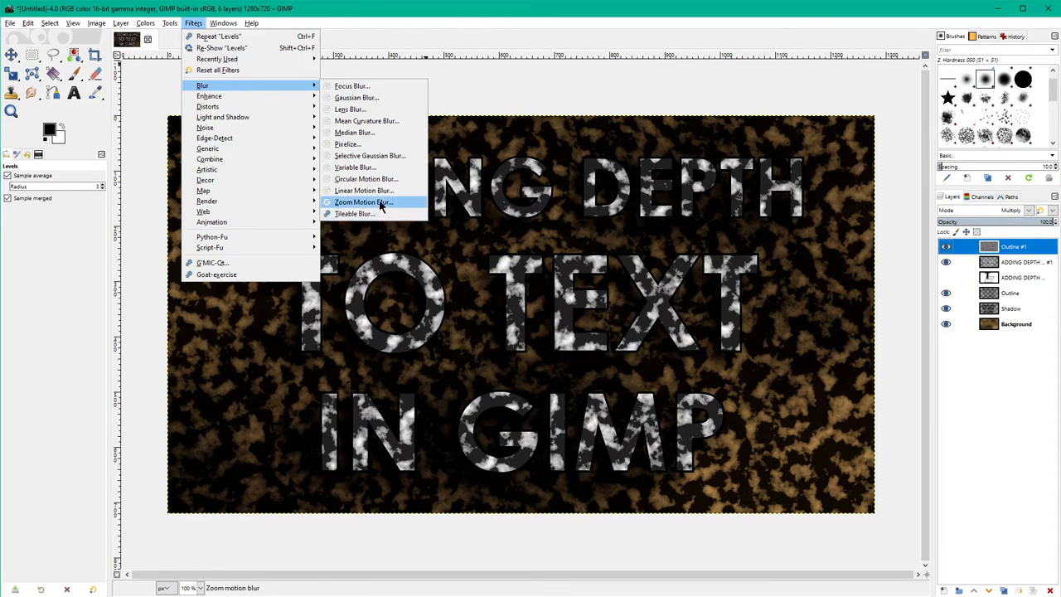
pyautogui.moveTo(363, 191)
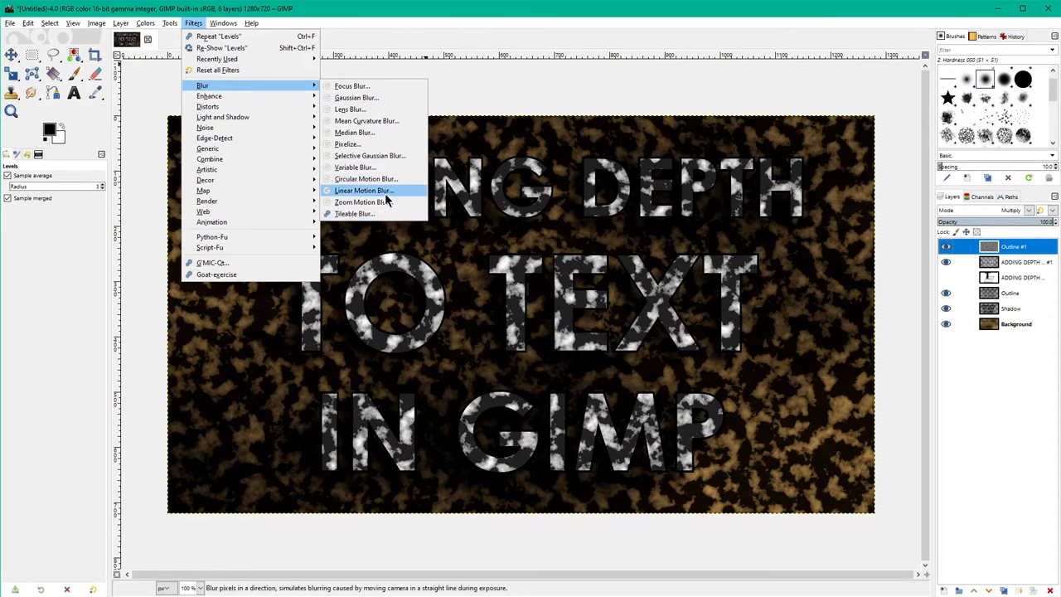
pyautogui.click(363, 191)
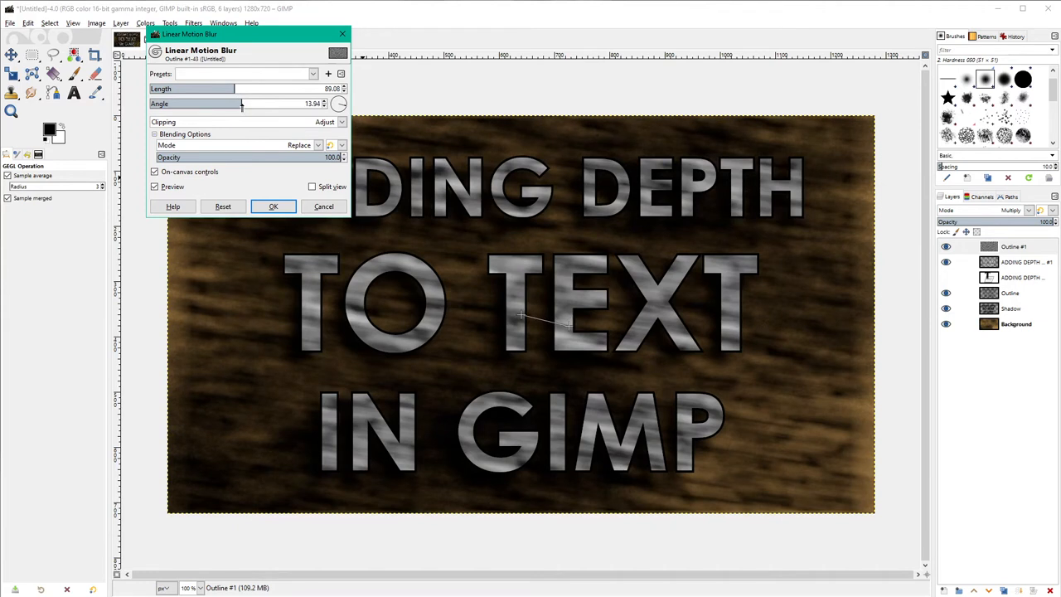
pyautogui.moveTo(240, 103); pyautogui.dragTo(245, 102)
pyautogui.write('135')
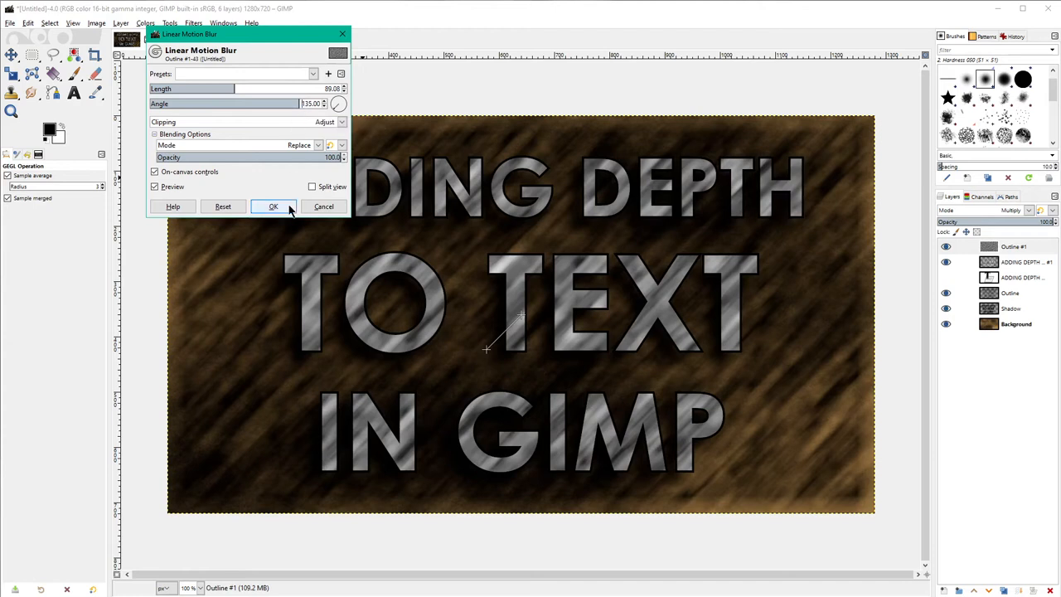
pyautogui.click(273, 206)
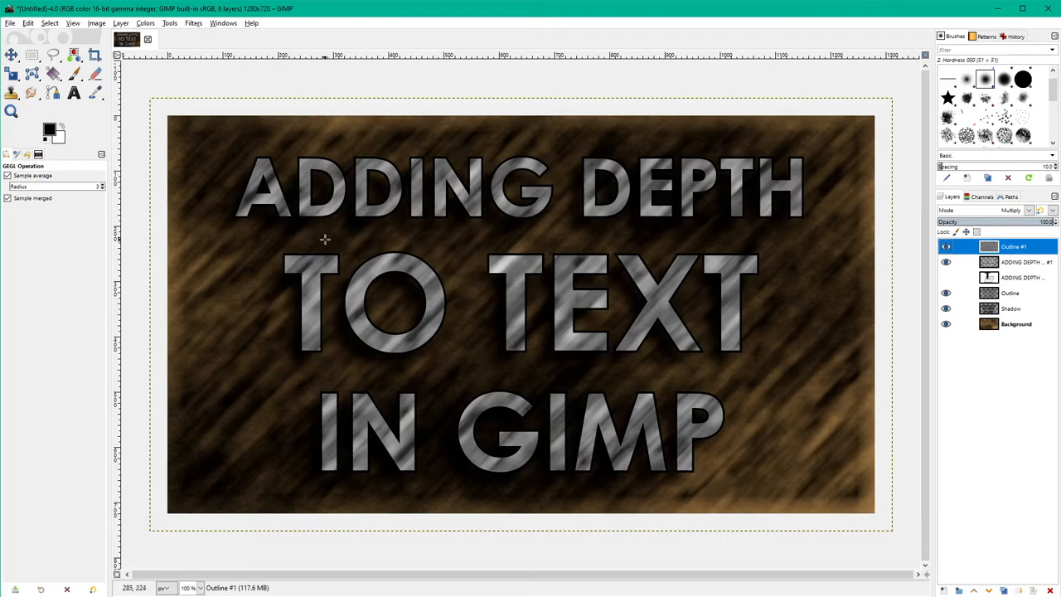
pyautogui.moveTo(201, 271)
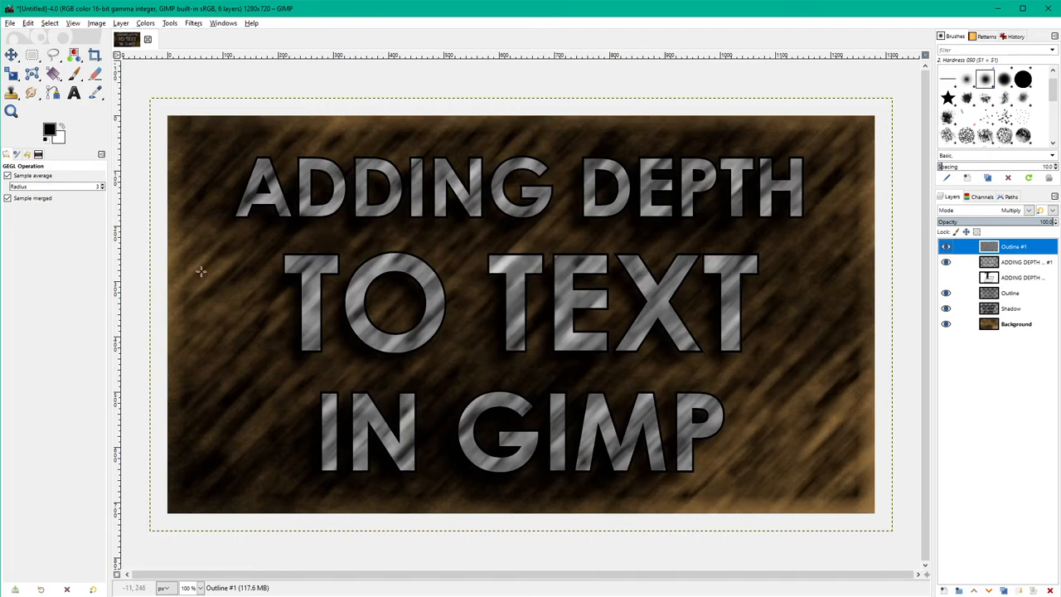
pyautogui.moveTo(635, 232)
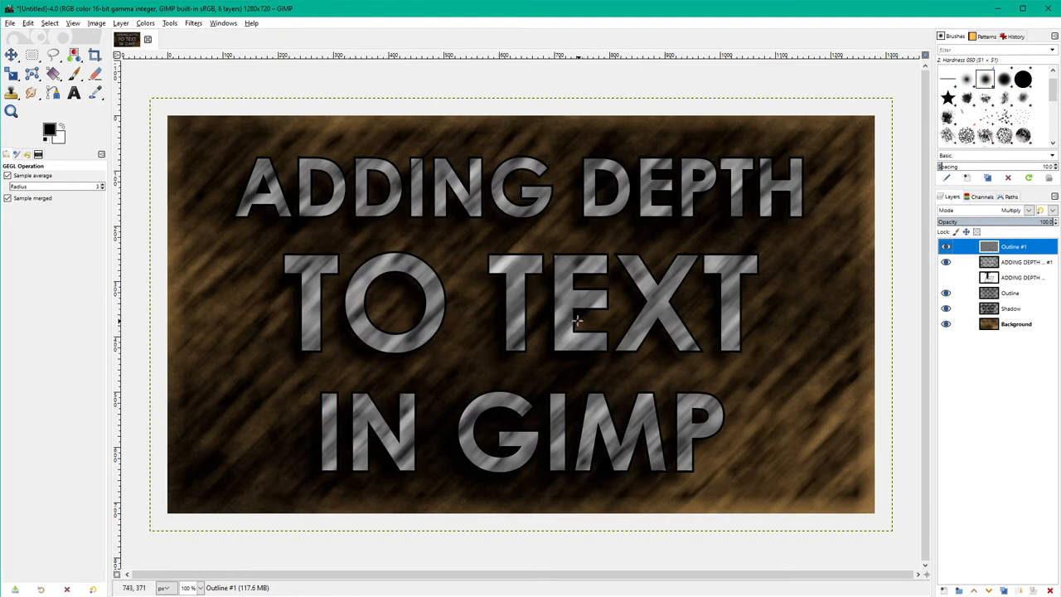
pyautogui.moveTo(194, 22)
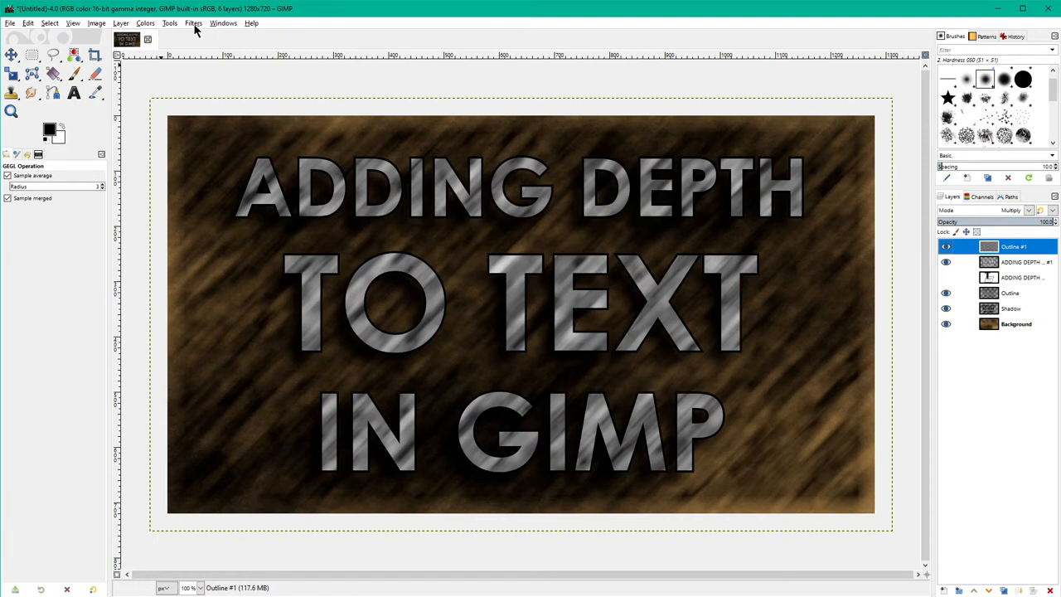
# Open Levels on the streaked texture and drag the highlight input slider to brighten it.
pyautogui.click(145, 22)
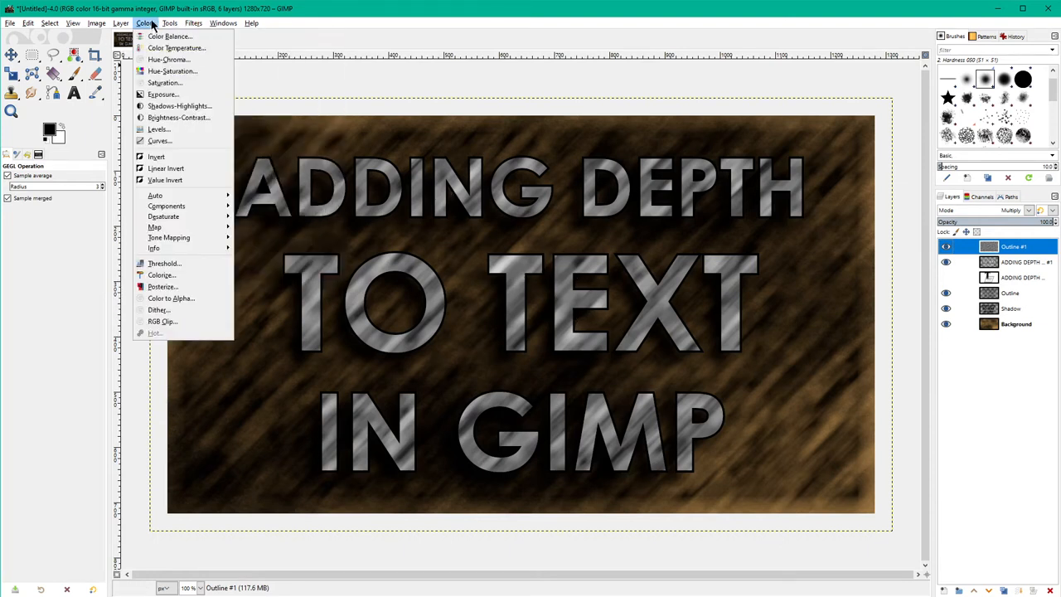
pyautogui.click(158, 129)
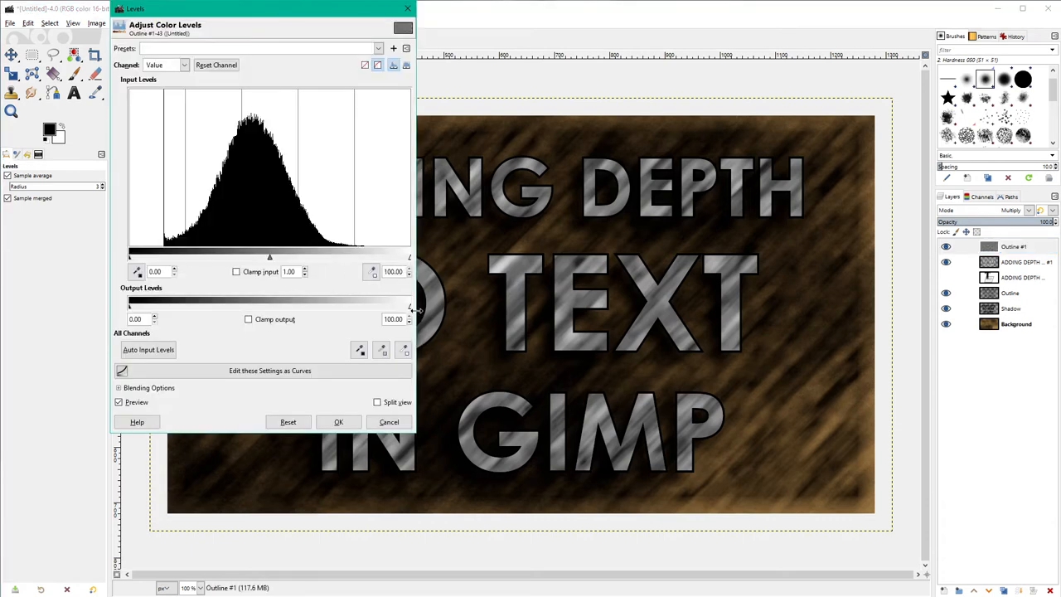
pyautogui.moveTo(410, 305); pyautogui.dragTo(389, 305)
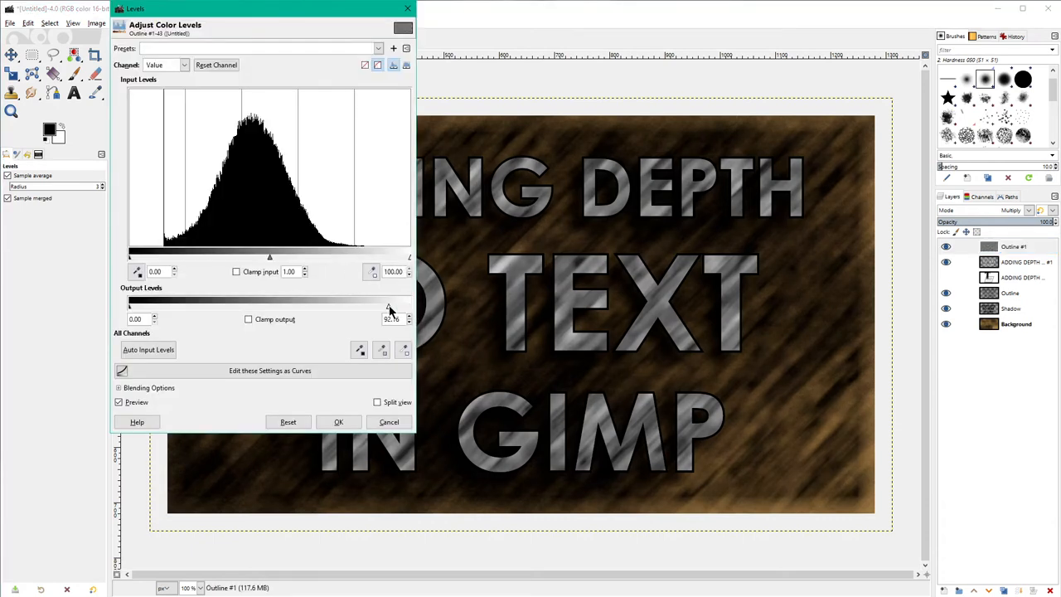
pyautogui.moveTo(390, 307); pyautogui.dragTo(410, 307)
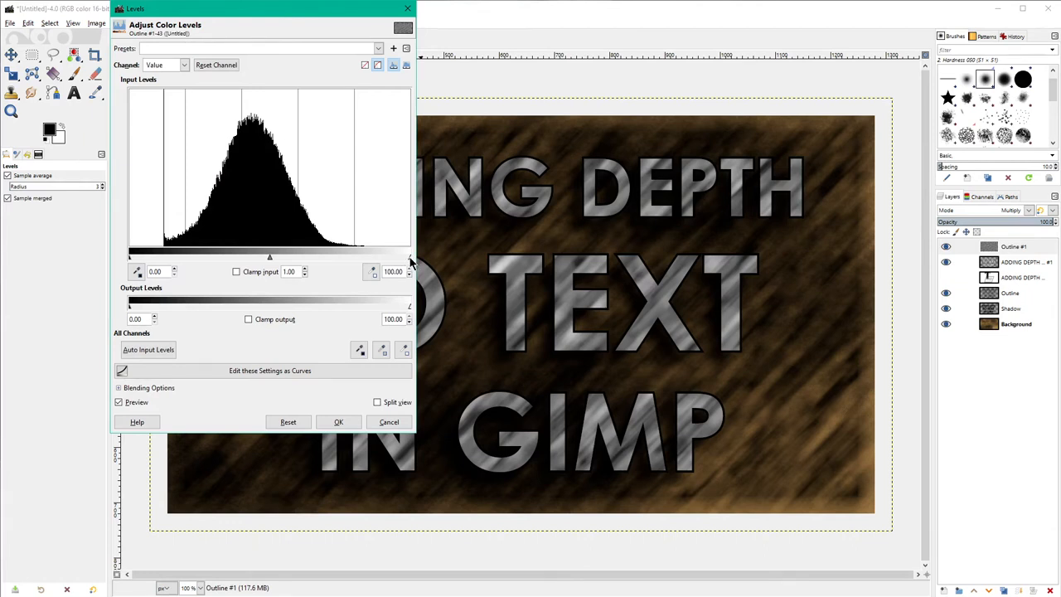
pyautogui.moveTo(408, 257); pyautogui.dragTo(391, 257)
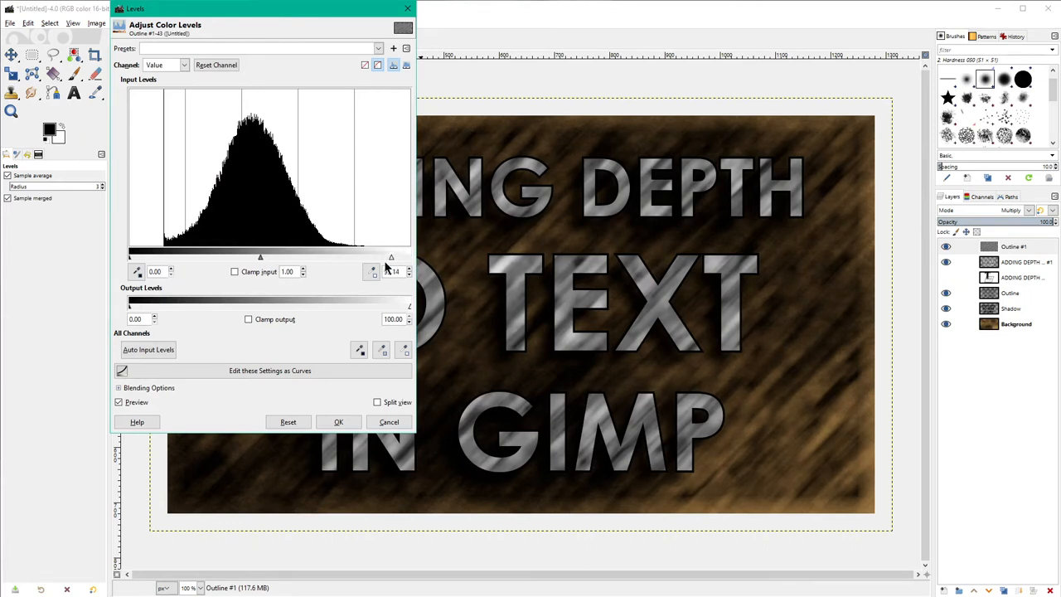
pyautogui.moveTo(392, 257); pyautogui.dragTo(343, 257)
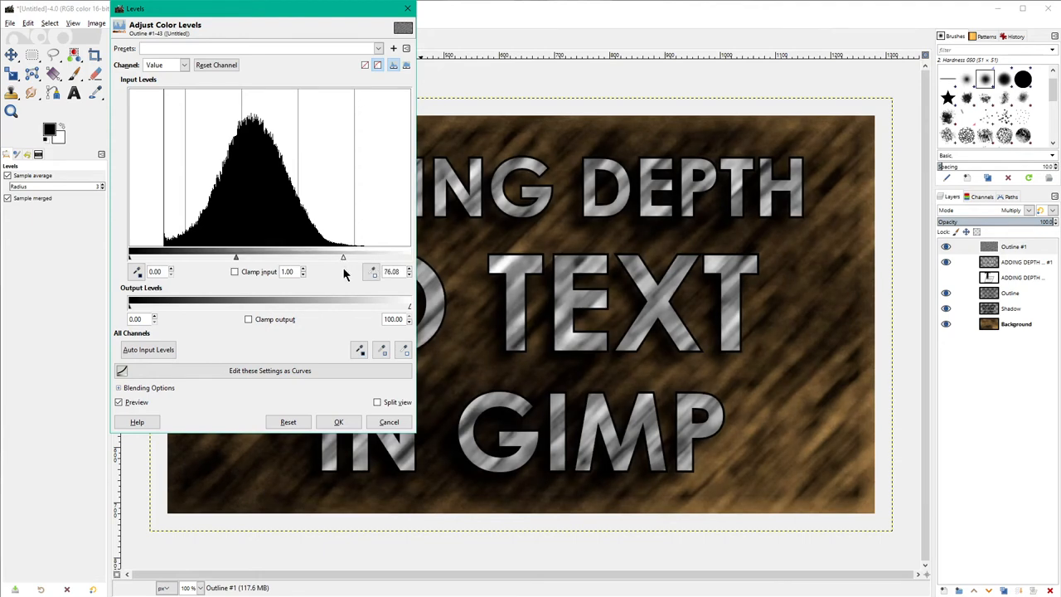
pyautogui.moveTo(343, 257); pyautogui.dragTo(297, 257)
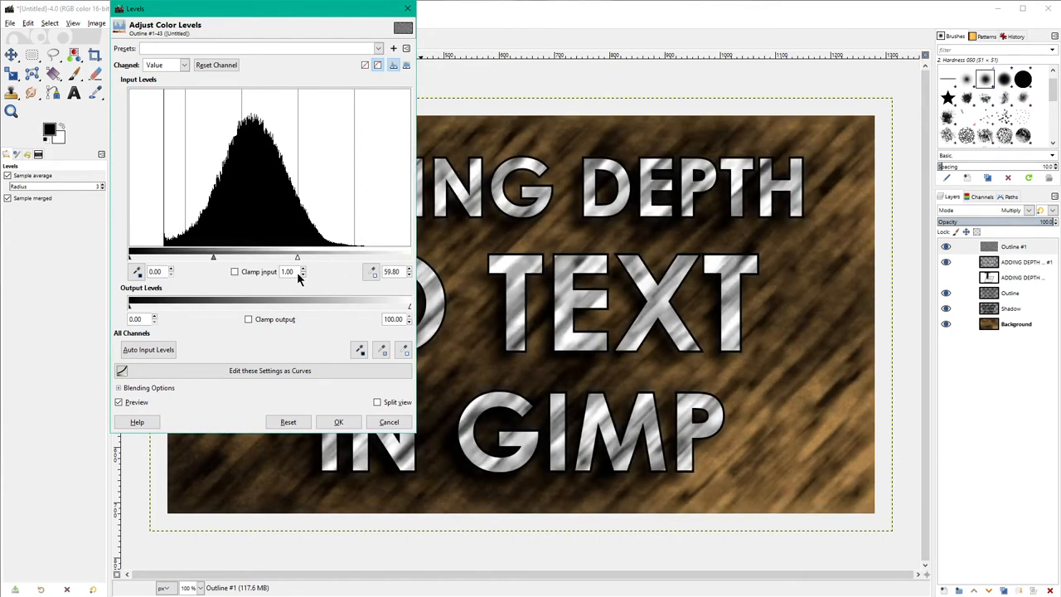
pyautogui.moveTo(297, 257); pyautogui.dragTo(289, 257)
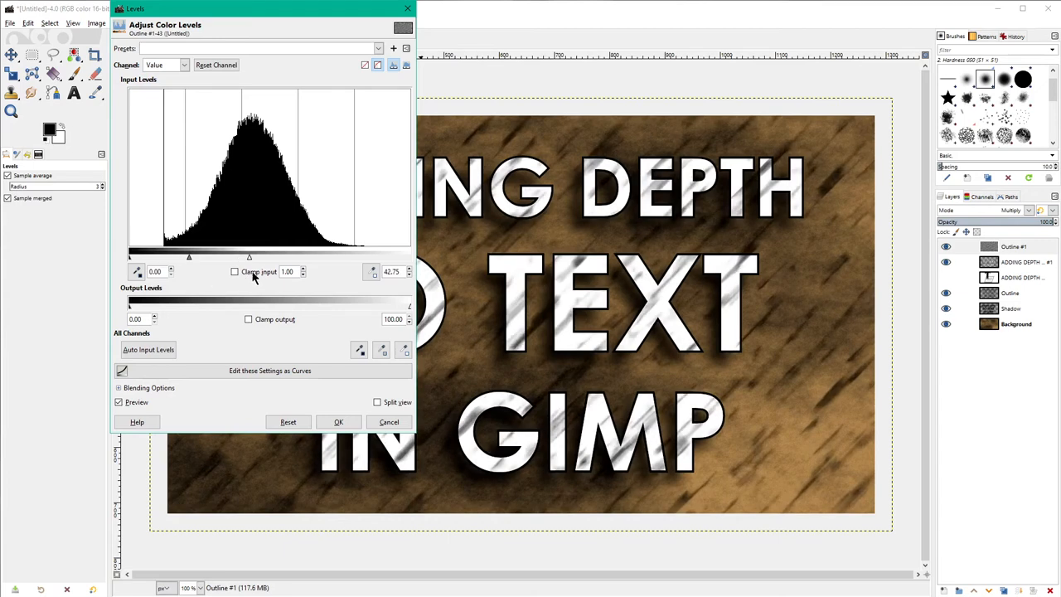
# Settle highlights at about 76.08 and midtones near 2.09, then apply the Levels.
pyautogui.moveTo(371, 257); pyautogui.dragTo(327, 257)
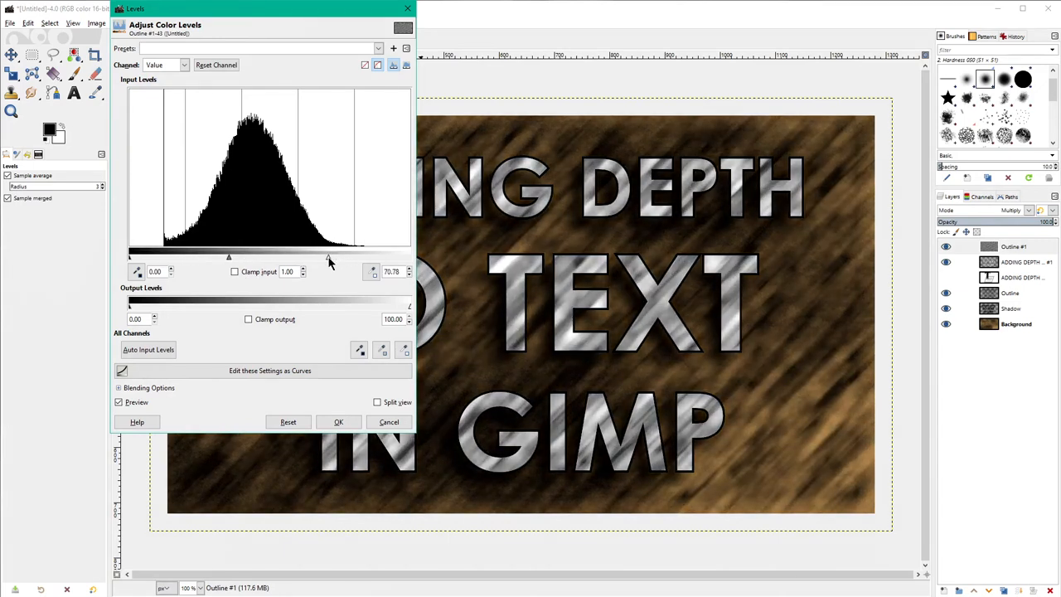
pyautogui.moveTo(329, 257); pyautogui.dragTo(361, 257)
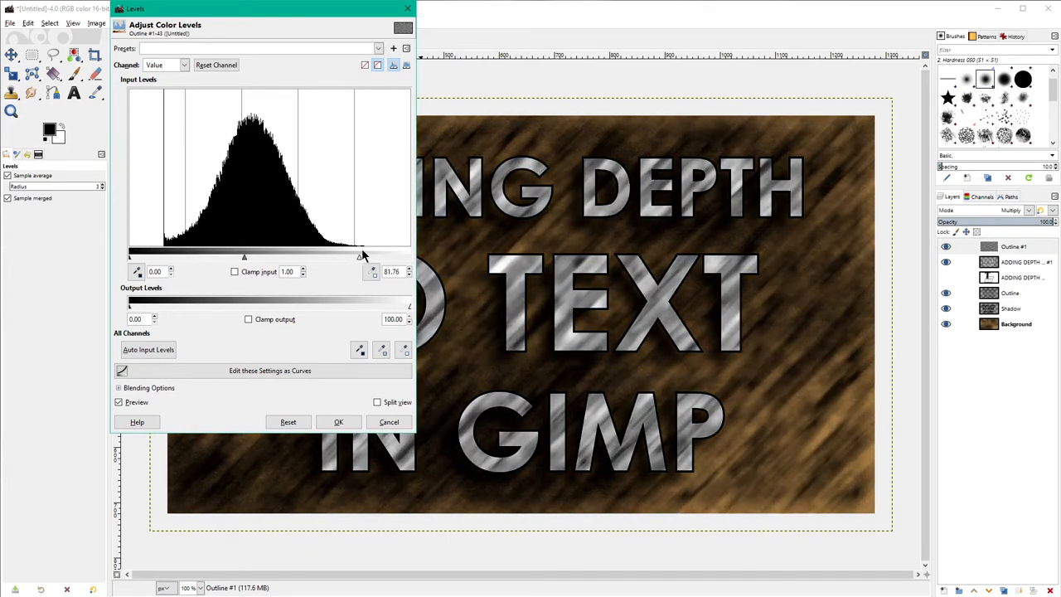
pyautogui.moveTo(362, 257); pyautogui.dragTo(374, 256)
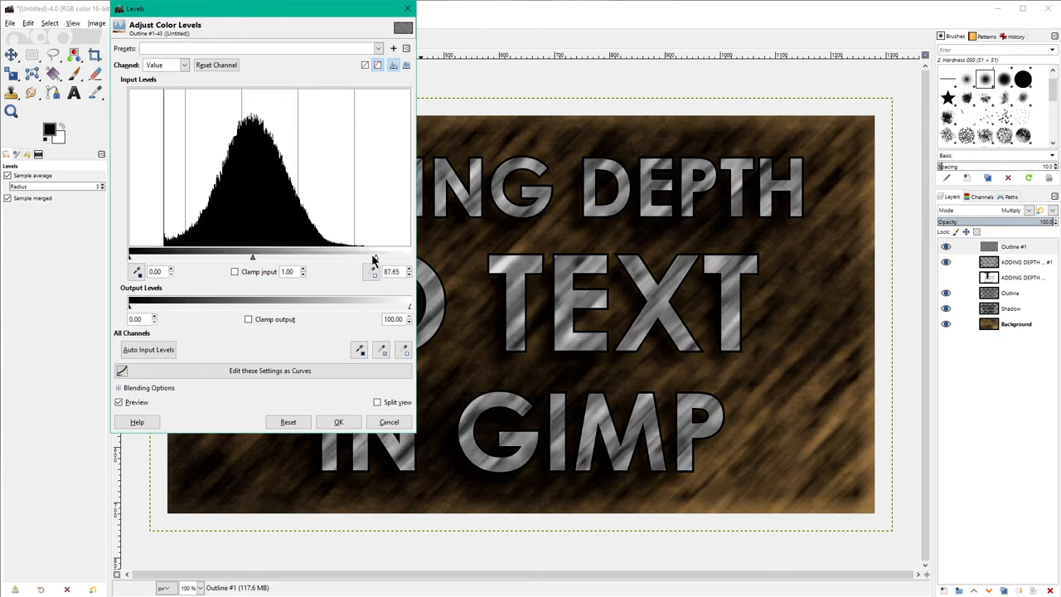
pyautogui.moveTo(373, 257); pyautogui.dragTo(342, 257)
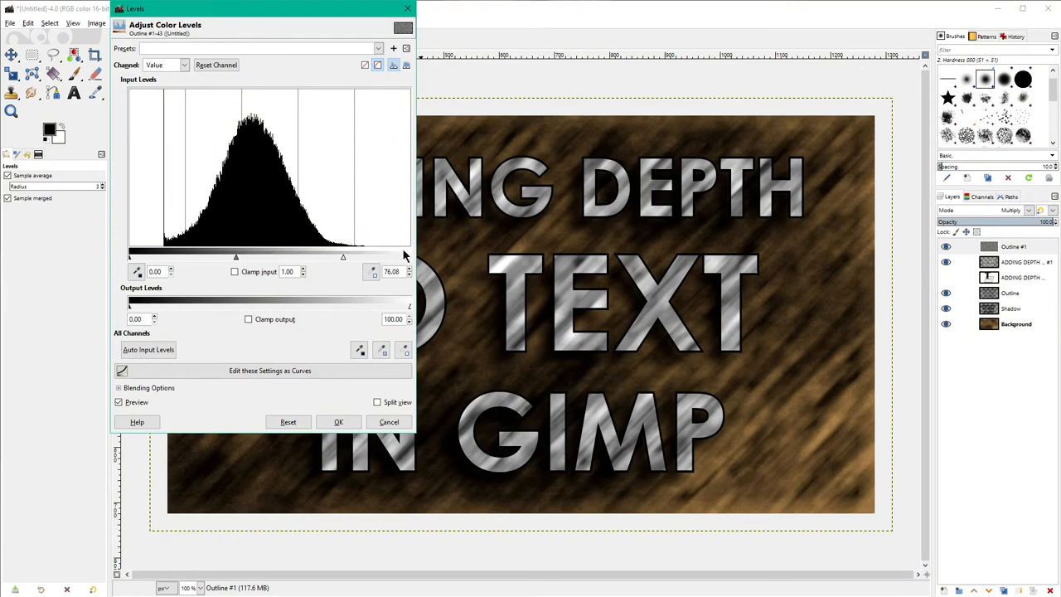
pyautogui.moveTo(236, 256); pyautogui.dragTo(222, 257)
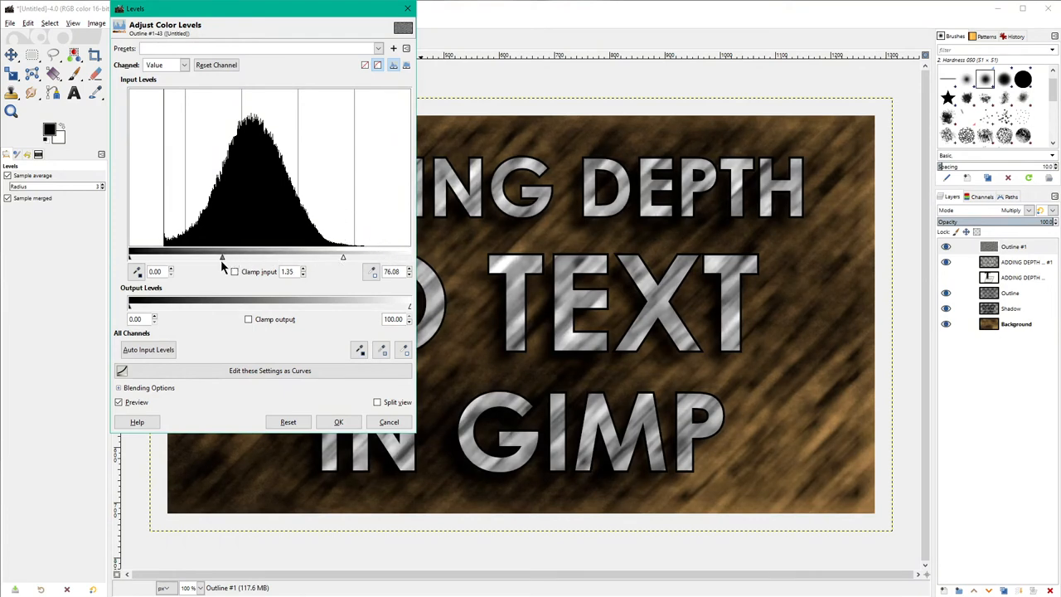
pyautogui.moveTo(222, 257); pyautogui.dragTo(197, 257)
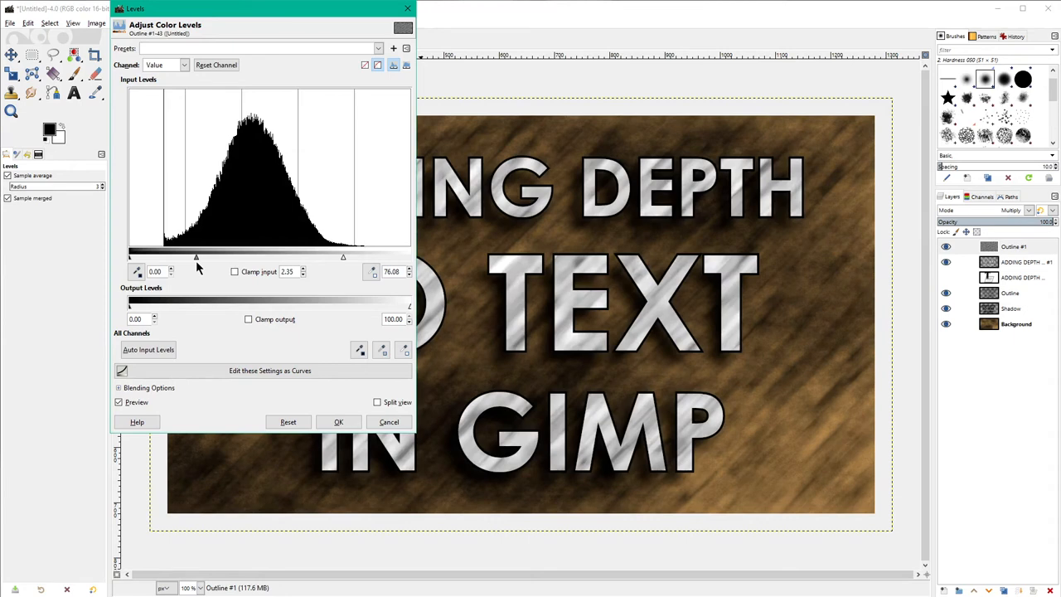
pyautogui.moveTo(196, 257); pyautogui.dragTo(203, 257)
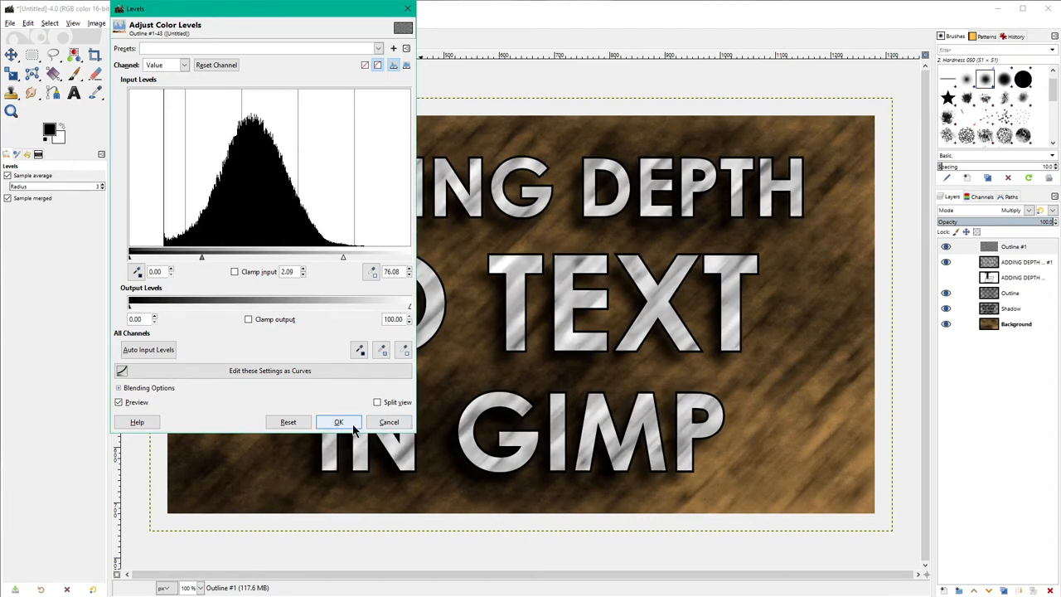
pyautogui.click(339, 422)
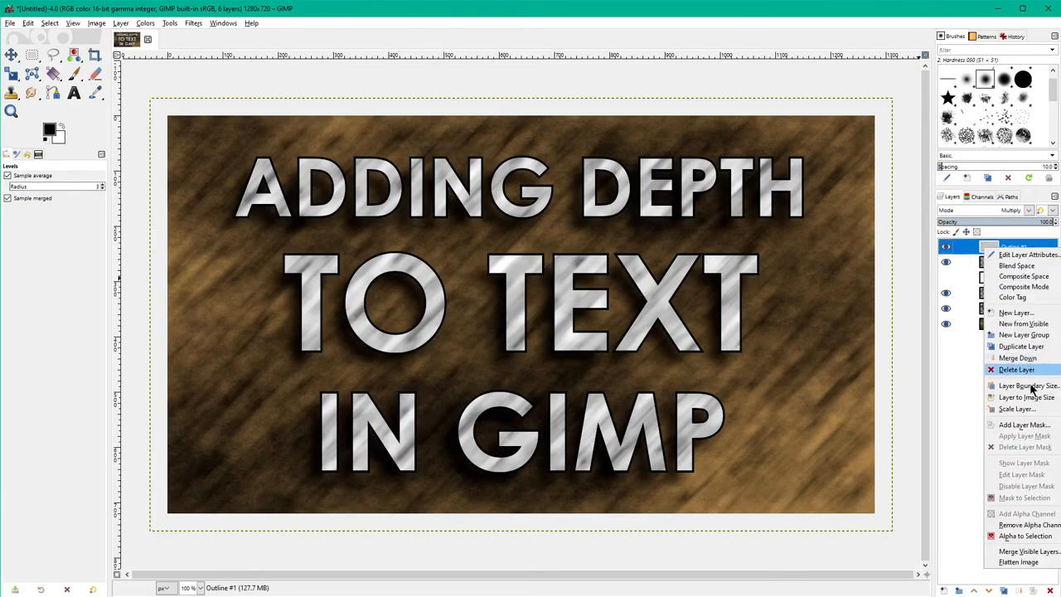
# Delete the streaked texture layer, restore it, and add a new Outline #2 layer above.
pyautogui.click(1018, 357)
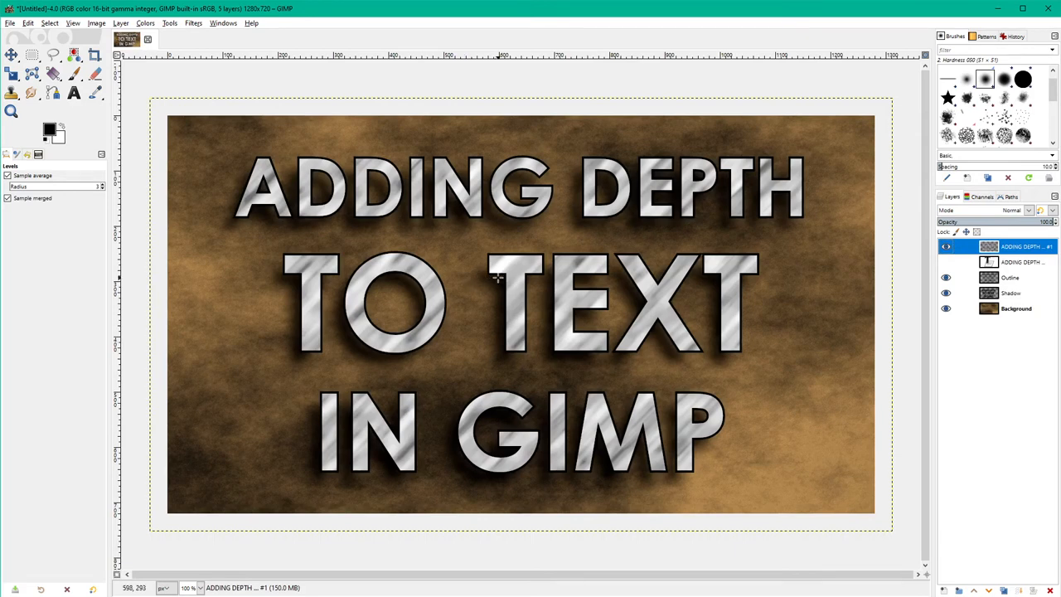
pyautogui.moveTo(656, 345)
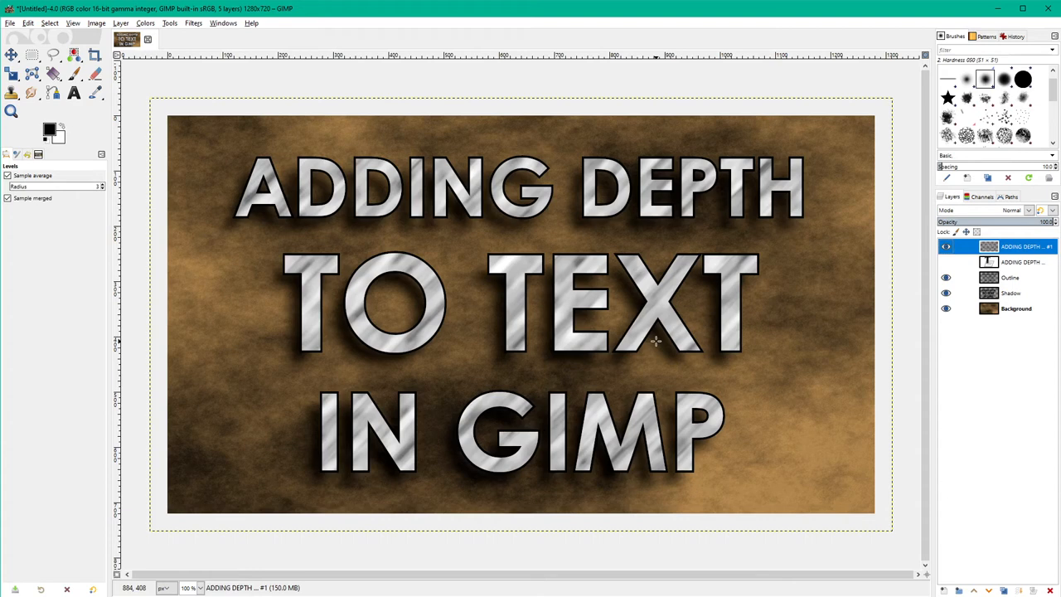
pyautogui.click(29, 23)
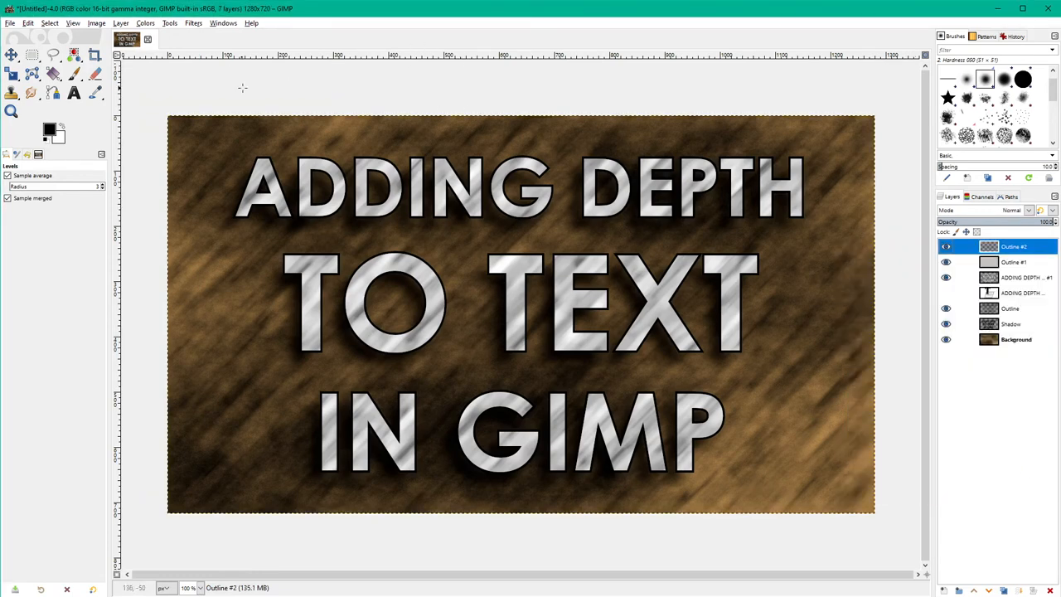
# Render Plasma clouds on Outline #2, raising turbulence and trying several new random seeds.
pyautogui.click(193, 22)
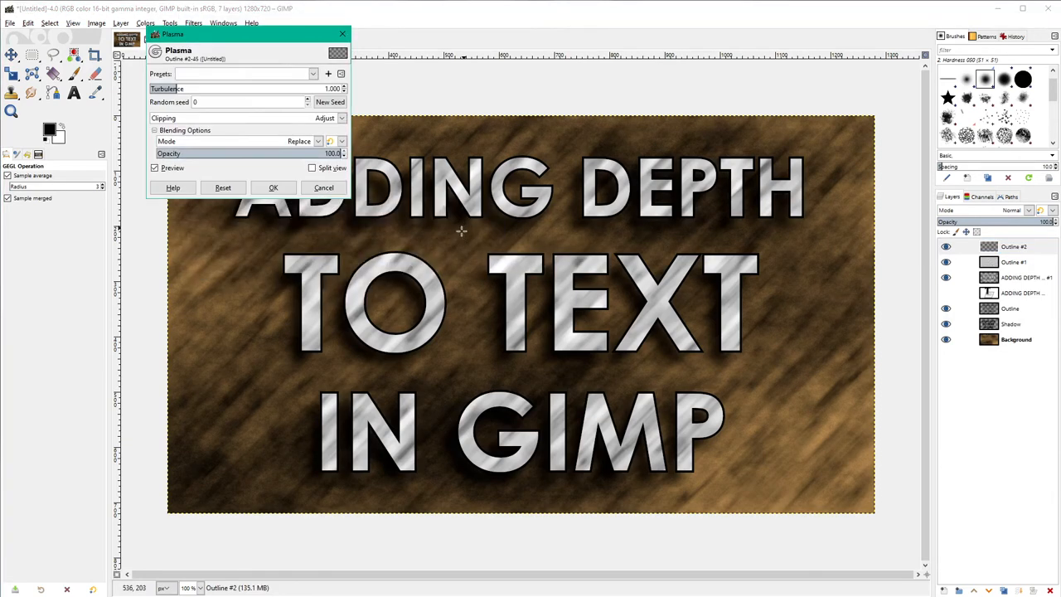
pyautogui.click(330, 101)
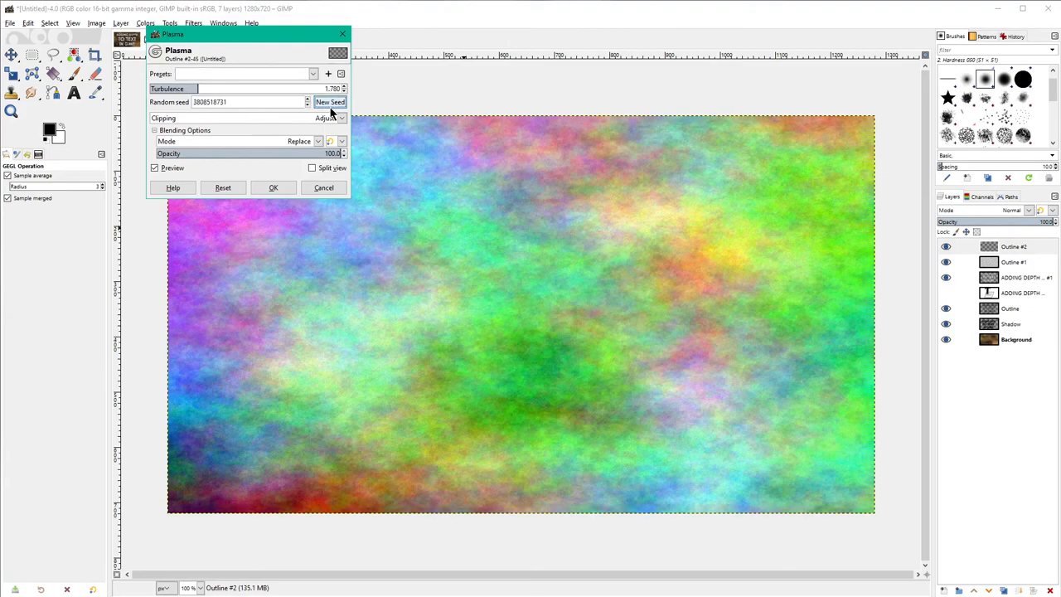
pyautogui.click(330, 101)
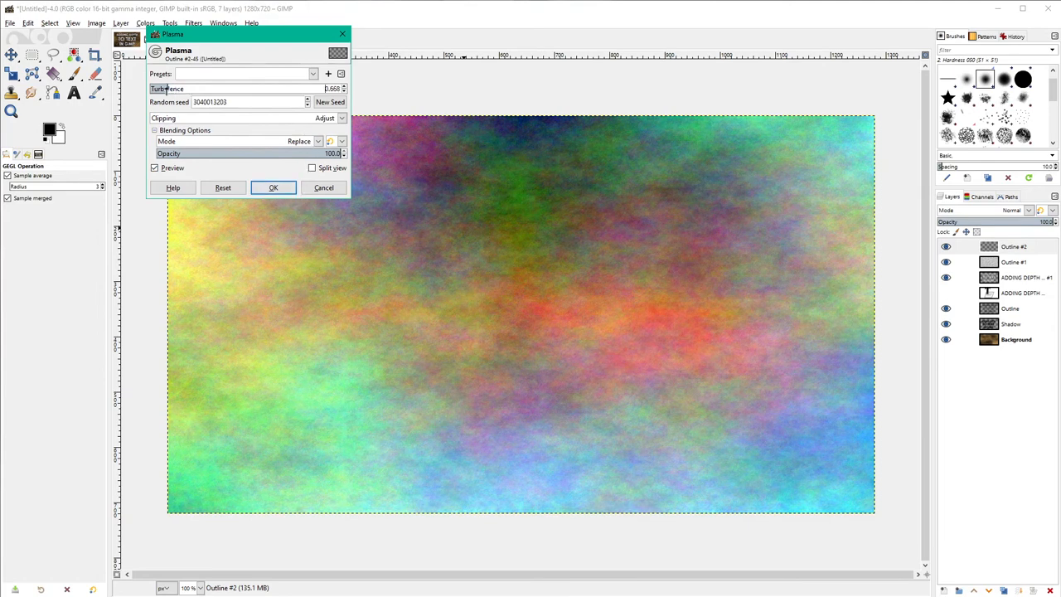
pyautogui.click(330, 101)
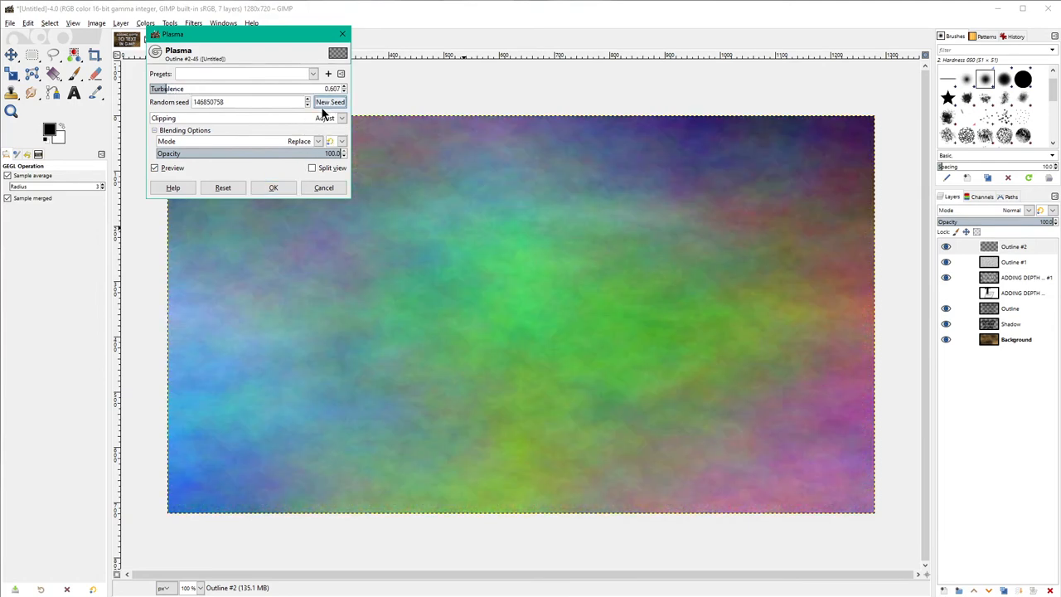
pyautogui.click(330, 101)
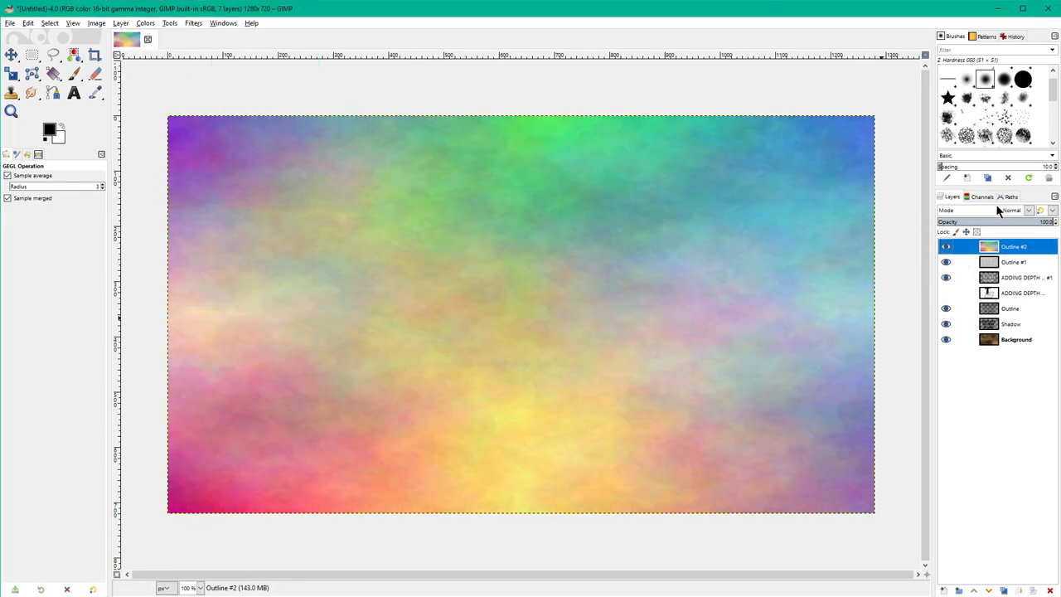
# Try Soft light, Hard light and Linear burn on the plasma layer, then merge it down.
pyautogui.click(1024, 210)
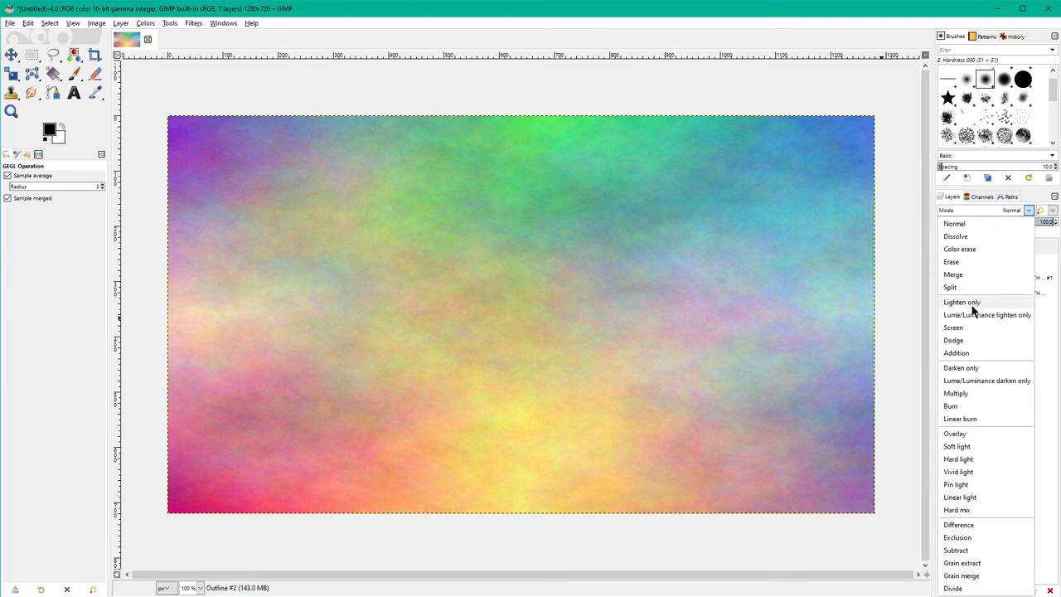
pyautogui.click(956, 446)
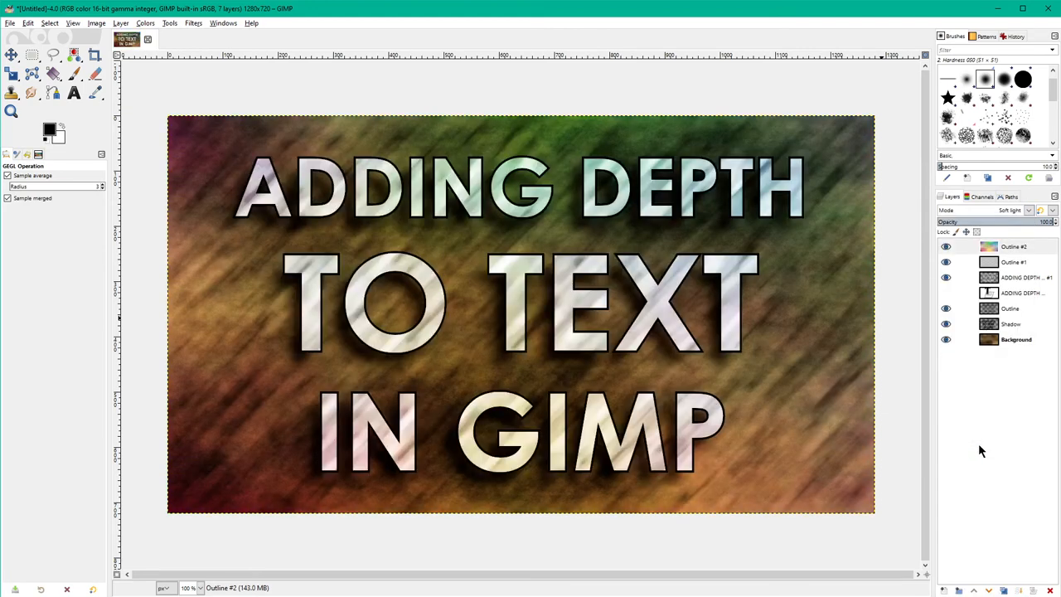
pyautogui.click(1008, 210)
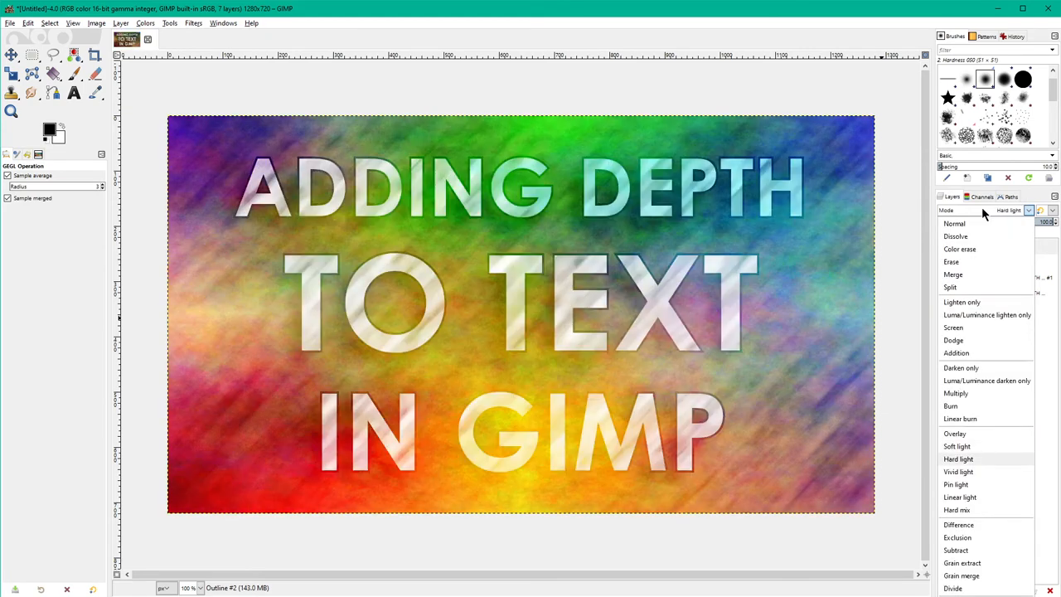
pyautogui.click(957, 446)
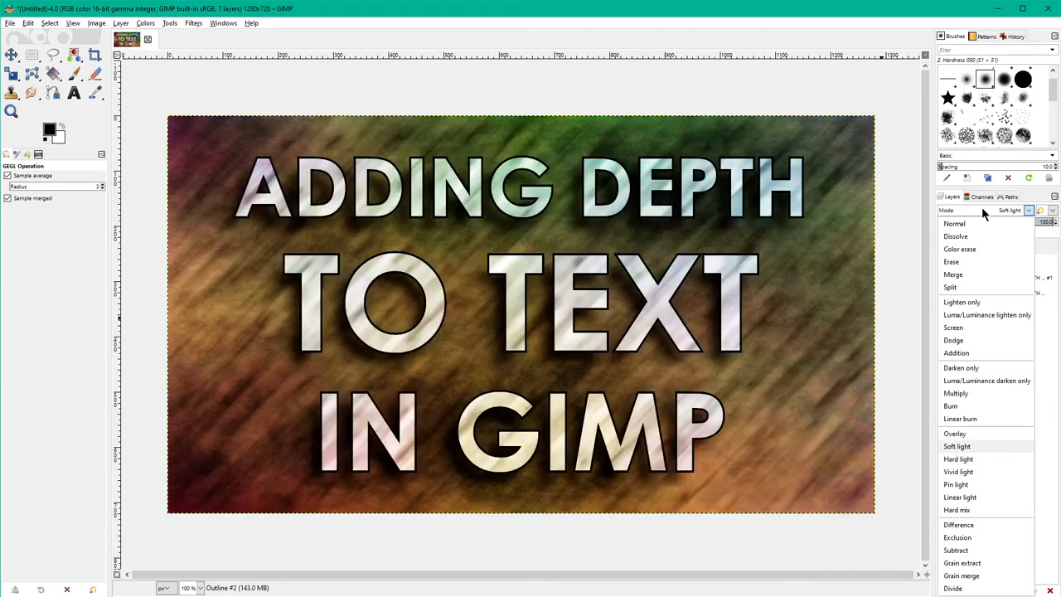
pyautogui.click(960, 419)
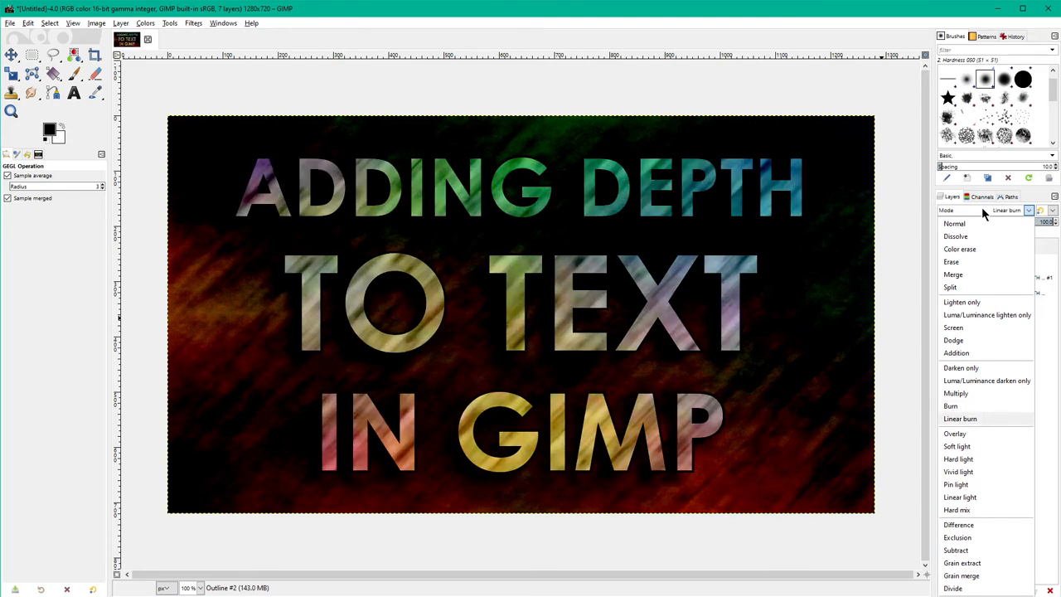
pyautogui.rightClick(989, 246)
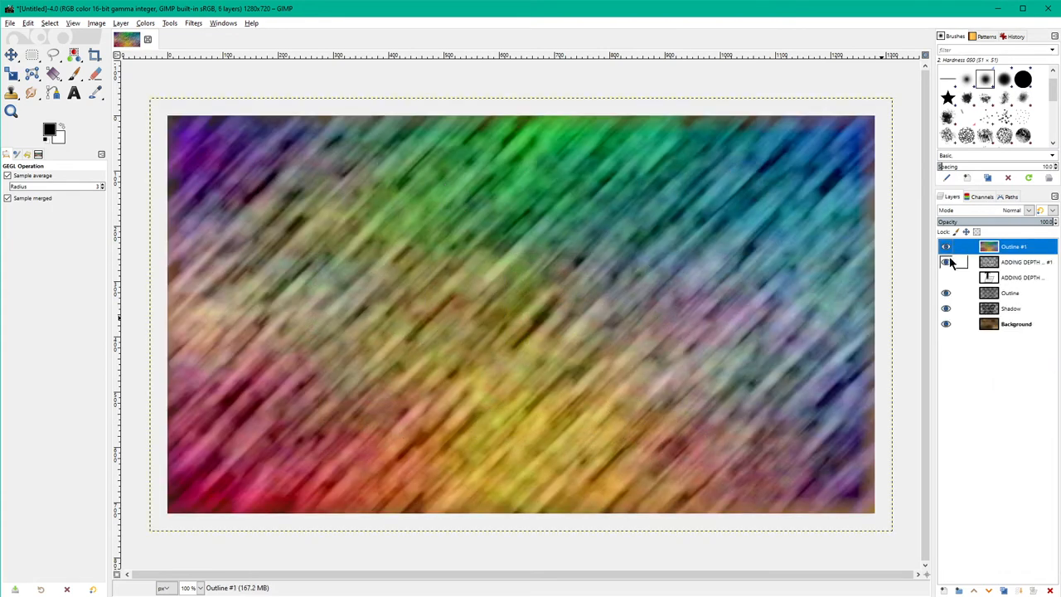
# Apply Levels to Outline #1 with high input 77.25 and low output about 22.55.
pyautogui.click(946, 262)
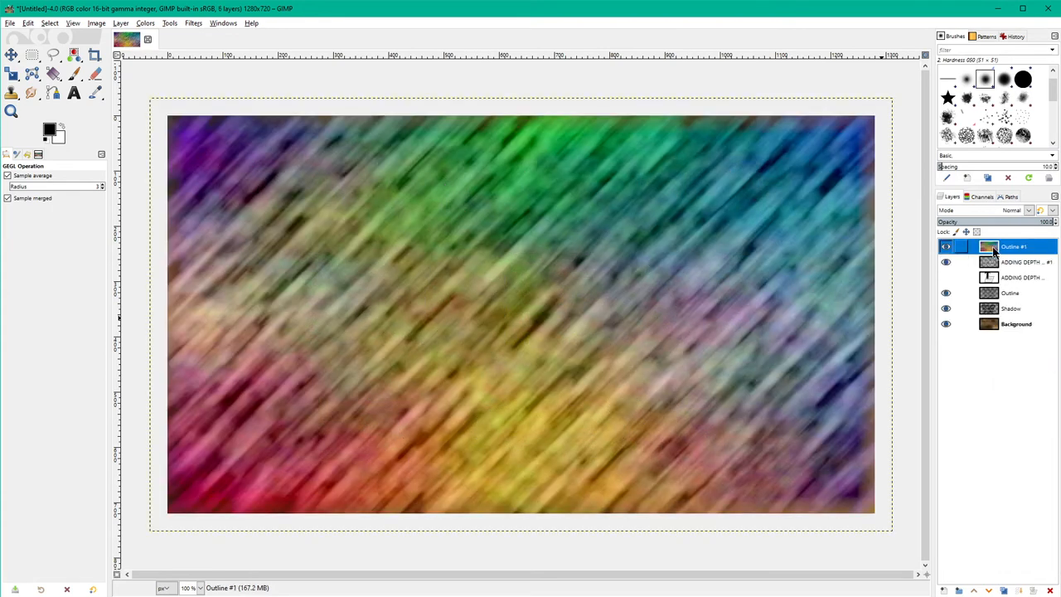
pyautogui.click(946, 246)
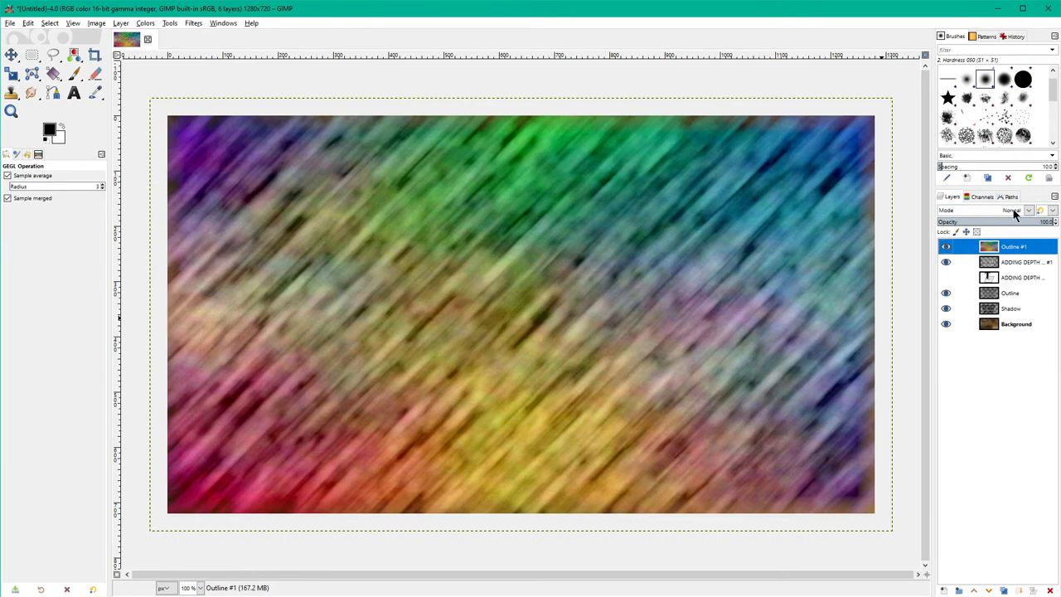
pyautogui.moveTo(770, 227)
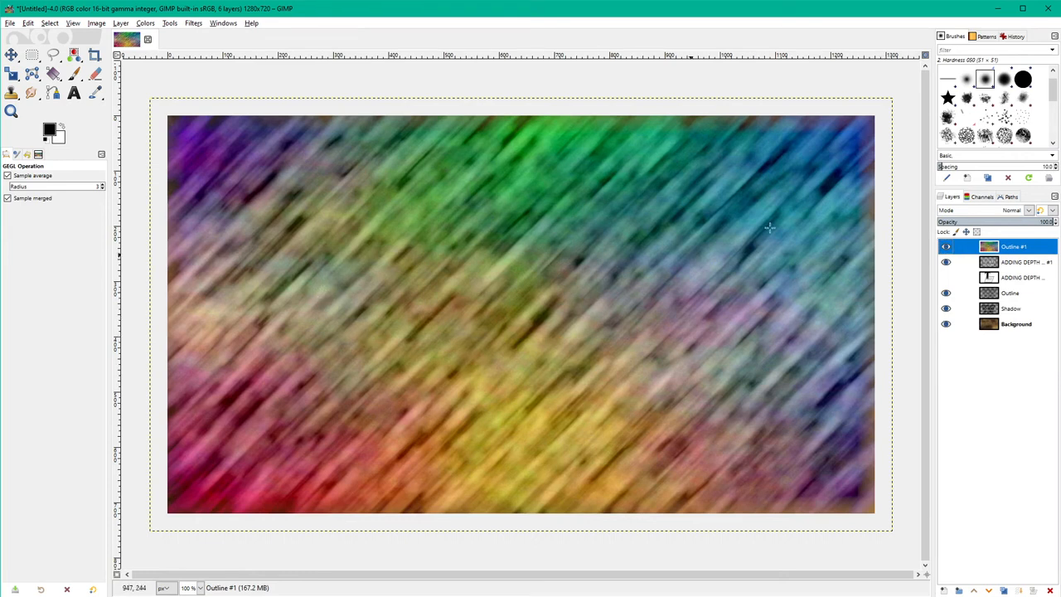
pyautogui.click(145, 23)
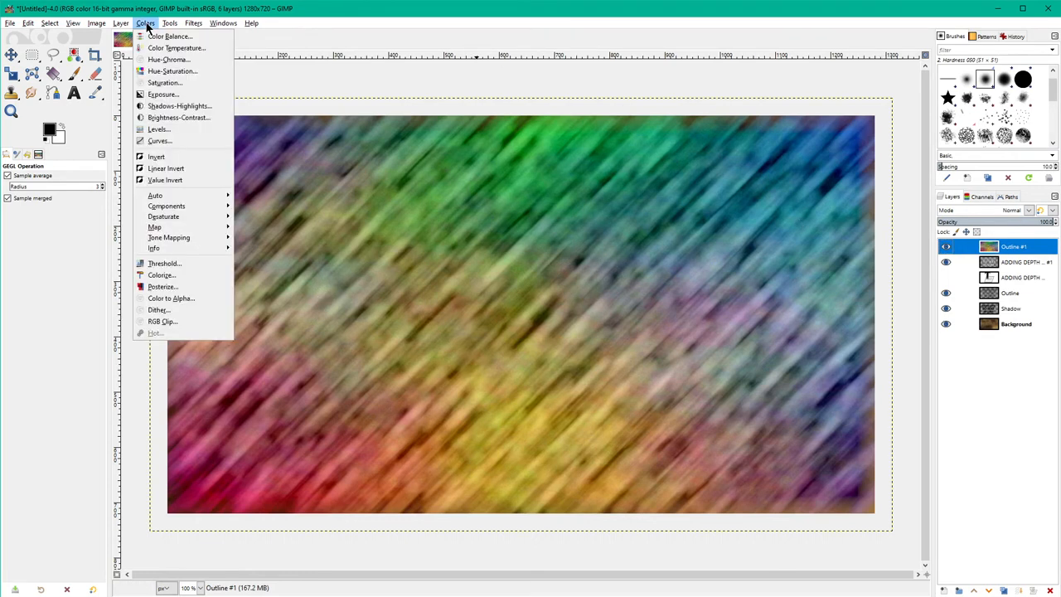
pyautogui.click(159, 128)
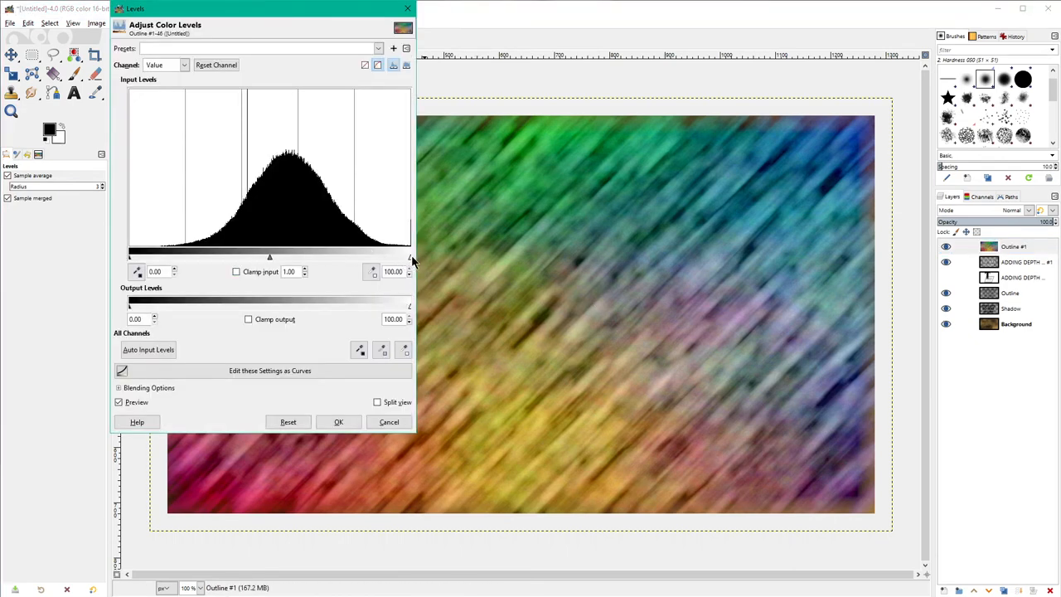
pyautogui.moveTo(408, 257); pyautogui.dragTo(363, 257)
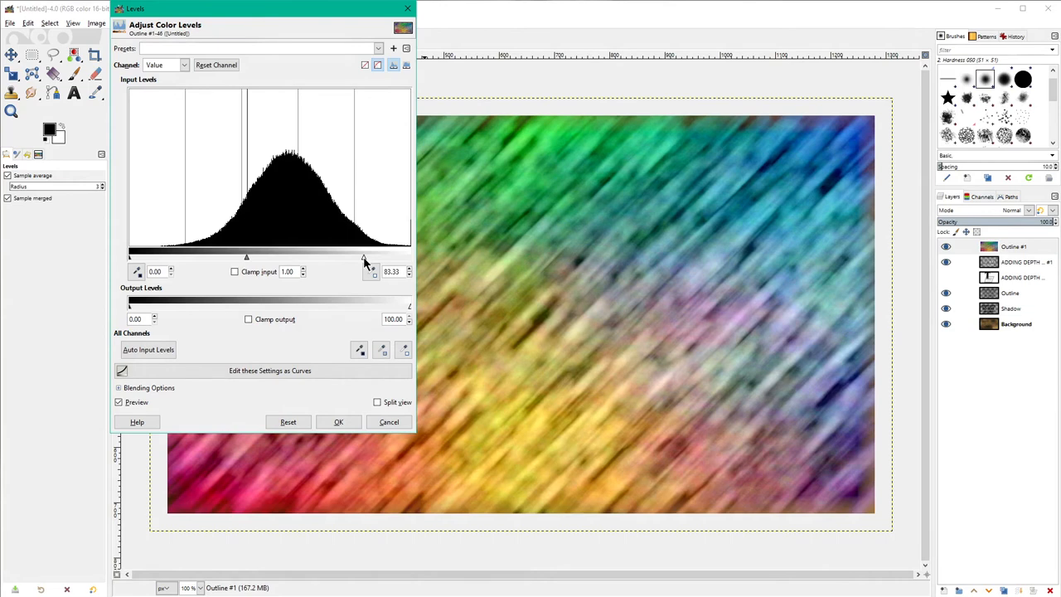
pyautogui.moveTo(365, 257); pyautogui.dragTo(346, 257)
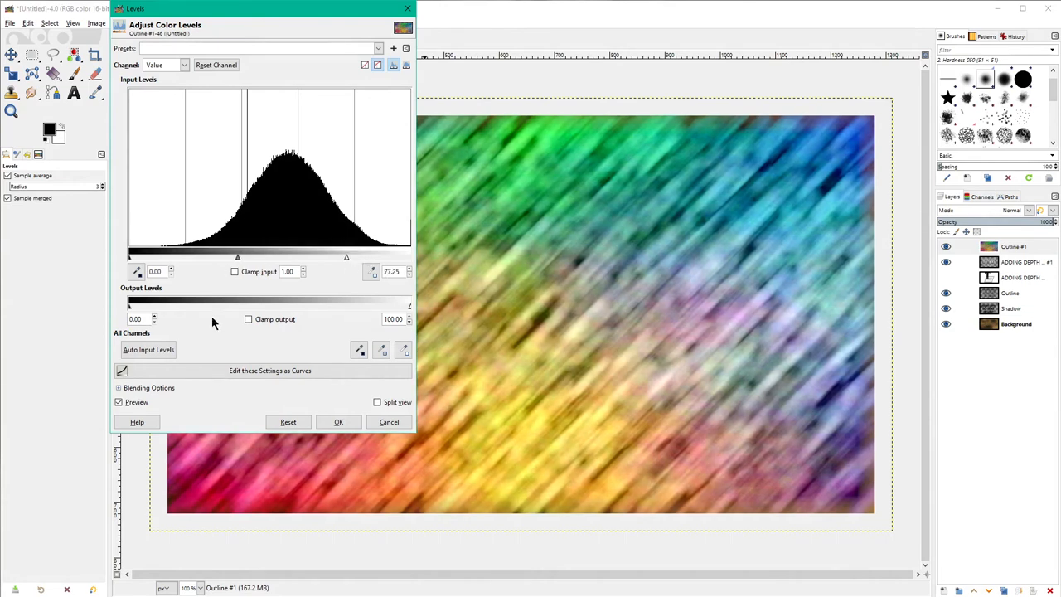
pyautogui.moveTo(129, 307); pyautogui.dragTo(162, 306)
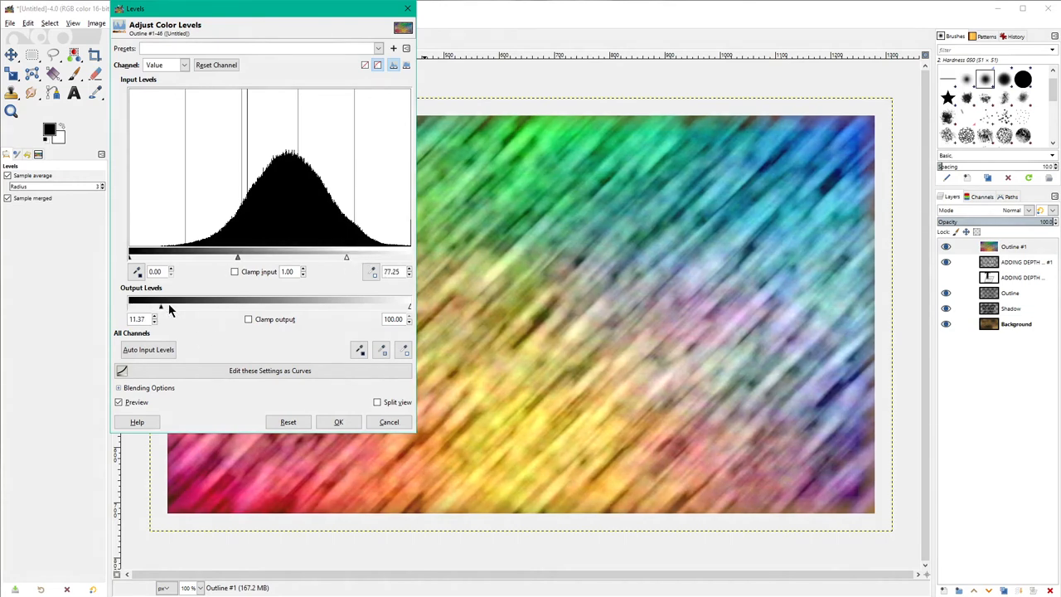
pyautogui.moveTo(161, 307); pyautogui.dragTo(194, 306)
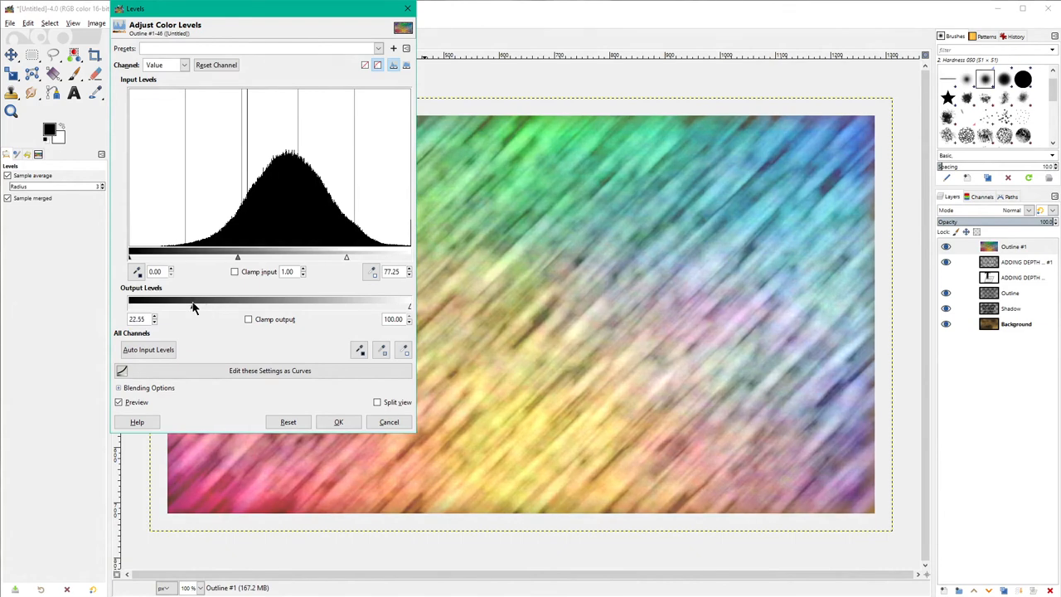
pyautogui.click(339, 422)
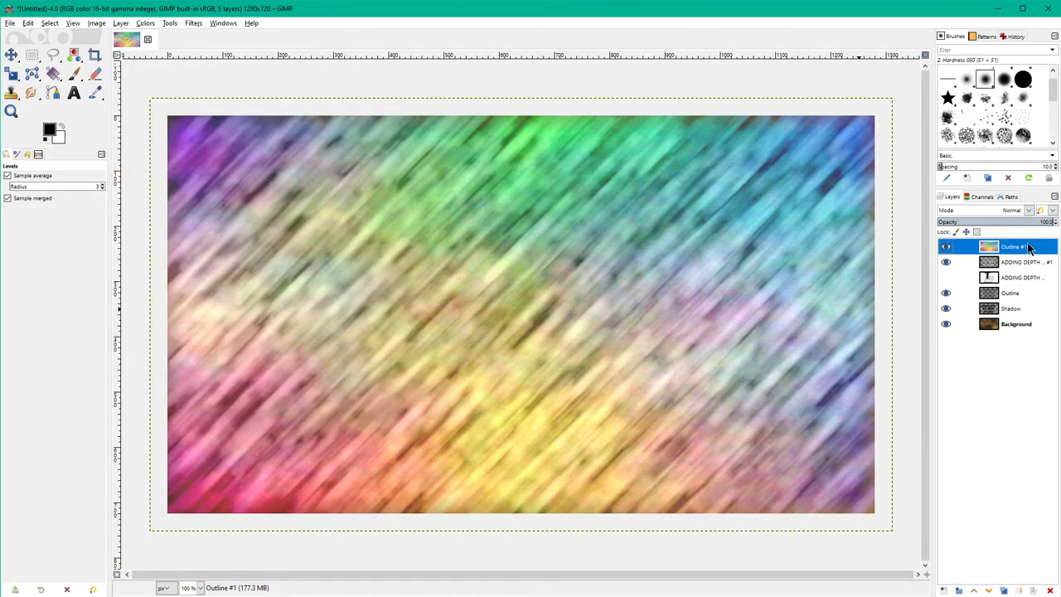
# Set the Outline #1 texture layer's blend mode to Multiply.
pyautogui.click(1029, 210)
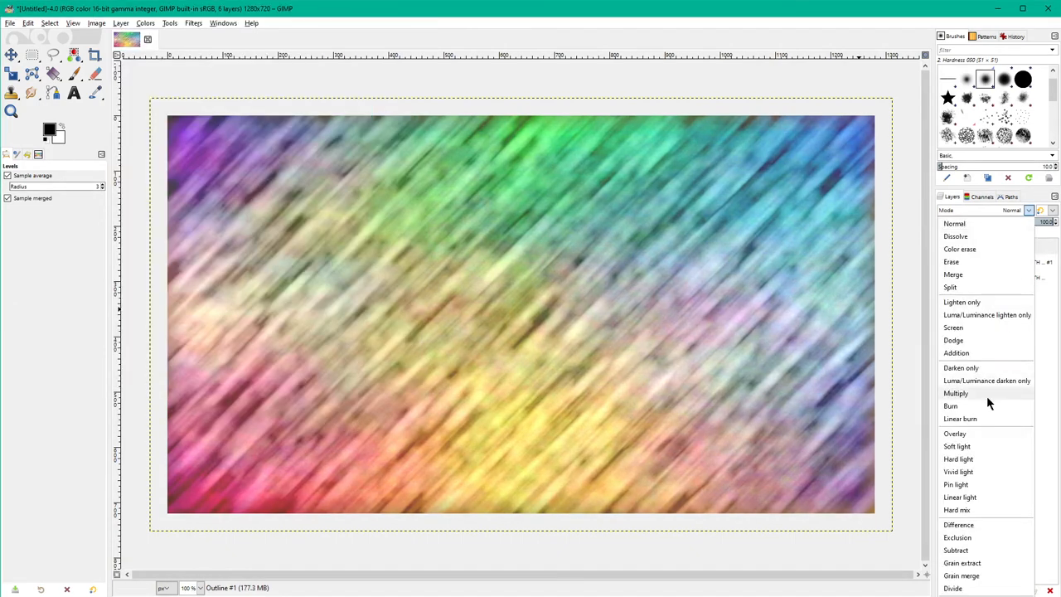
pyautogui.click(956, 393)
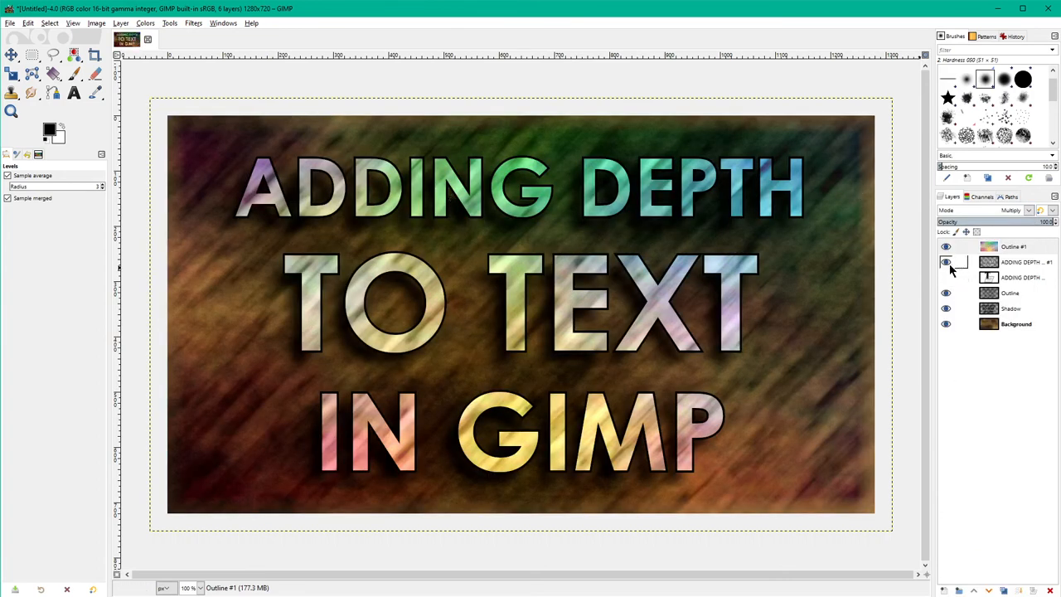
pyautogui.click(1014, 246)
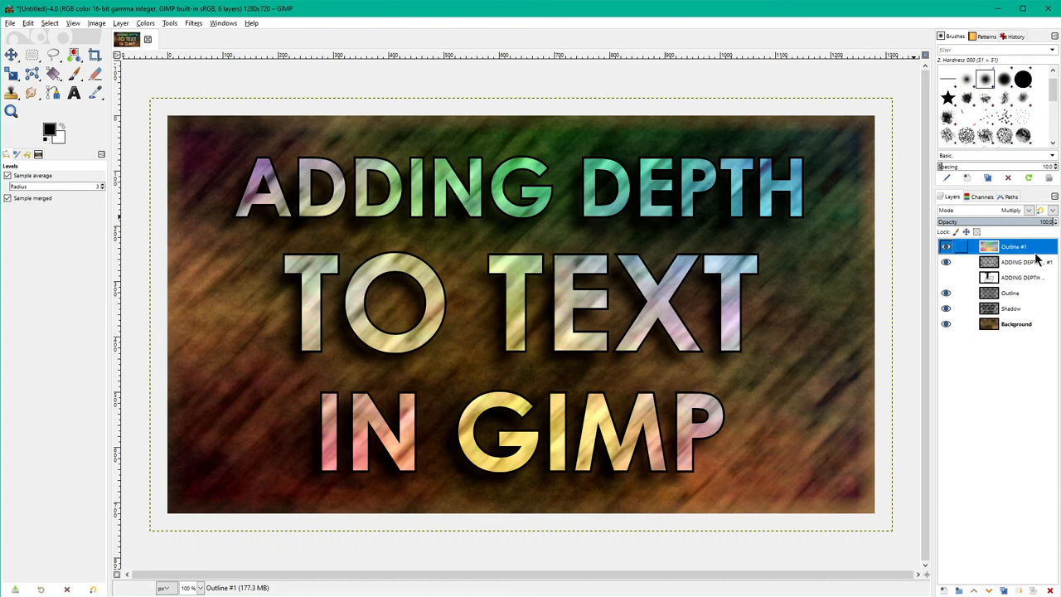
pyautogui.moveTo(972, 257)
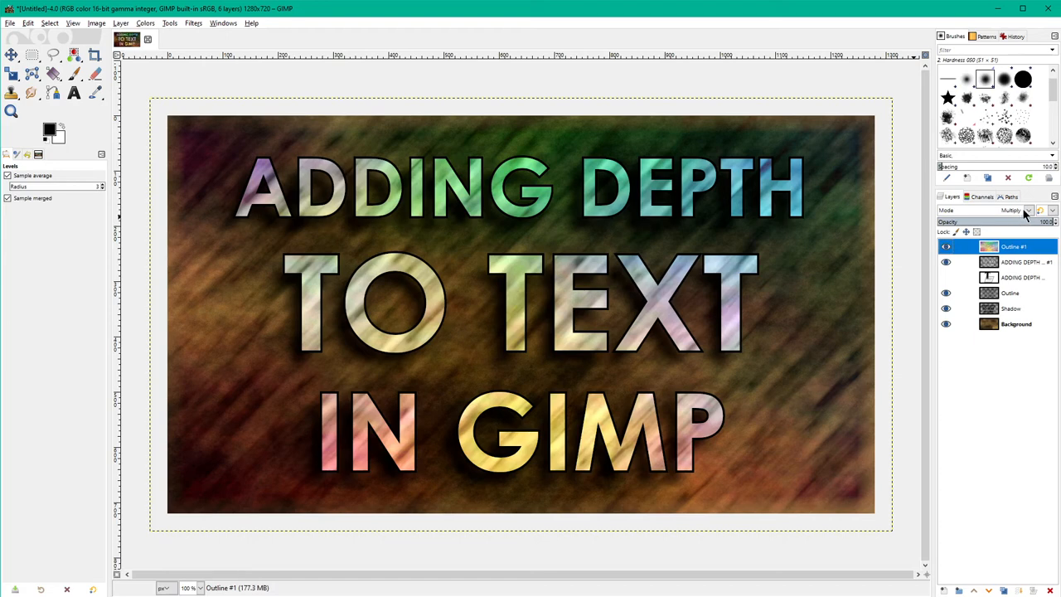
pyautogui.moveTo(916, 258)
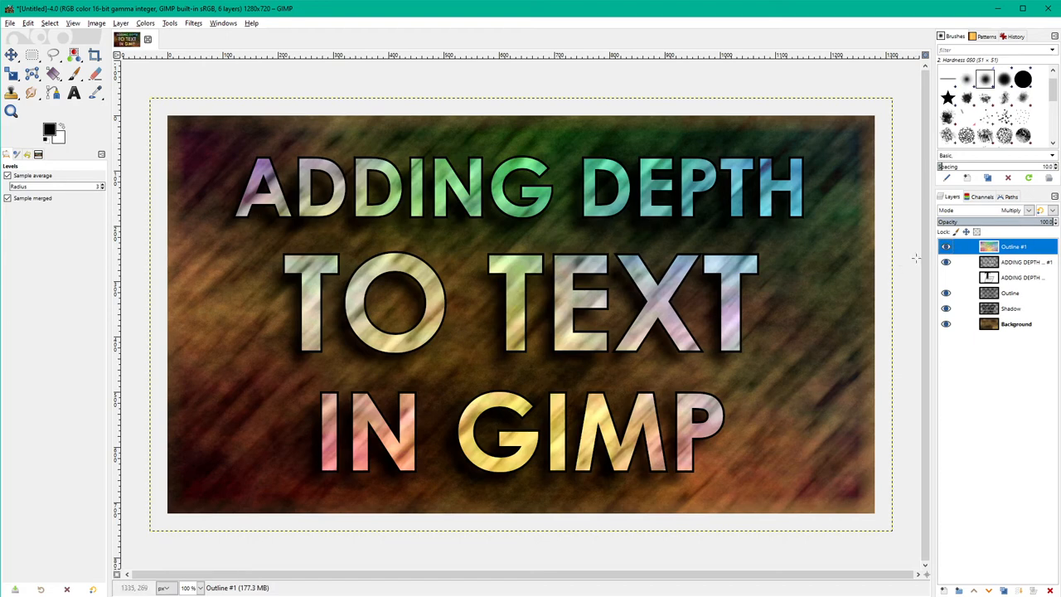
pyautogui.moveTo(479, 209)
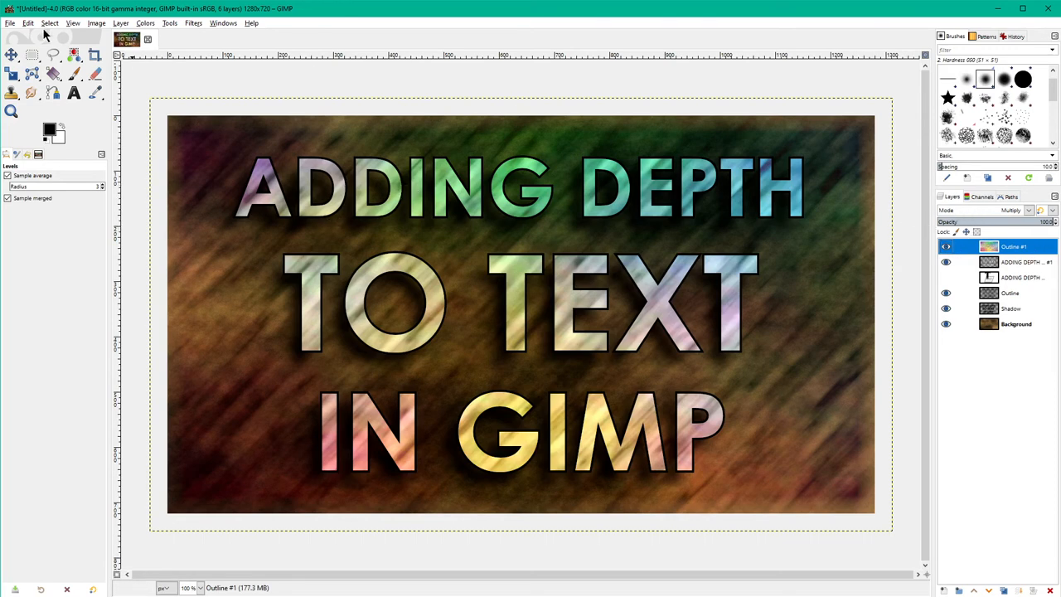
# Lower the Outline #1 layer's opacity to soften the streaks.
pyautogui.click(145, 23)
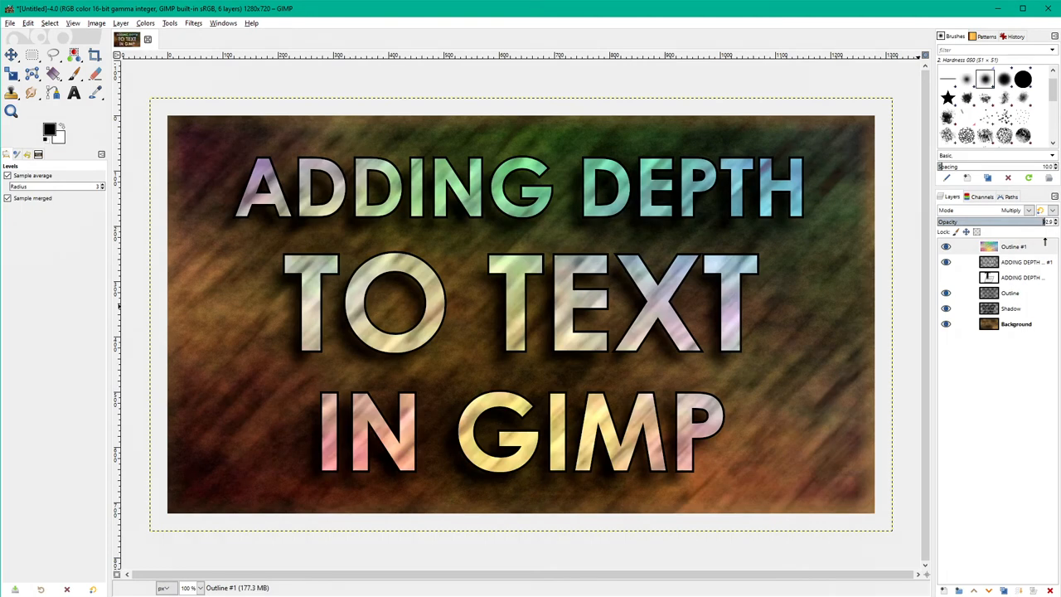
pyautogui.click(958, 262)
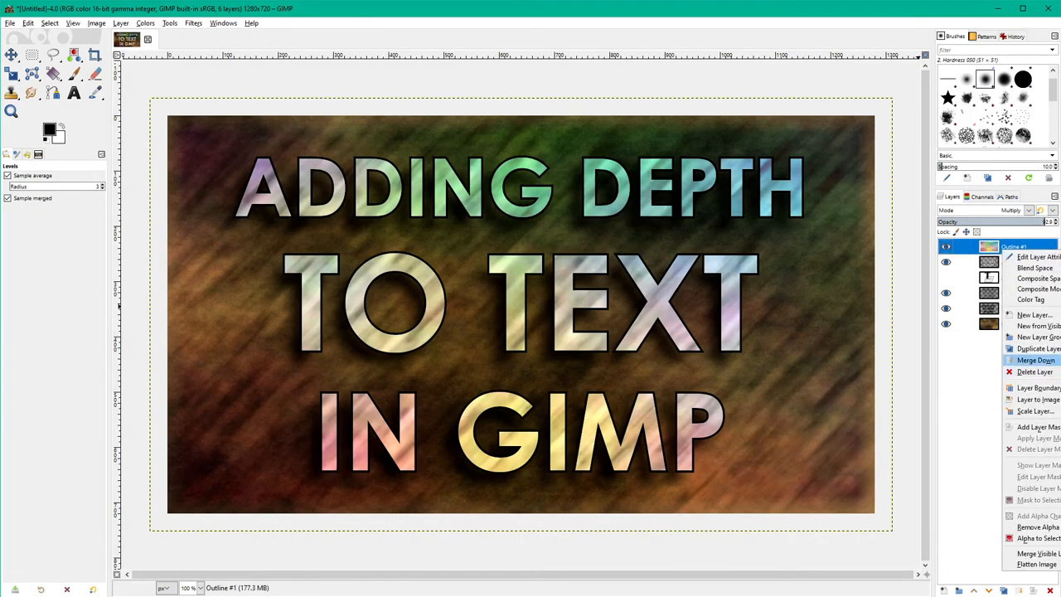
pyautogui.click(1036, 360)
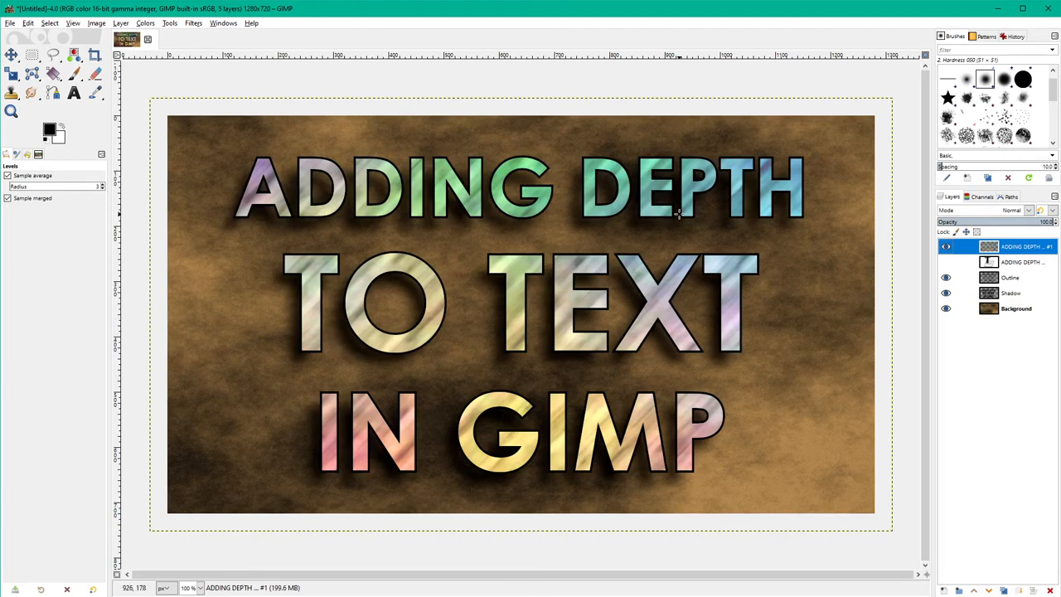
pyautogui.moveTo(673, 180)
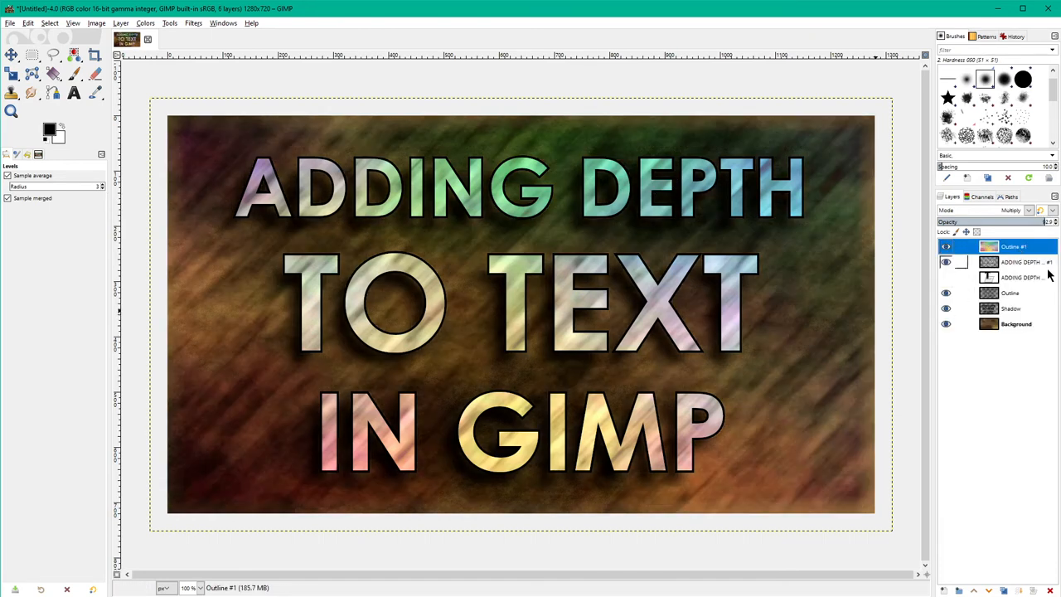
pyautogui.click(946, 246)
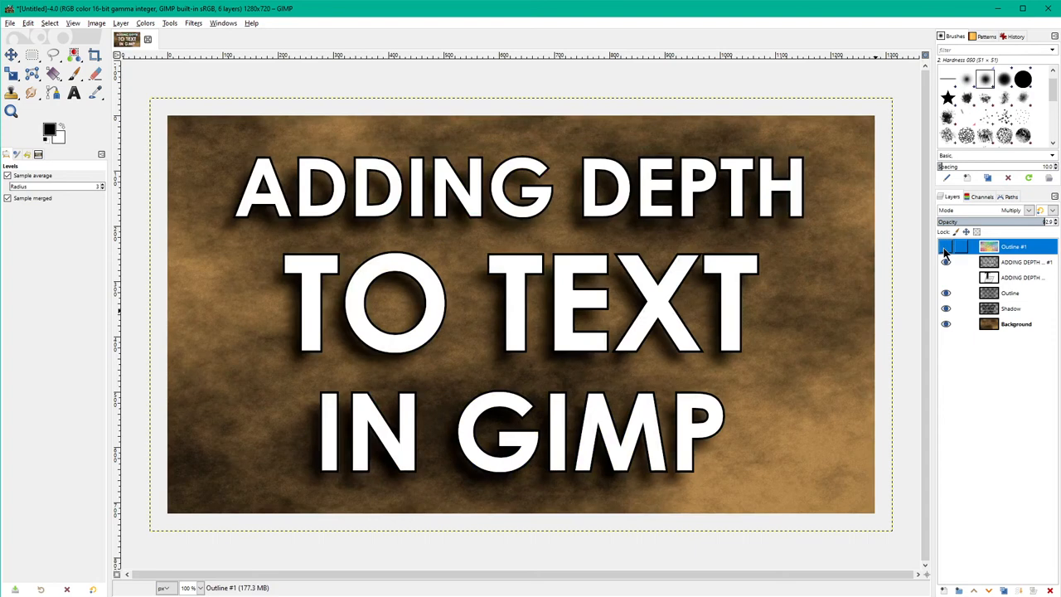
pyautogui.click(193, 22)
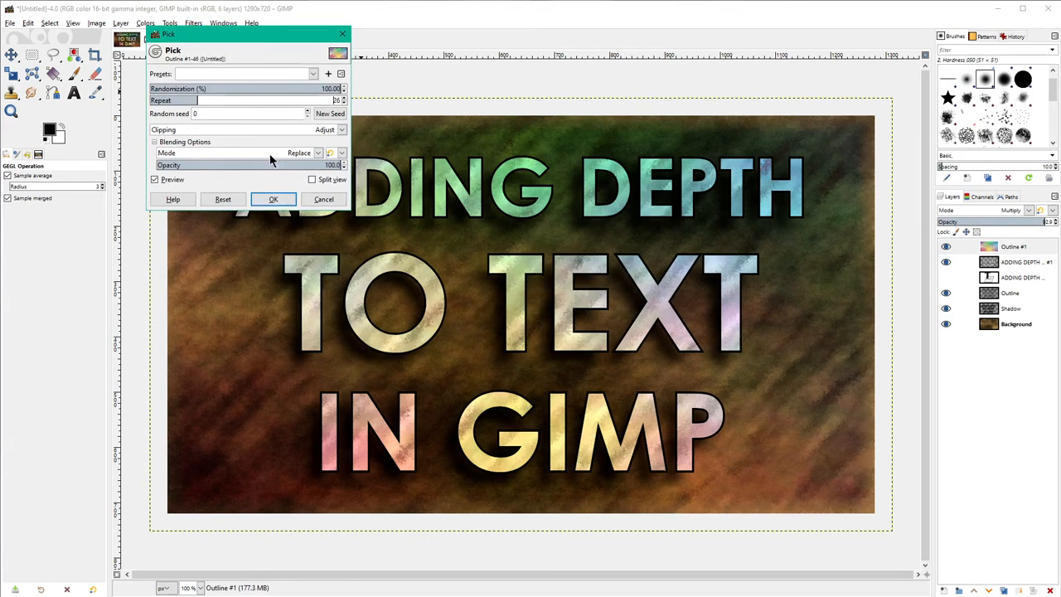
# Apply Pick noise with a raised Repeat count to the Outline #1 texture.
pyautogui.click(330, 113)
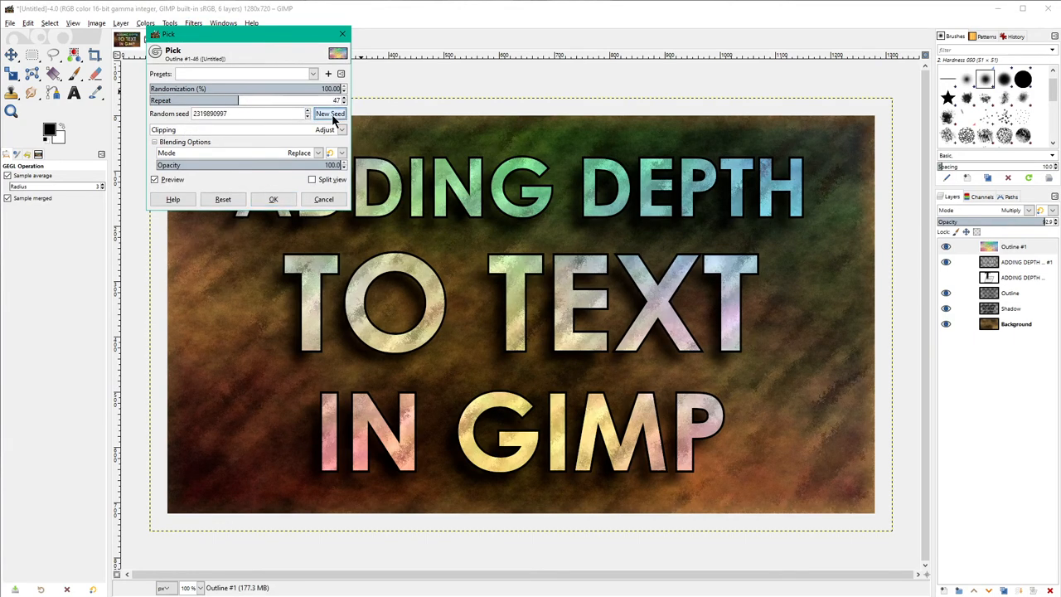
pyautogui.click(273, 199)
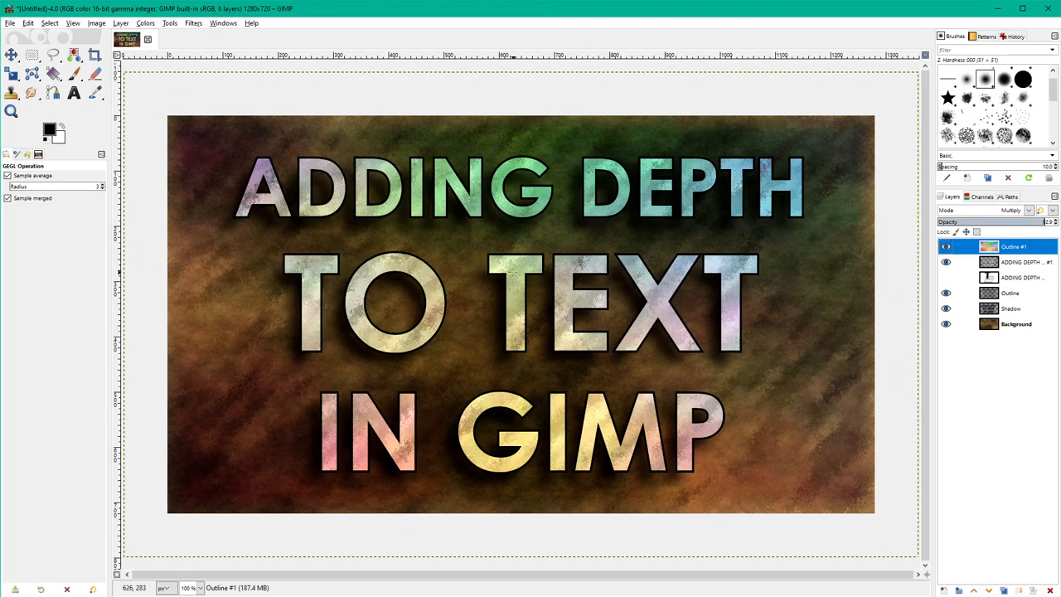
pyautogui.moveTo(418, 268)
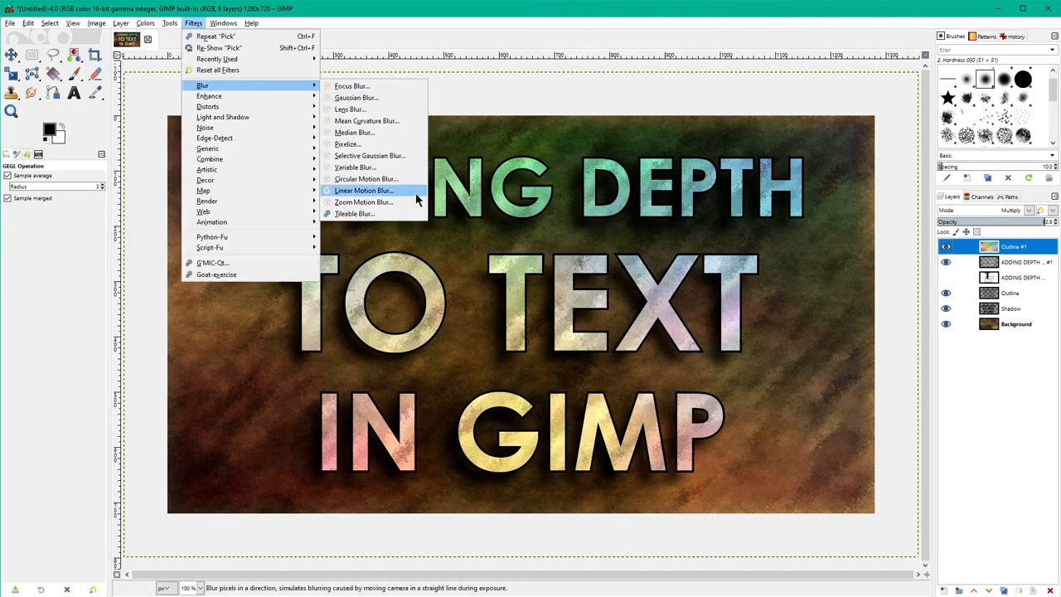
pyautogui.moveTo(364, 202)
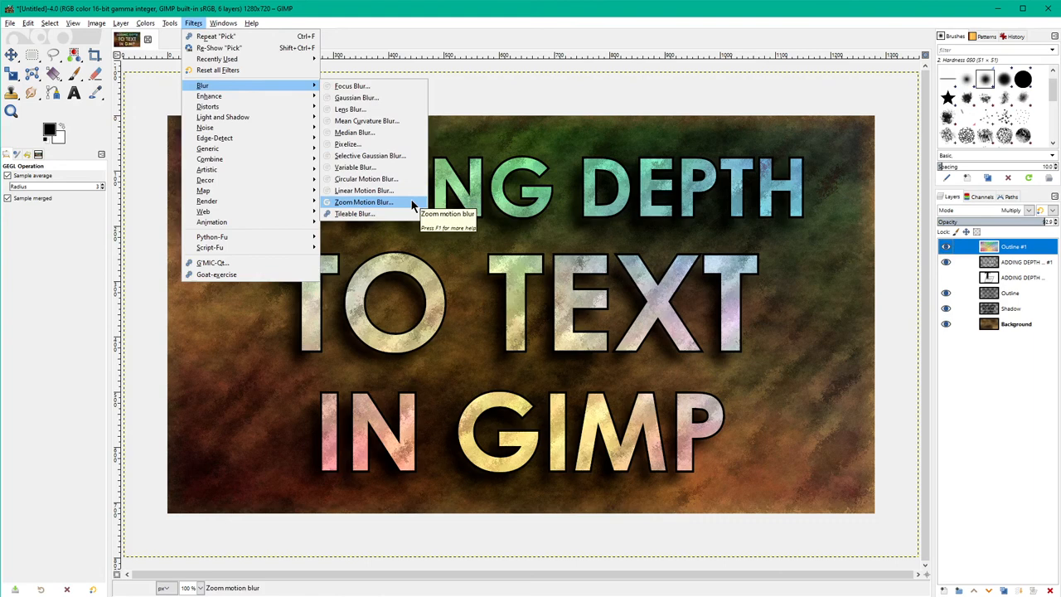
pyautogui.moveTo(363, 190)
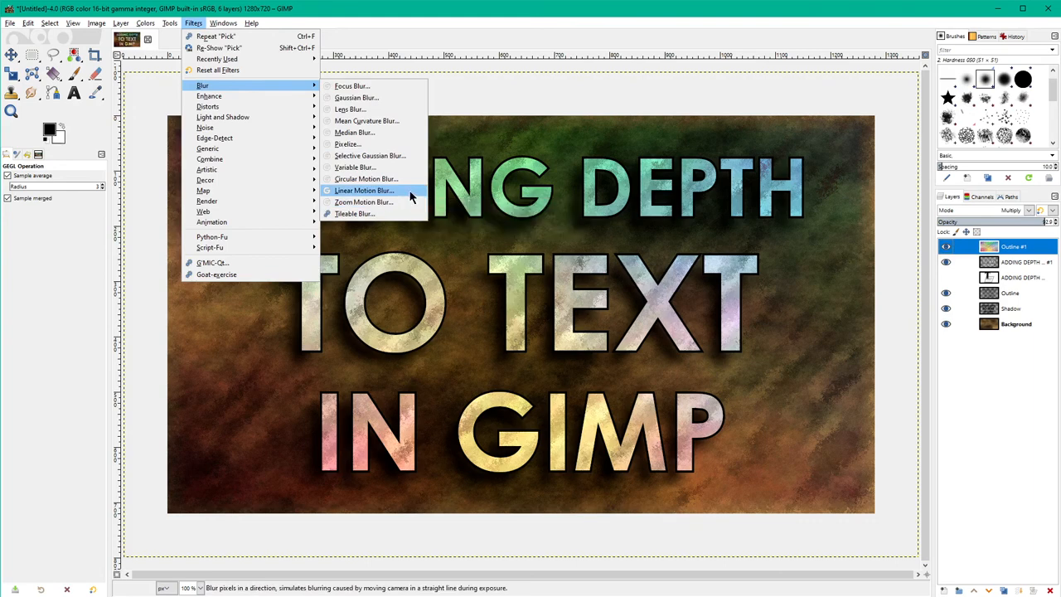
pyautogui.moveTo(366, 178)
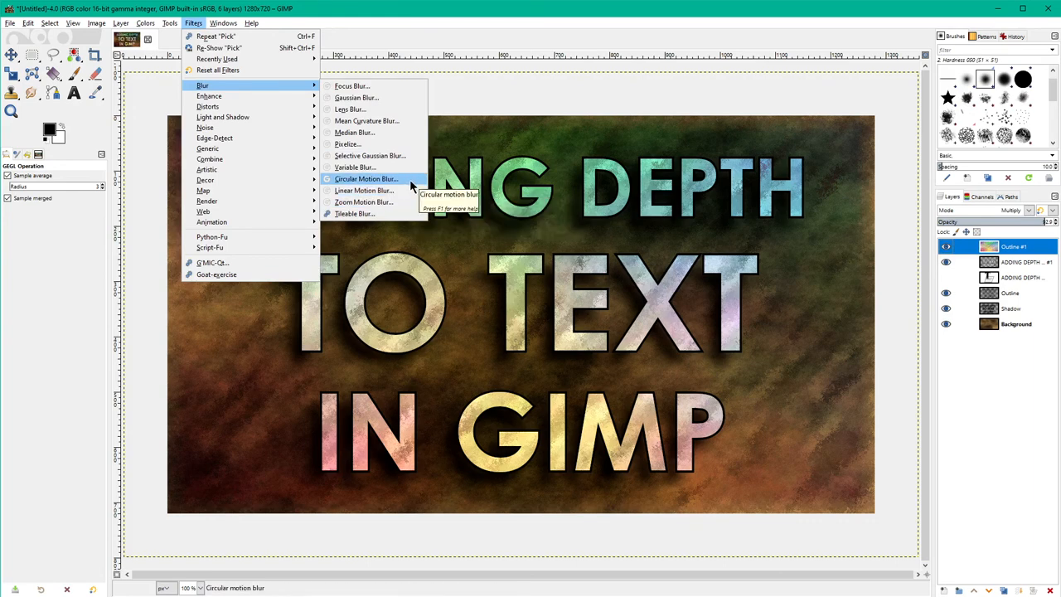
# Apply Zoom Motion Blur with a blurring factor of about 0.084 to the grainy texture.
pyautogui.click(363, 191)
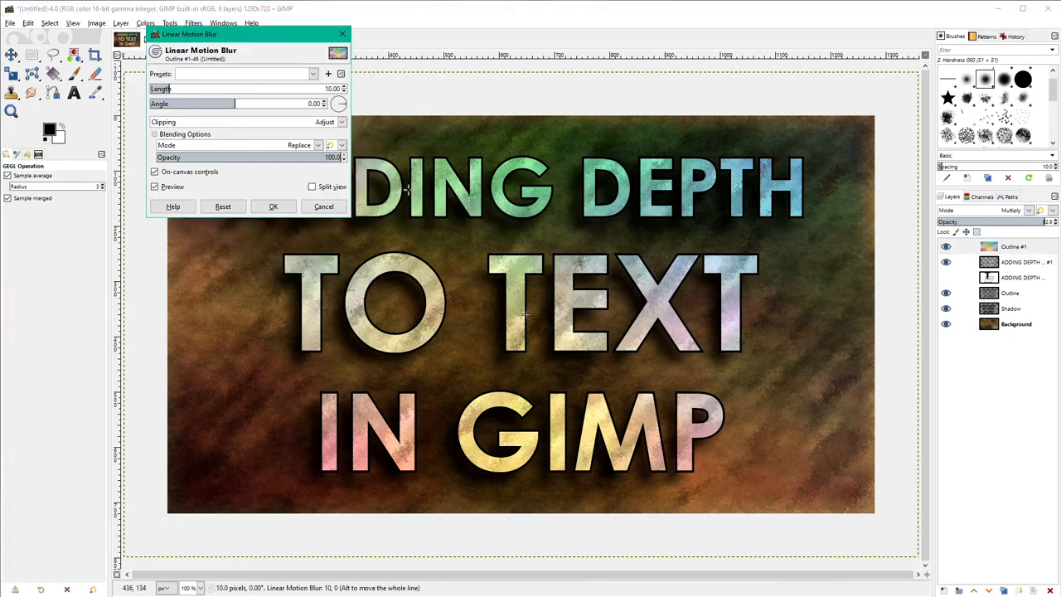
pyautogui.click(323, 207)
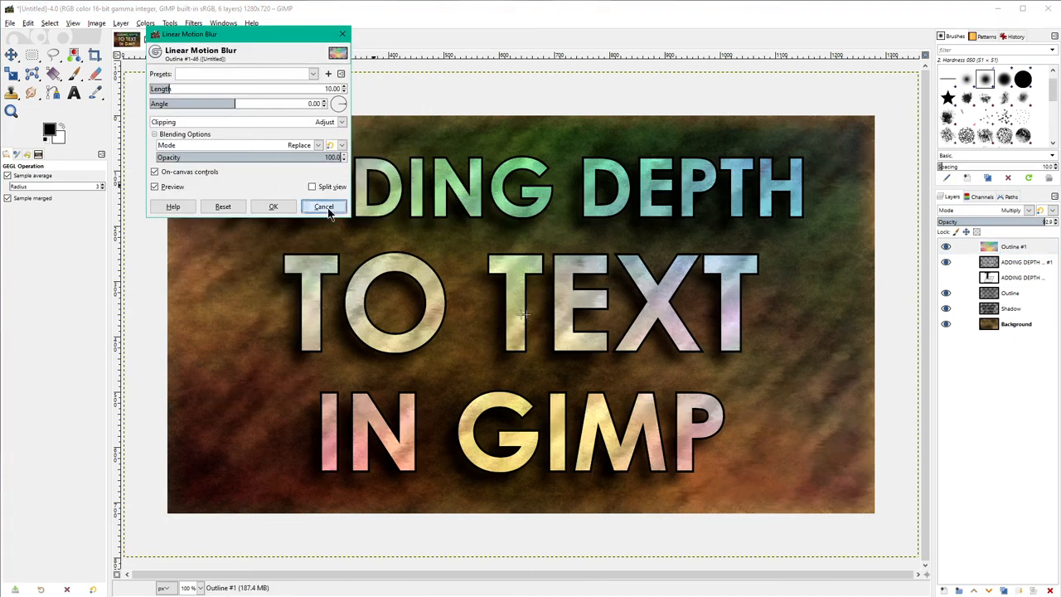
pyautogui.click(193, 22)
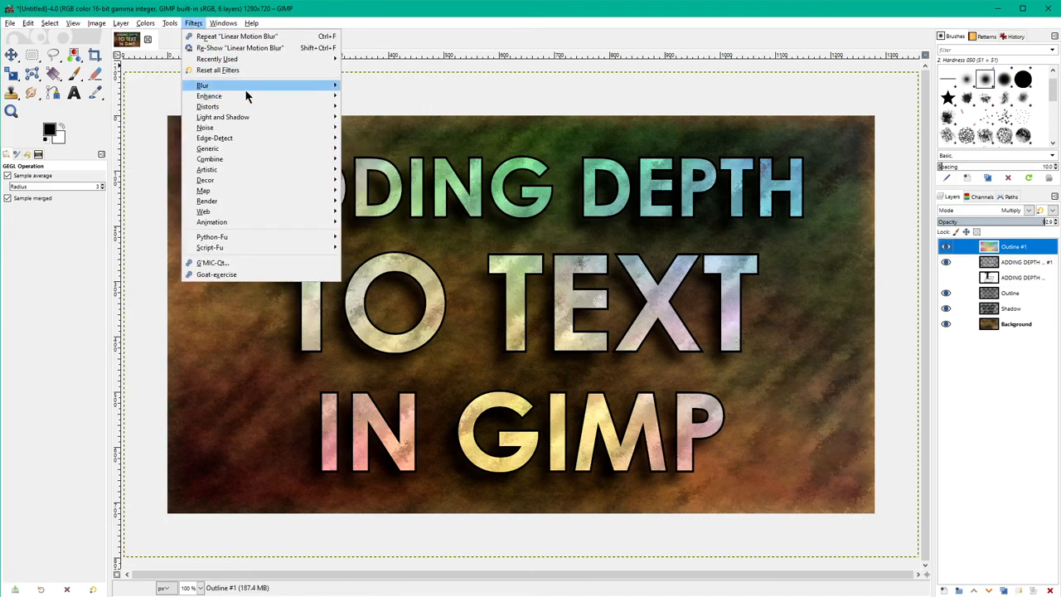
pyautogui.click(203, 86)
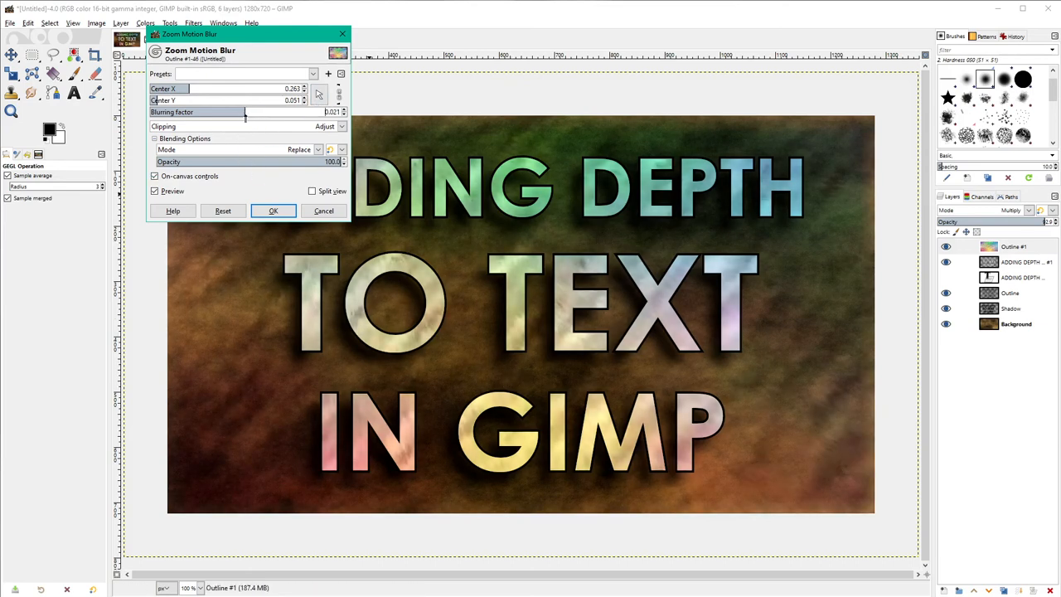
pyautogui.moveTo(244, 112); pyautogui.dragTo(261, 111)
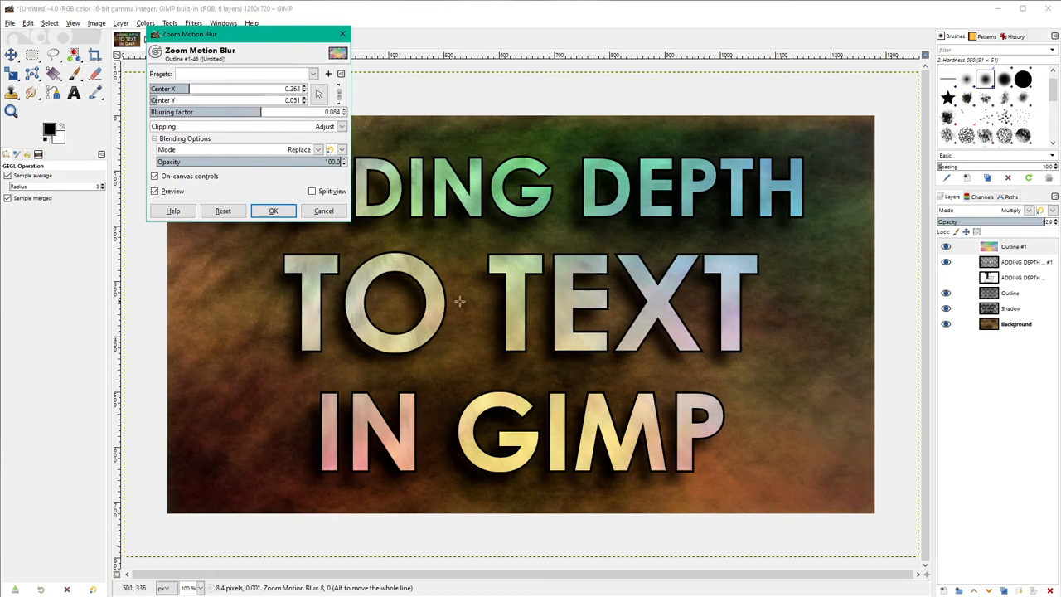
pyautogui.click(273, 210)
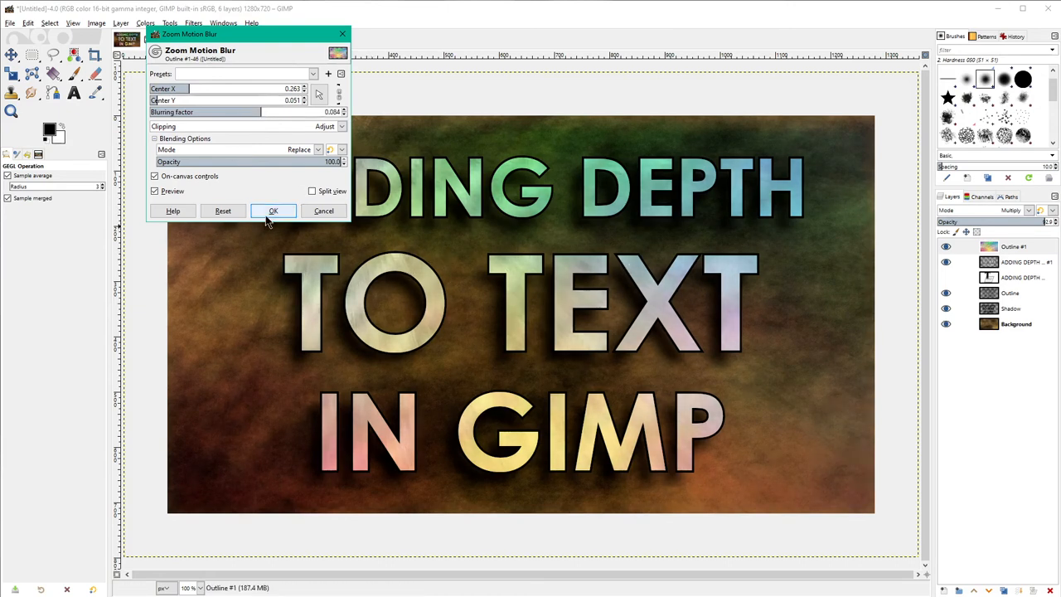
pyautogui.click(273, 210)
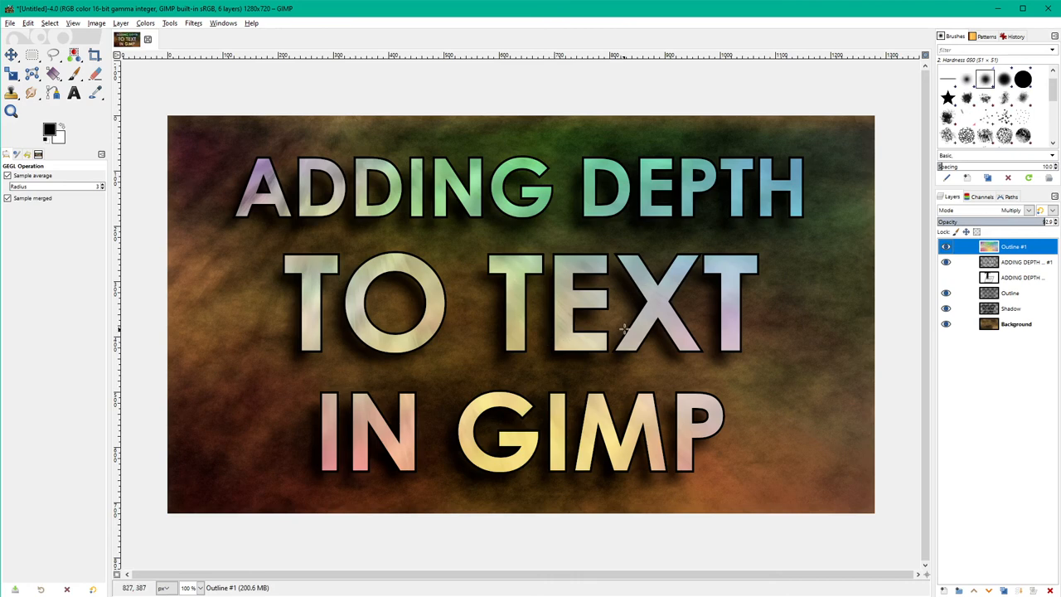
# Merge the texture down into the title copy and trial a Levels adjustment without keeping it.
pyautogui.rightClick(1014, 247)
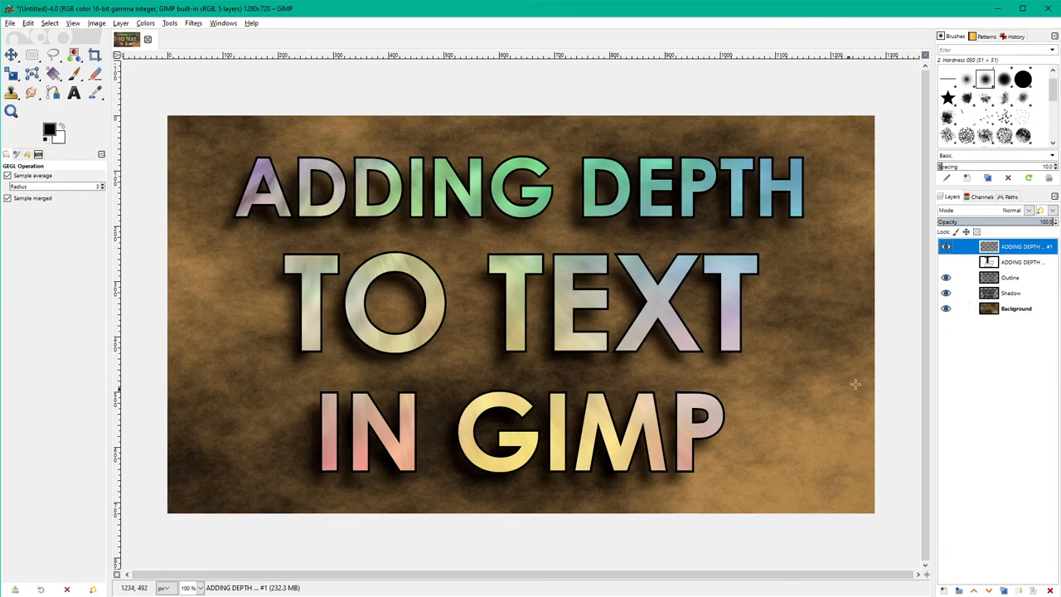
pyautogui.moveTo(409, 92)
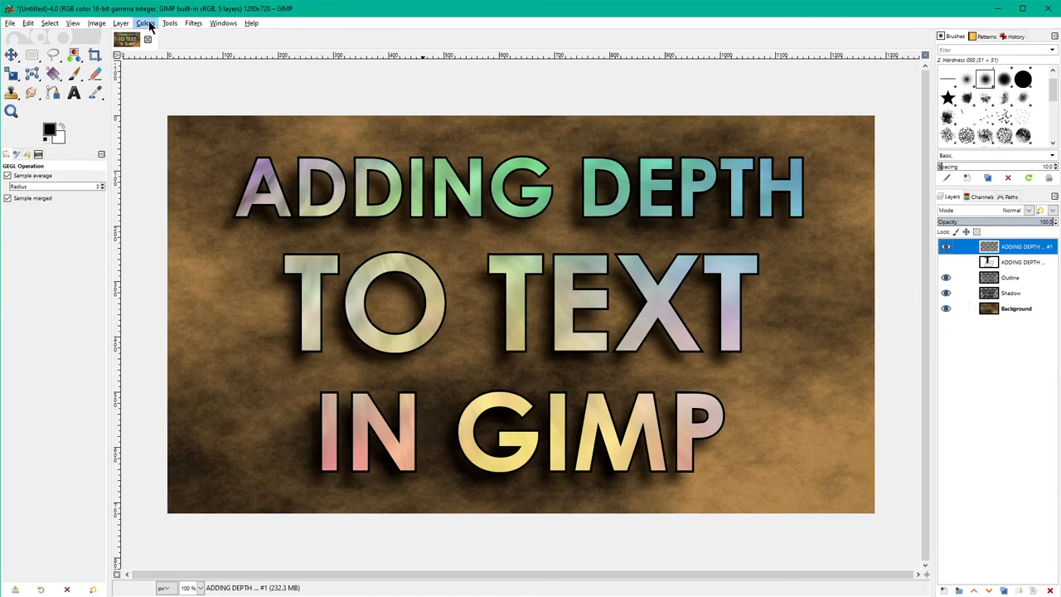
pyautogui.click(144, 22)
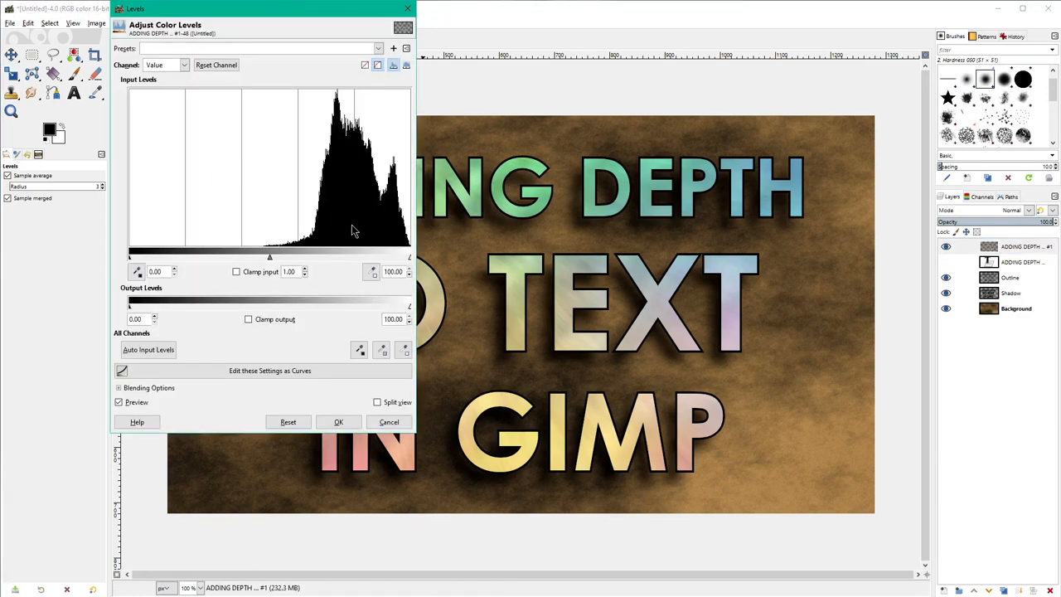
pyautogui.moveTo(409, 256); pyautogui.dragTo(342, 256)
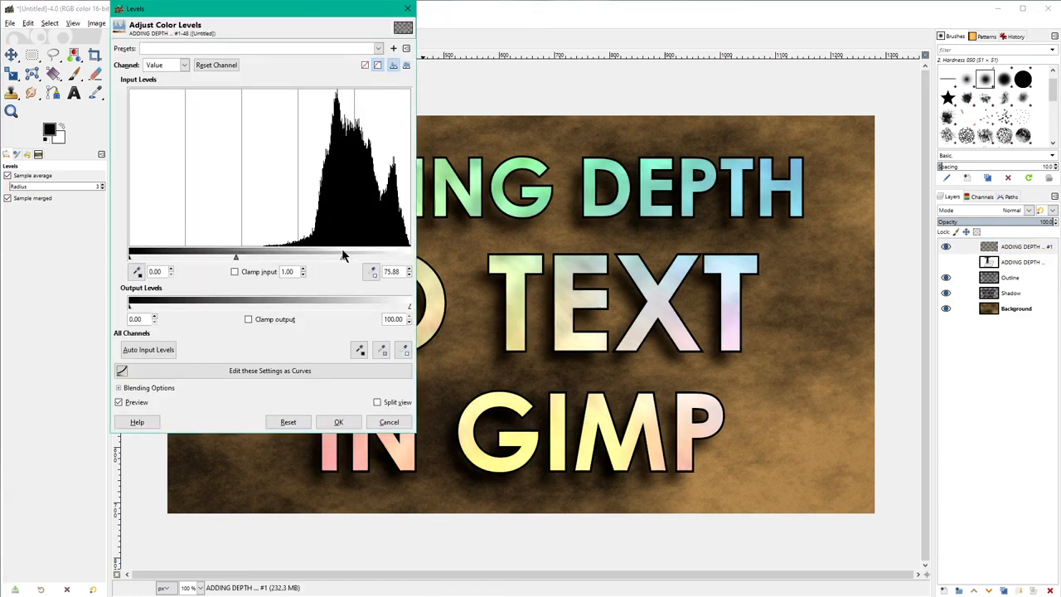
pyautogui.moveTo(344, 256); pyautogui.dragTo(307, 256)
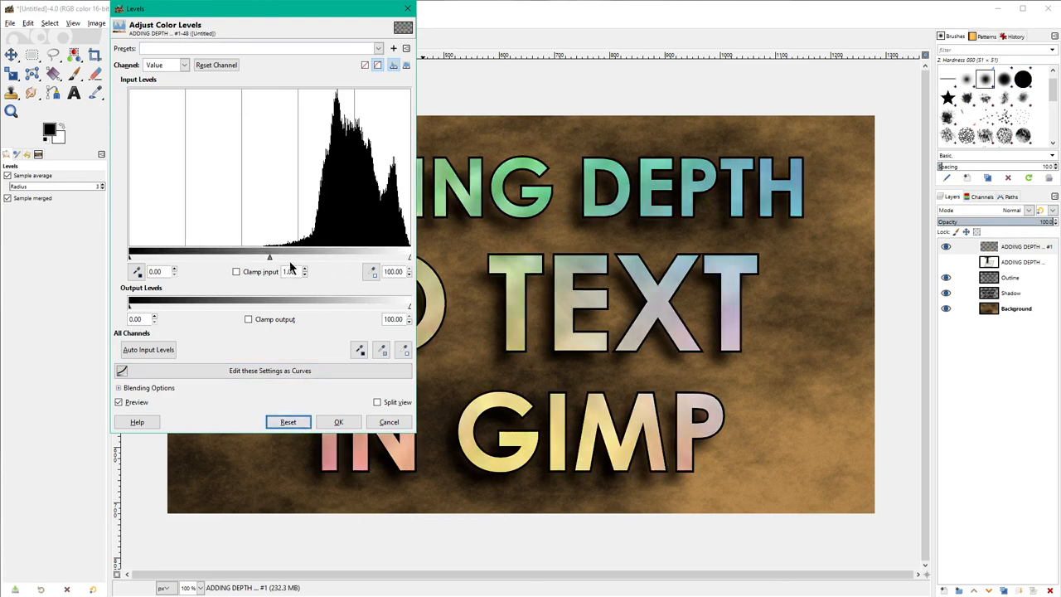
pyautogui.moveTo(270, 257); pyautogui.dragTo(199, 257)
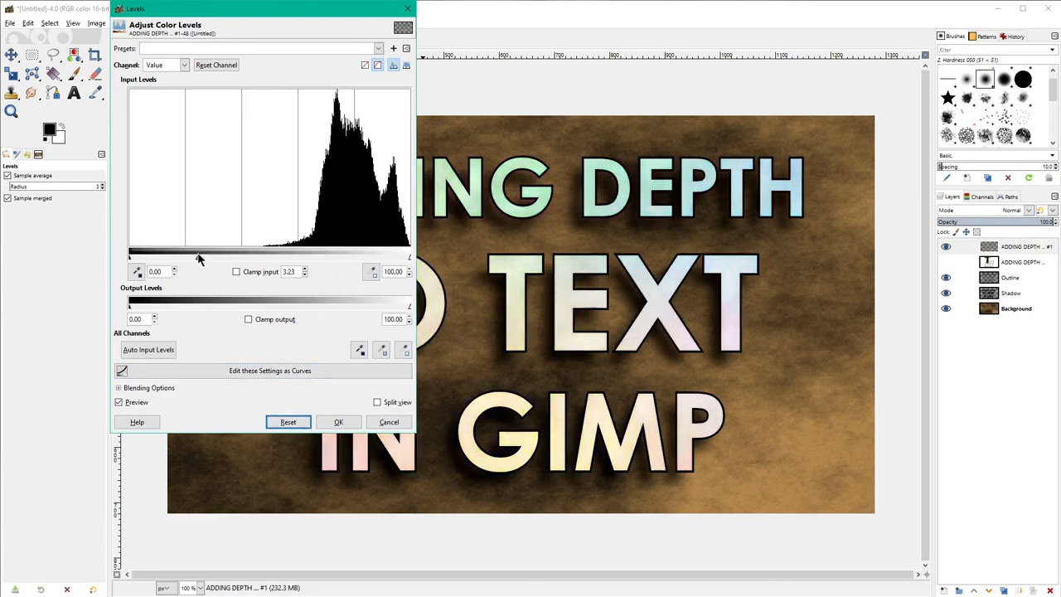
pyautogui.click(338, 422)
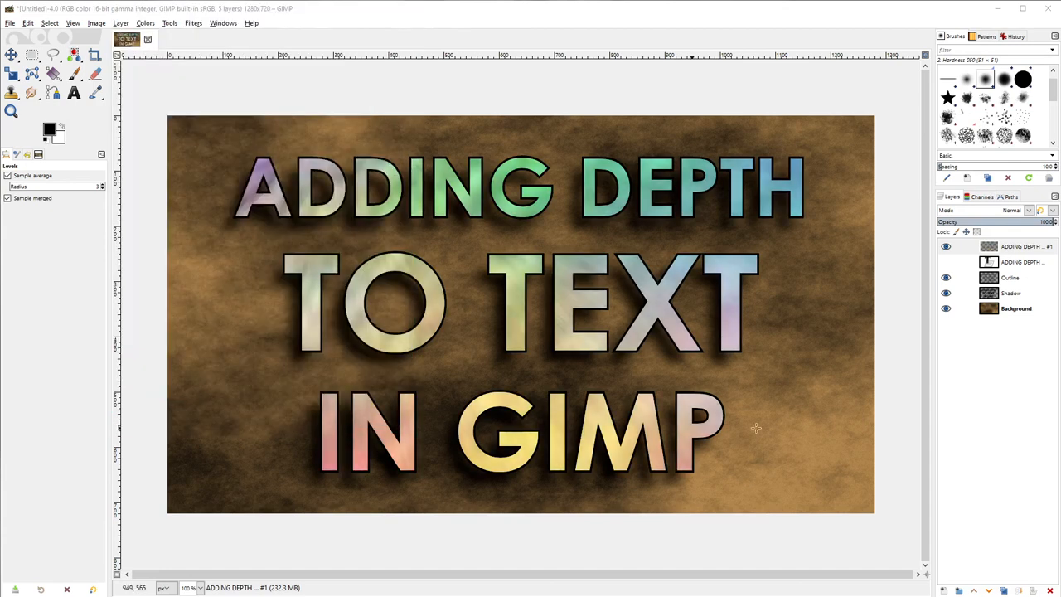
pyautogui.moveTo(515, 174)
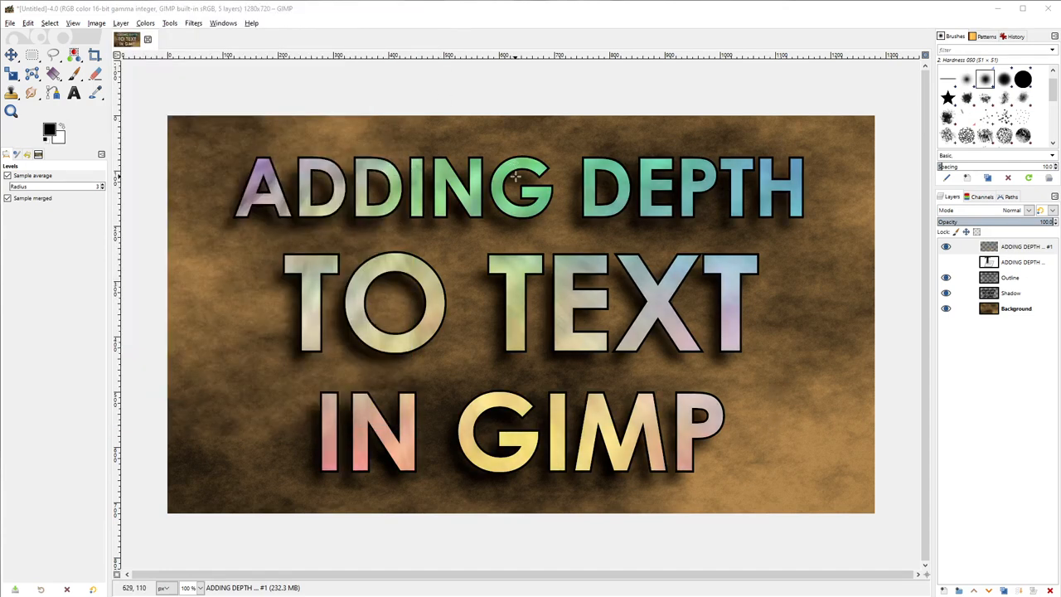
pyautogui.moveTo(657, 266)
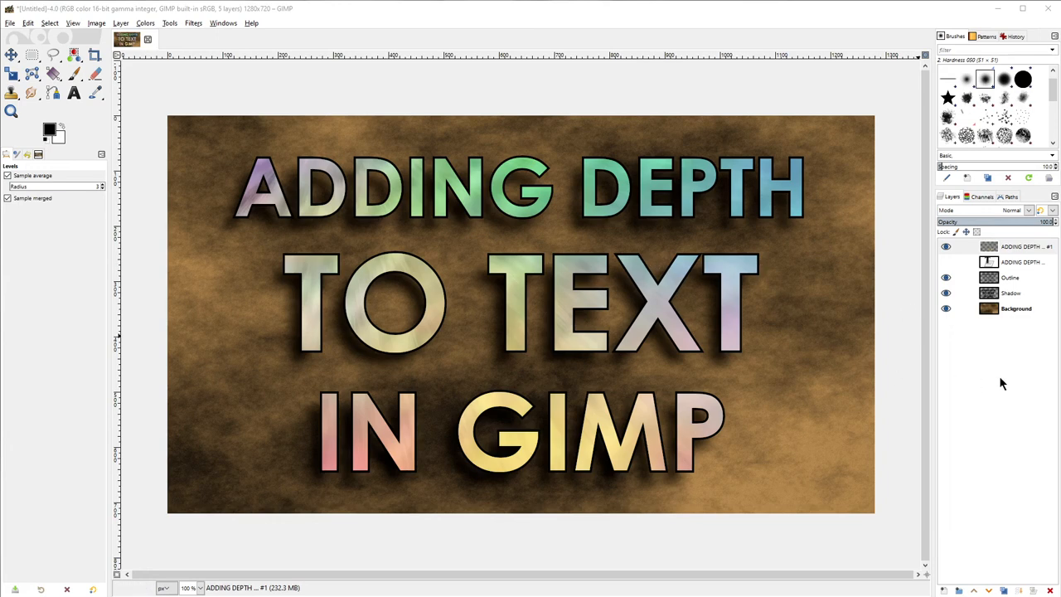
pyautogui.moveTo(753, 356)
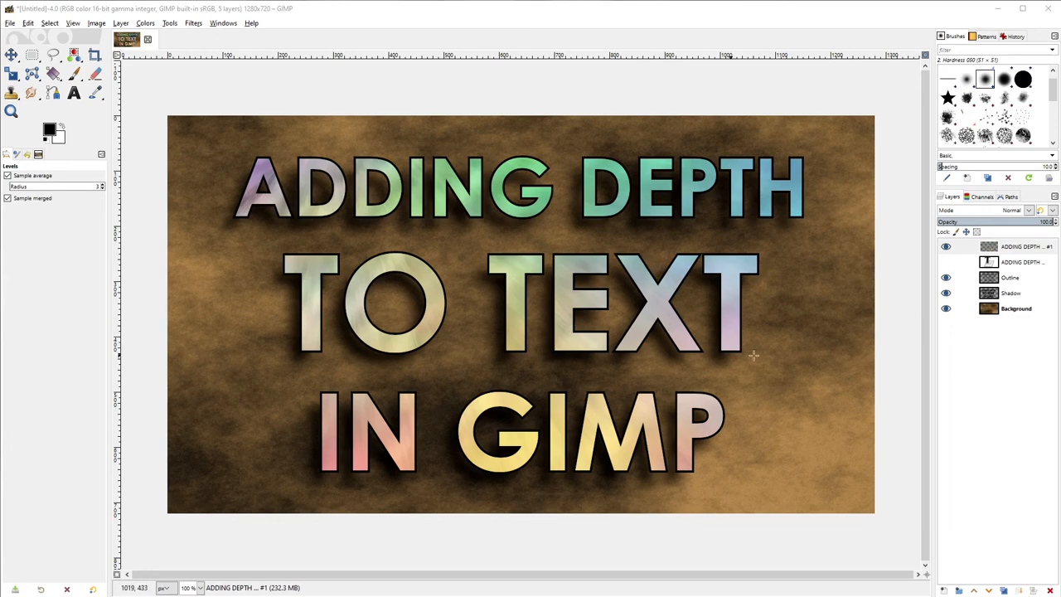
pyautogui.moveTo(558, 389)
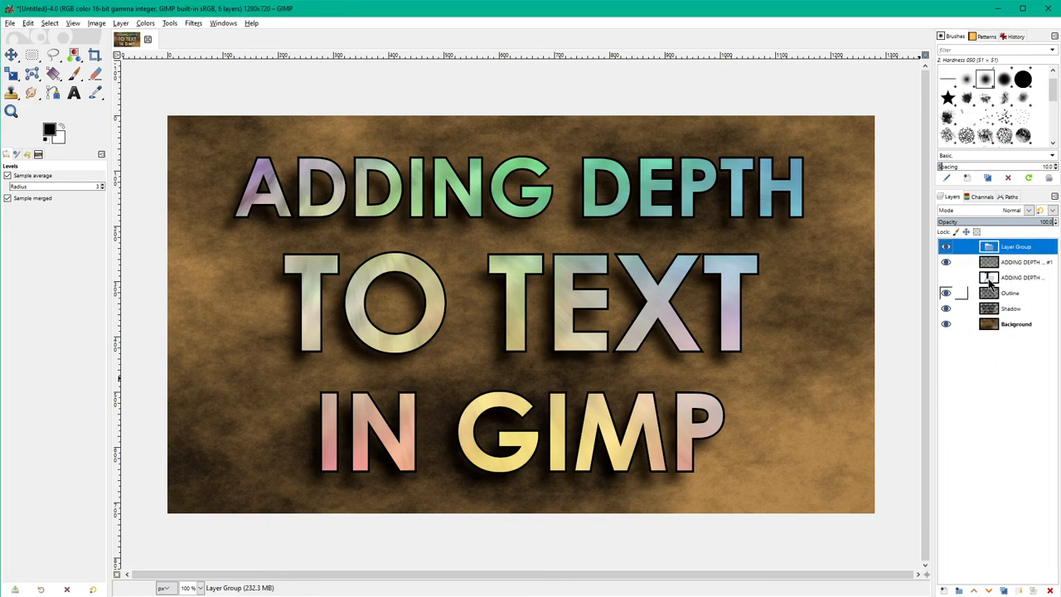
# Move the textured title, original text and Outline layers into the Layer Group, then collapse it.
pyautogui.click(946, 262)
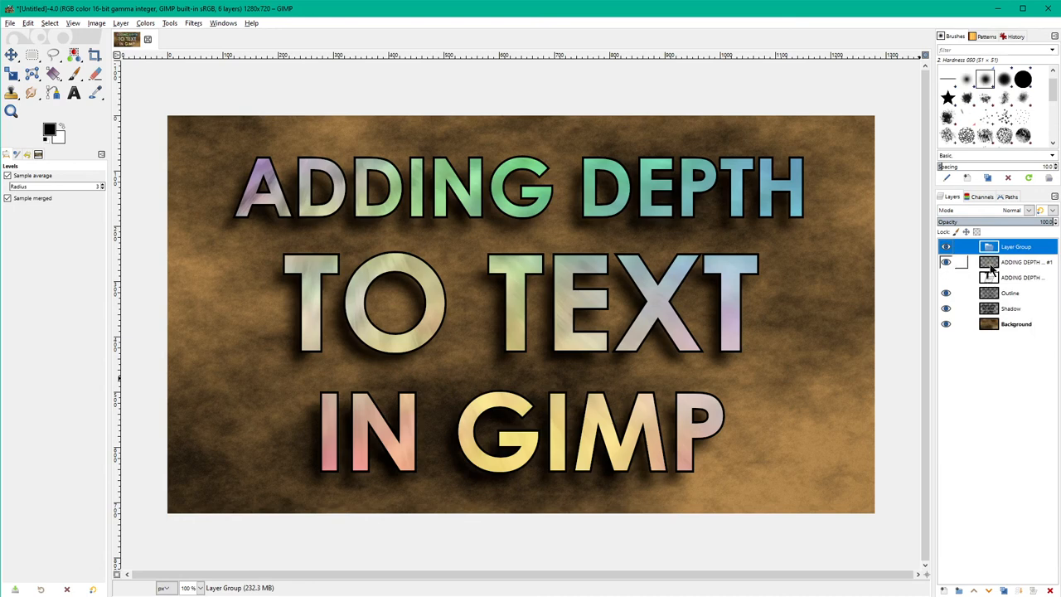
pyautogui.click(1019, 262)
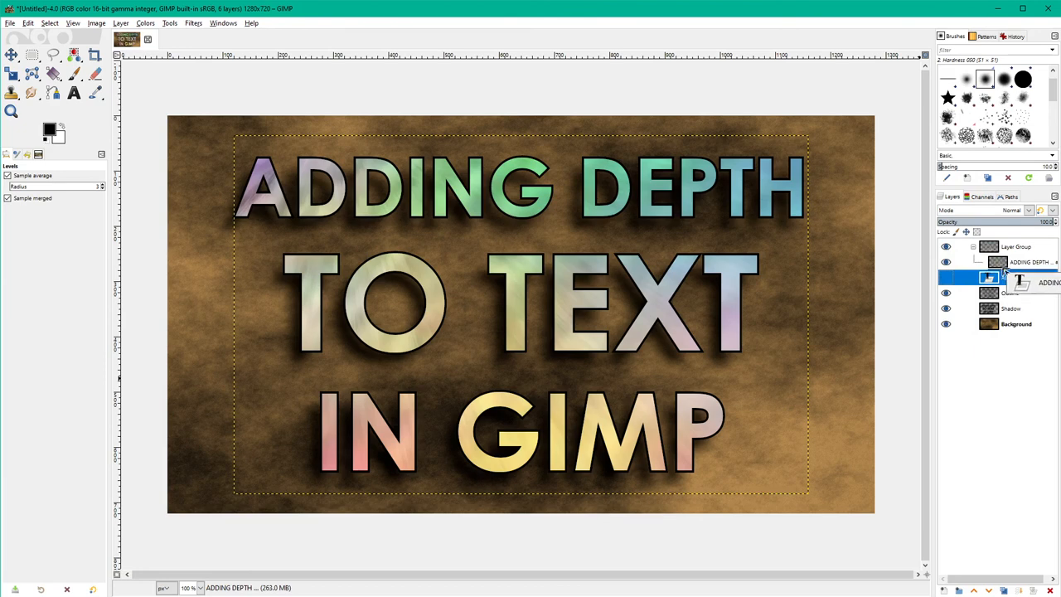
pyautogui.click(1011, 293)
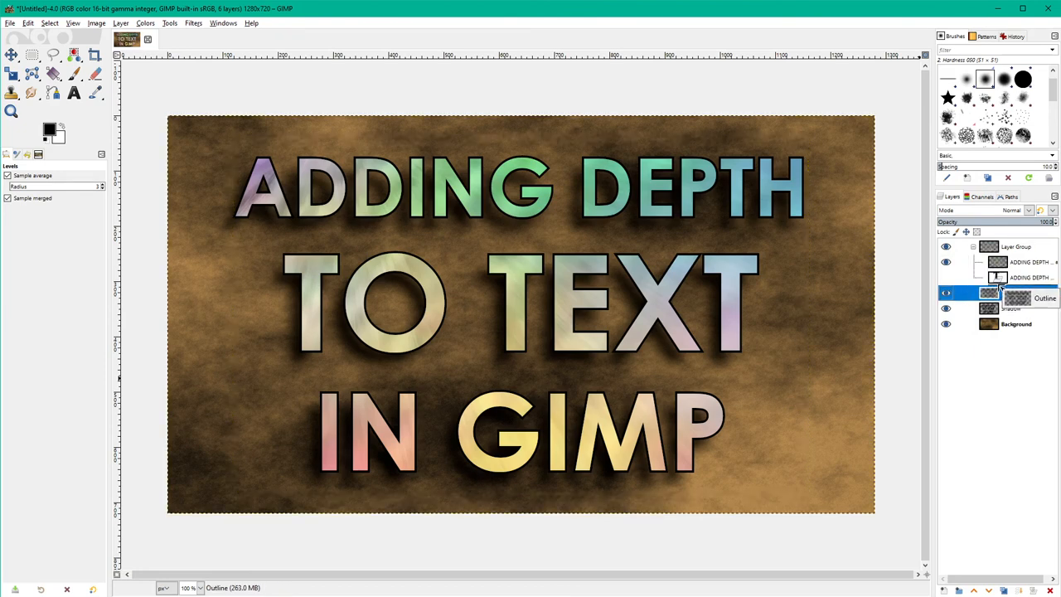
pyautogui.click(1020, 309)
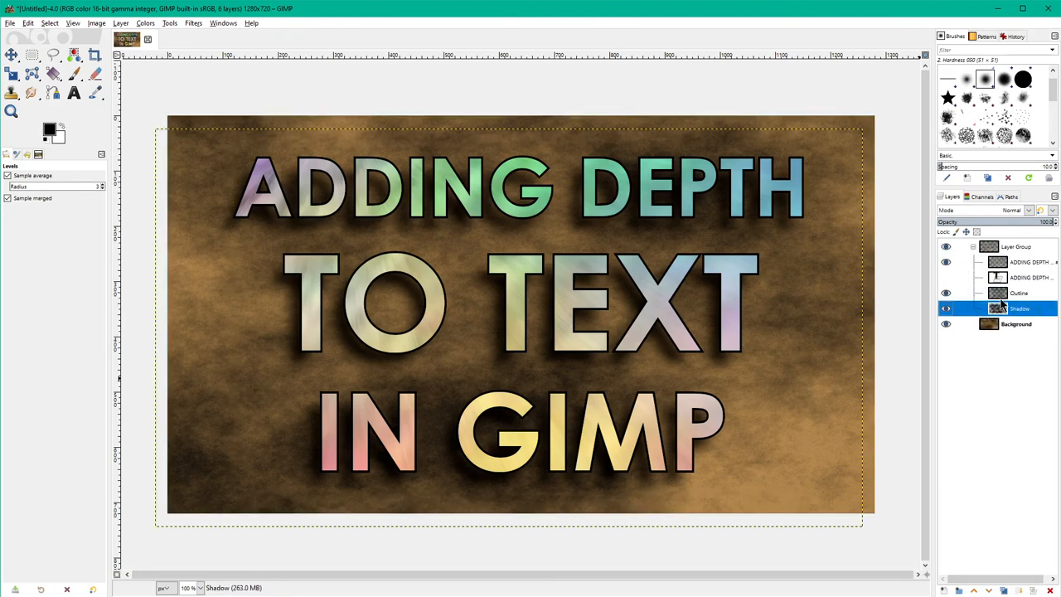
pyautogui.click(946, 262)
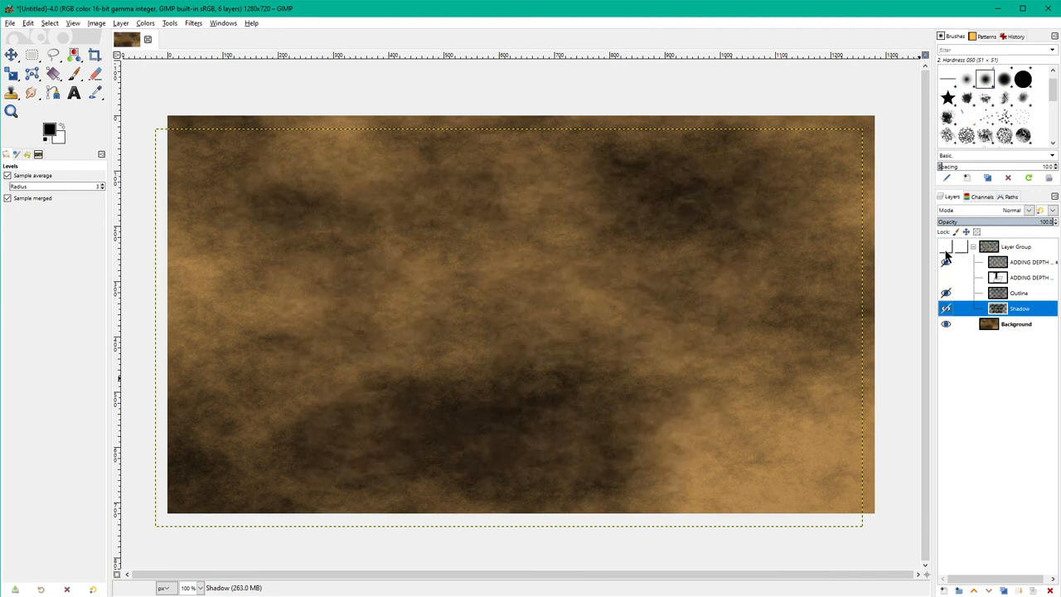
pyautogui.click(946, 246)
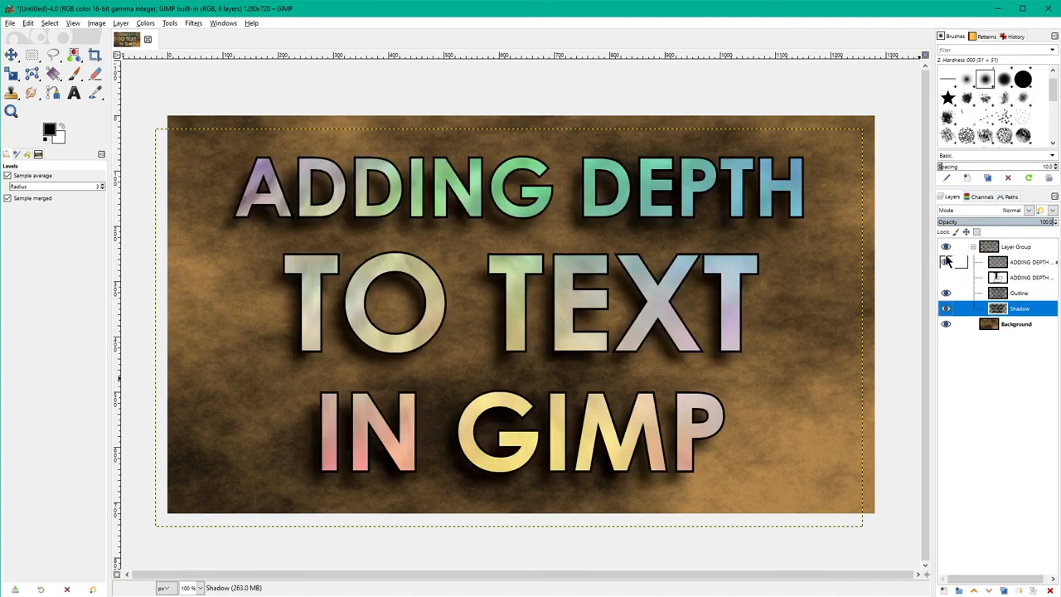
pyautogui.click(971, 246)
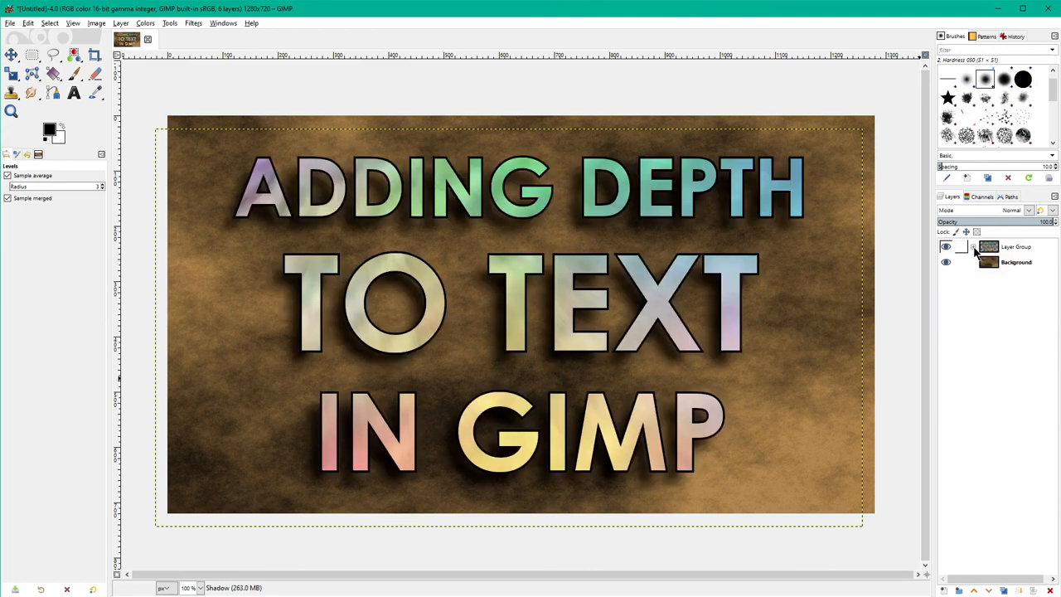
pyautogui.click(1016, 246)
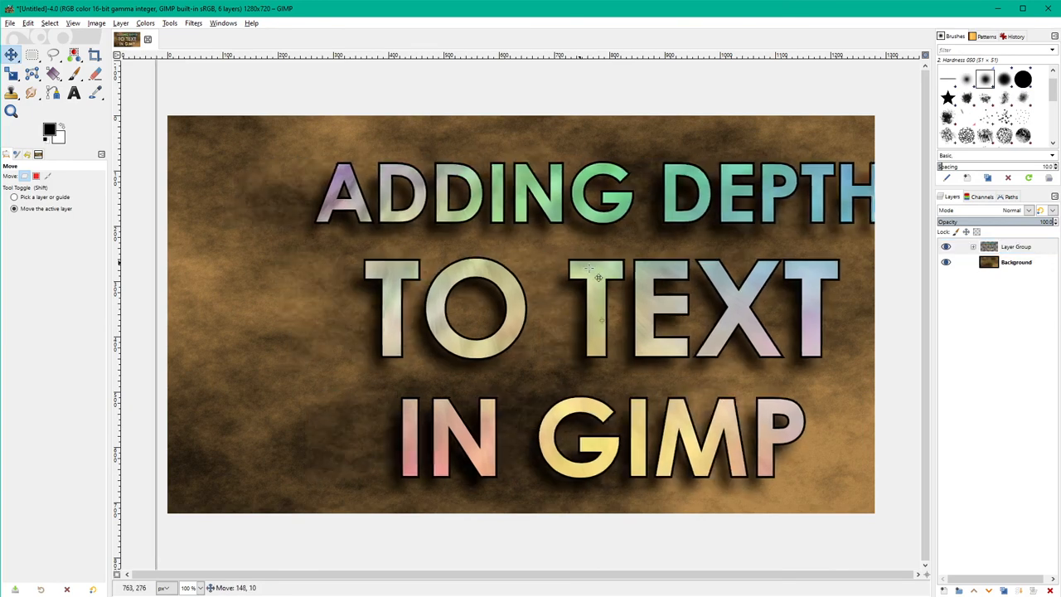
pyautogui.moveTo(599, 278); pyautogui.dragTo(592, 241)
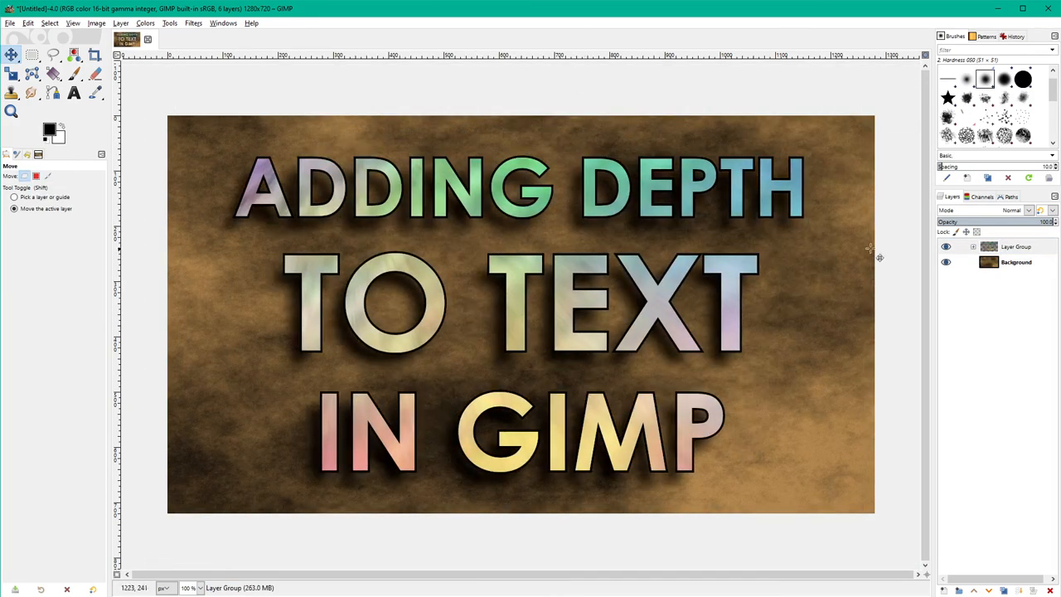
pyautogui.click(974, 247)
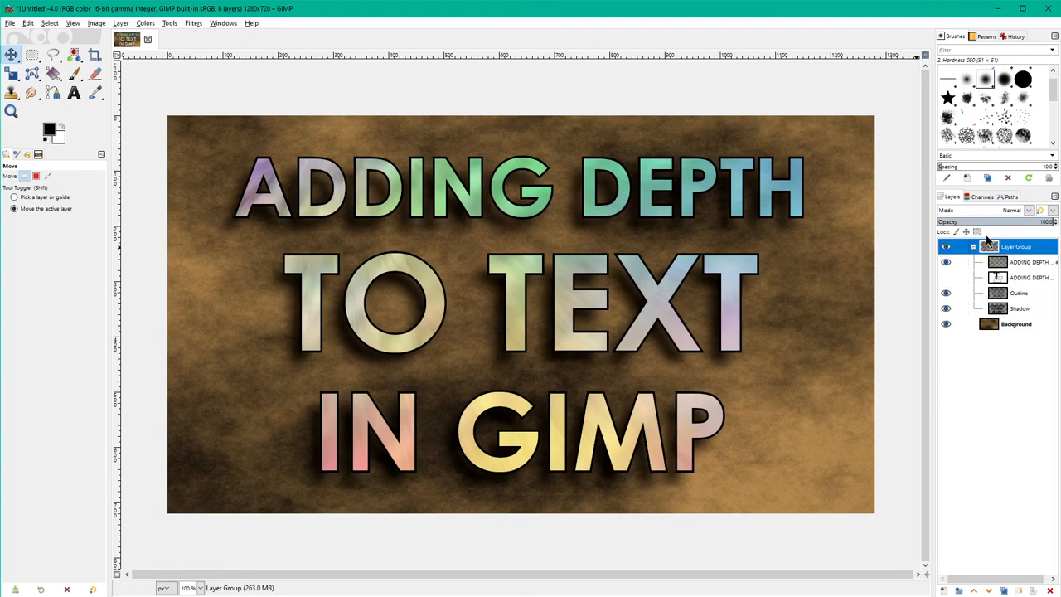
pyautogui.click(946, 246)
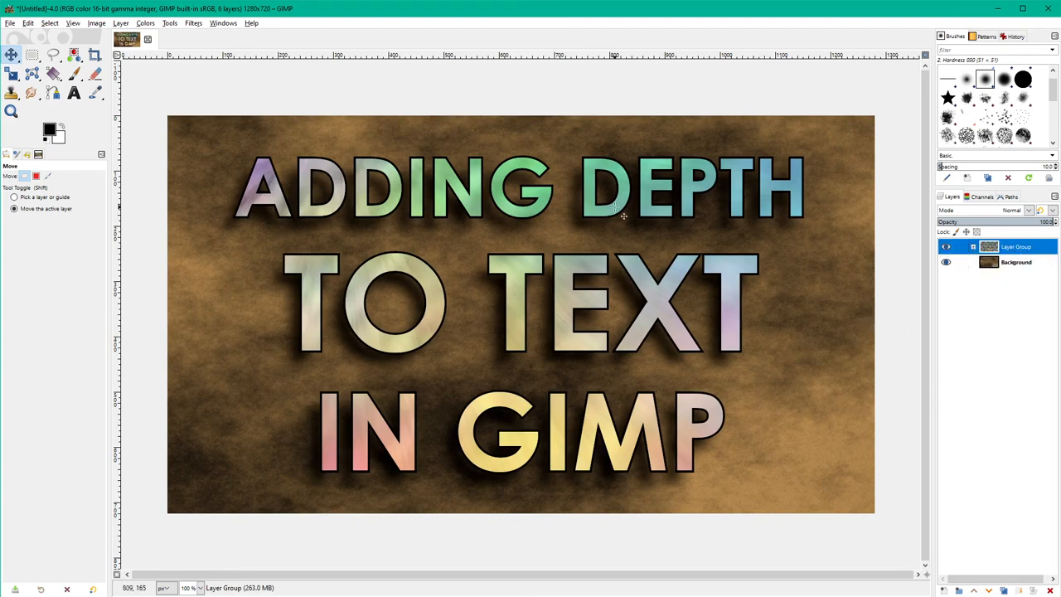
pyautogui.moveTo(780, 332)
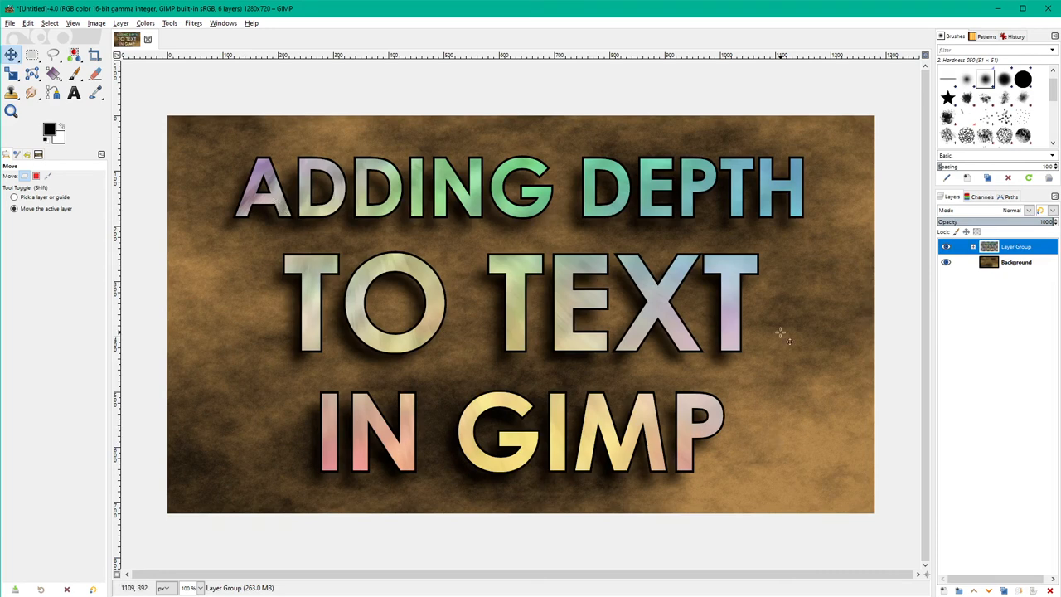
pyautogui.moveTo(999, 371)
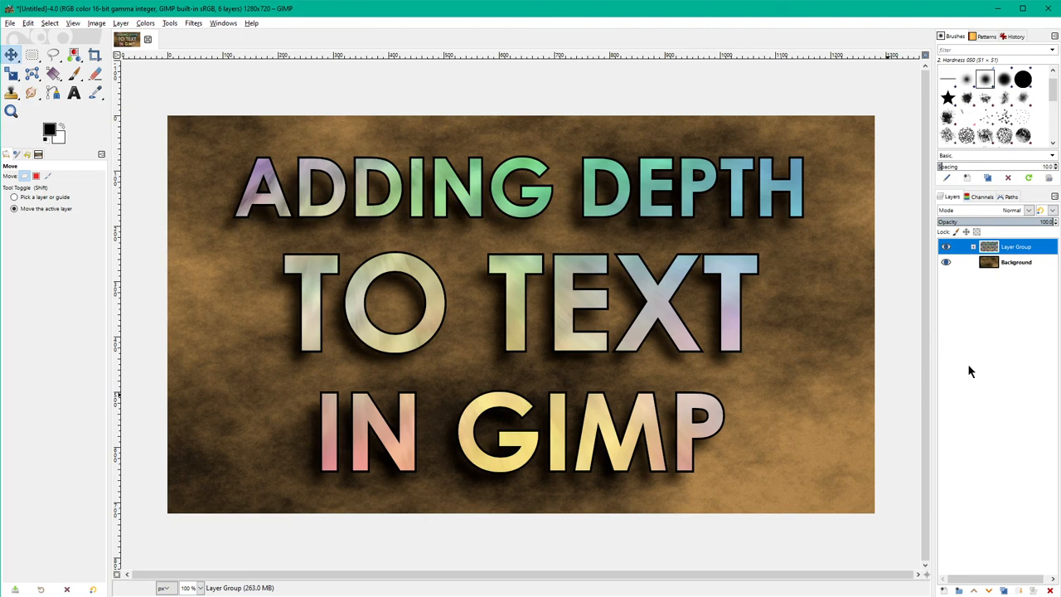
pyautogui.moveTo(982, 320)
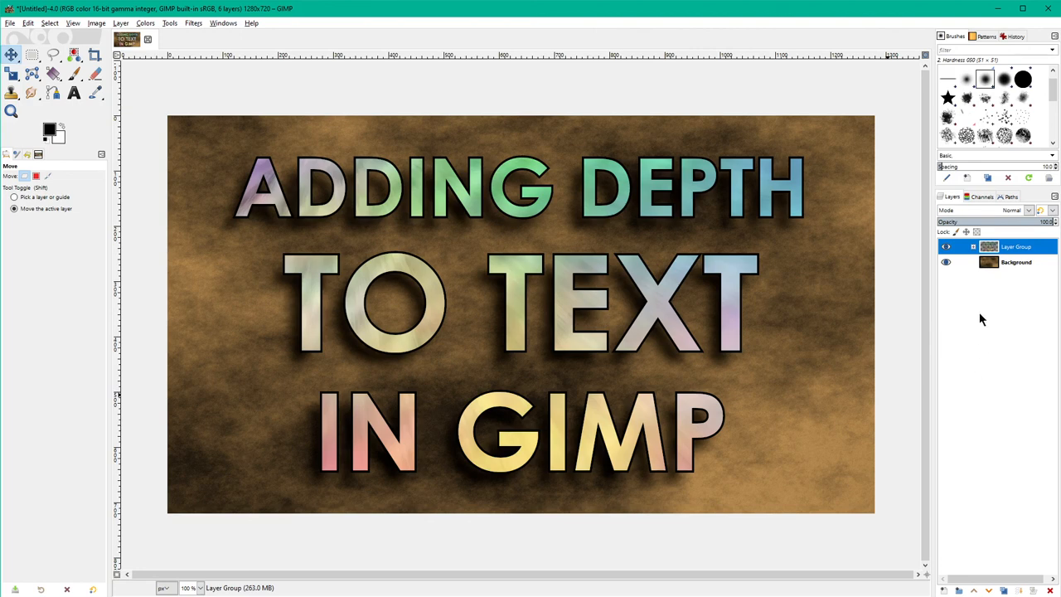
pyautogui.moveTo(839, 313)
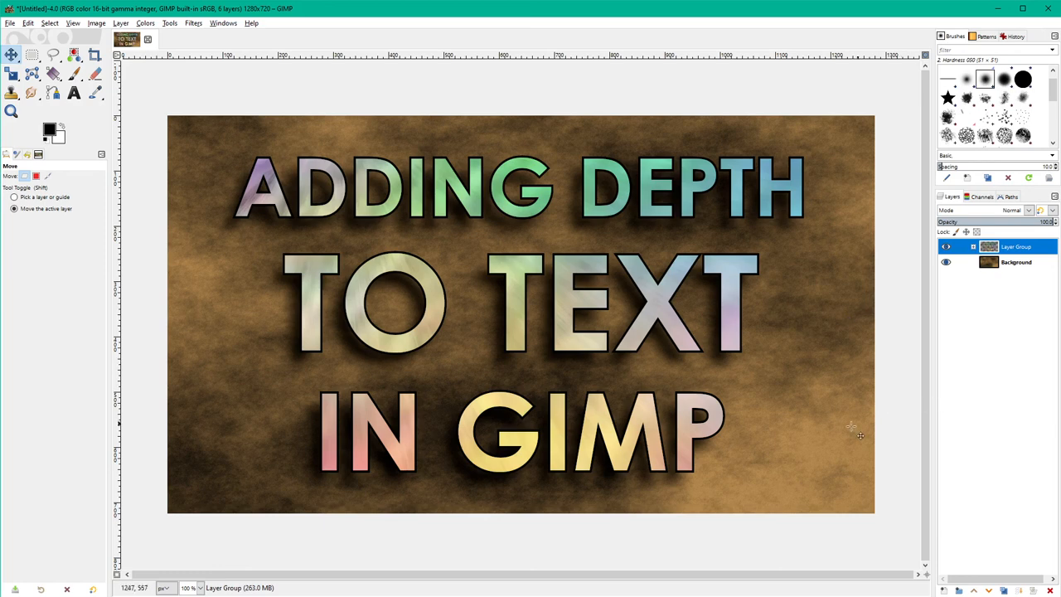
pyautogui.moveTo(852, 428)
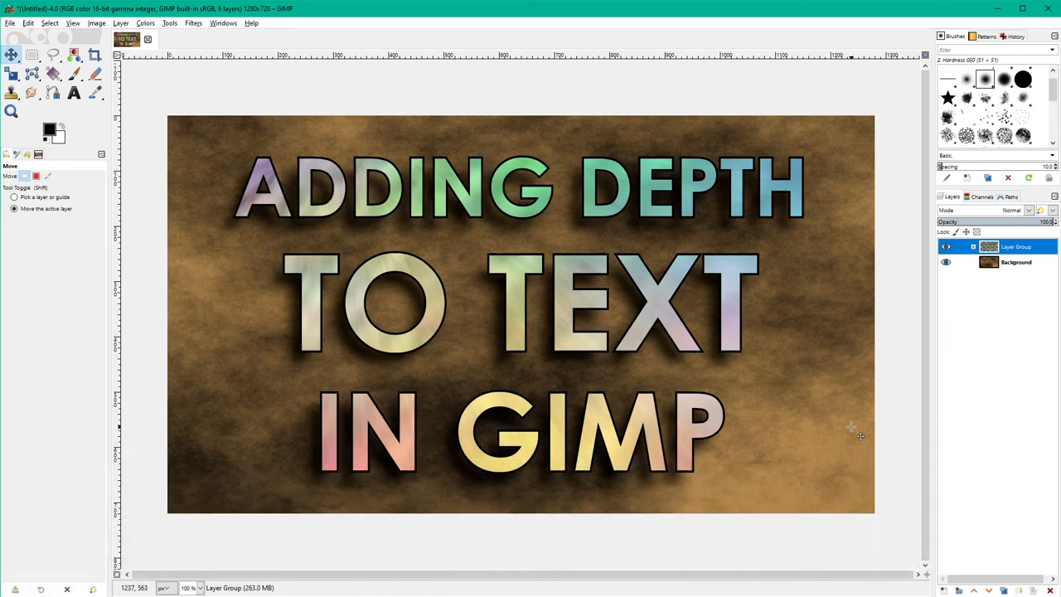
pyautogui.moveTo(841, 442)
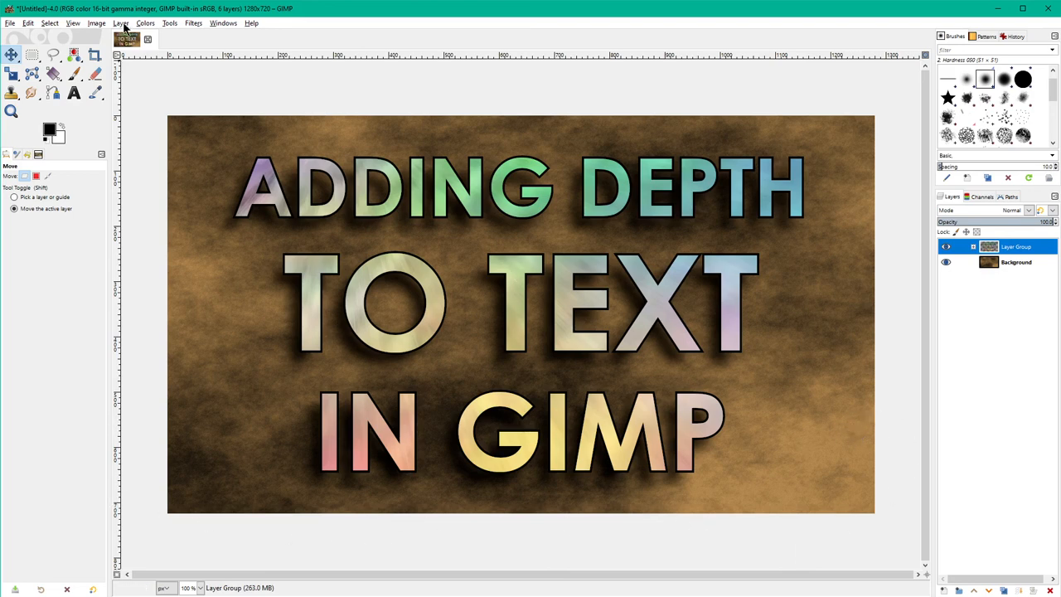
pyautogui.moveTo(145, 108)
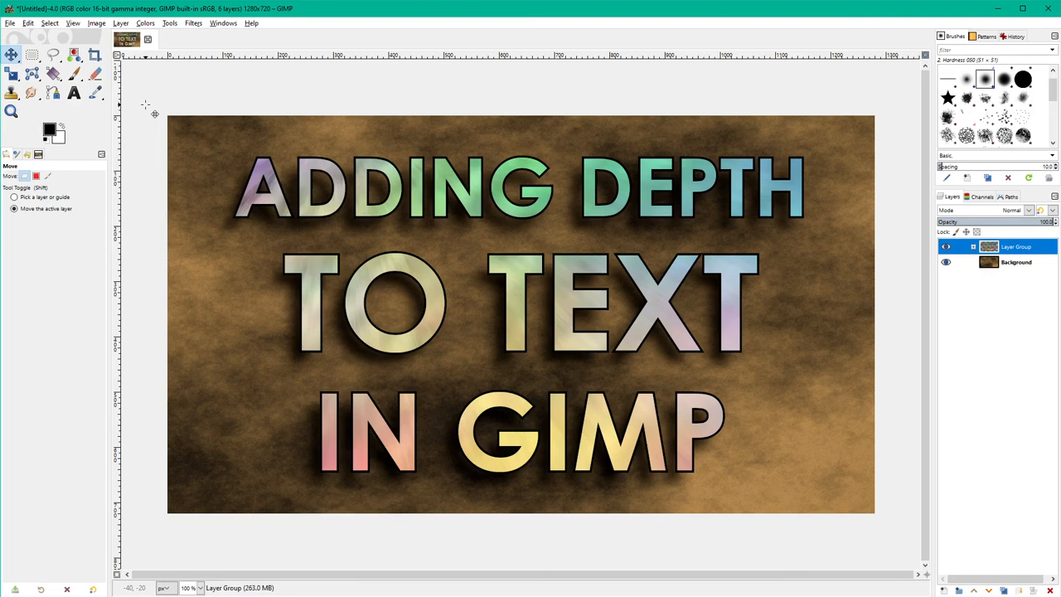
pyautogui.moveTo(520, 359)
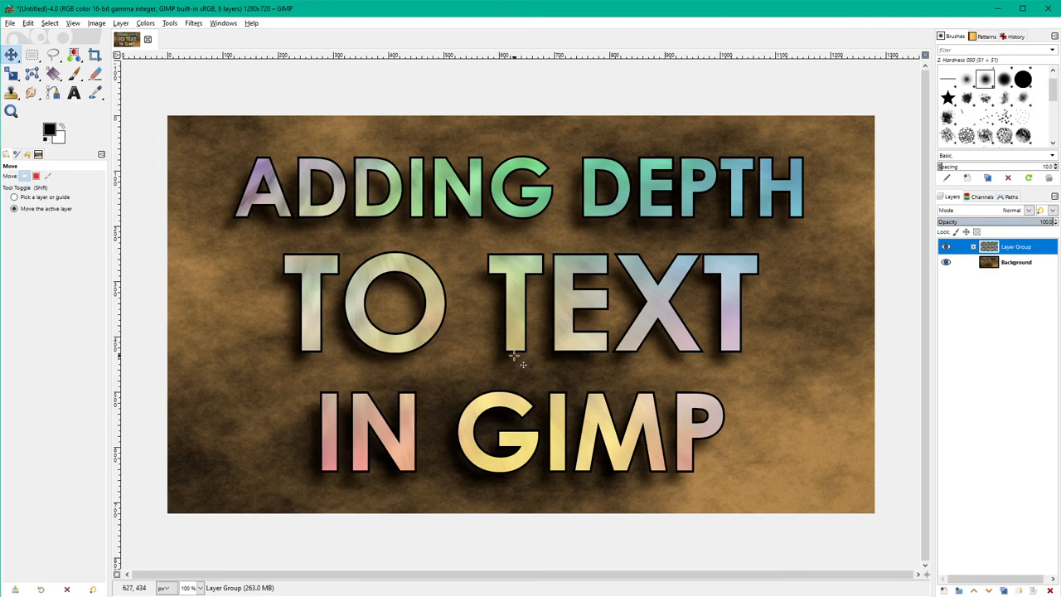